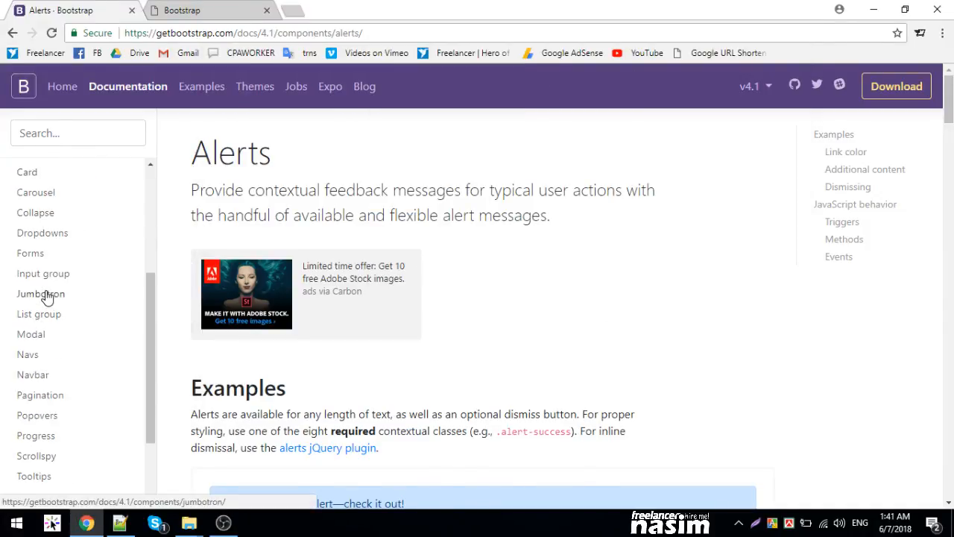
Scroll the Bootstrap docs sidebar, then switch to the local index.html preview tab.
scroll("down", 3)
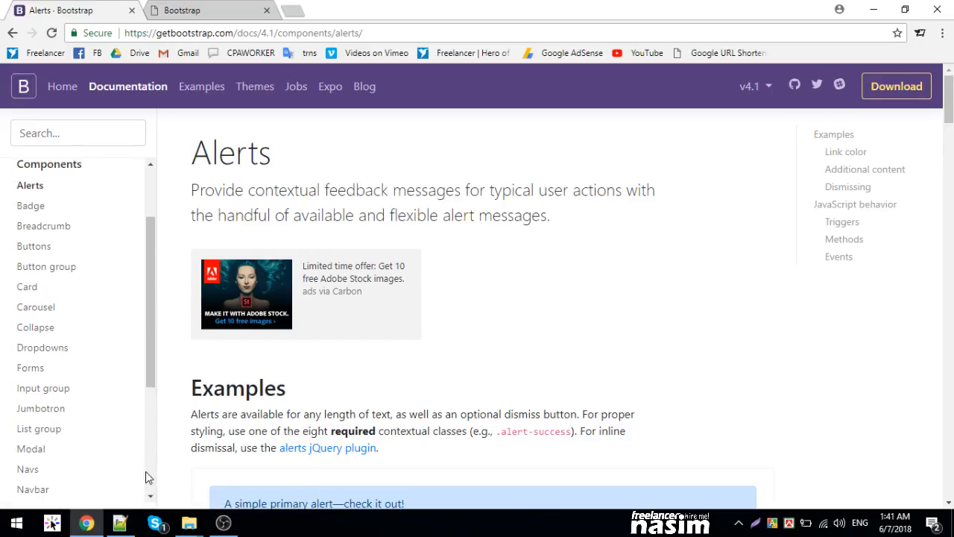
mouse_move(182, 6)
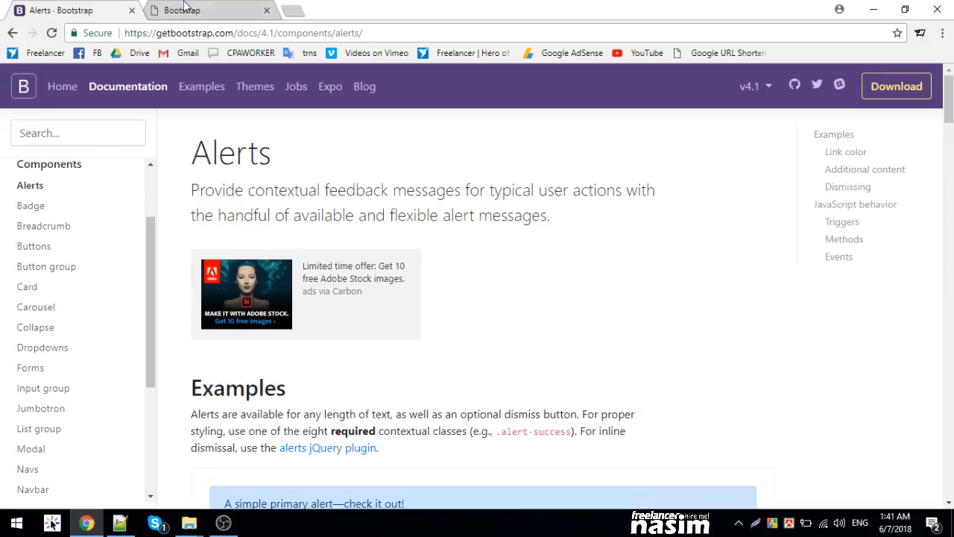
left_click(201, 11)
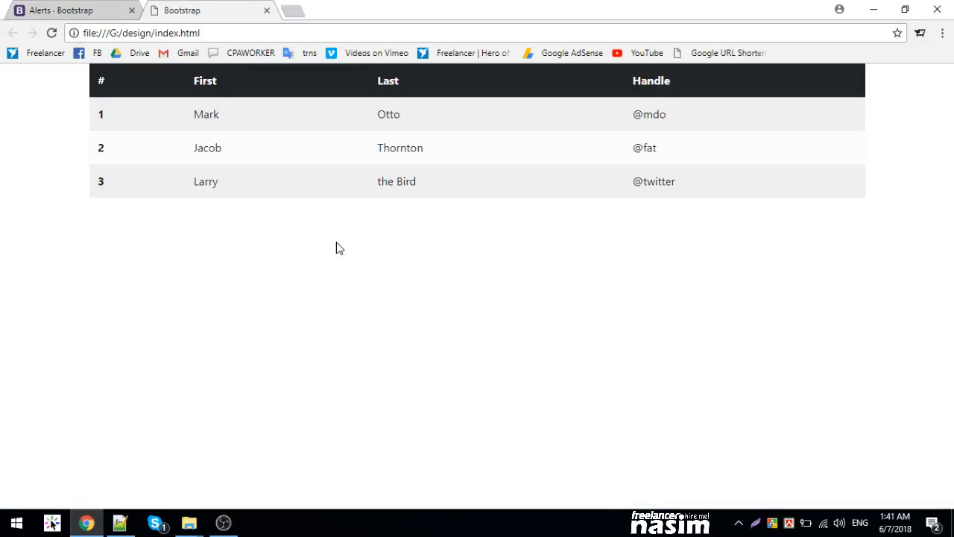
mouse_move(272, 368)
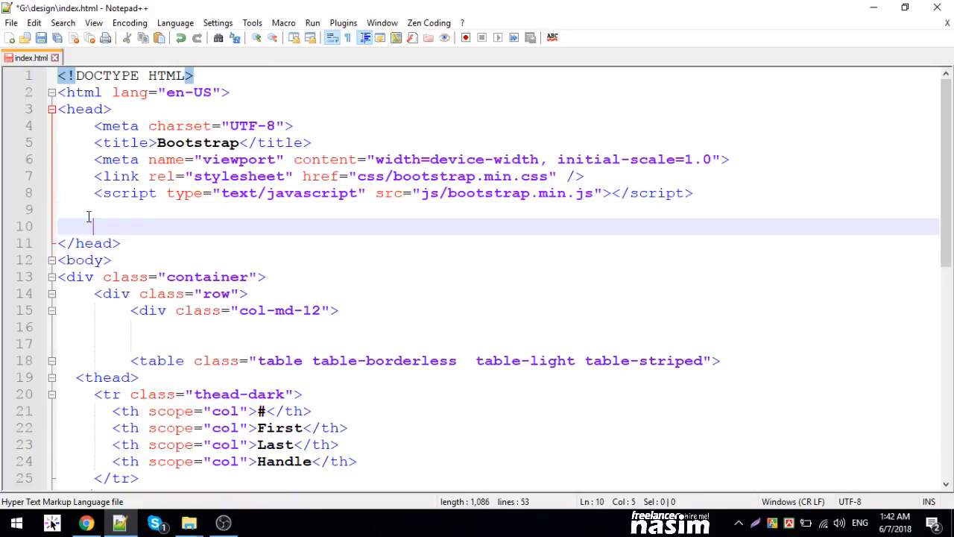
Add a <link rel="stylesheet"> tag with href css/custom.css before </head>.
type("stylesheet\" href=\"\" />")
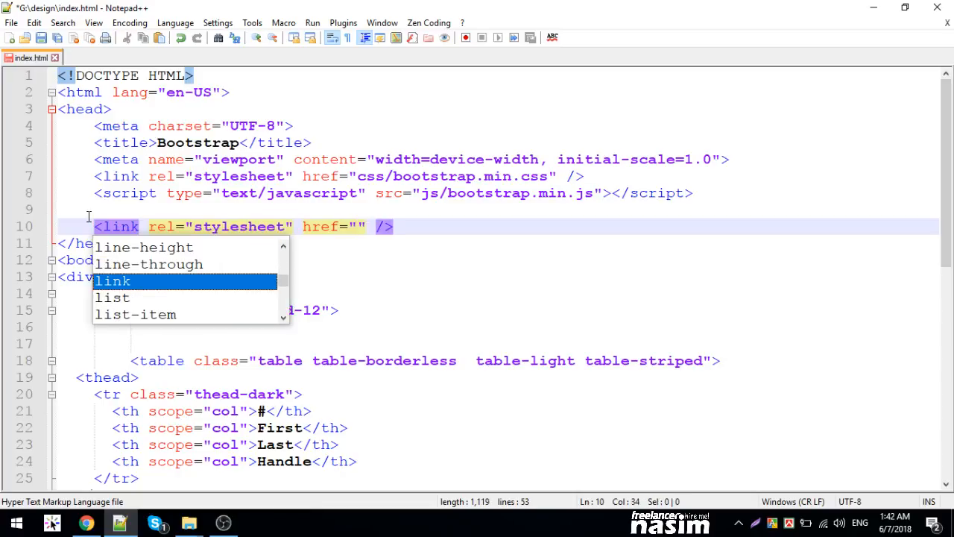
type("css/cus")
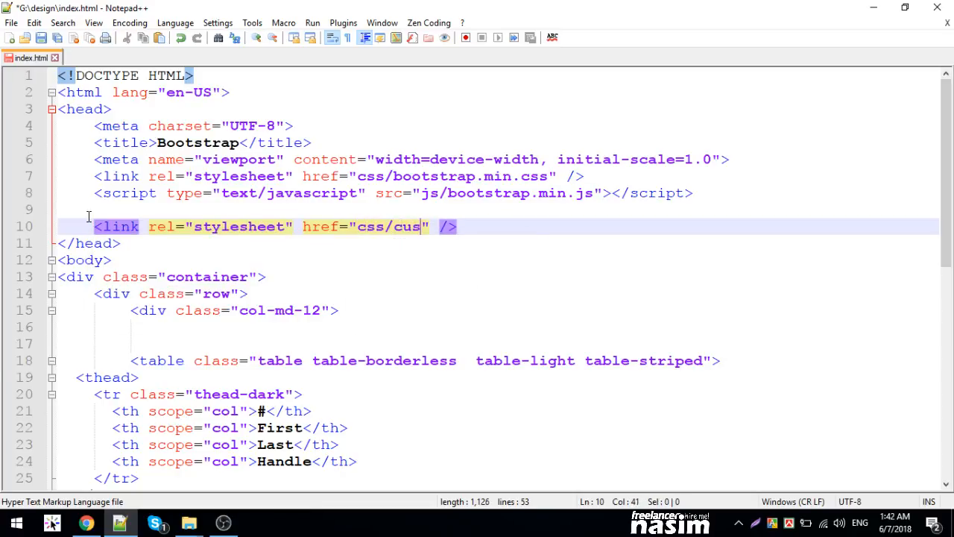
type("tom.css")
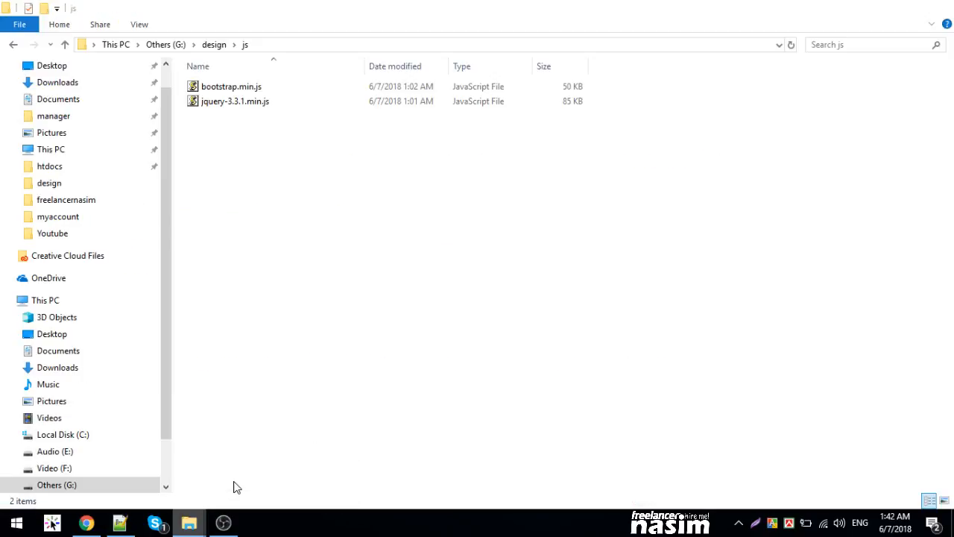
Create a new custom.css file in design\css and open it in Notepad++.
left_click(213, 45)
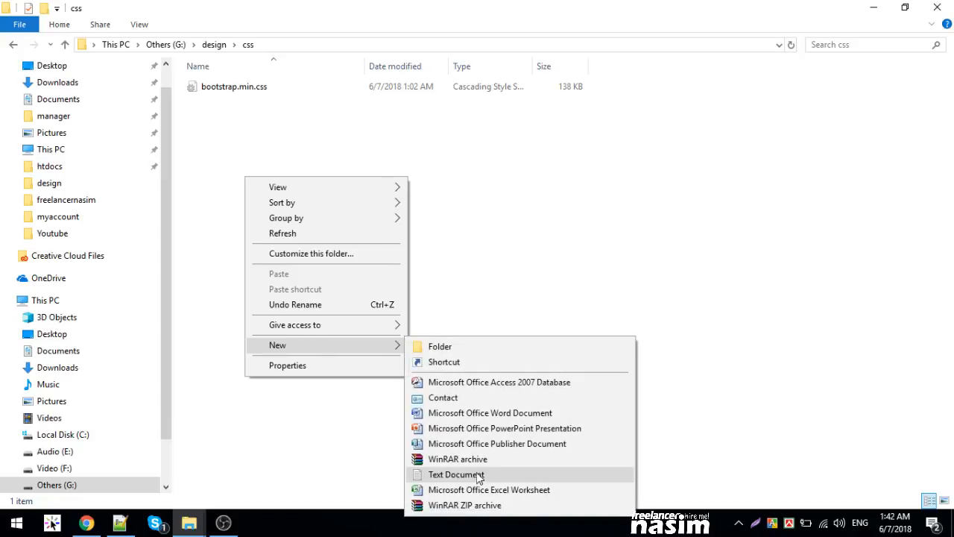
left_click(456, 474)
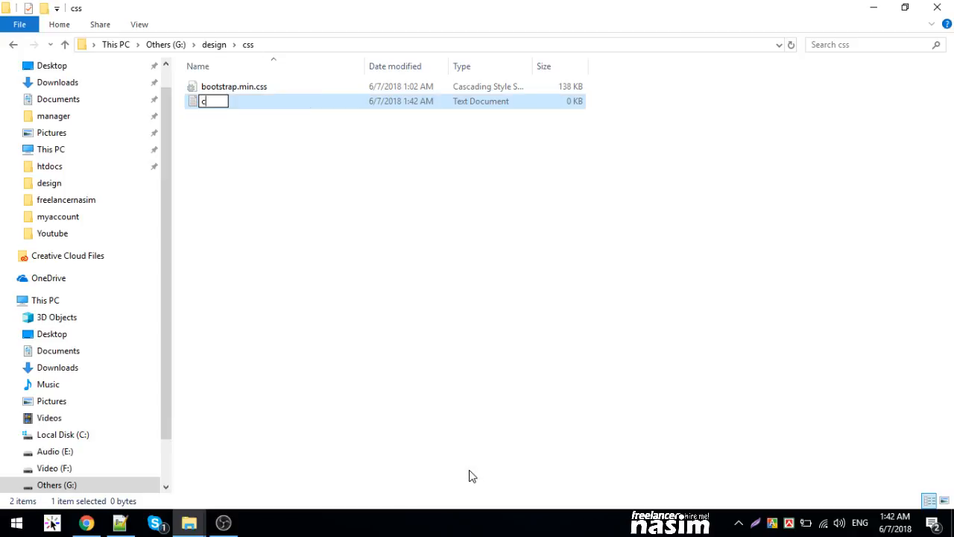
type("custom.css")
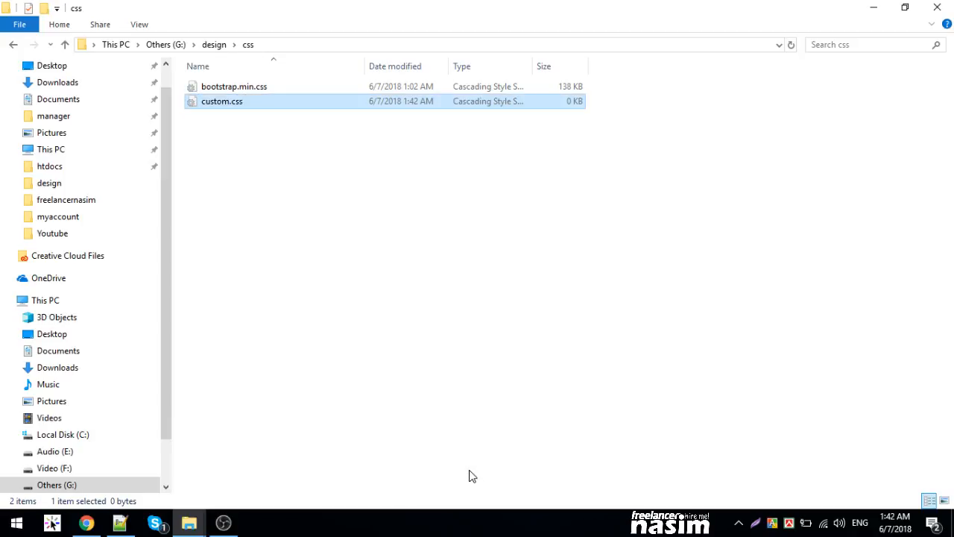
right_click(221, 101)
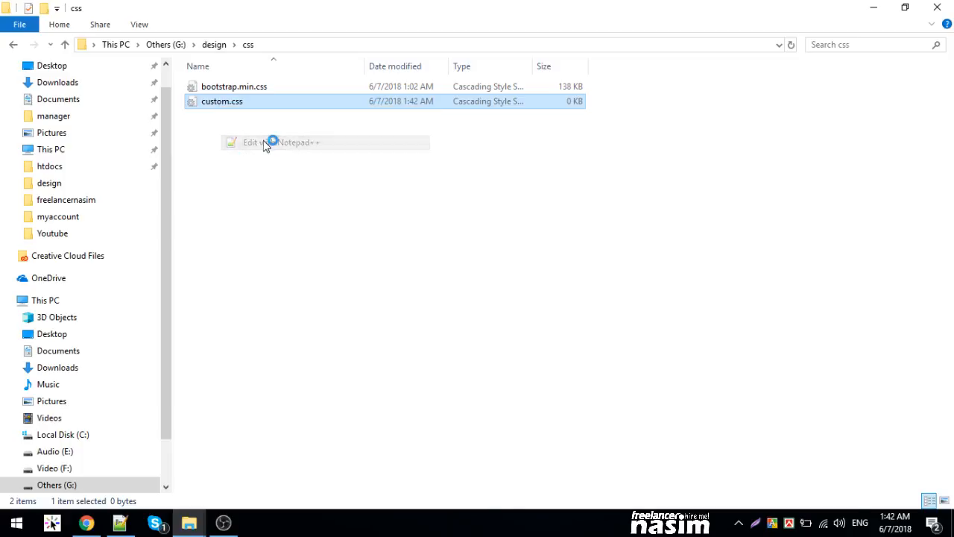
left_click(282, 141)
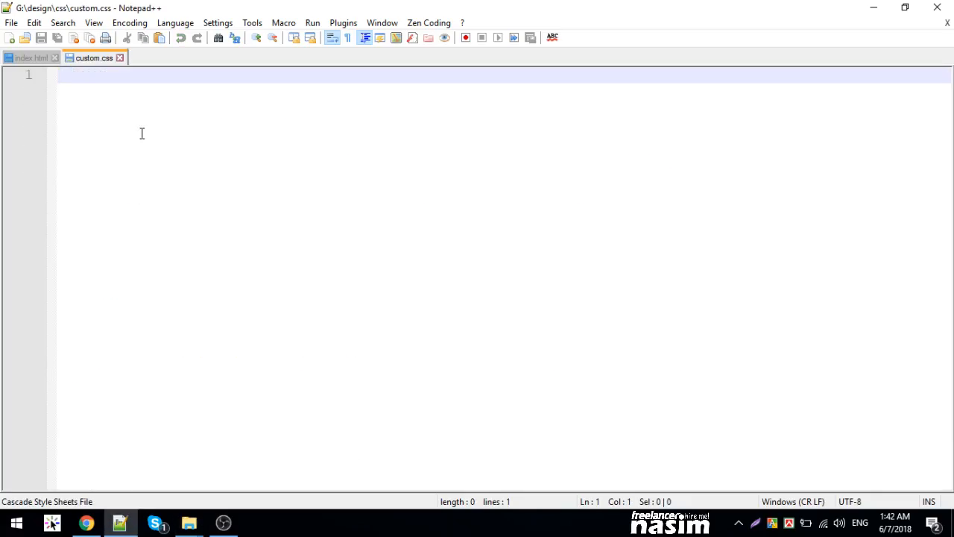
mouse_move(122, 137)
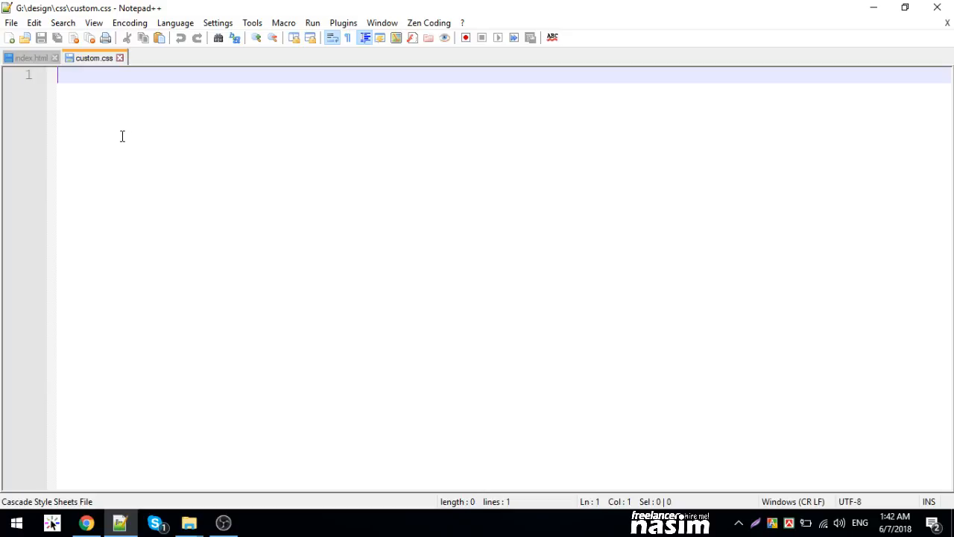
mouse_move(13, 109)
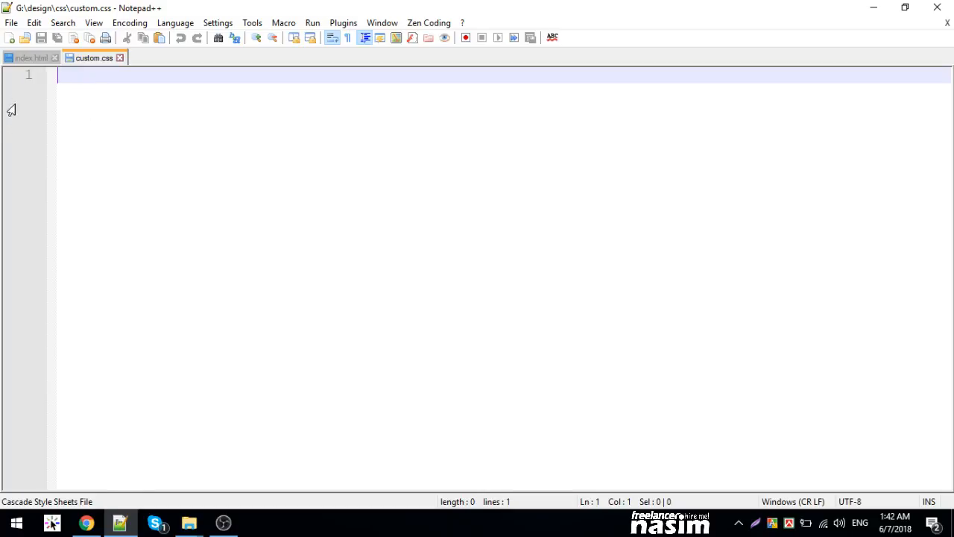
Replace the header row's thead-dark class with mythead in index.html.
left_click(30, 57)
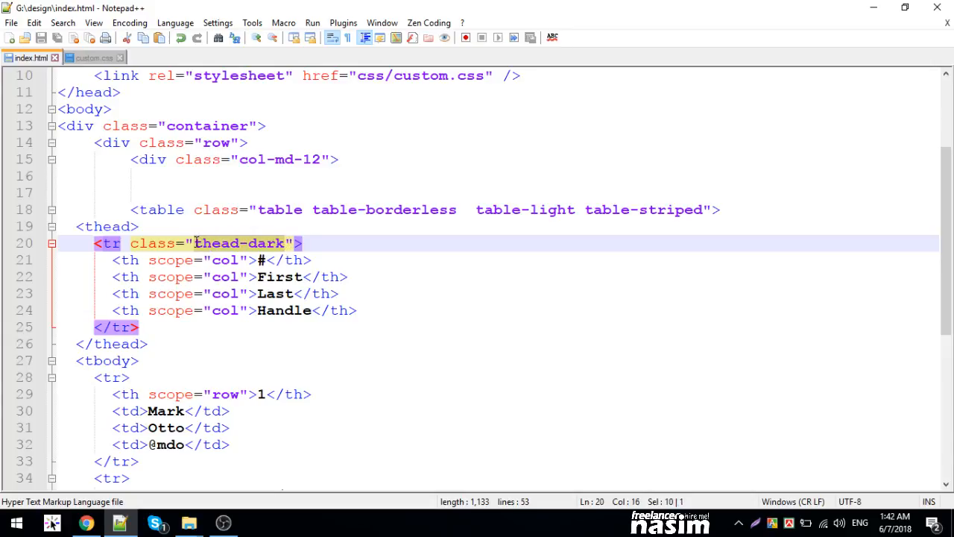
key("Delete")
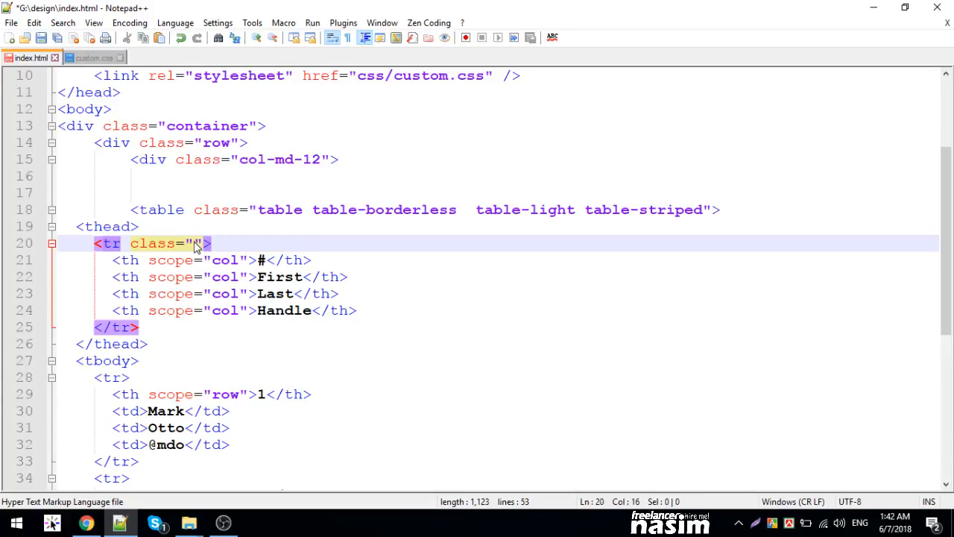
type("mythead")
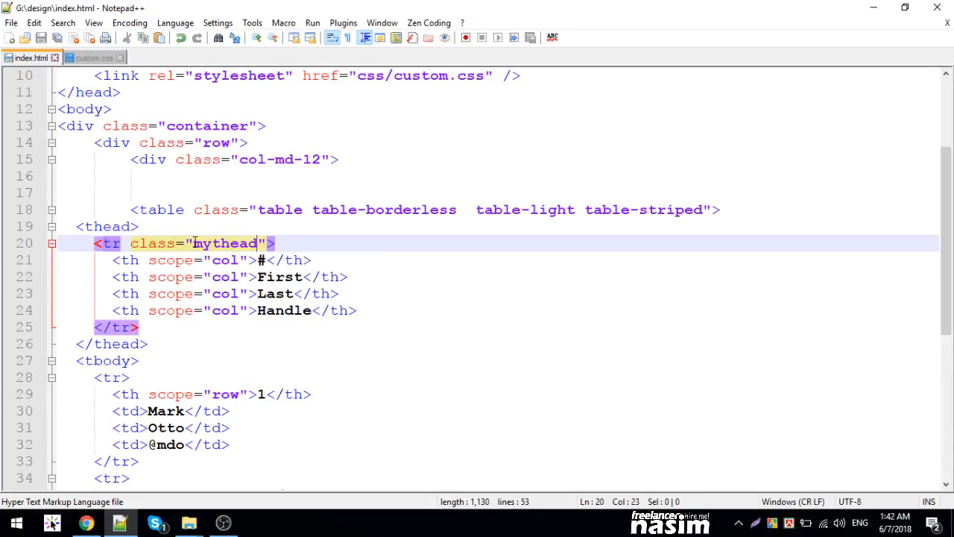
Write .mythead{background:orange} in custom.css.
left_click(90, 57)
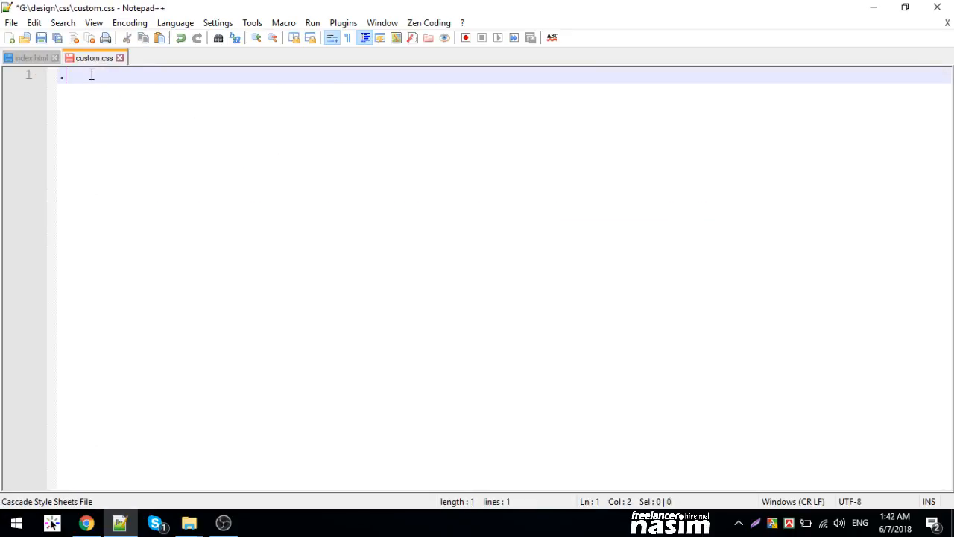
type(".mythead{background}")
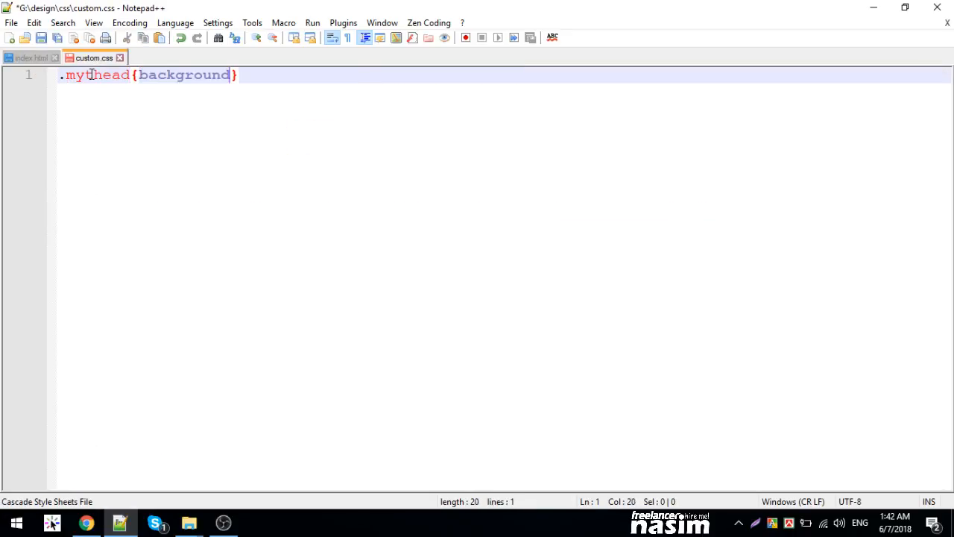
type(":orange")
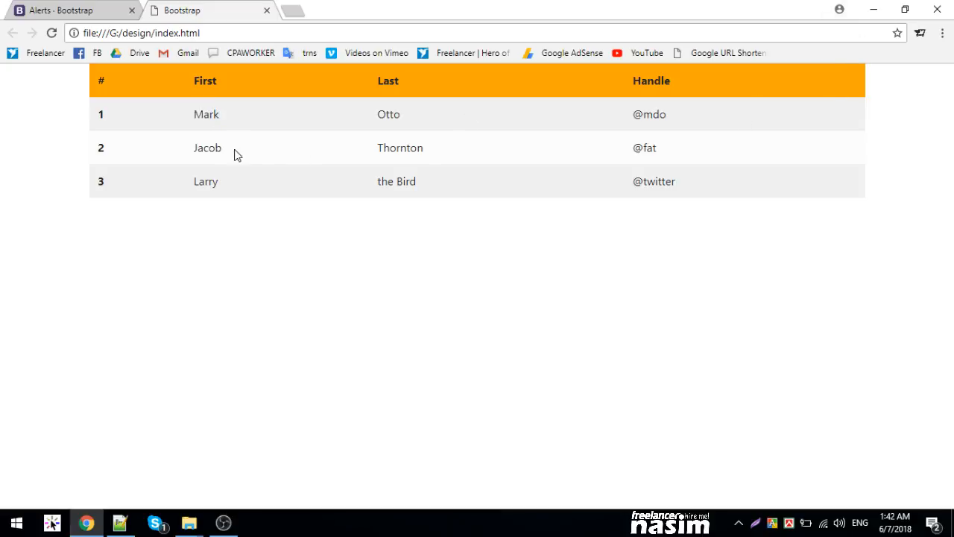
mouse_move(315, 231)
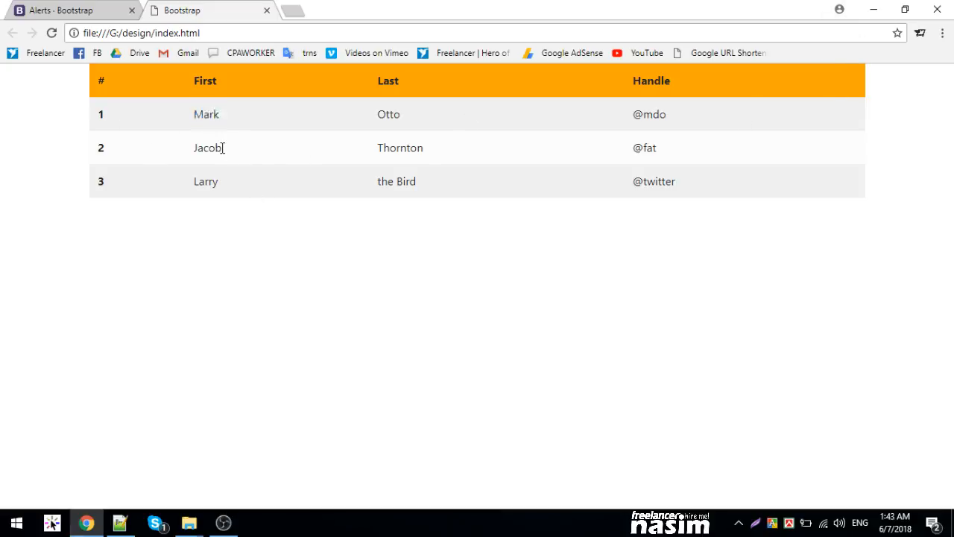
mouse_move(222, 143)
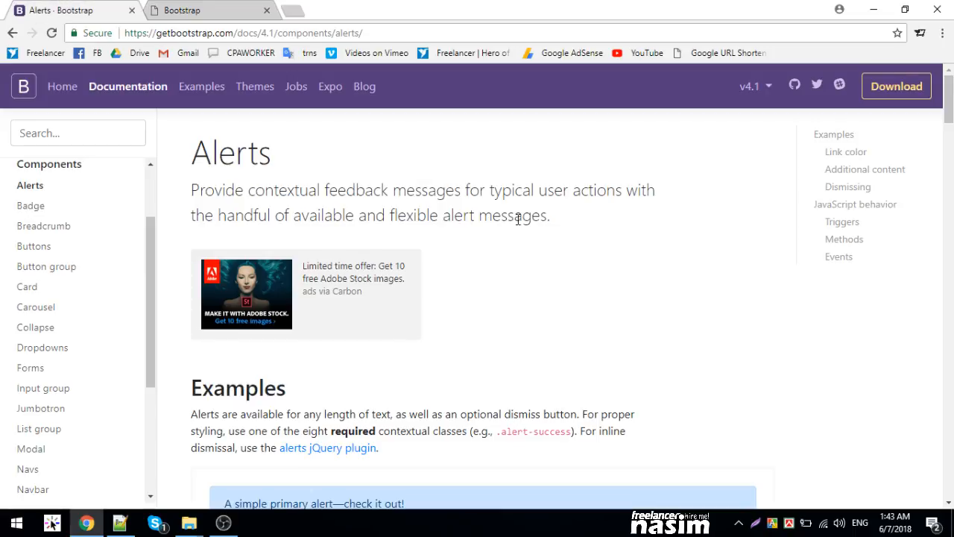
Scroll the Bootstrap Alerts docs to the alert code sample, selecting example words like success.
scroll("down", 3)
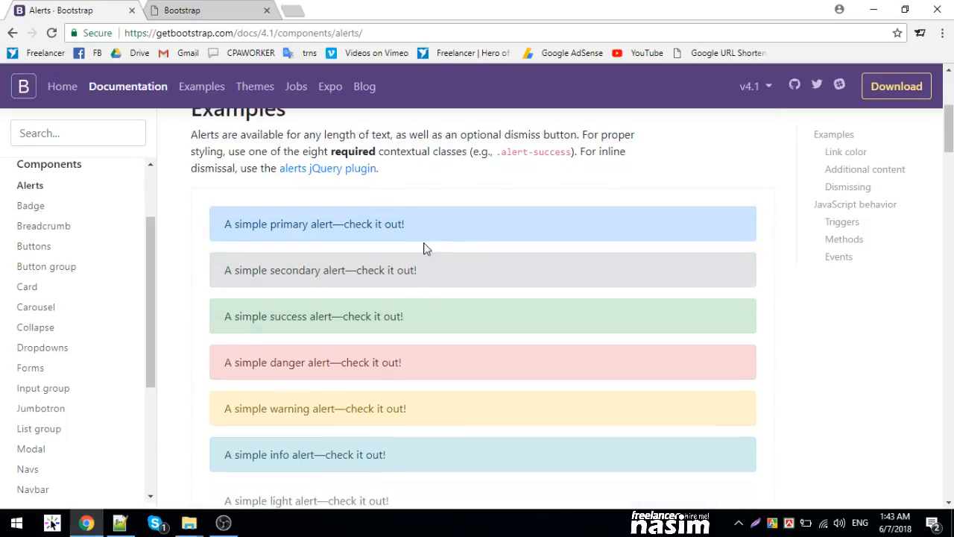
double_click(250, 223)
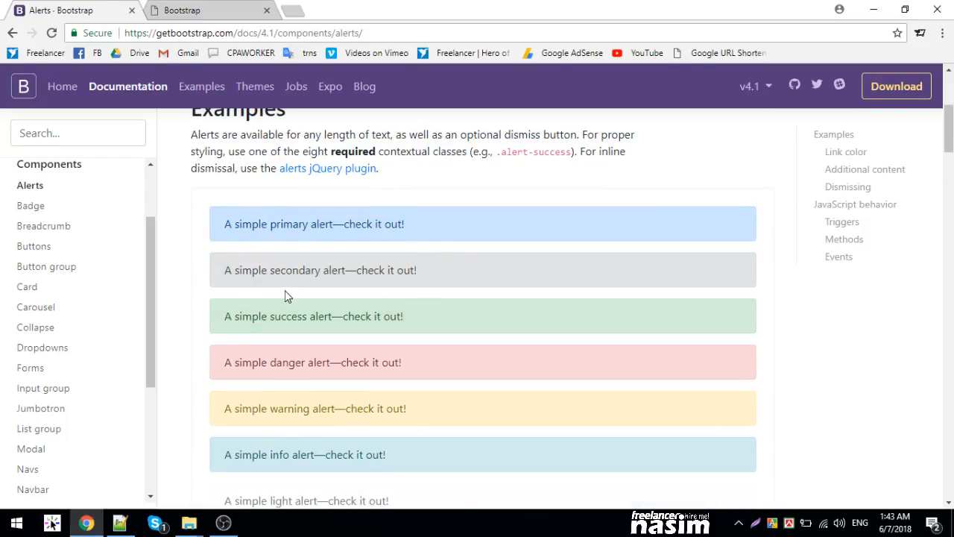
scroll("down", 3)
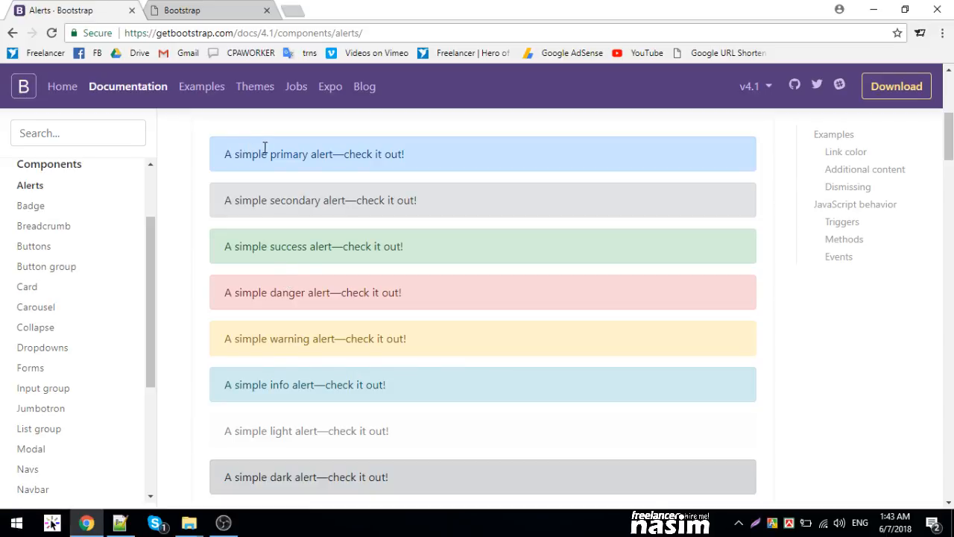
double_click(289, 246)
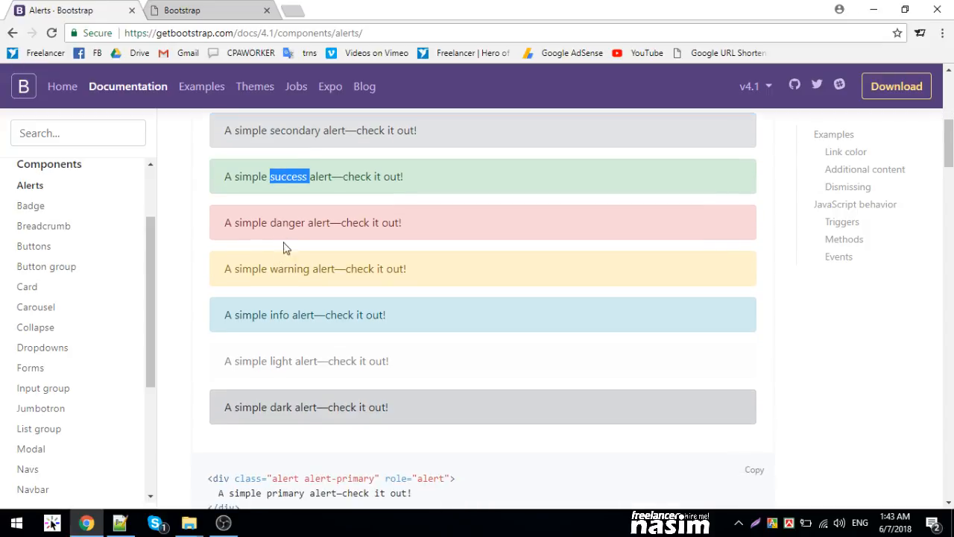
double_click(304, 315)
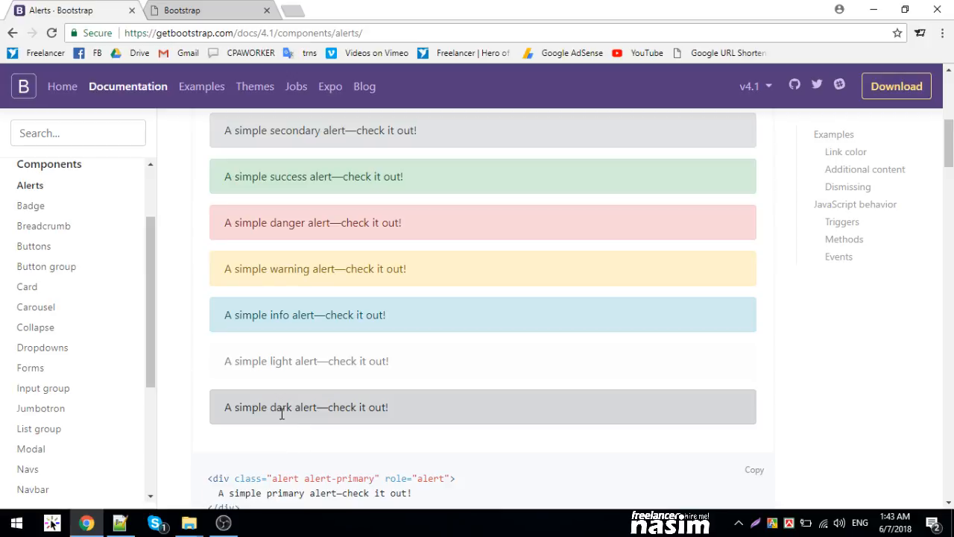
scroll("down", 3)
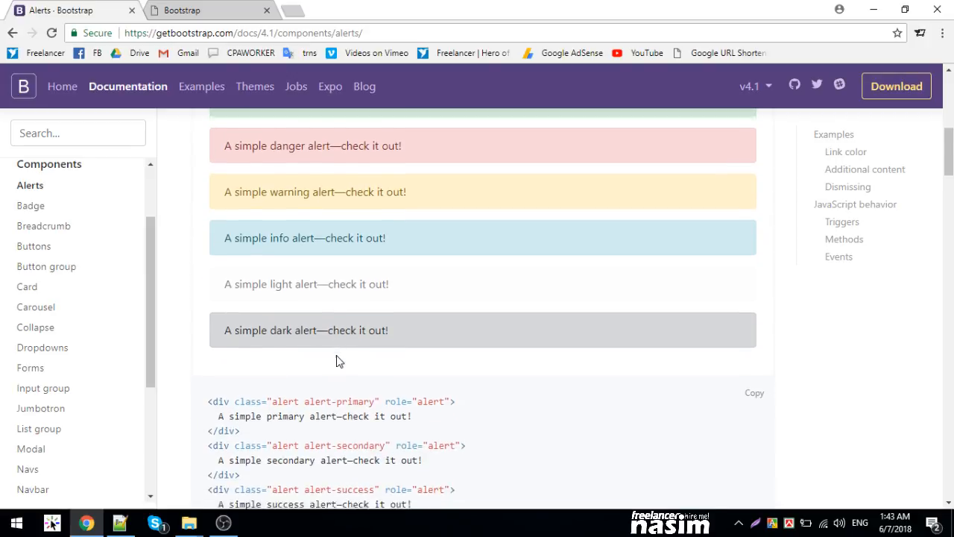
scroll("down", 3)
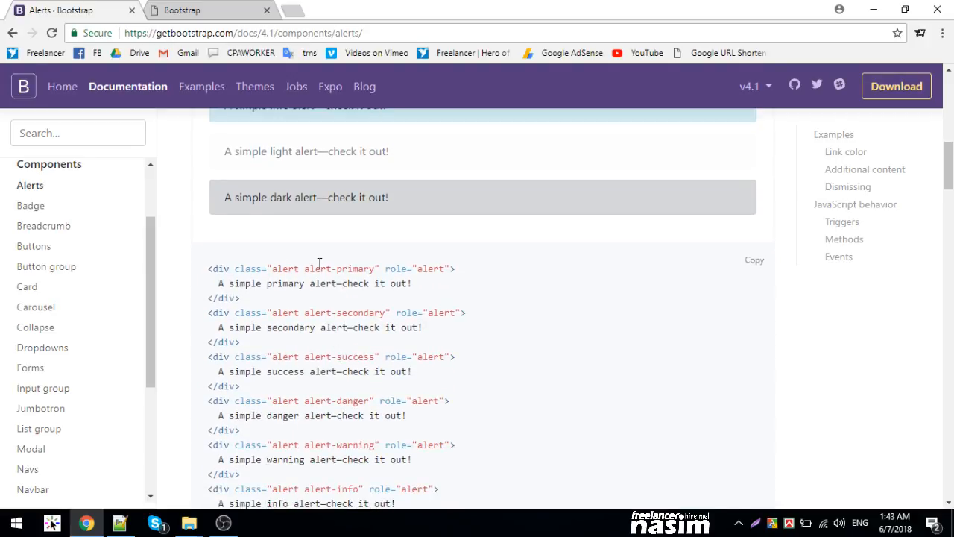
mouse_move(356, 376)
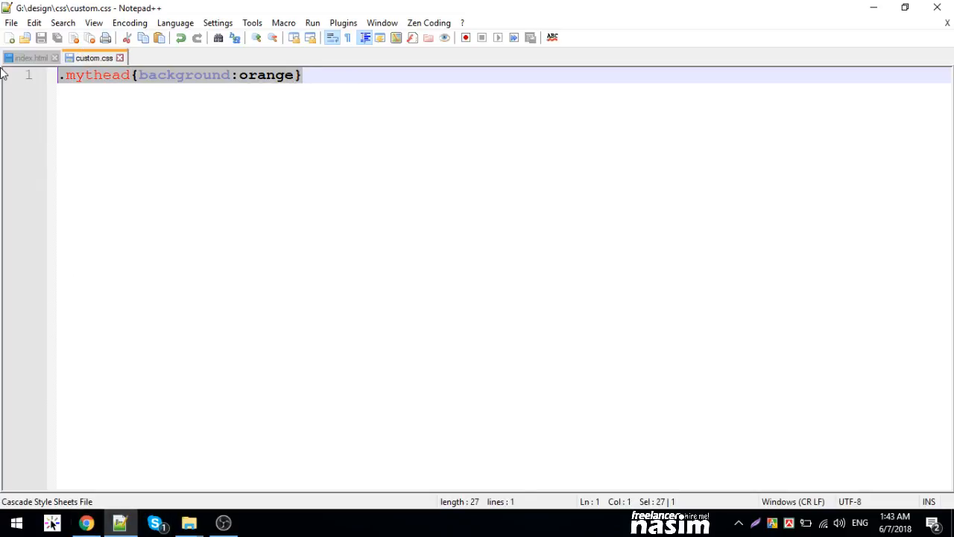
Write an alert-warning div reading "You will be blocked soon!" inside col-md-12.
left_click(30, 57)
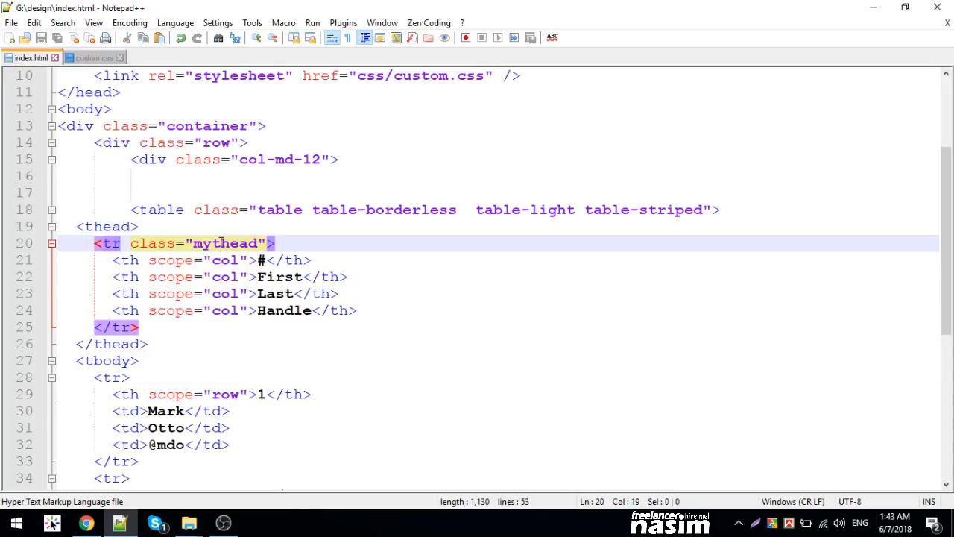
scroll("down", 3)
type("<div class=\"alert\"> </div>")
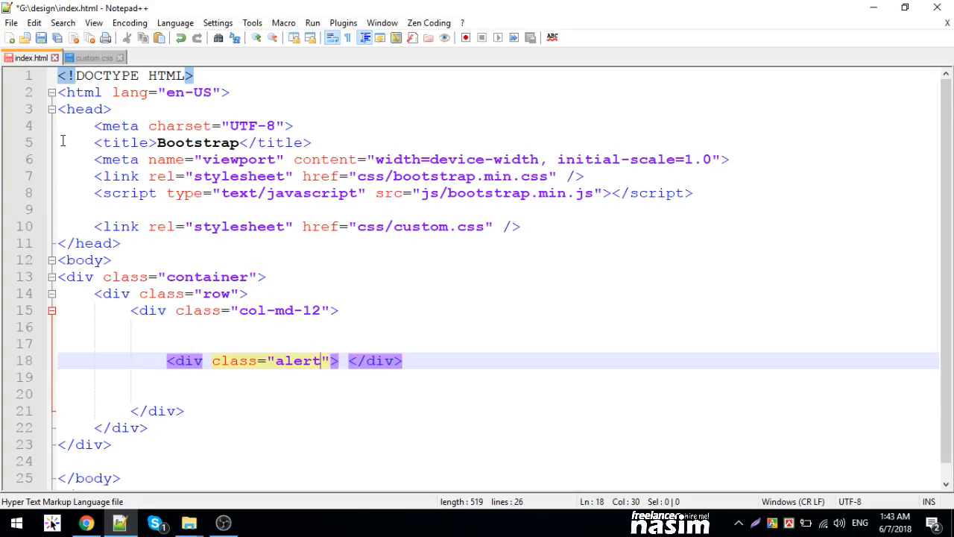
type("\" \"")
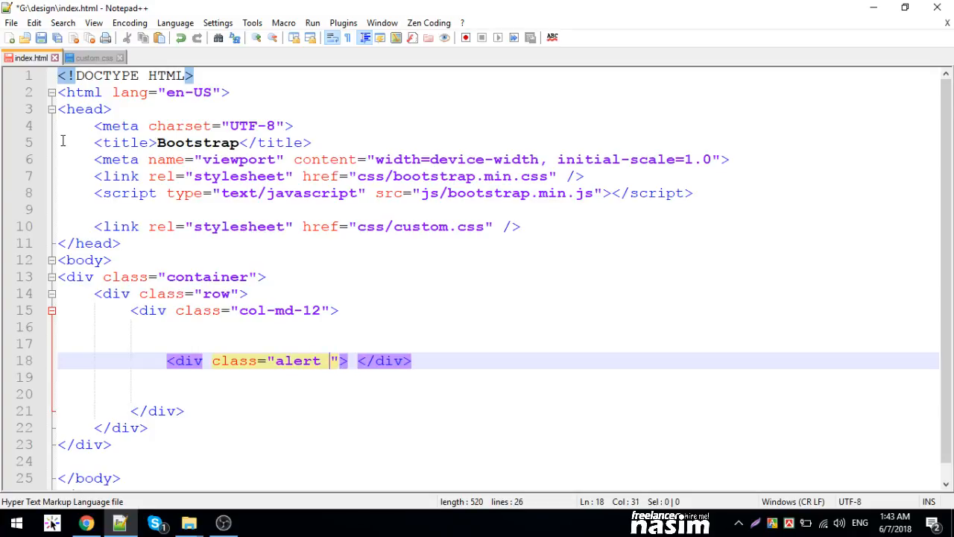
type("alert-wa")
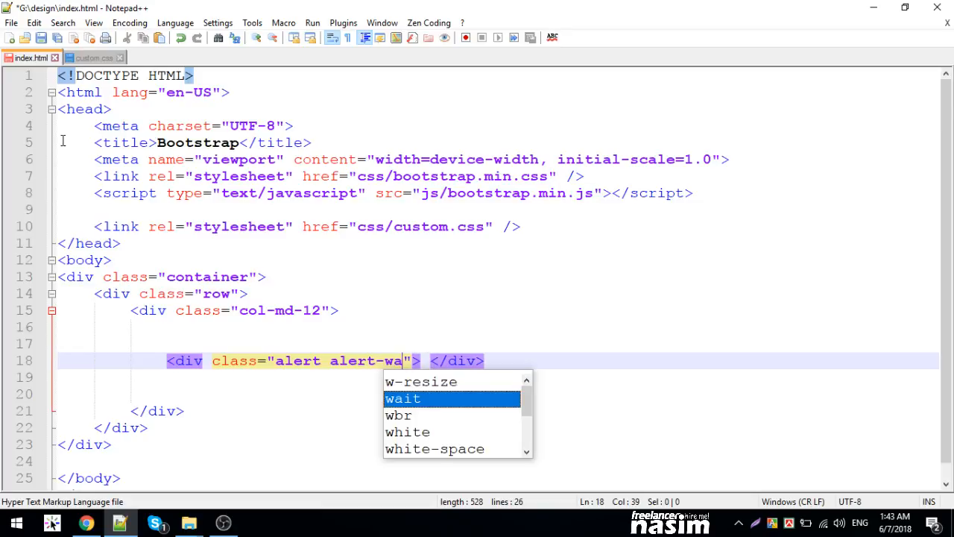
type("rning")
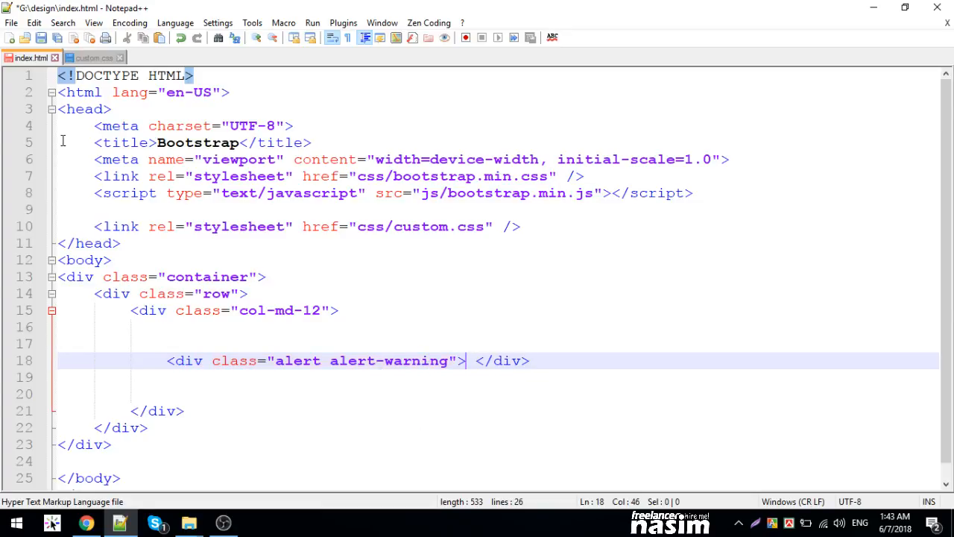
type("You will be")
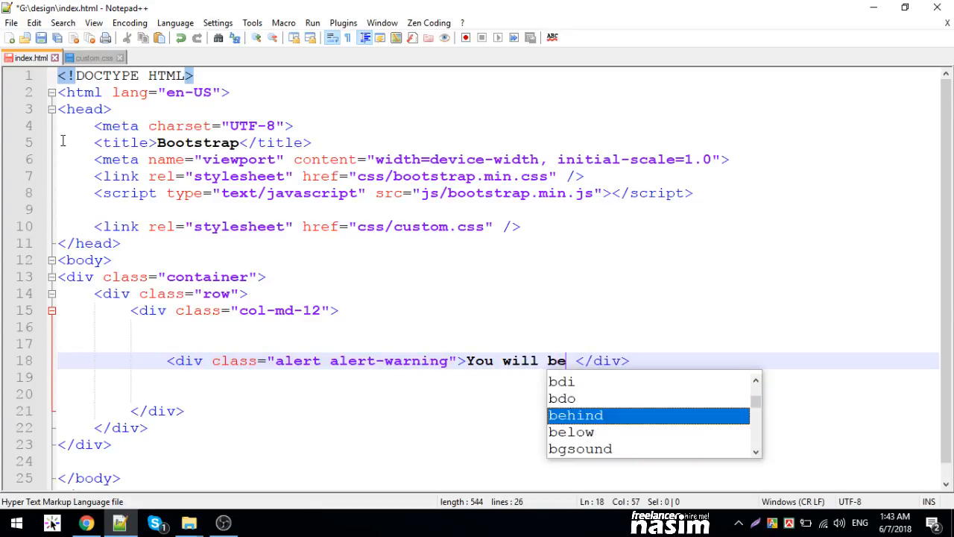
type("blocked")
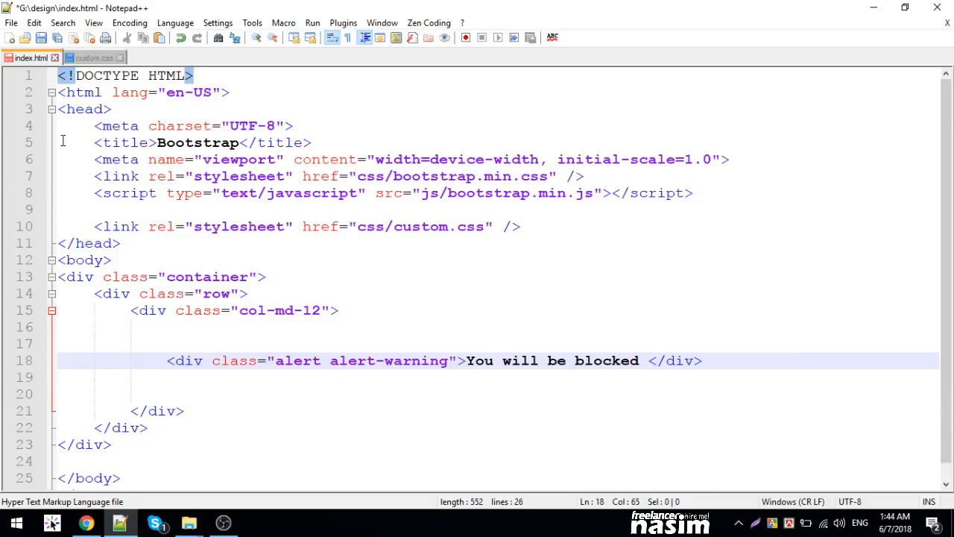
type("soo")
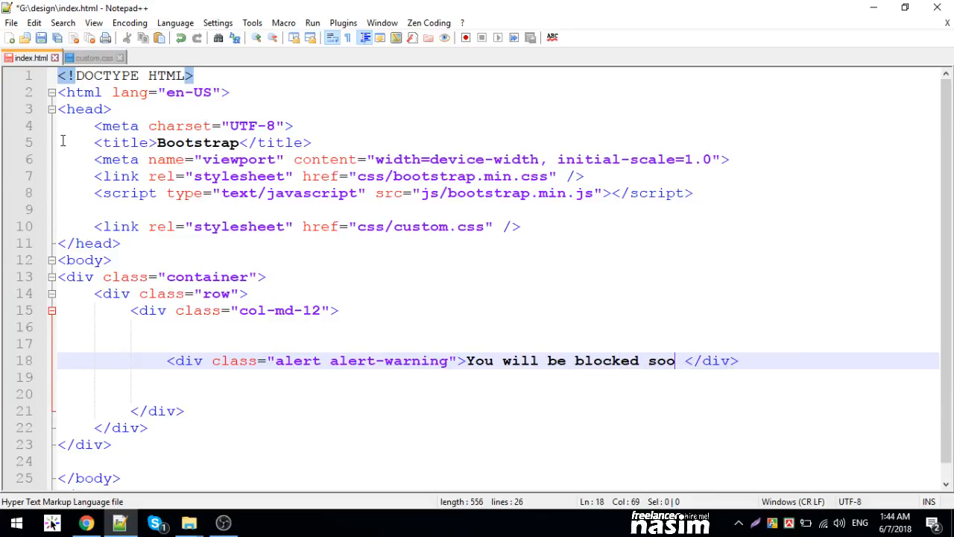
type("n!")
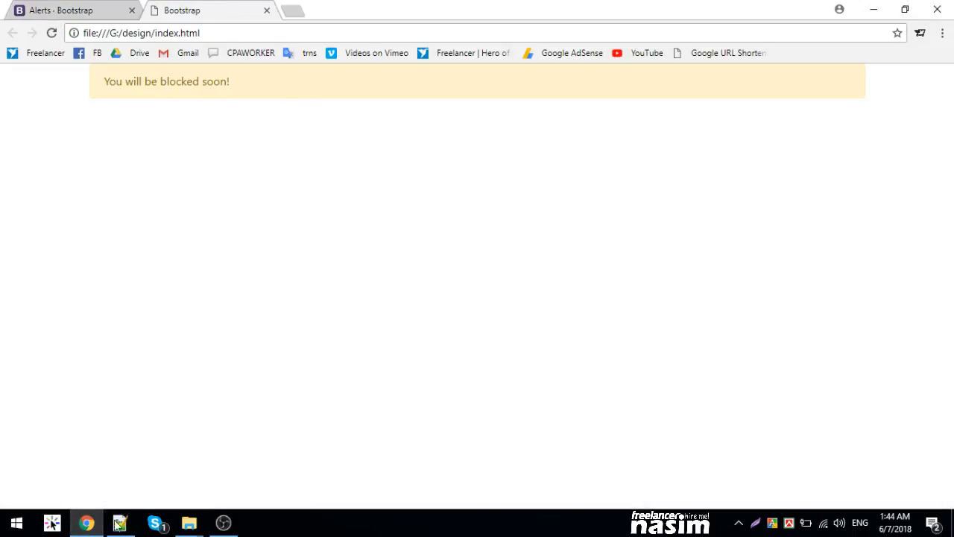
mouse_move(177, 402)
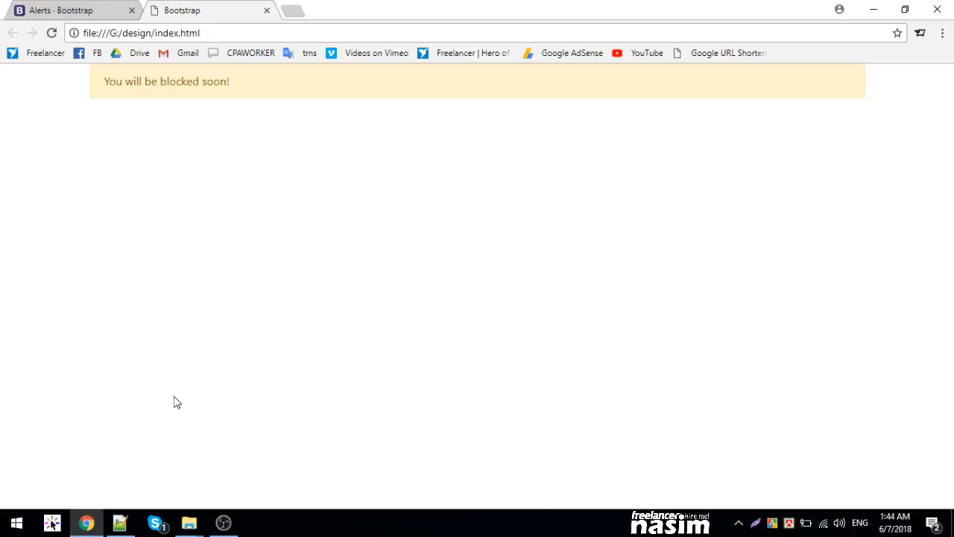
mouse_move(147, 519)
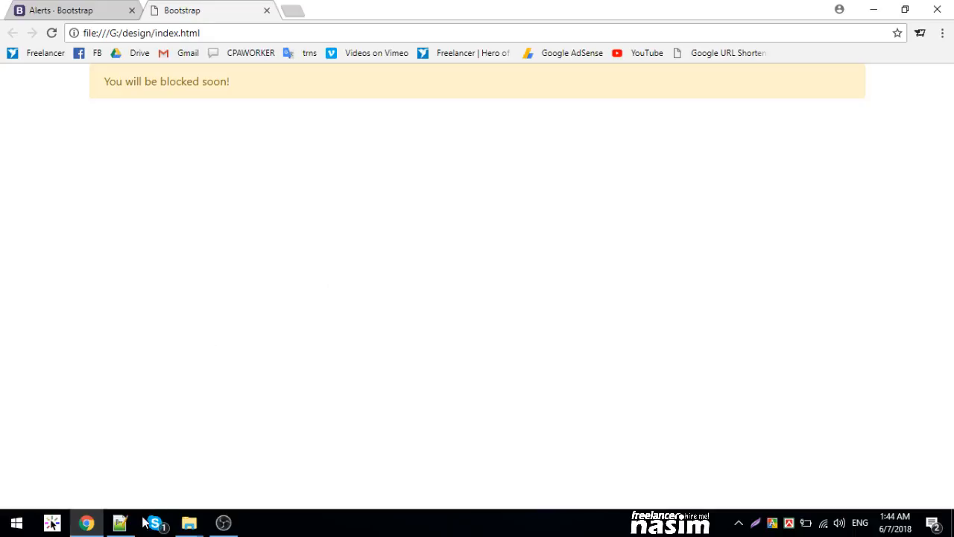
Make it alert-danger reading "Your account has been blocked!" and select the message for bolding.
left_click(120, 522)
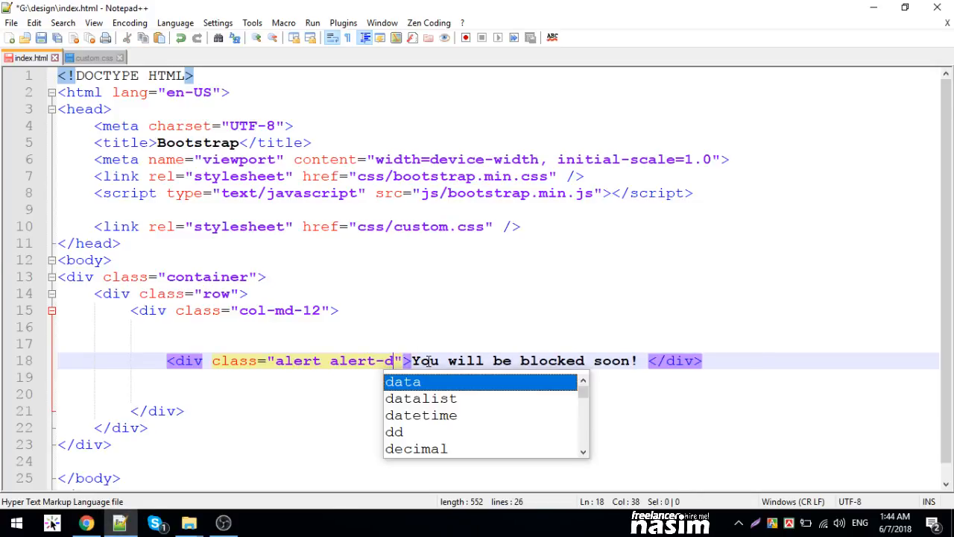
type("anger")
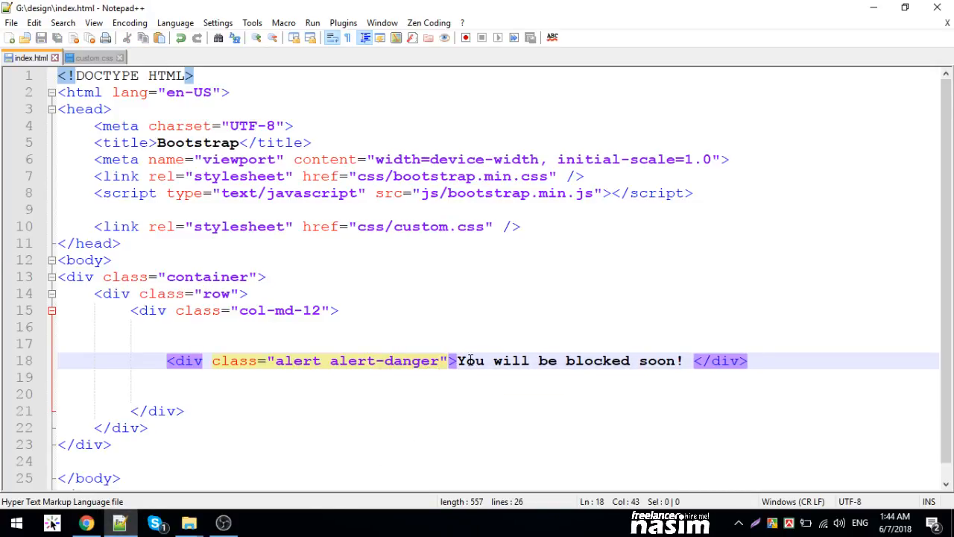
left_click_drag(457, 360, 684, 360)
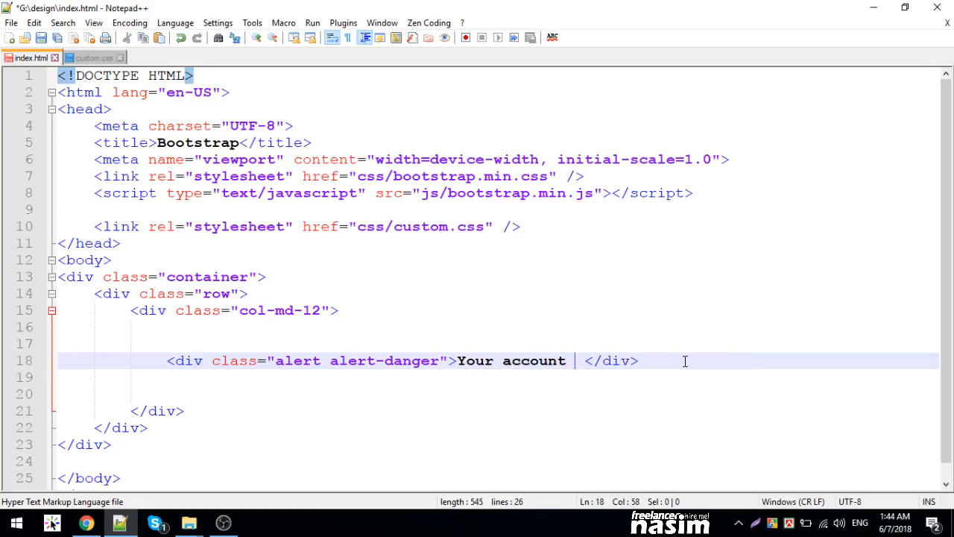
type("has been blocke")
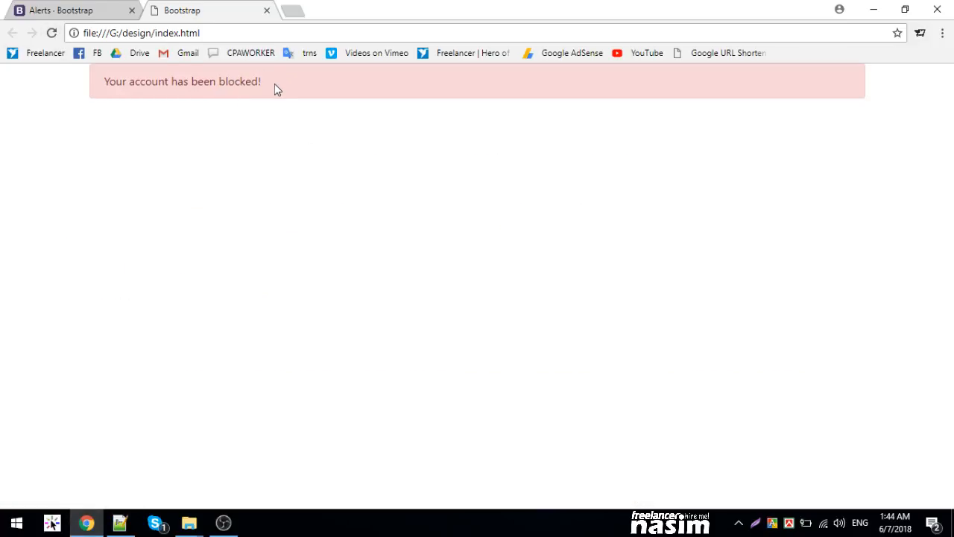
mouse_move(814, 130)
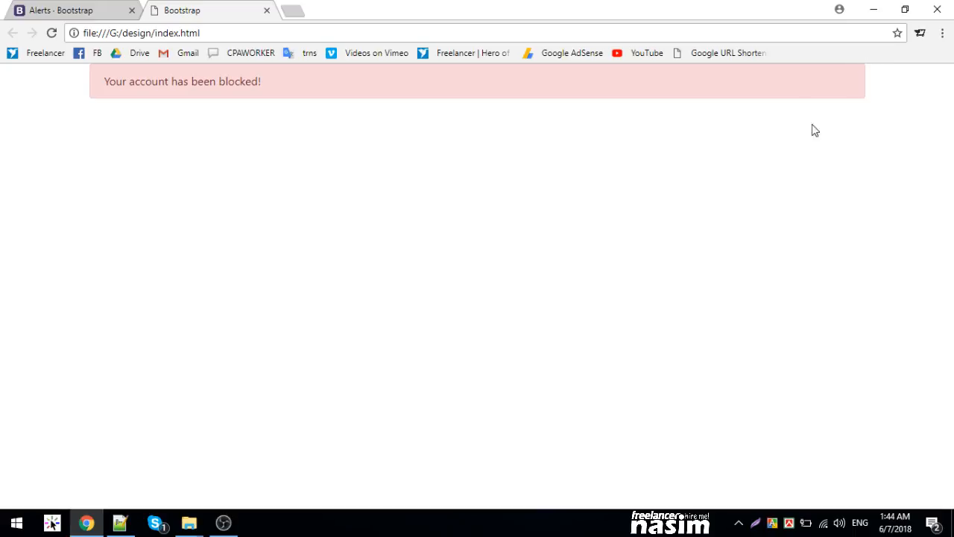
mouse_move(94, 70)
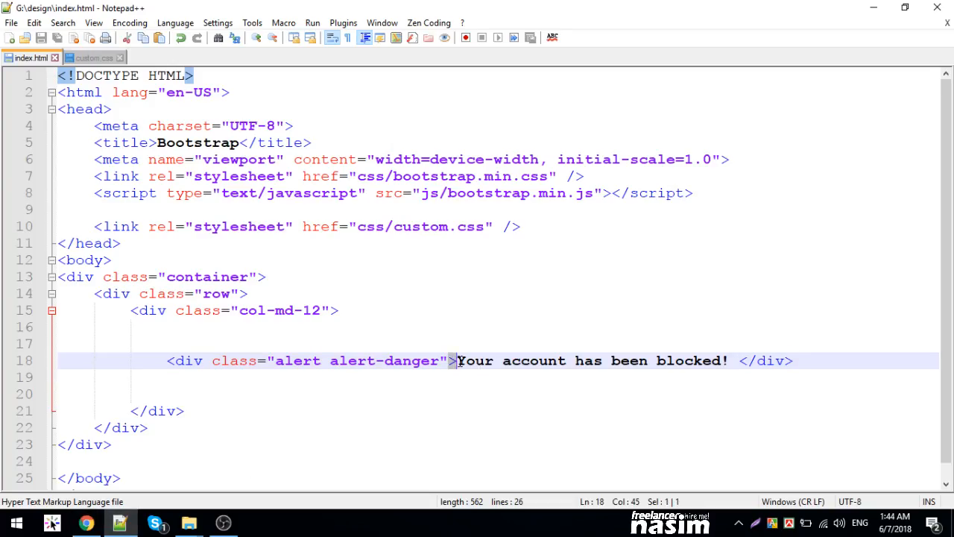
left_click_drag(457, 360, 730, 360)
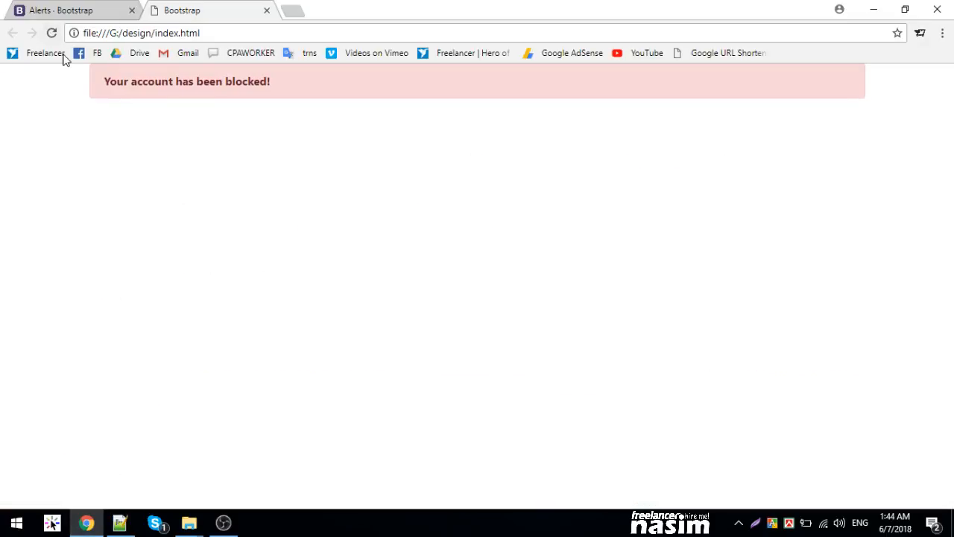
Scroll the Bootstrap Alerts docs past Link color to the Additional content "Well done!" example.
left_click(63, 9)
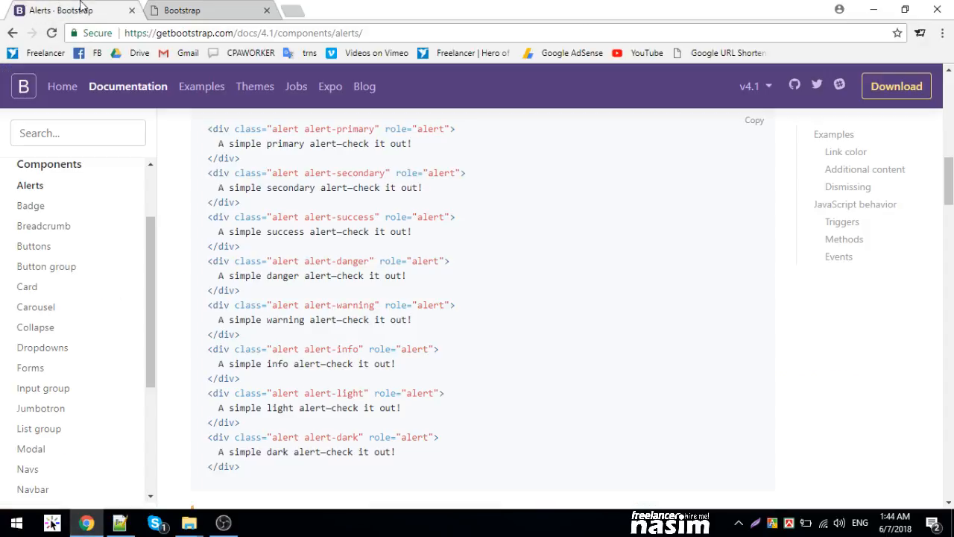
scroll("down", 3)
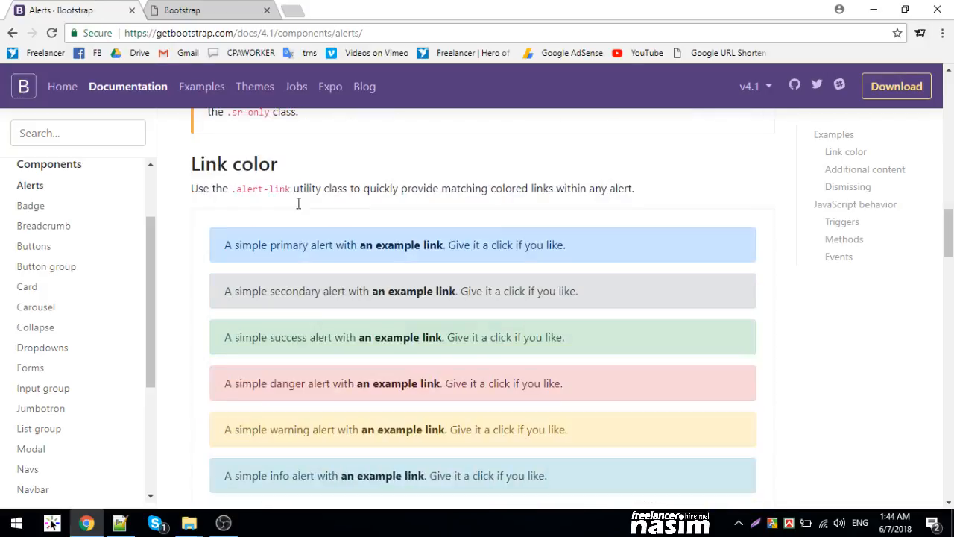
mouse_move(394, 248)
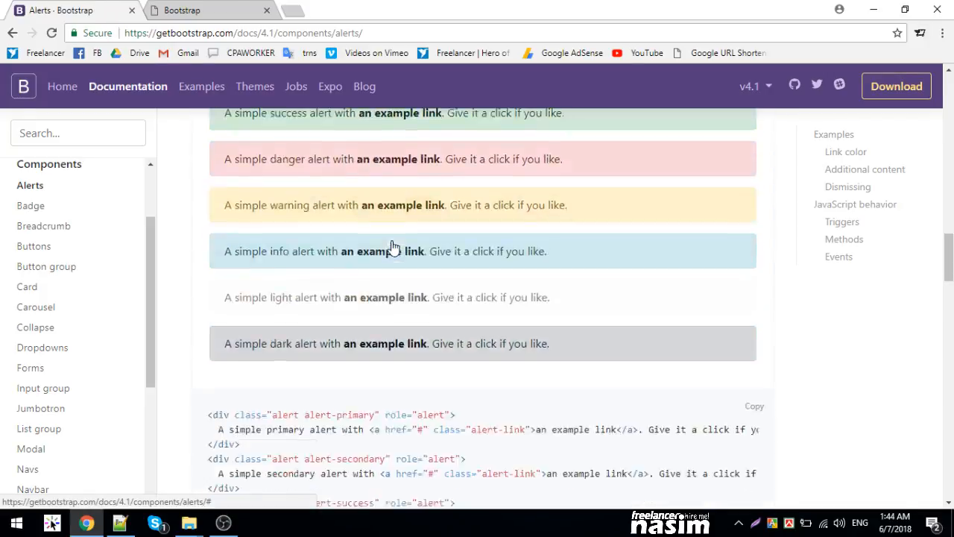
scroll("down", 3)
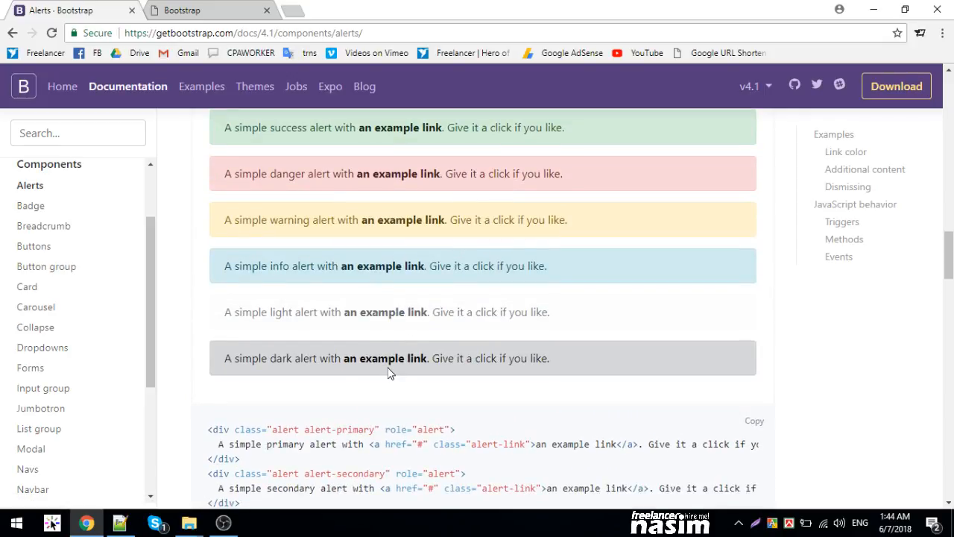
scroll("down", 3)
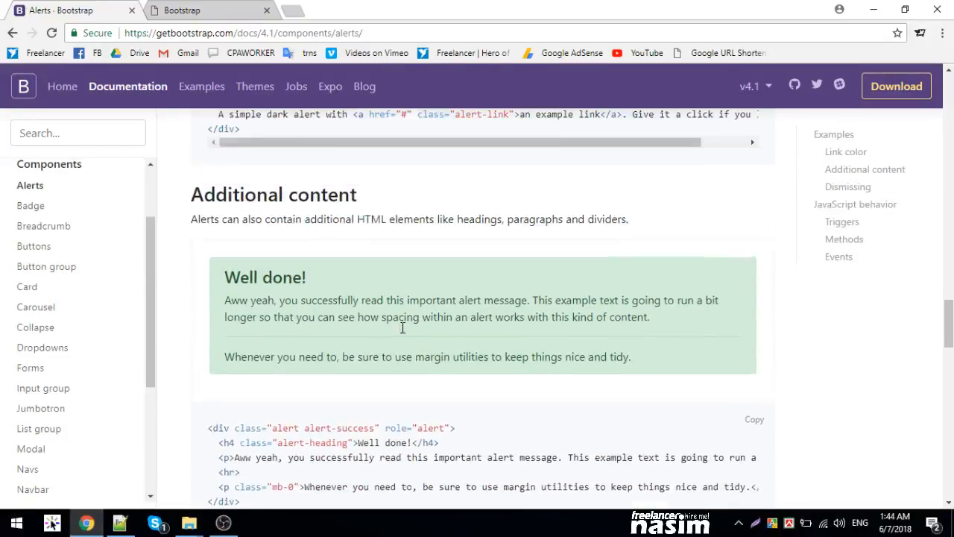
scroll("down", 3)
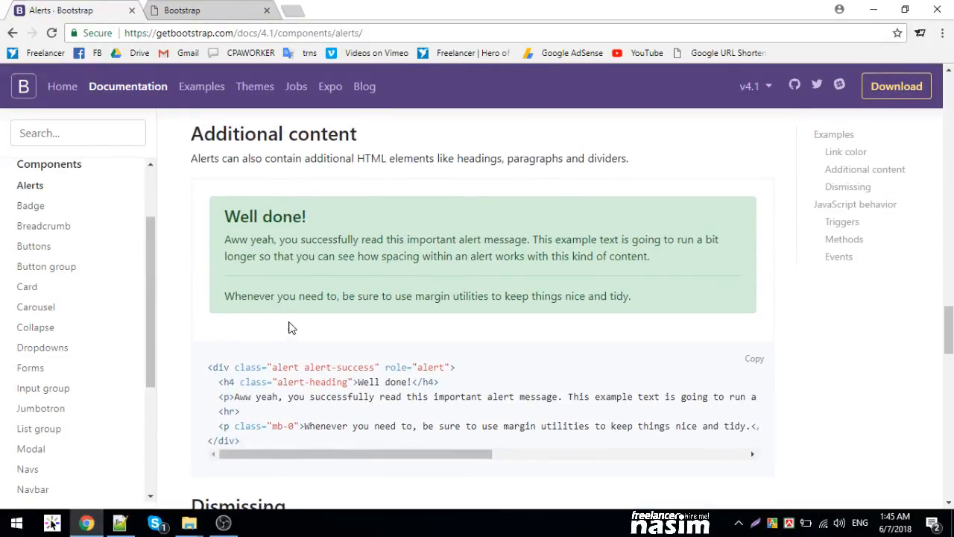
mouse_move(258, 447)
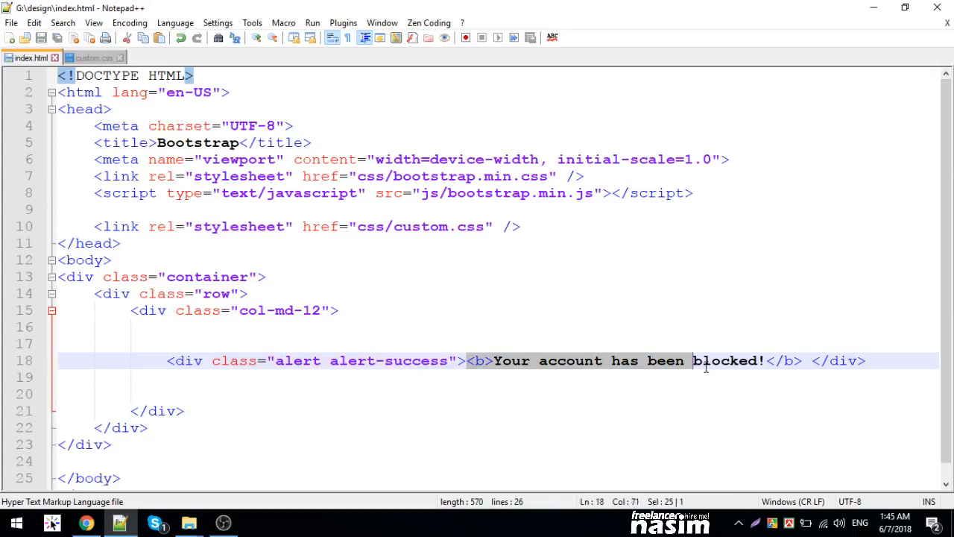
Add an alert heading reading "Congratulations!" inside the success alert.
key("Delete")
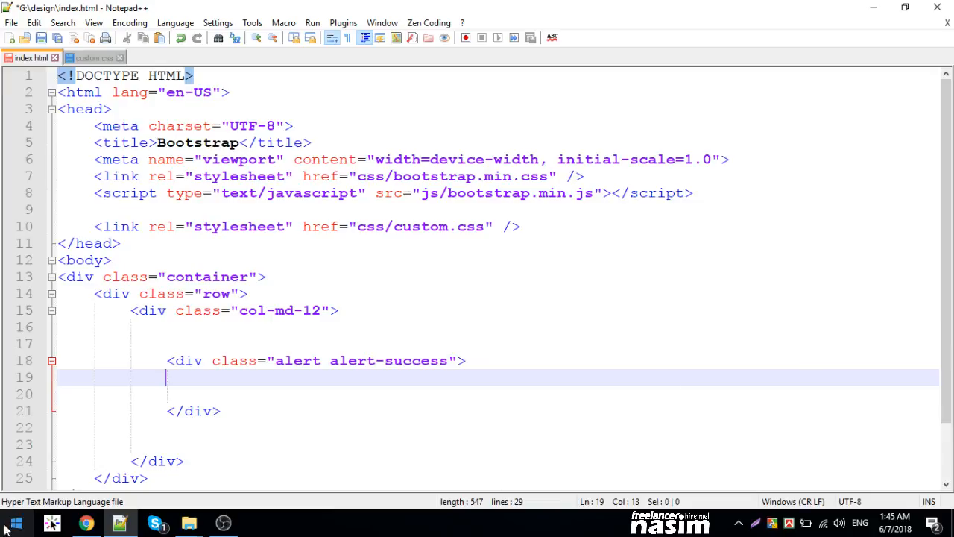
left_click(85, 523)
type("h2")
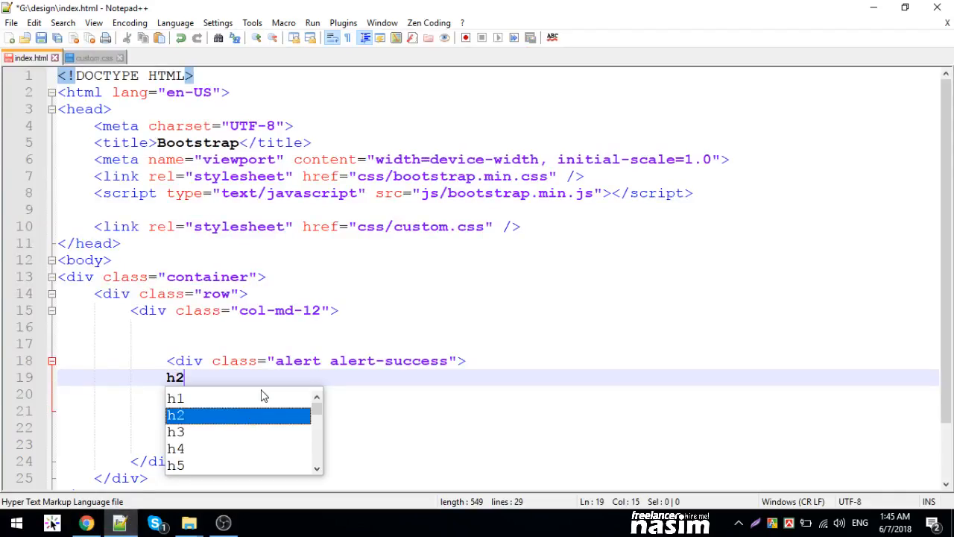
type(".aler")
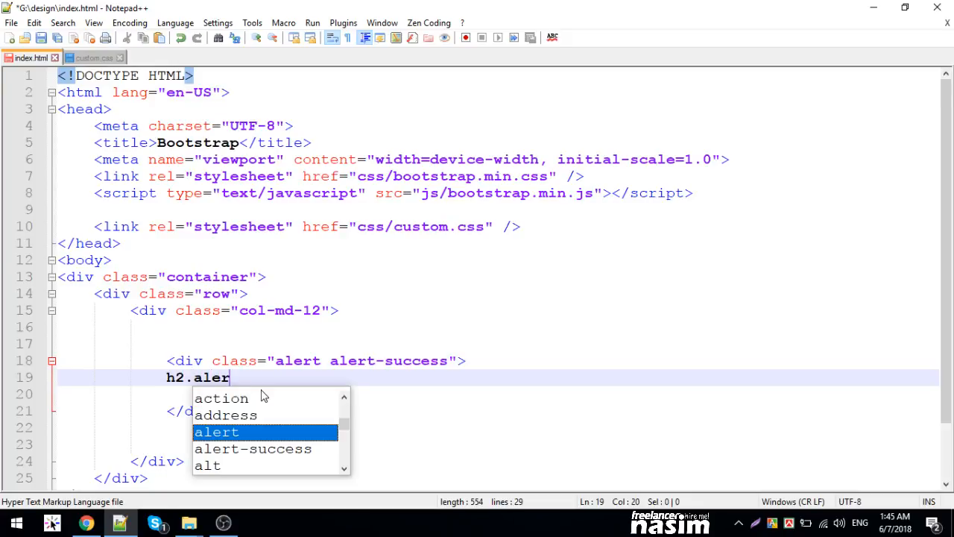
key("Tab")
type("Y")
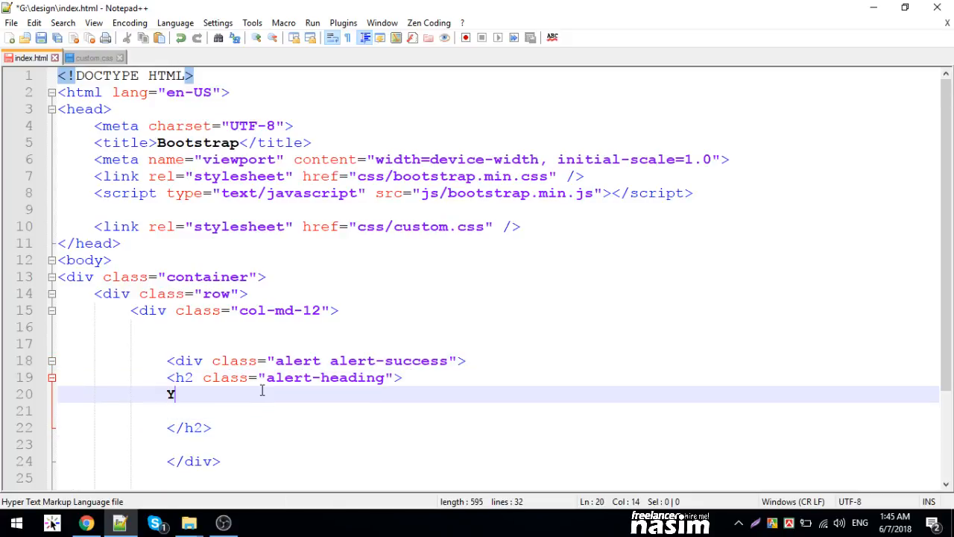
type("ou")
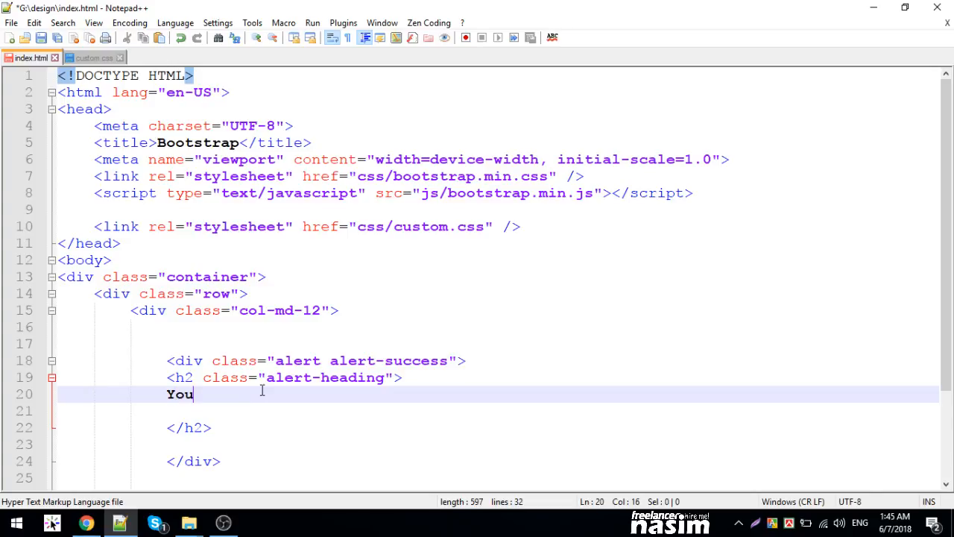
key("BackSpace")
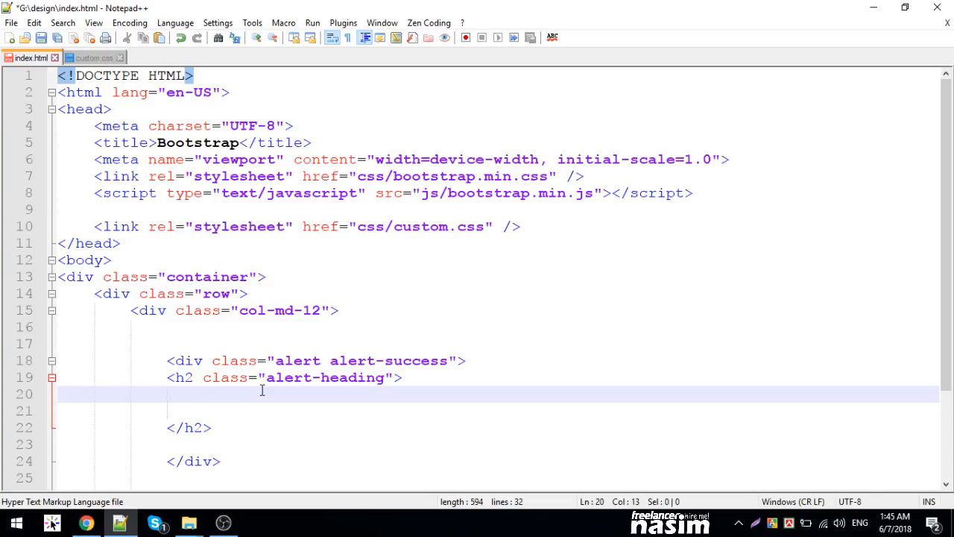
type("Congratulati")
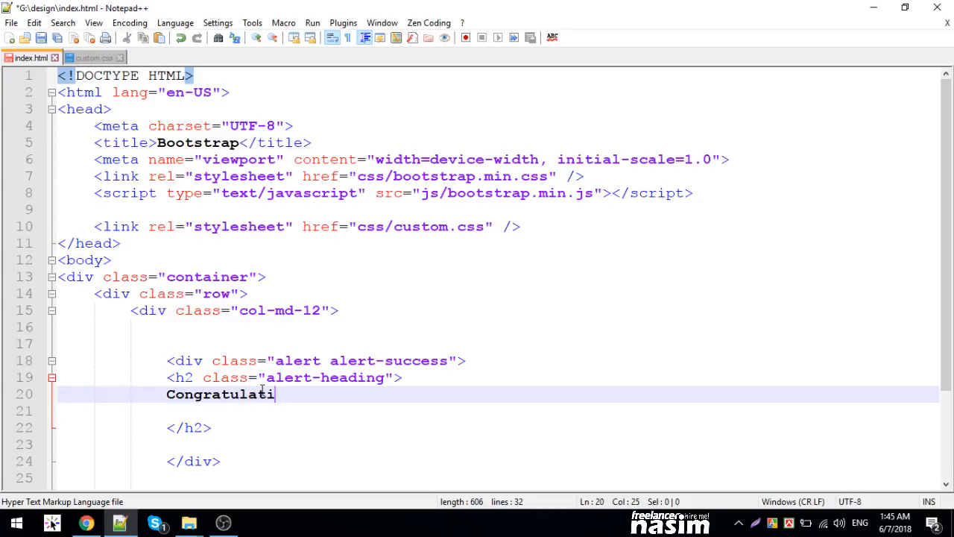
key("BackSpace")
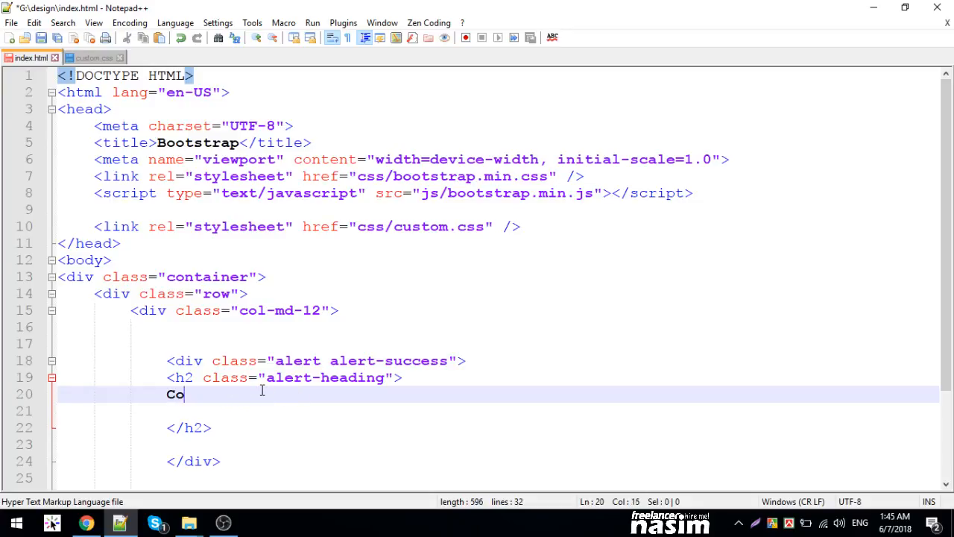
type("ngratul")
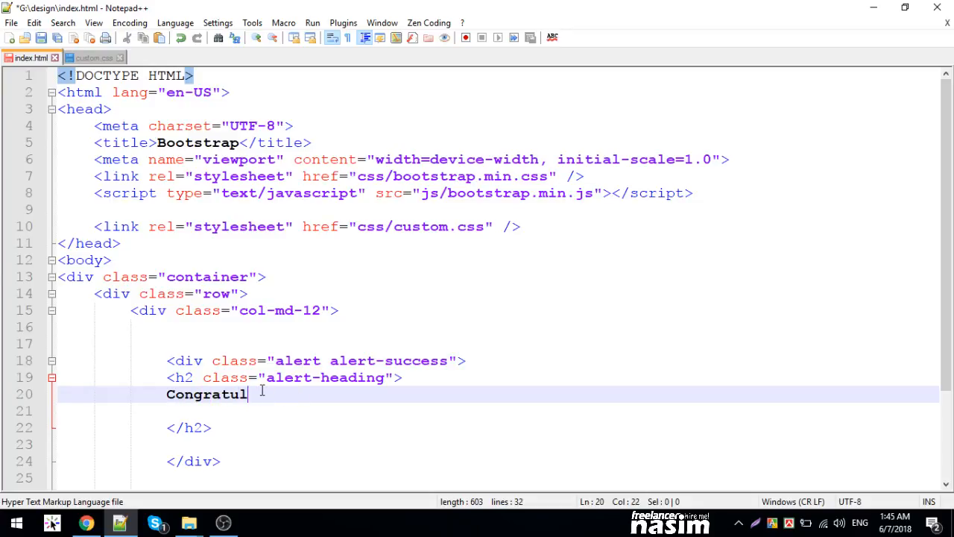
type("ations1")
type("<p>")
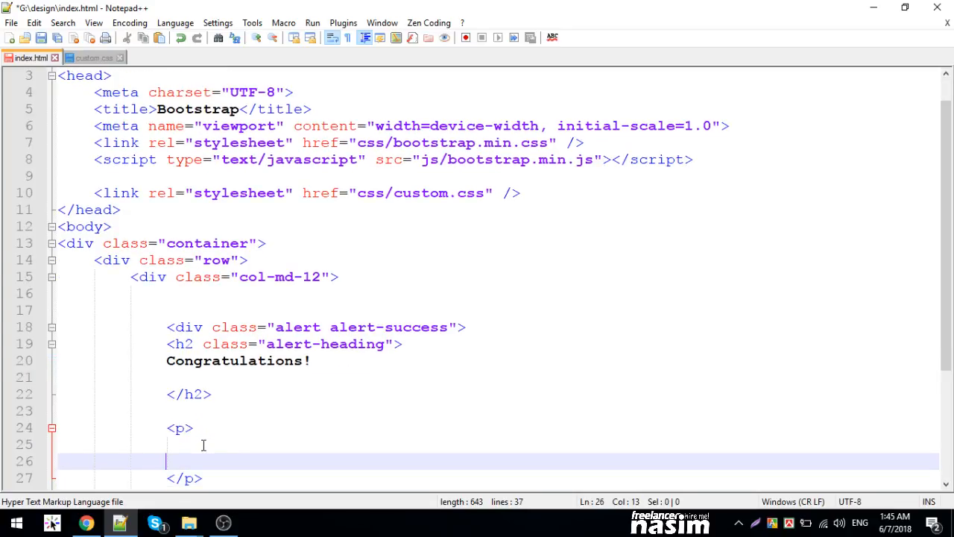
Type the paragraph text "You have got the project! weldone.".
type("You have got")
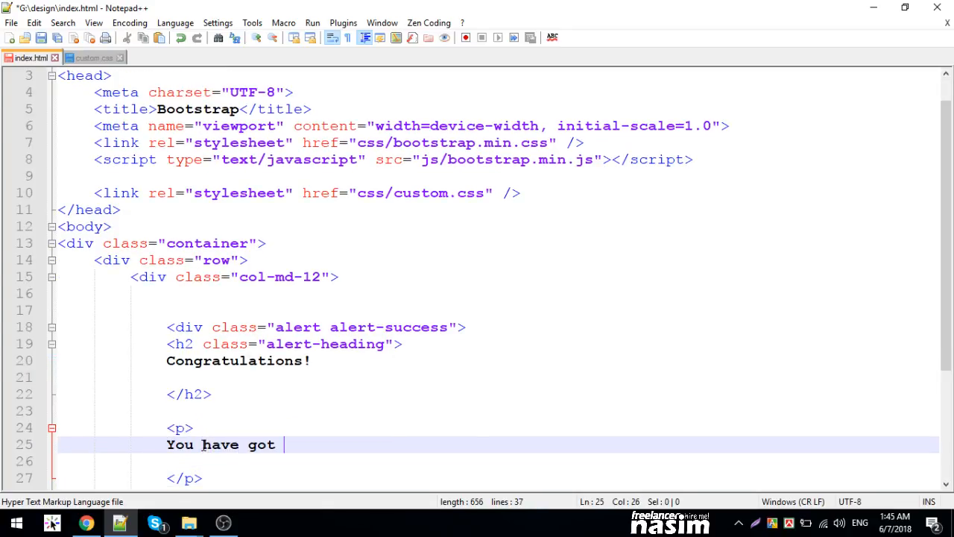
type("the project! w")
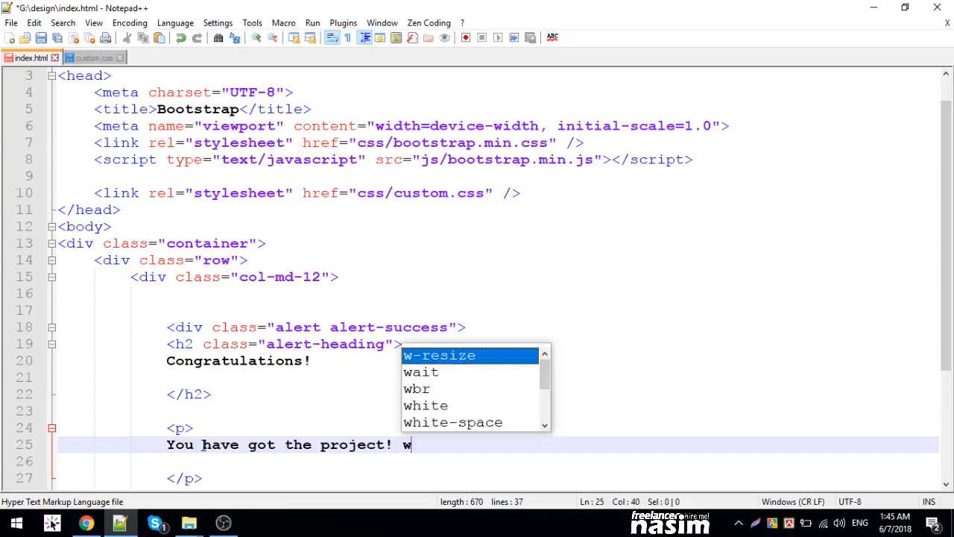
type("eldone.")
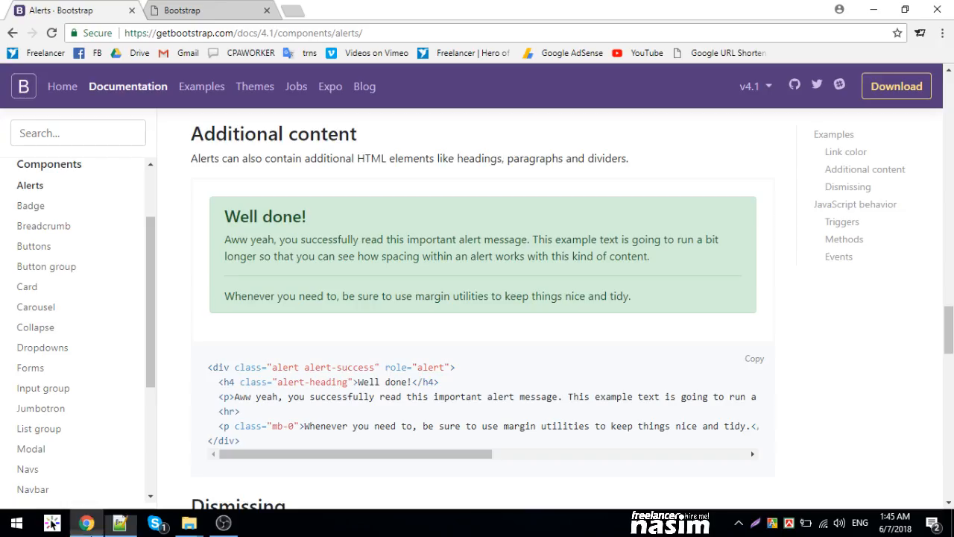
Open the local index.html preview to view the green Congratulations! alert.
left_click(209, 11)
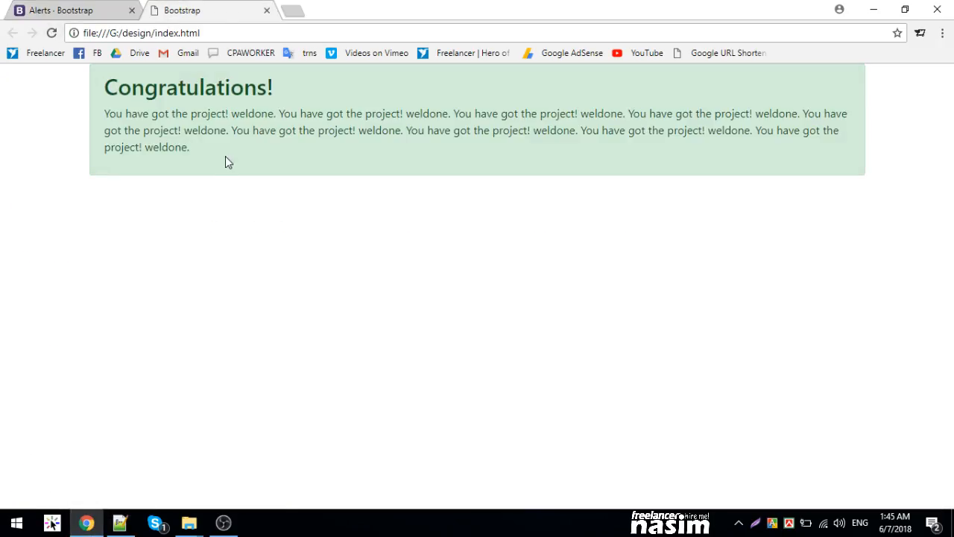
mouse_move(188, 170)
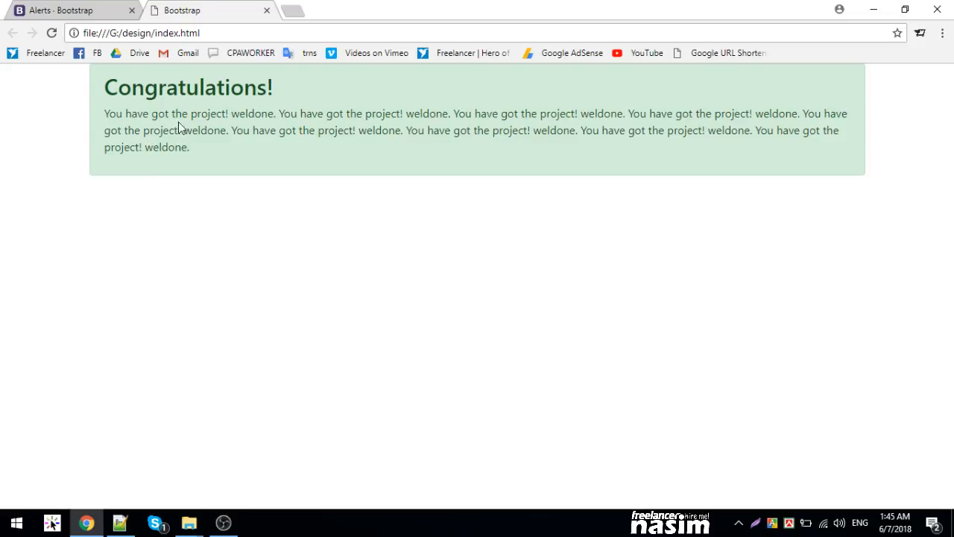
mouse_move(250, 179)
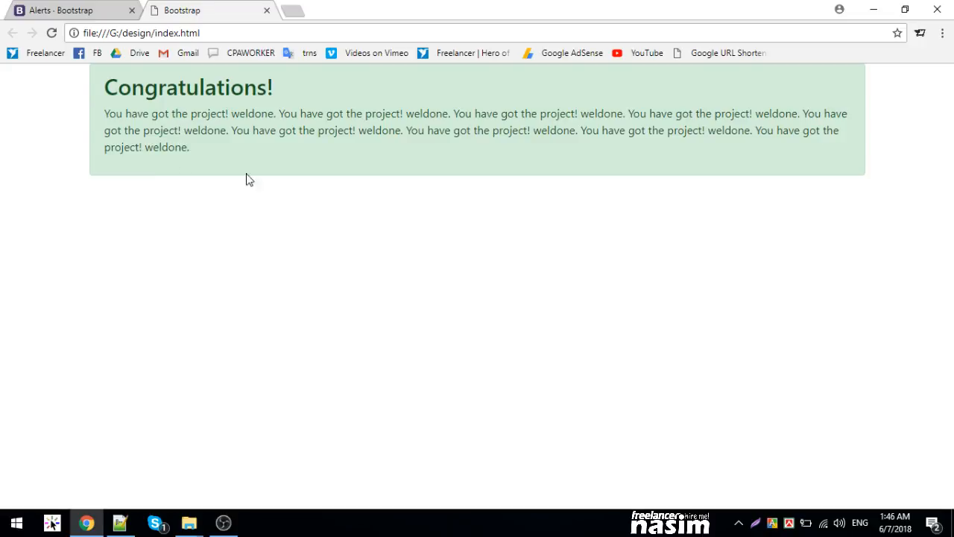
left_click(120, 523)
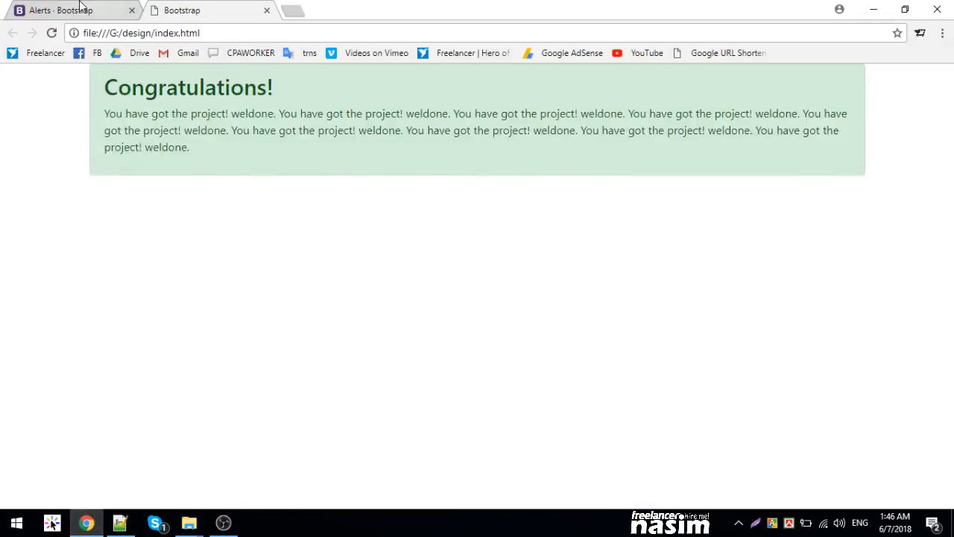
left_click(71, 11)
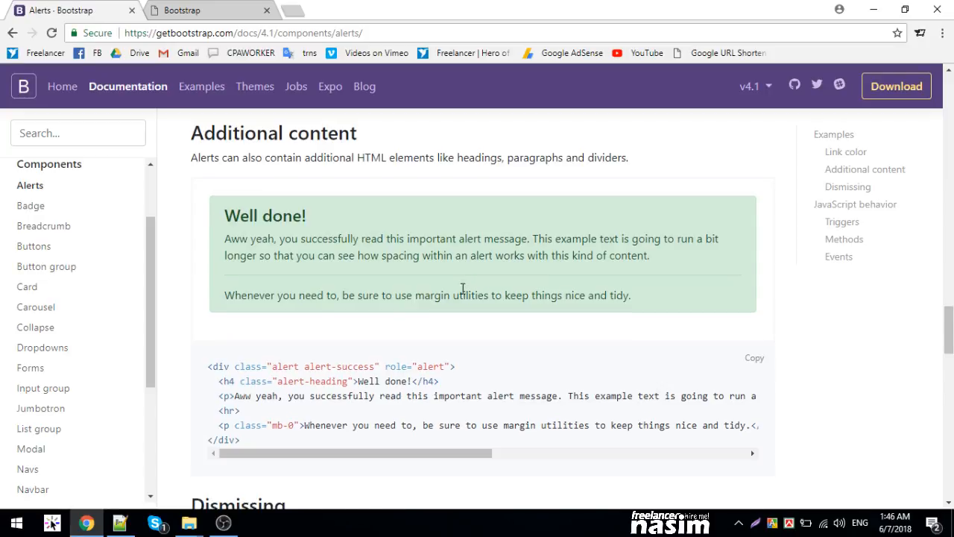
scroll("down", 3)
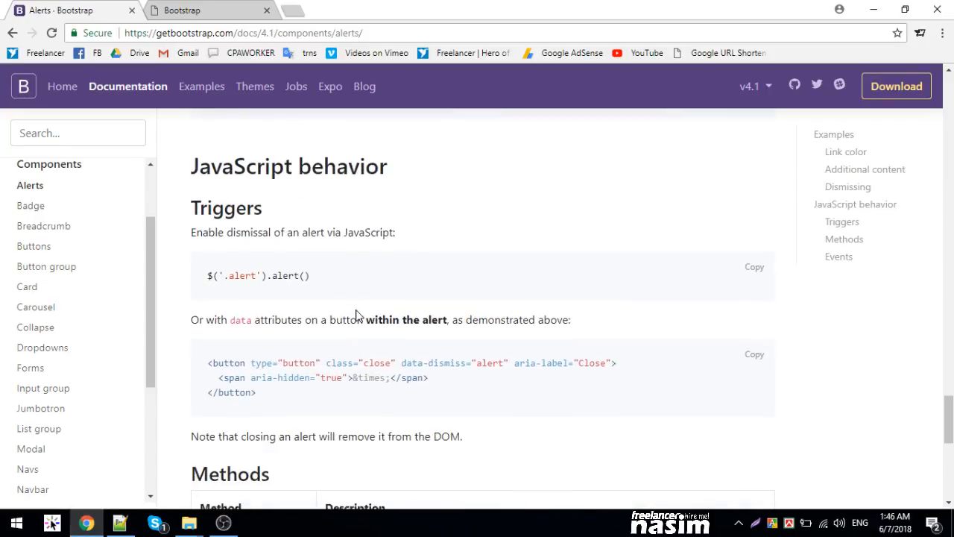
scroll("up", 3)
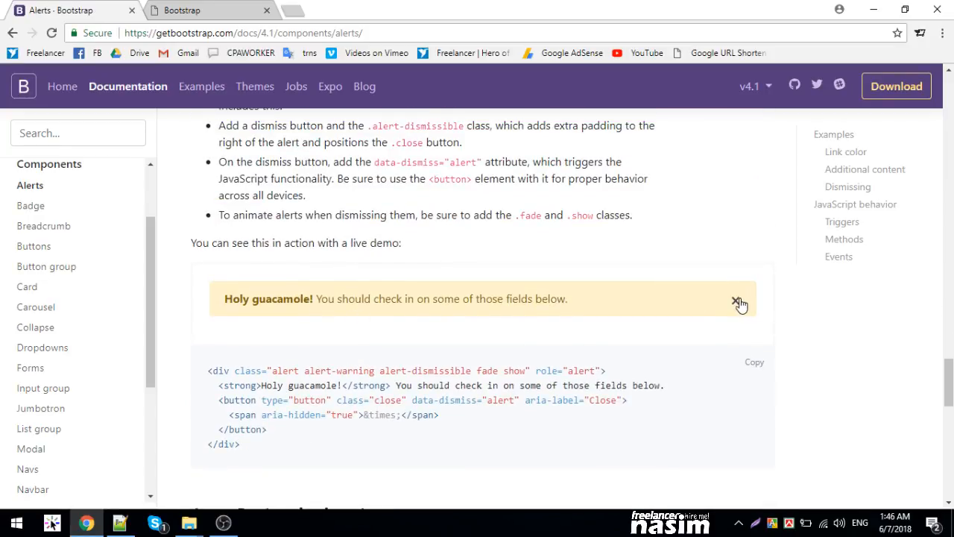
mouse_move(357, 415)
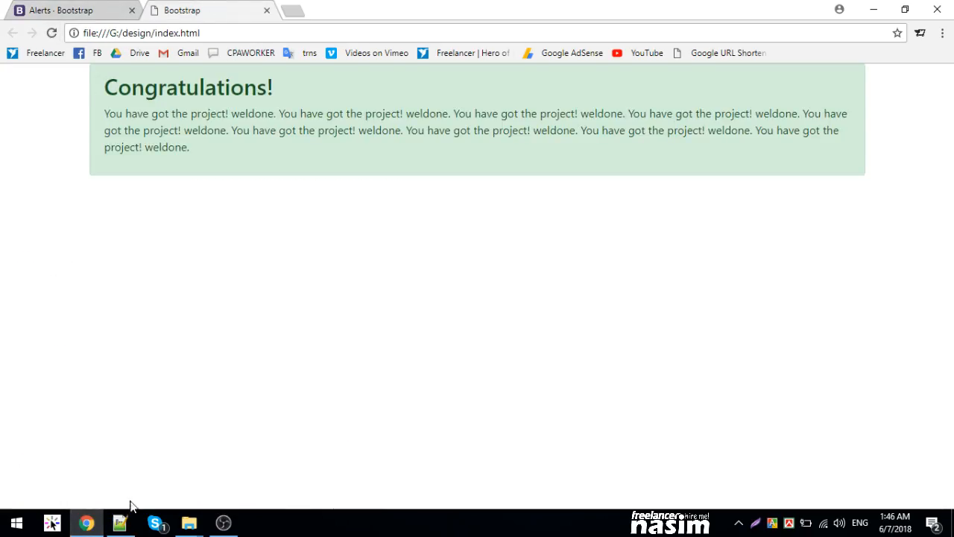
Add the 'fade show' classes and role="alert" to the success alert div in index.html.
left_click(64, 10)
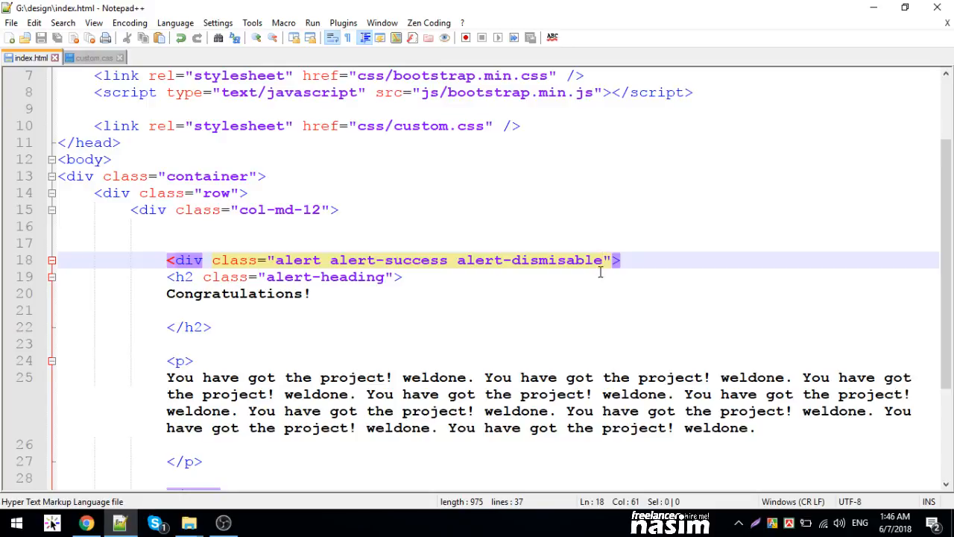
type("fade")
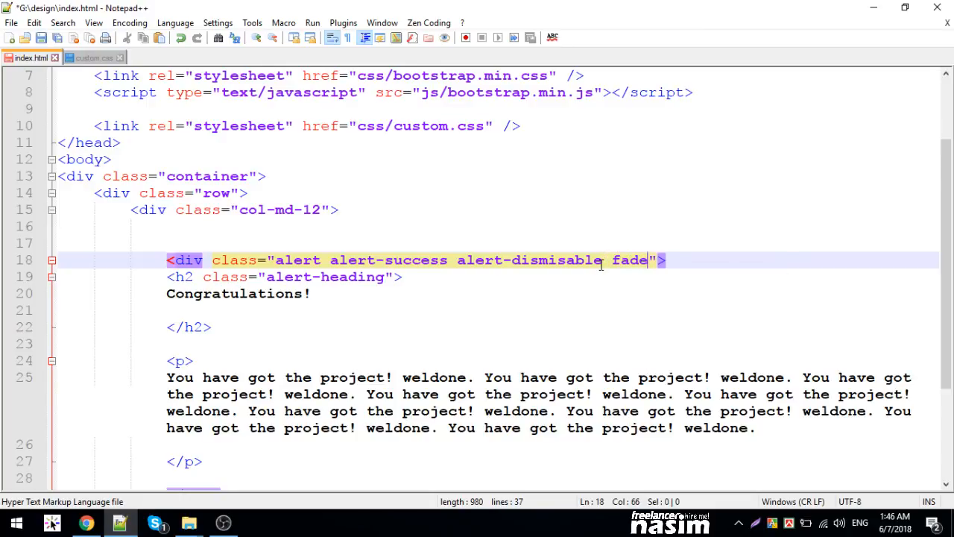
type("show\" r")
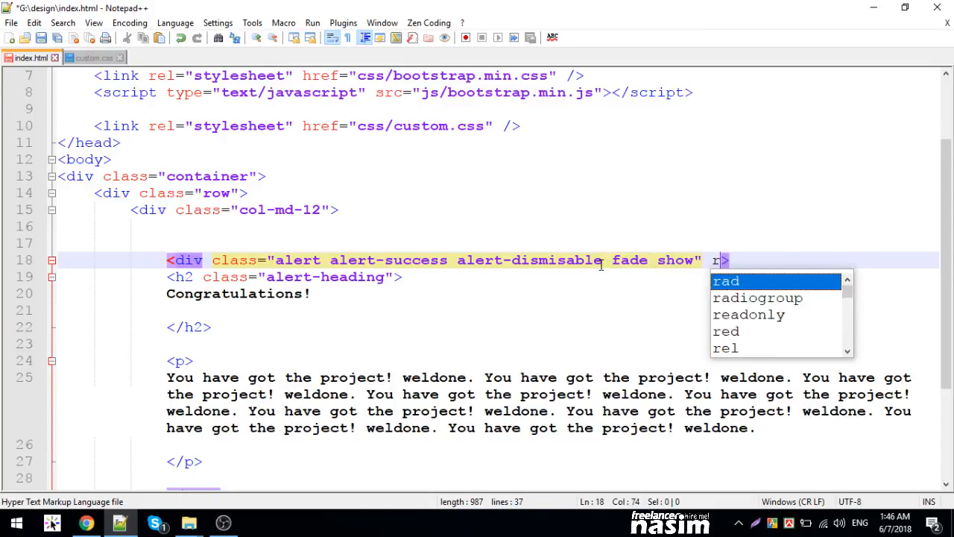
type("ole=\"\"")
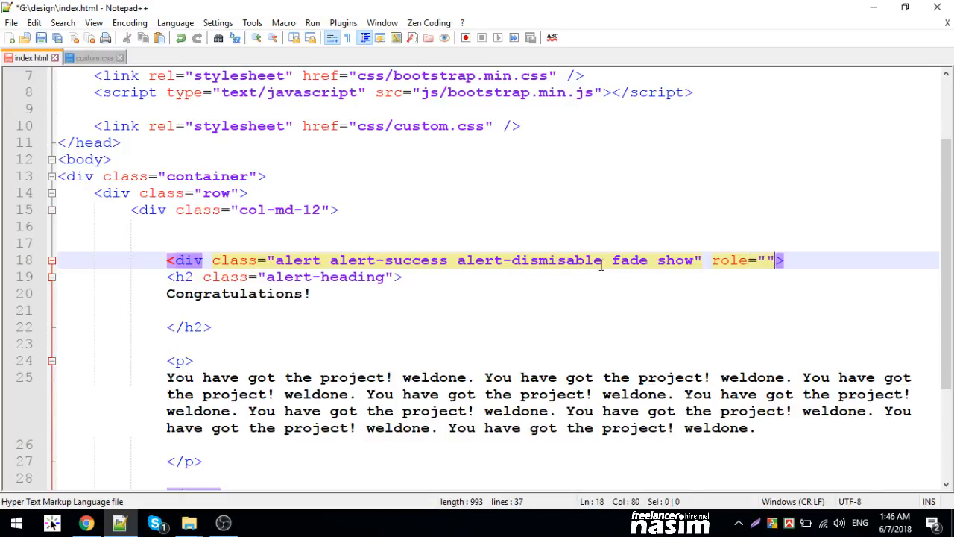
type("alert")
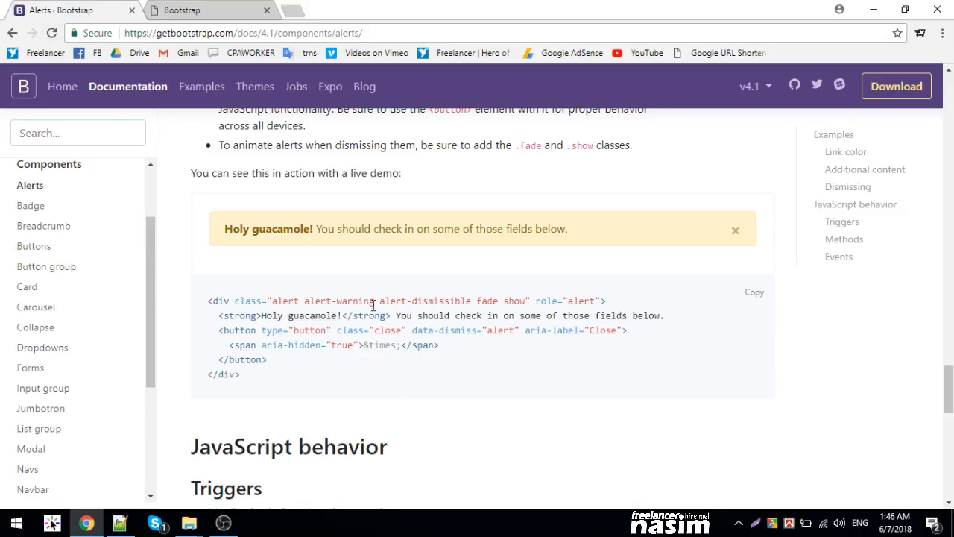
Copy the Dismissing example's close-button markup into the success alert div.
double_click(442, 300)
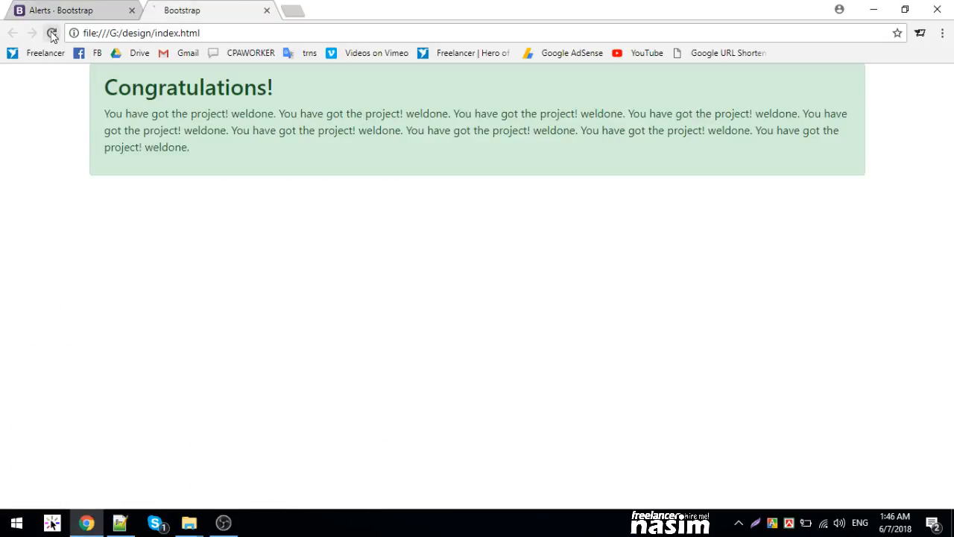
left_click(52, 32)
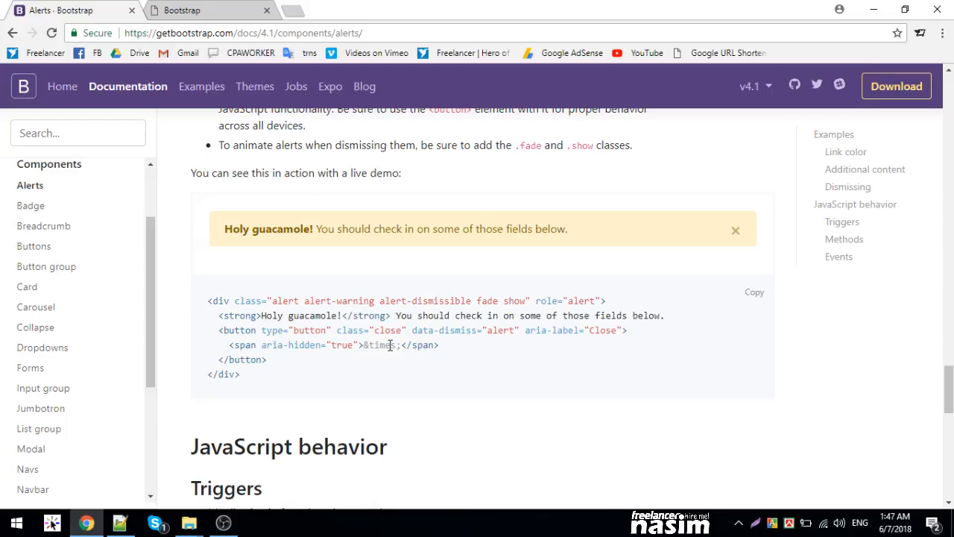
mouse_move(250, 330)
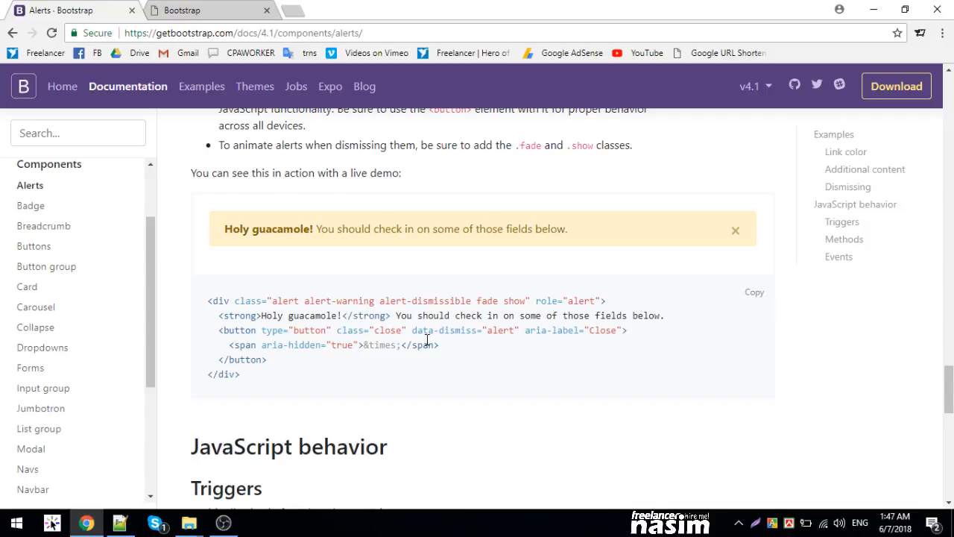
left_click_drag(216, 329, 272, 359)
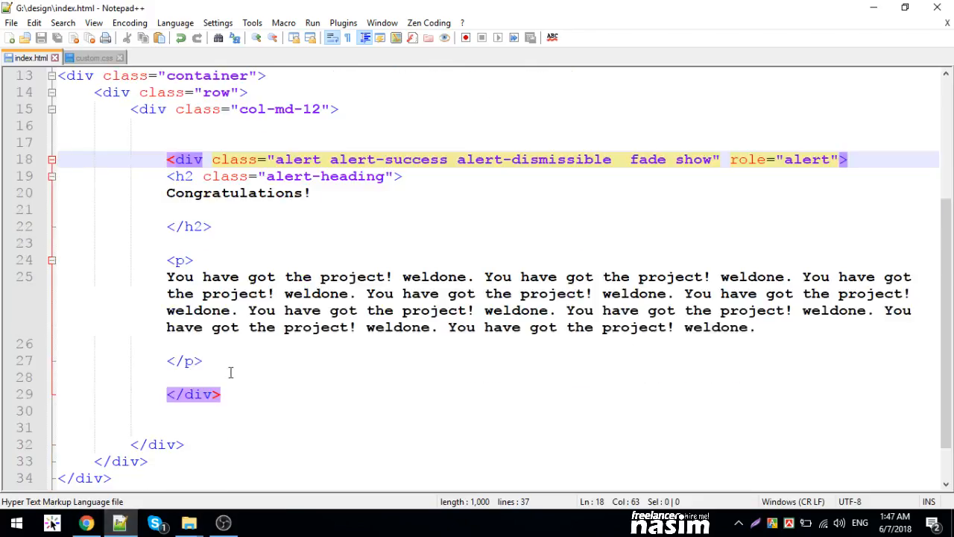
left_click(84, 523)
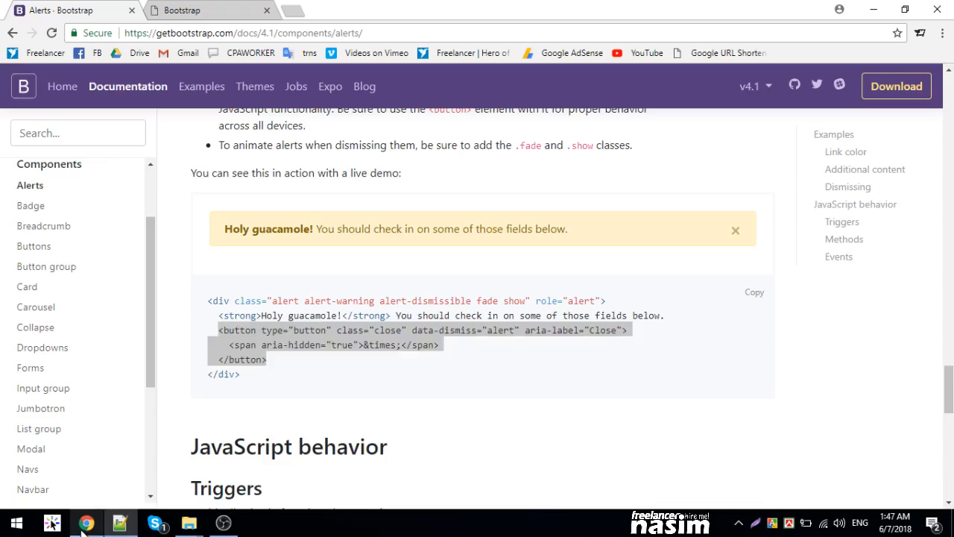
left_click_drag(220, 330, 266, 359)
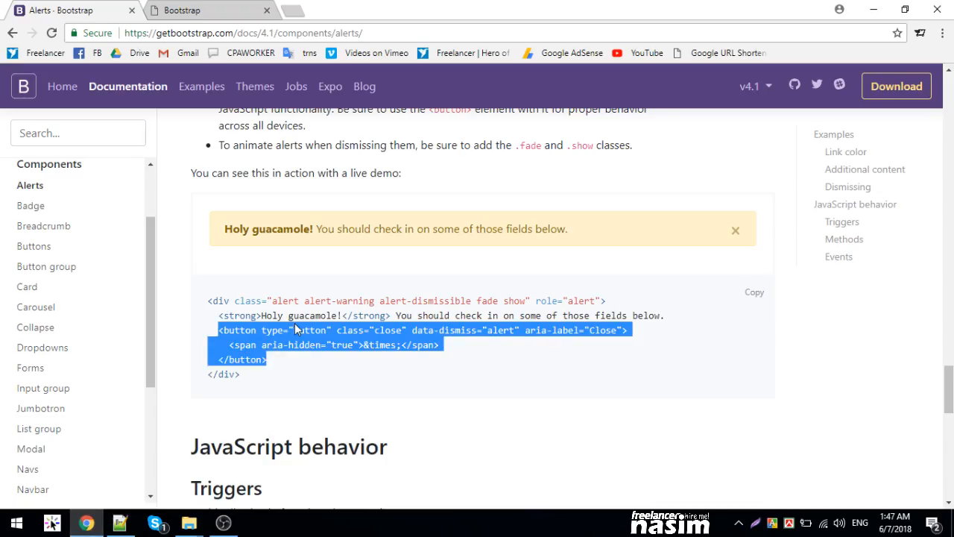
left_click(279, 321)
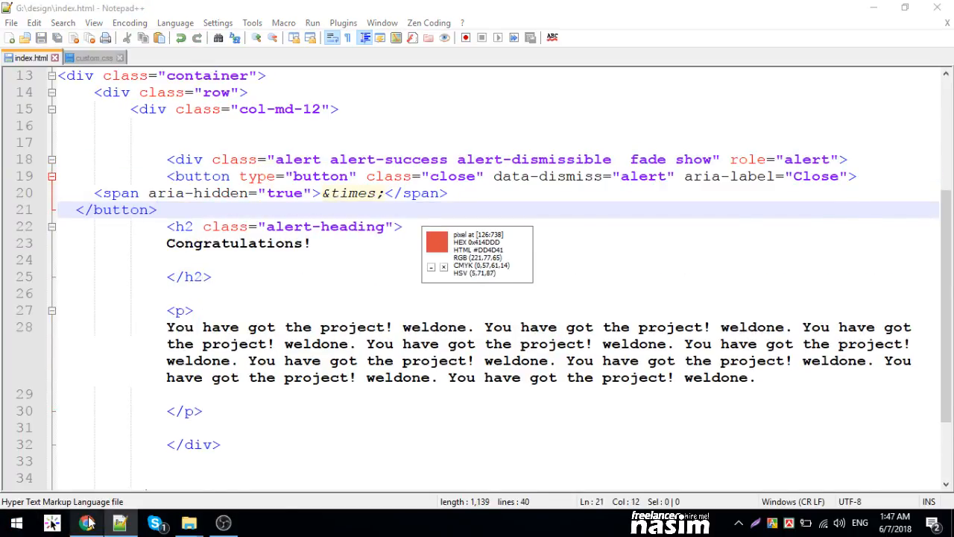
Start a script block near the page end for the $('.alert').alert(); call.
left_click(88, 523)
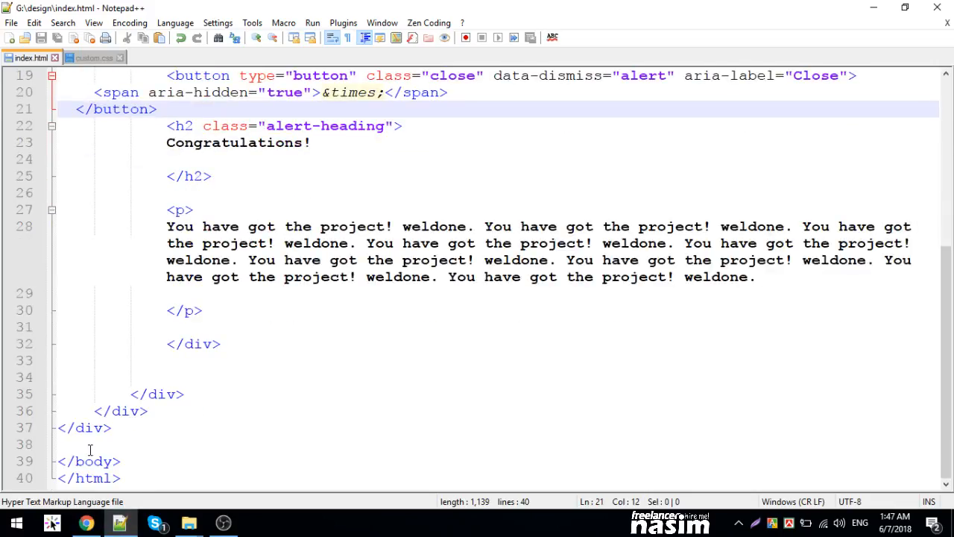
type("script type=\"text/javascript\">")
type("$('.alert').alert(")
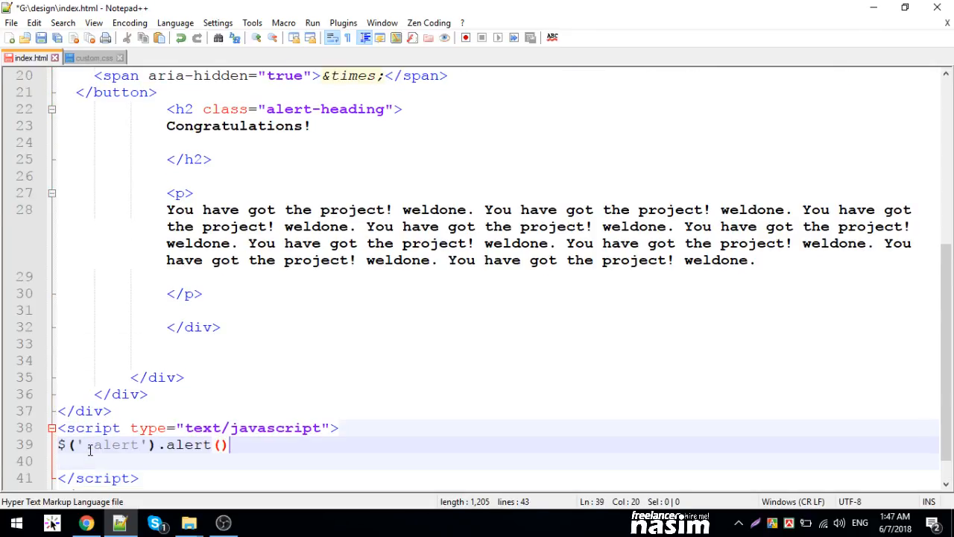
type(";")
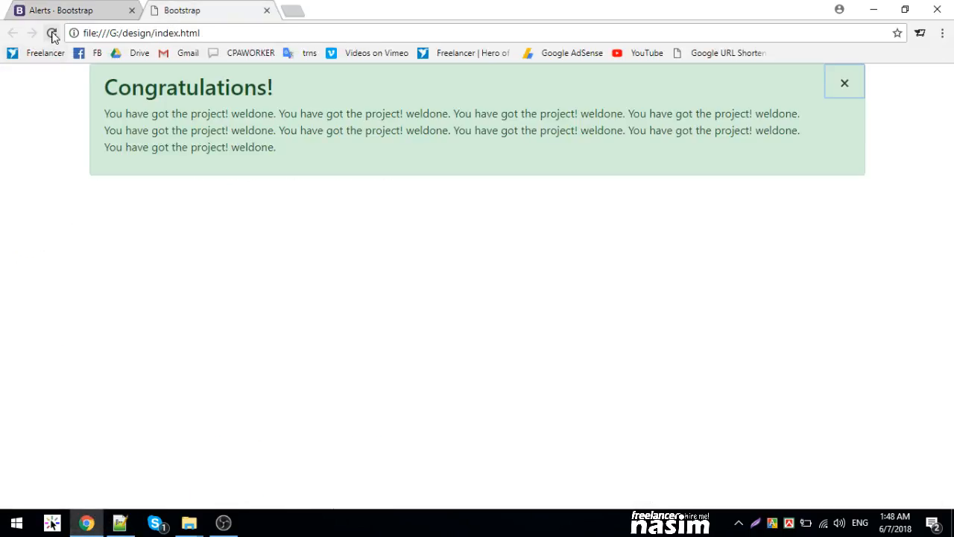
Reload the preview and read the bootstrap.min.js TypeError in the DevTools console.
left_click(52, 34)
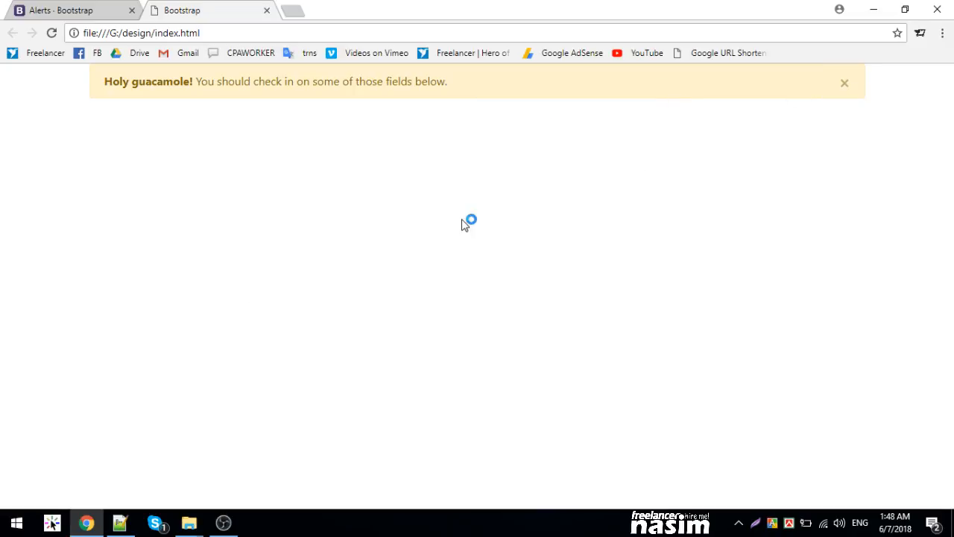
key("F12")
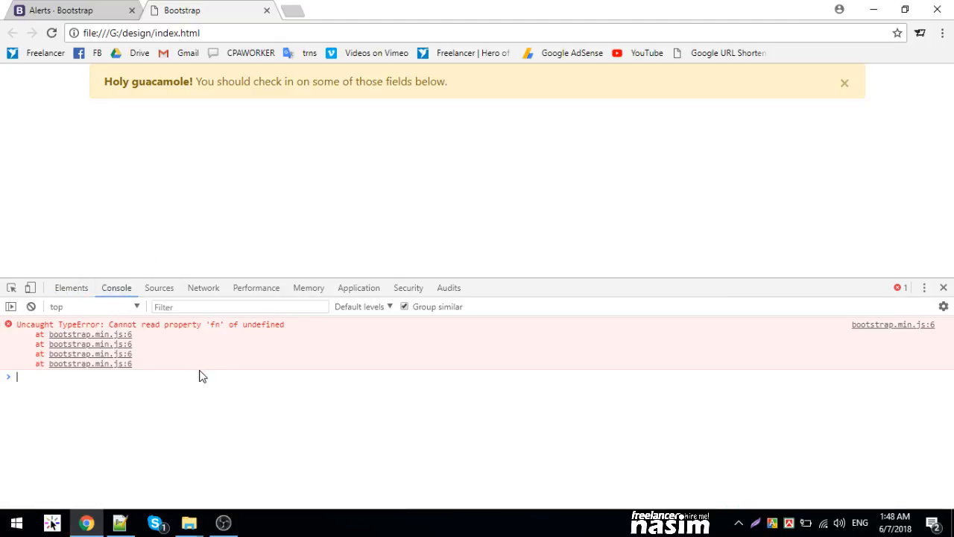
mouse_move(82, 334)
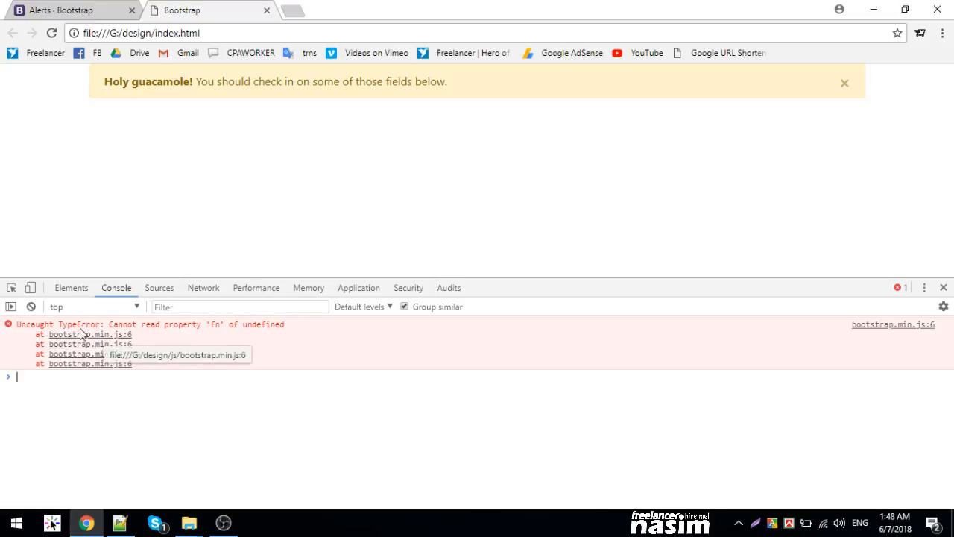
mouse_move(246, 334)
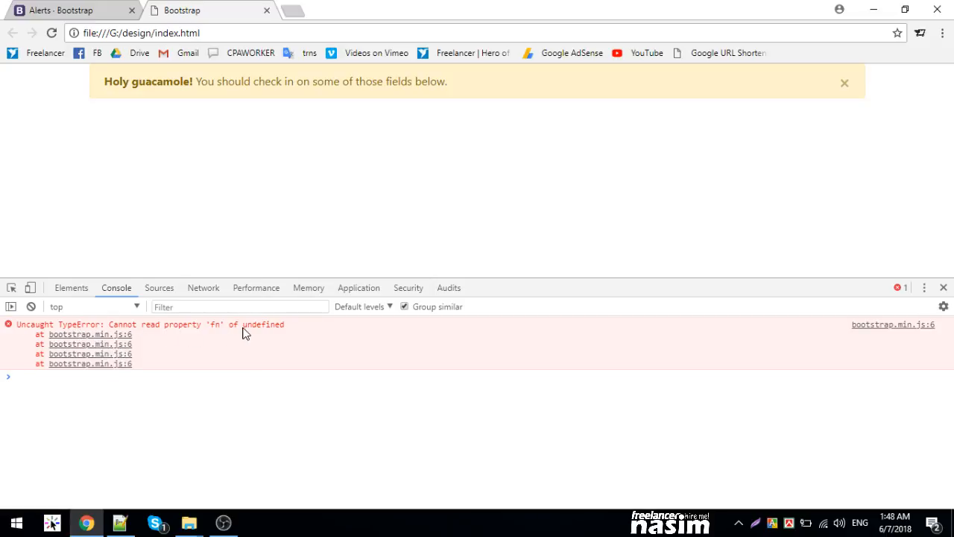
left_click(159, 287)
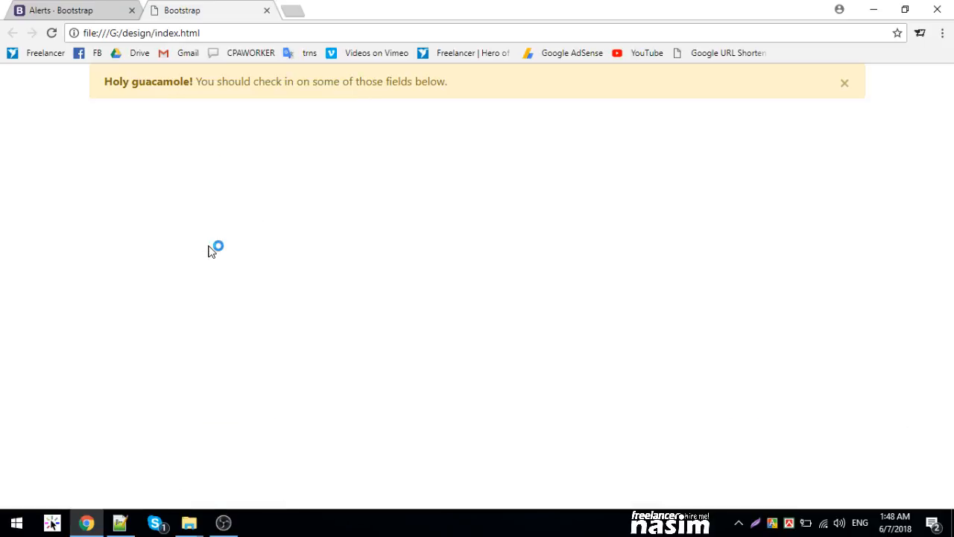
key("F12")
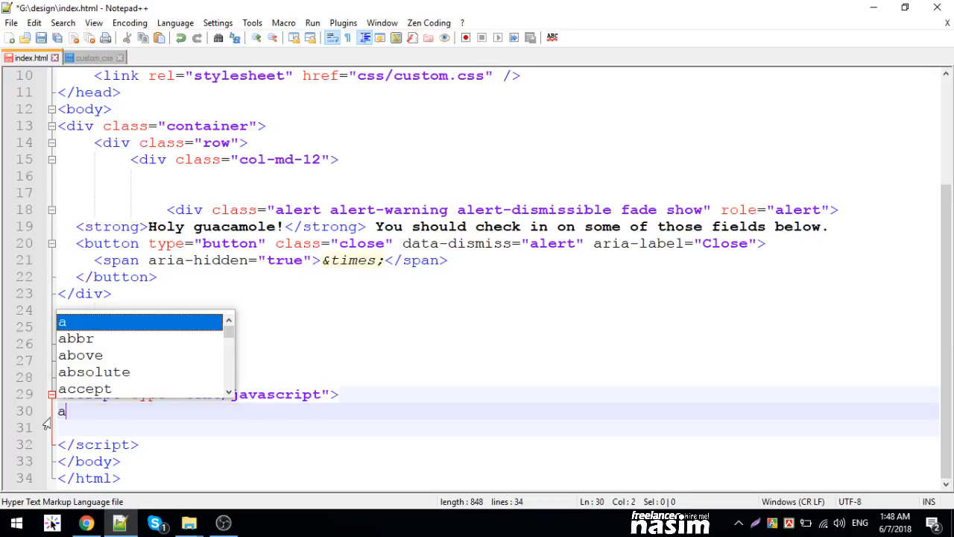
Complete the $('.alert').alert(); line and reload the preview to test it.
type("lert();")
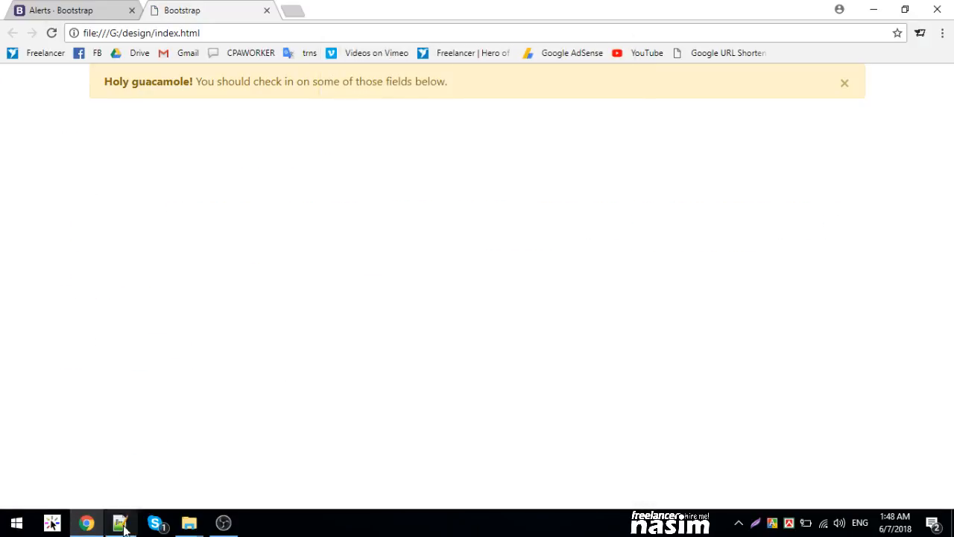
left_click(119, 522)
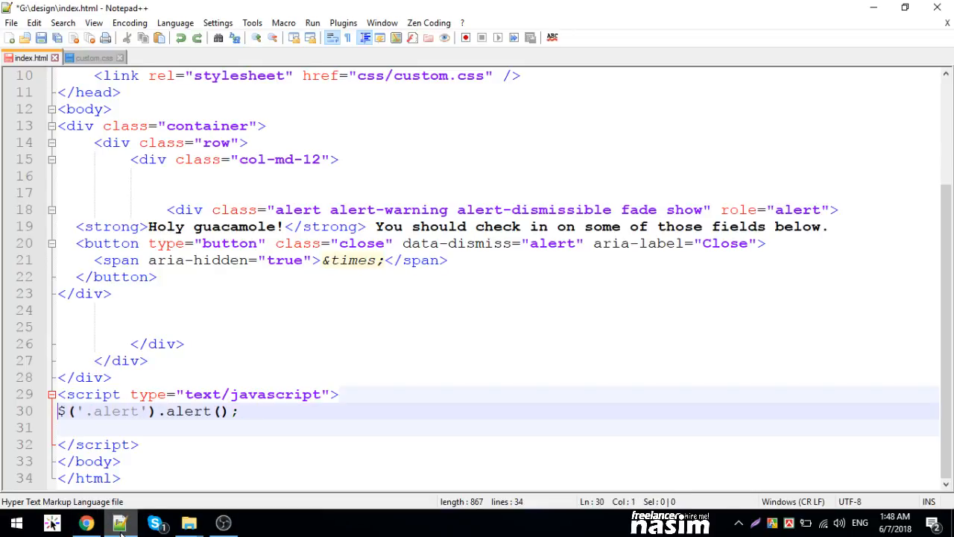
left_click(87, 521)
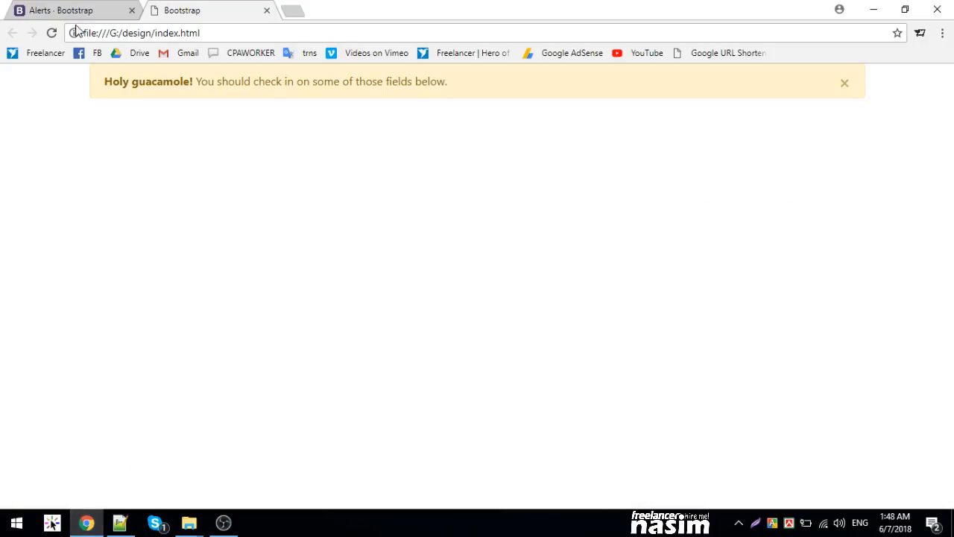
mouse_move(845, 82)
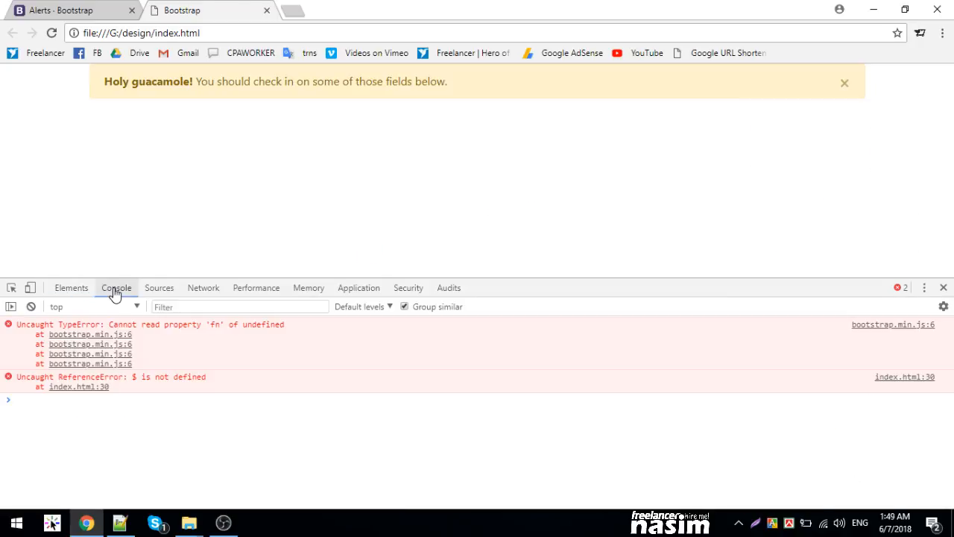
mouse_move(99, 395)
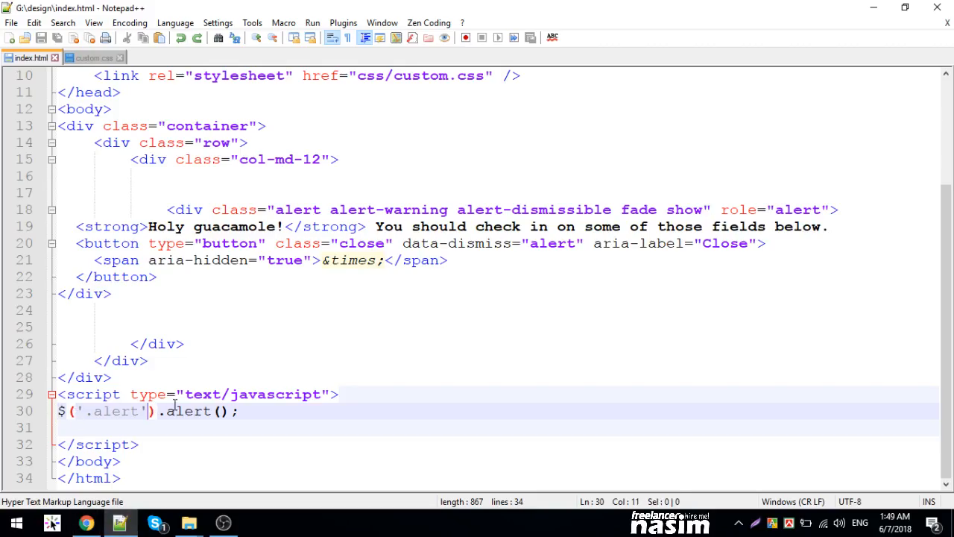
Duplicate the bootstrap.min.js script tag and change its src file to jquery-3.3.1.min.js.
left_click(106, 410)
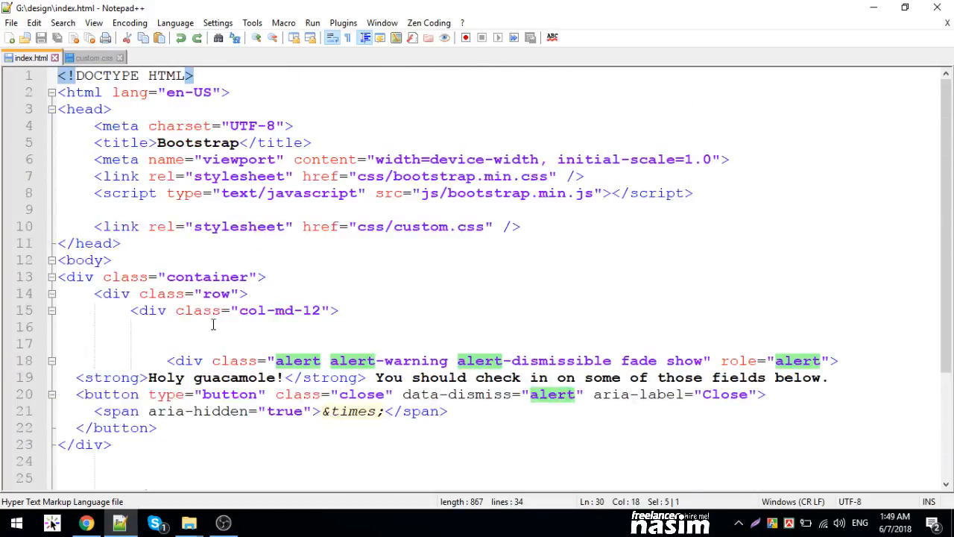
left_click(439, 192)
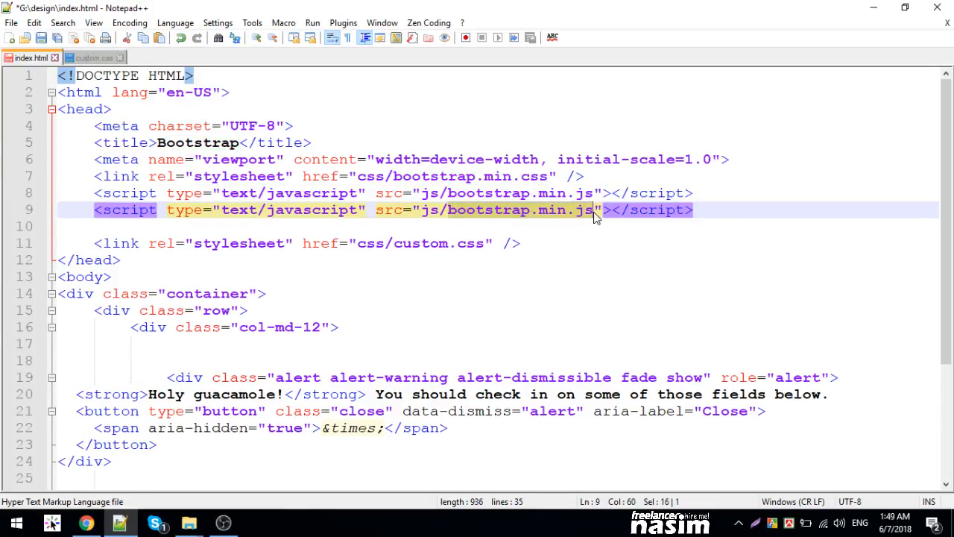
left_click(188, 522)
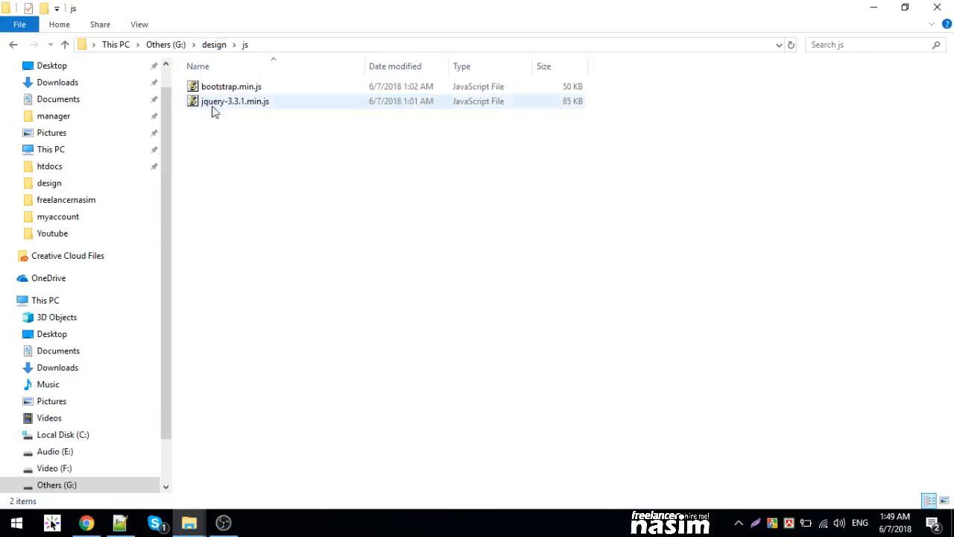
key("F2")
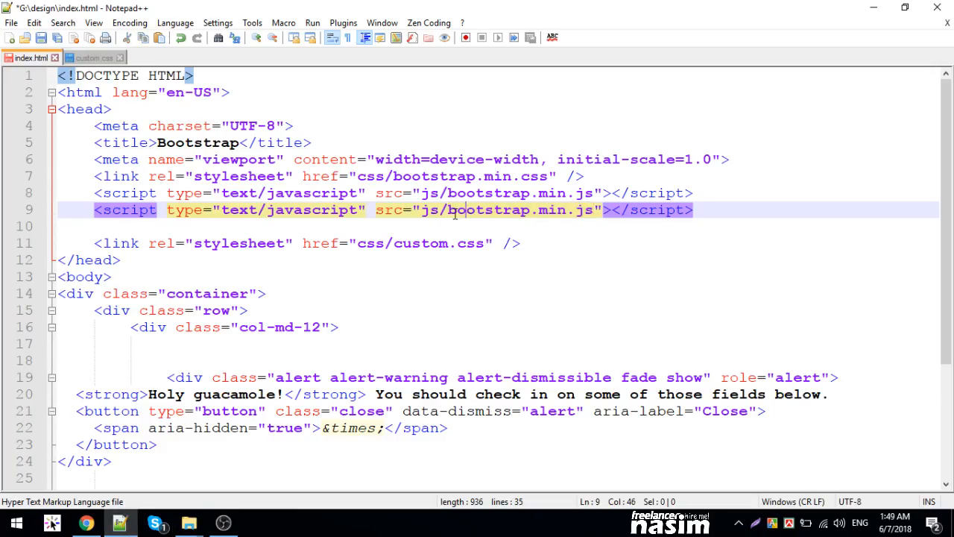
type("jquery-3.3.1.min.js")
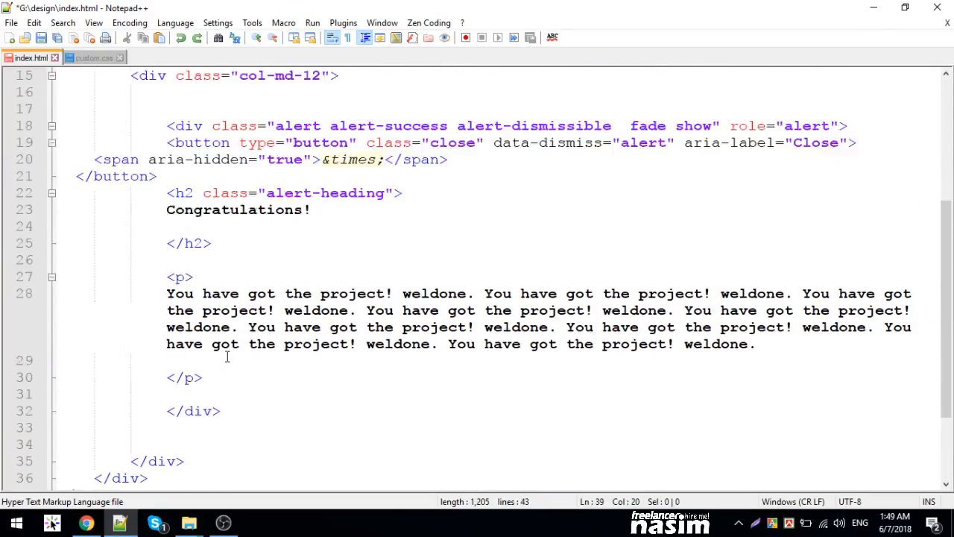
scroll("up", 3)
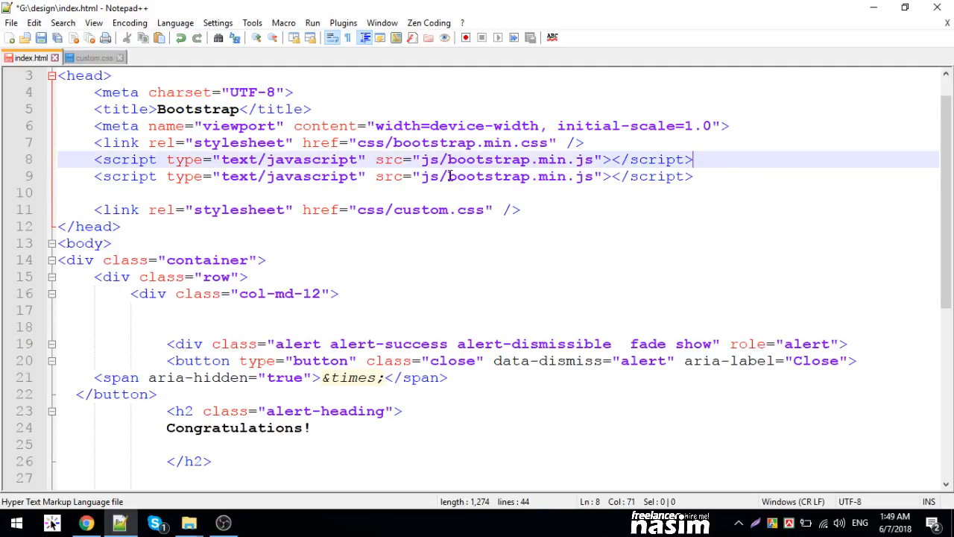
left_click(87, 522)
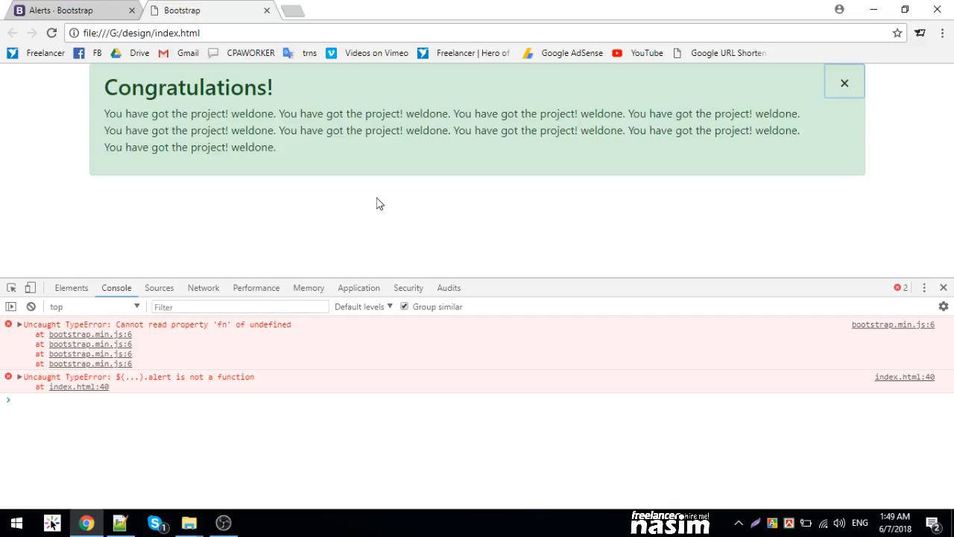
mouse_move(799, 136)
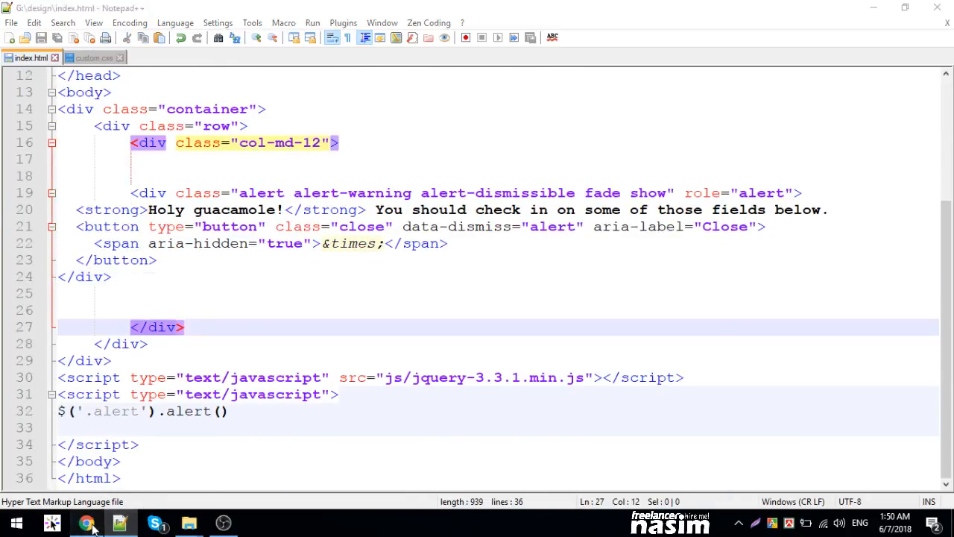
Return to index.html in Notepad++ after reviewing the 'alert is not a function' error.
left_click(90, 523)
type(";")
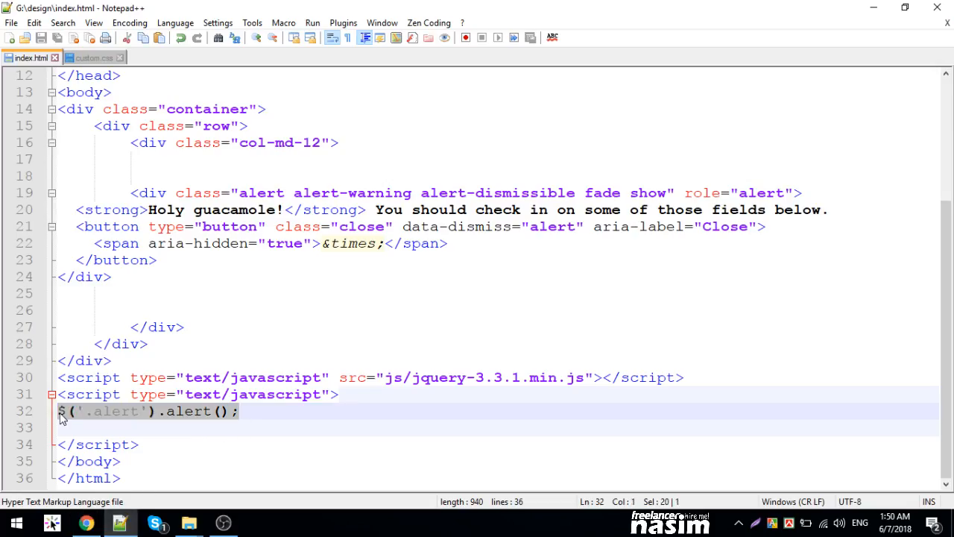
Replace the old alert call line with $(document).ready(function(){}) in the inline script.
key("Delete")
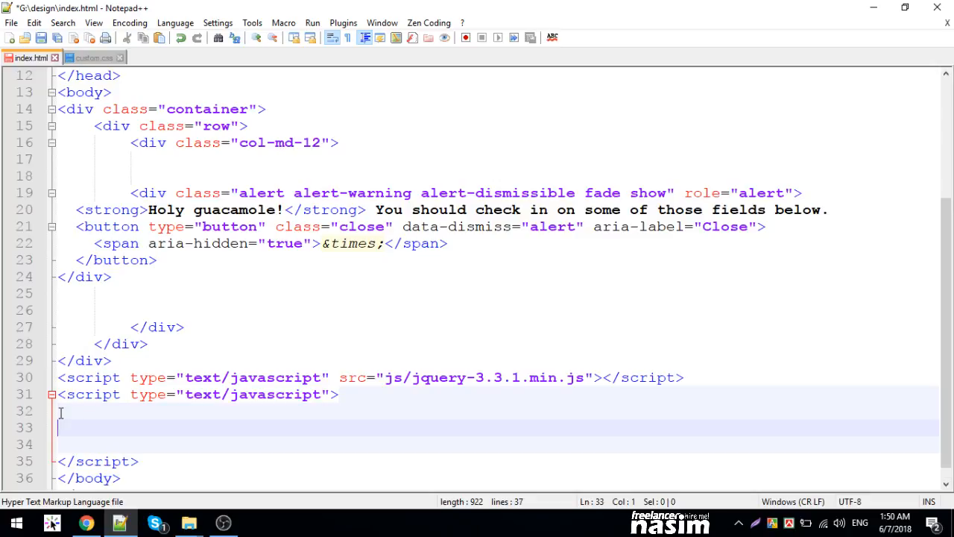
type("$document")
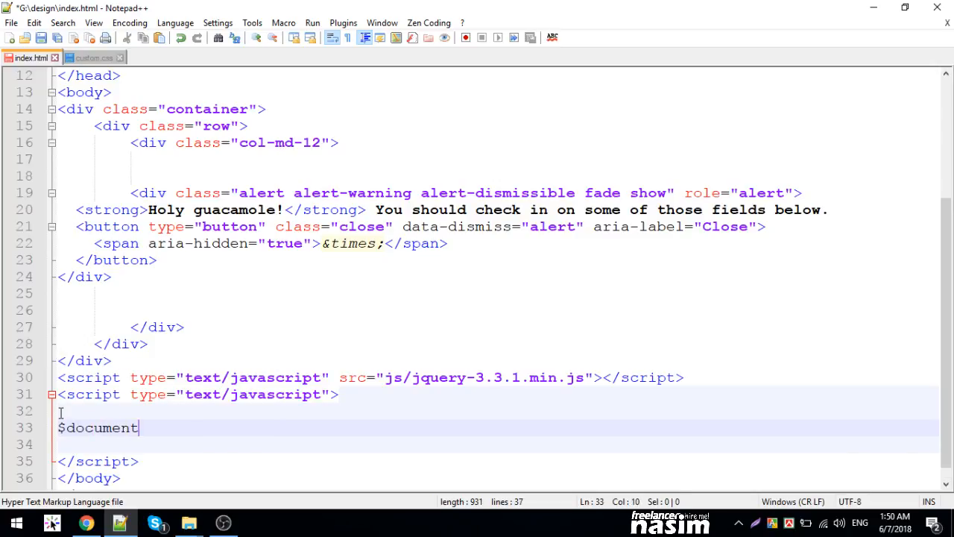
key("BackSpace")
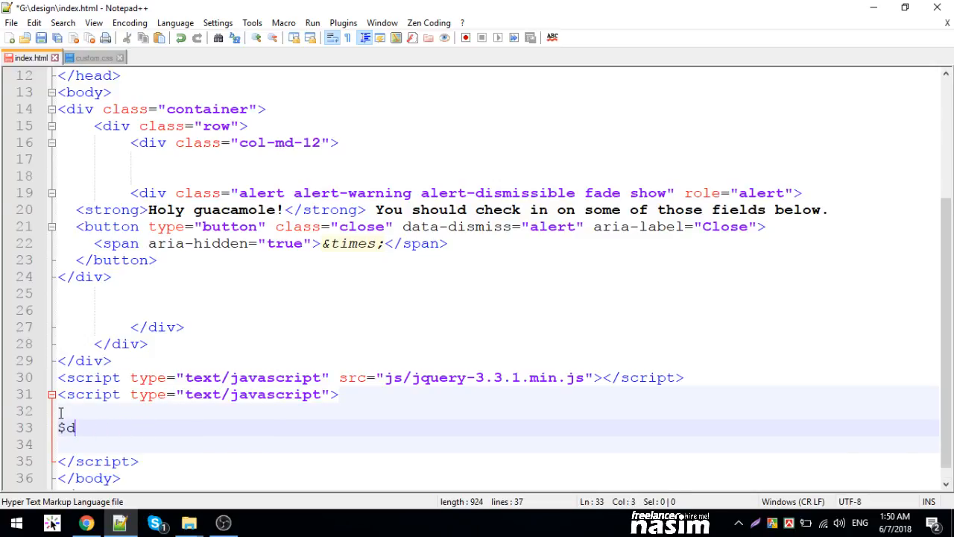
type("(docum)")
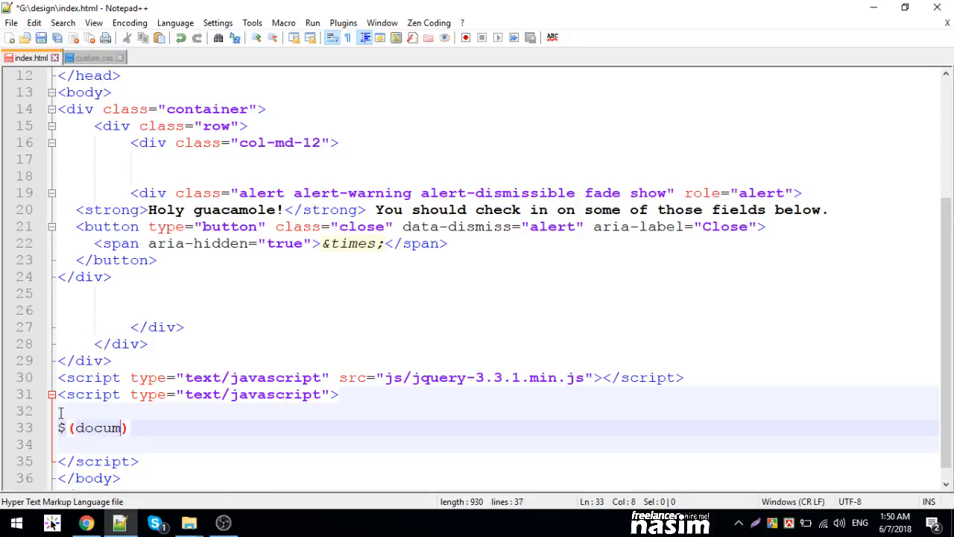
type("ent")
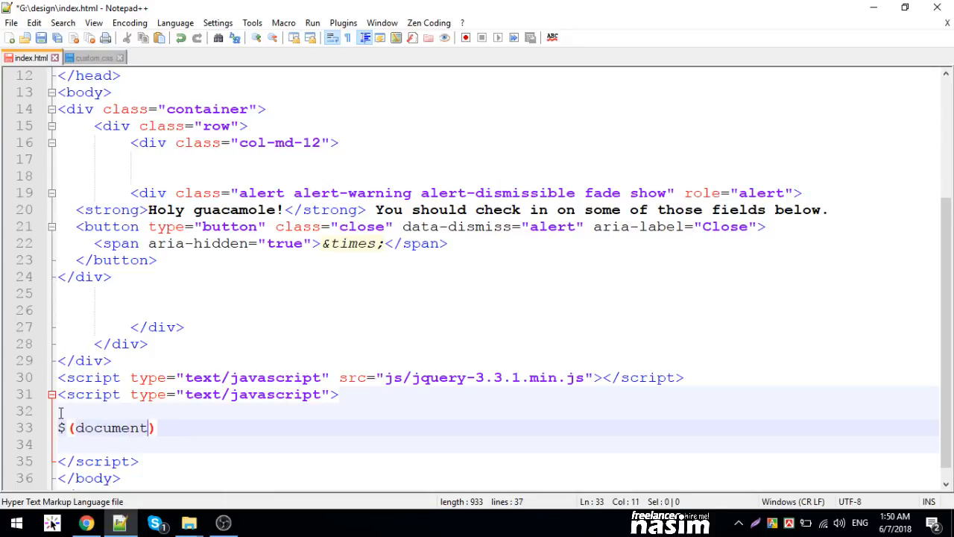
type(".ready()")
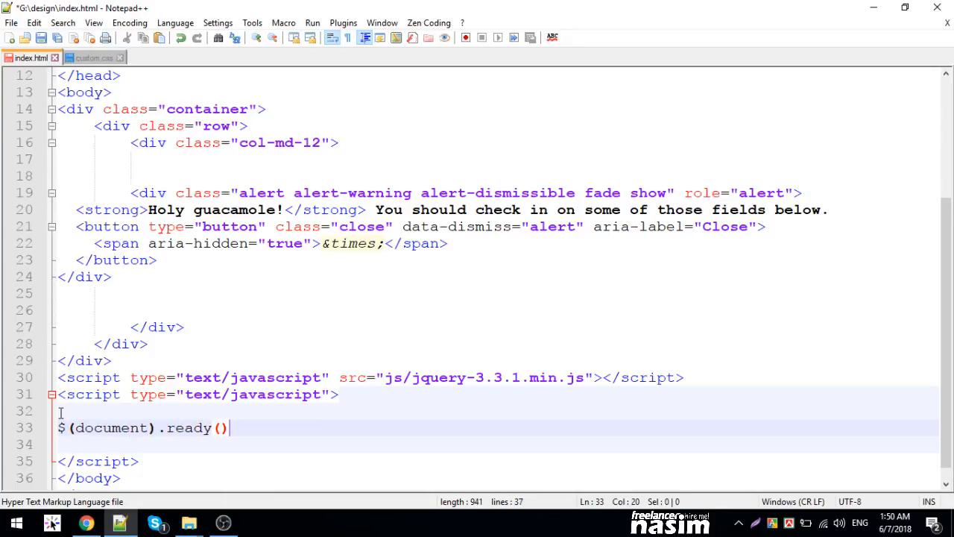
type("fu;")
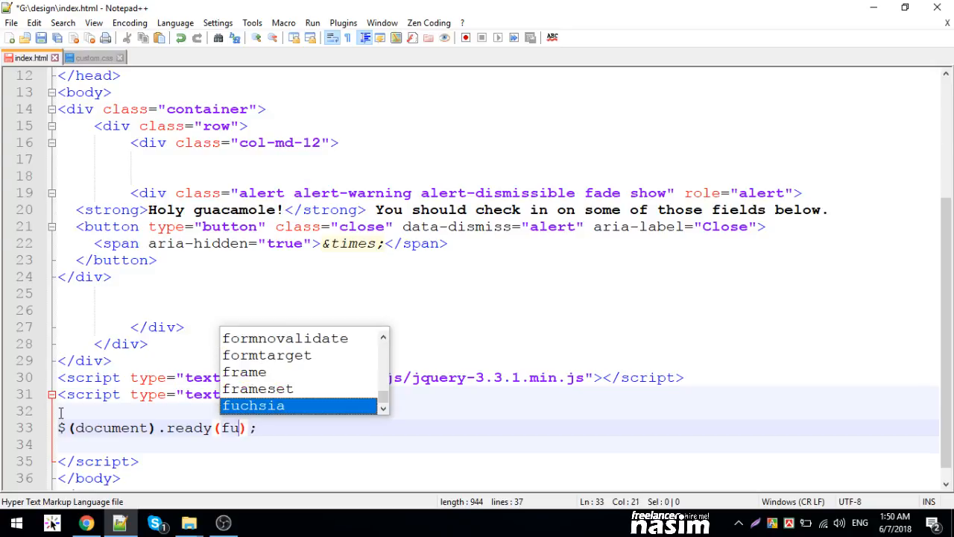
type("function(){}")
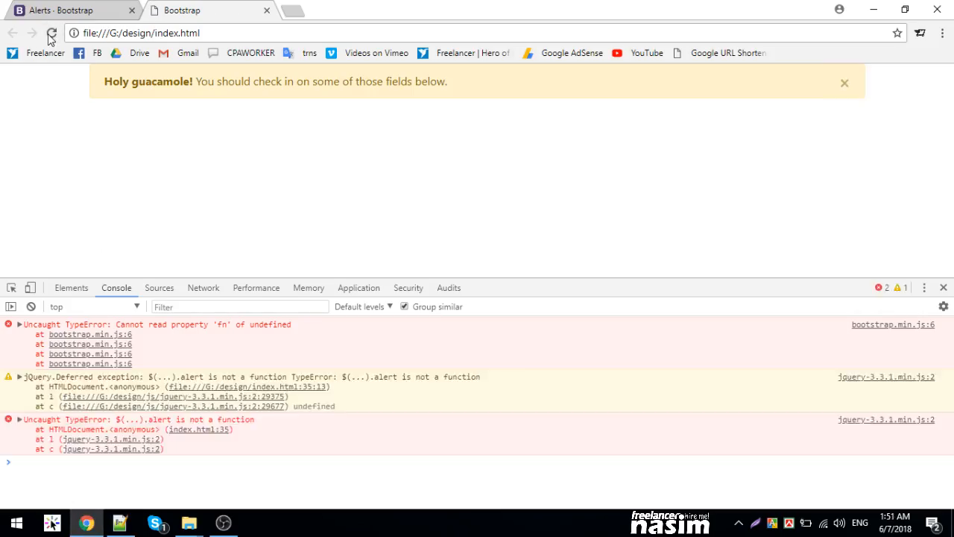
mouse_move(846, 82)
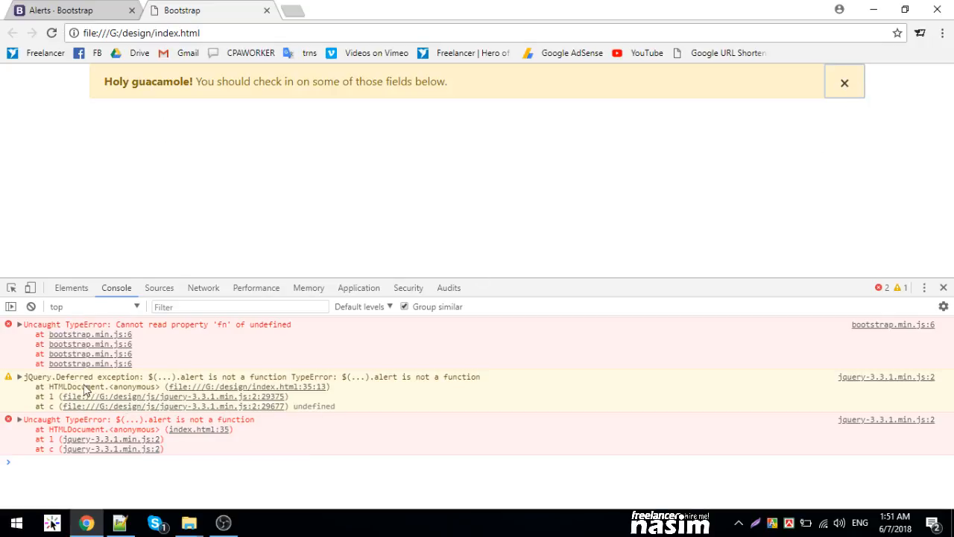
mouse_move(192, 528)
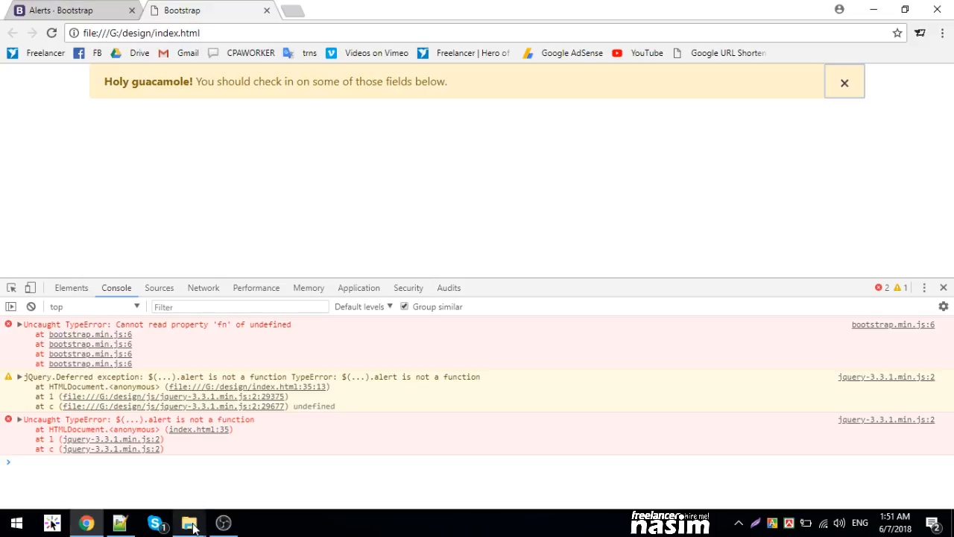
Bring index.html back into view and scroll down to the script line.
left_click(190, 523)
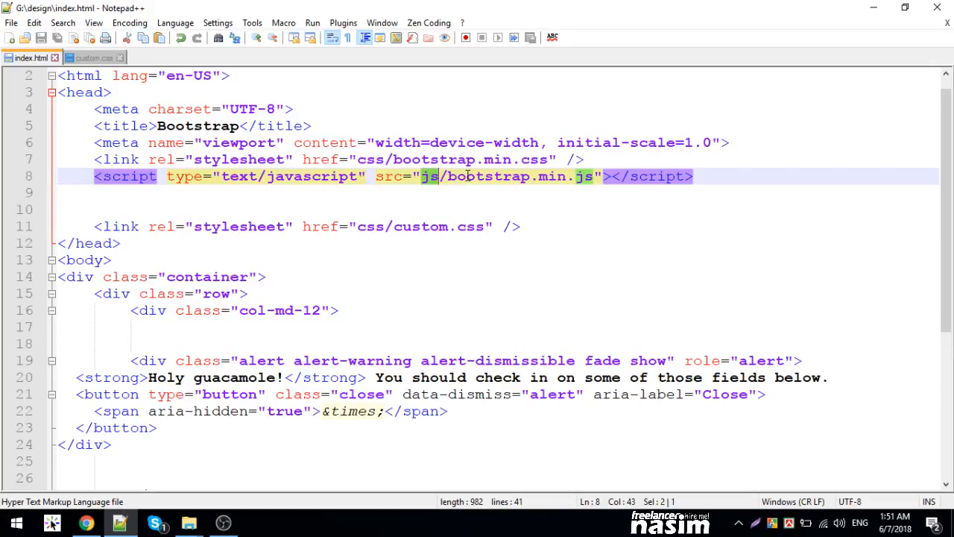
scroll("down", 3)
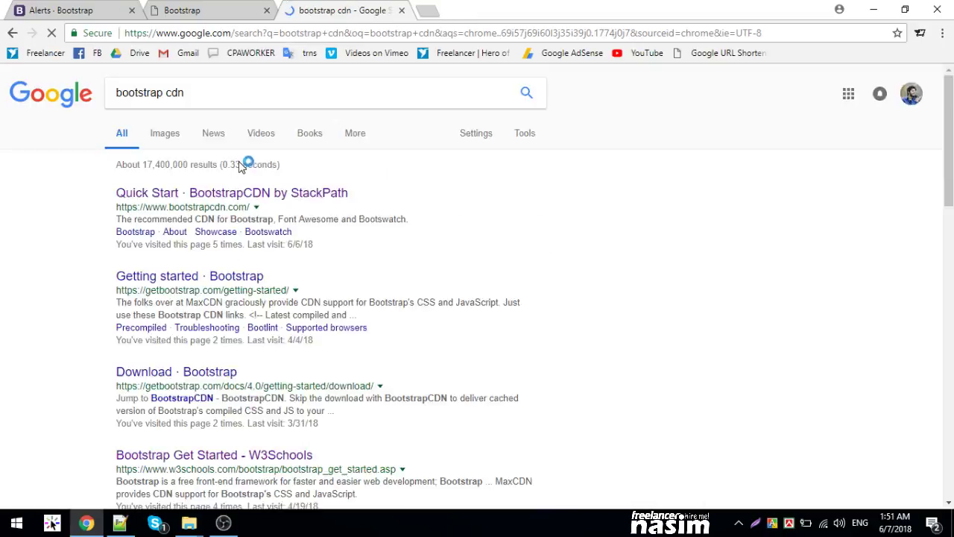
Check BootstrapCDN's Quick Start CSS and JS links, then return to index.html.
left_click(147, 192)
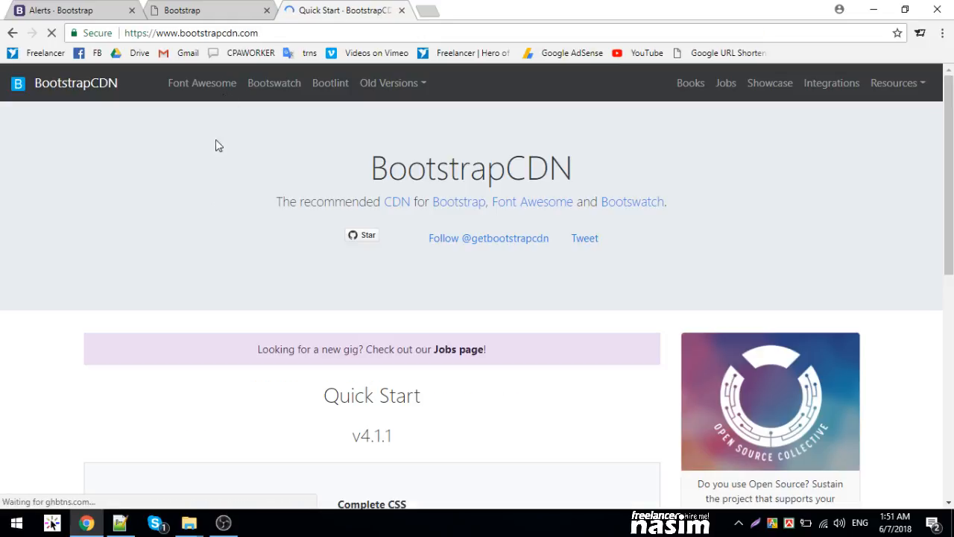
scroll("down", 3)
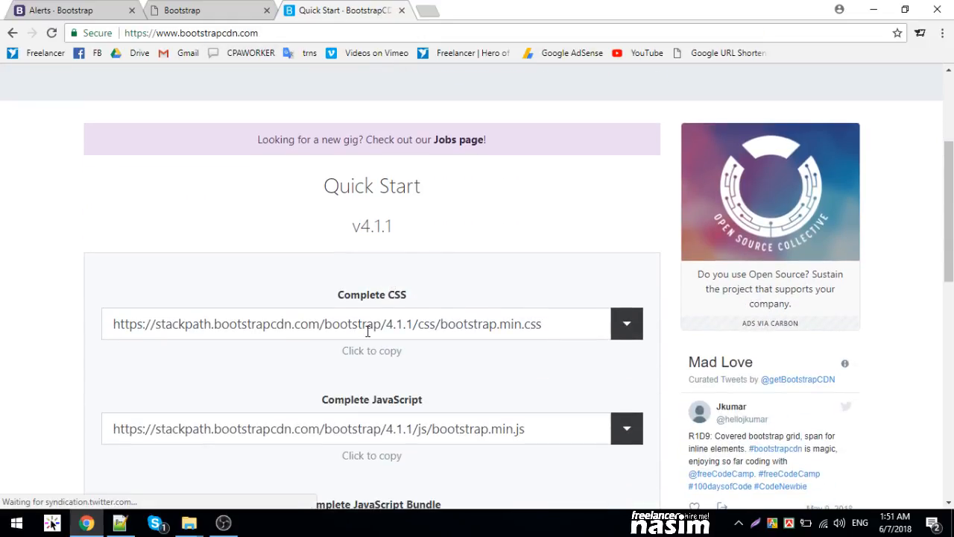
left_click(318, 428)
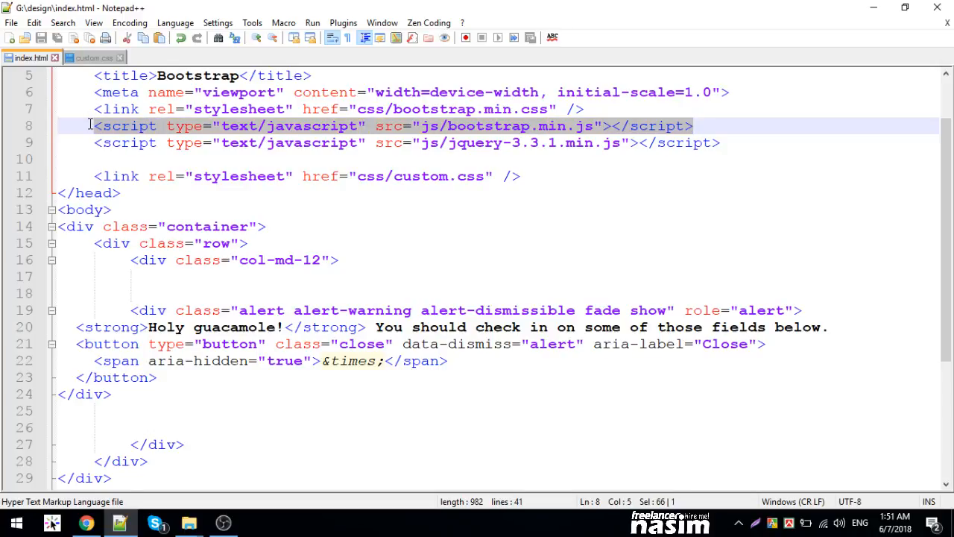
Move the jquery-3.3.1.min.js script above bootstrap.min.js, reload the preview, and dismiss the alert.
left_click(110, 142)
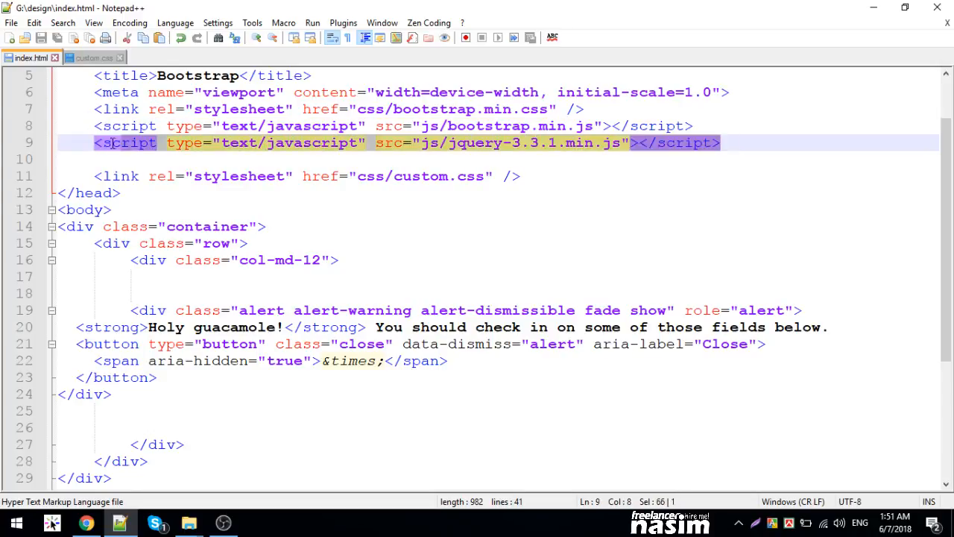
key("Delete")
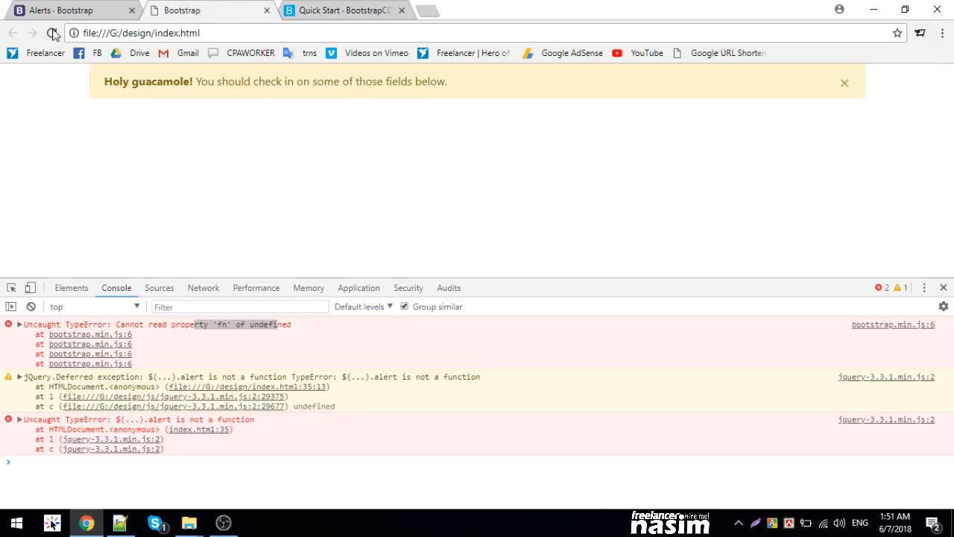
left_click(50, 33)
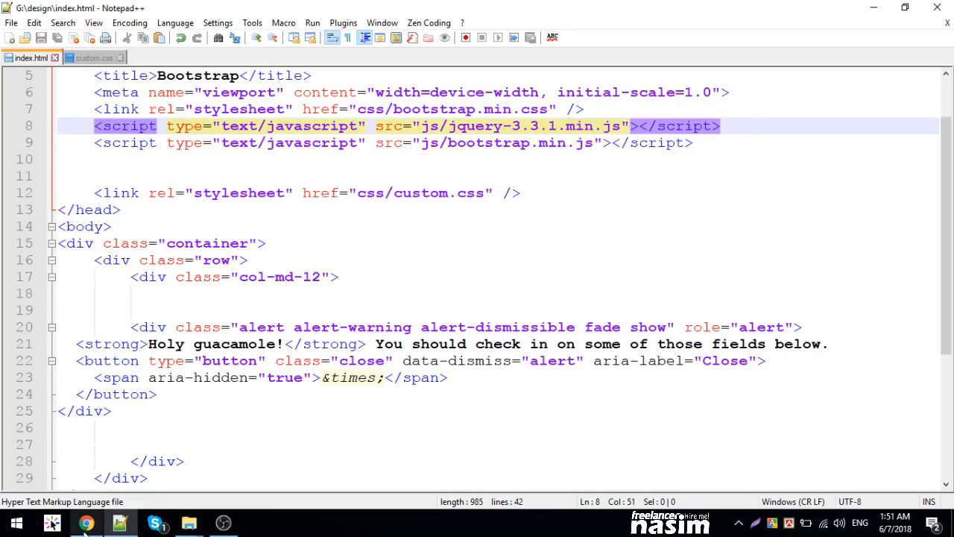
left_click(86, 522)
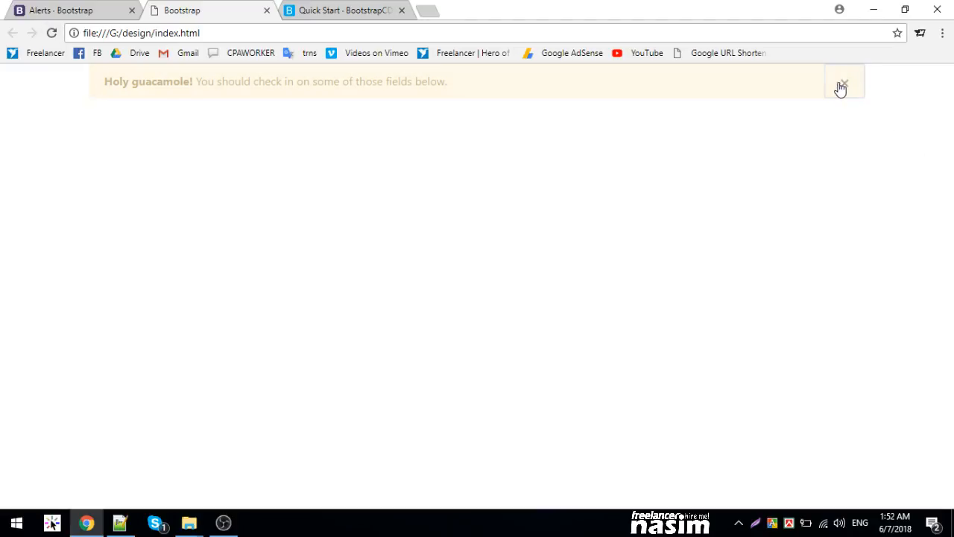
left_click(362, 10)
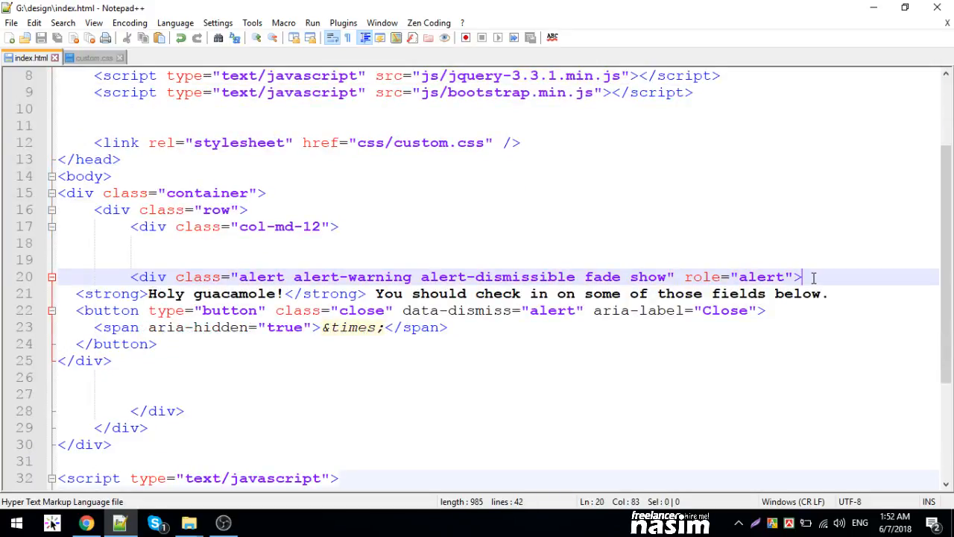
Add a Welcome! h2.alert-heading to the alert and the jquery-3.3.1.min.js script tag.
type("alert")
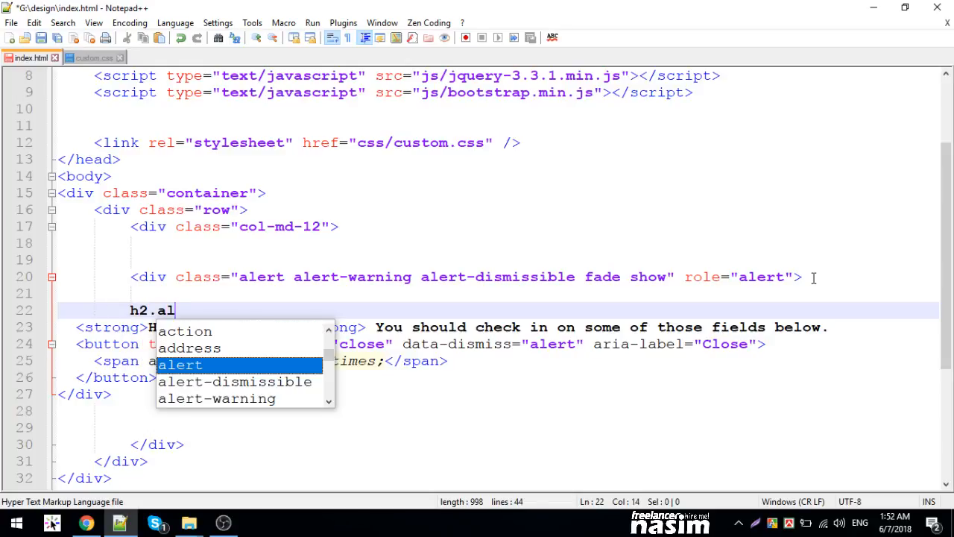
type("ert-headi")
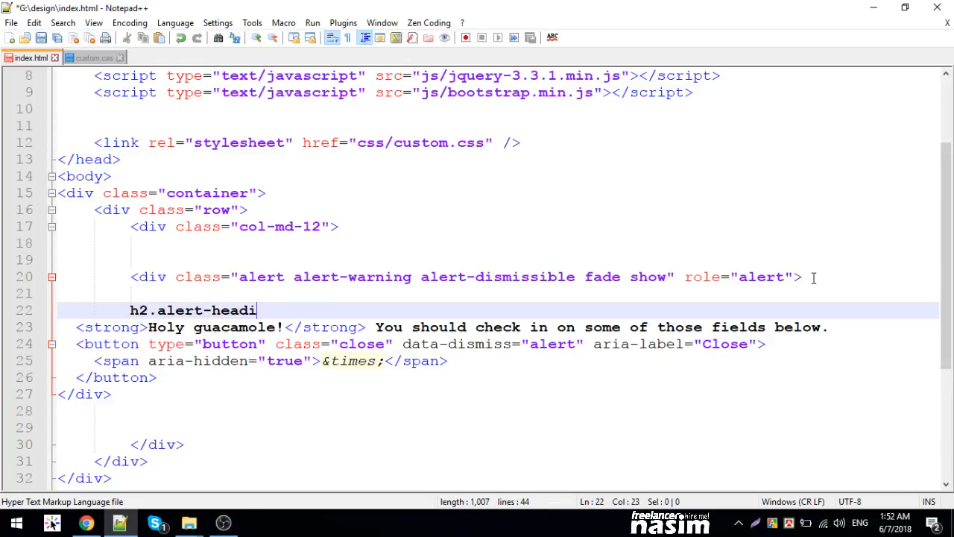
key("Tab")
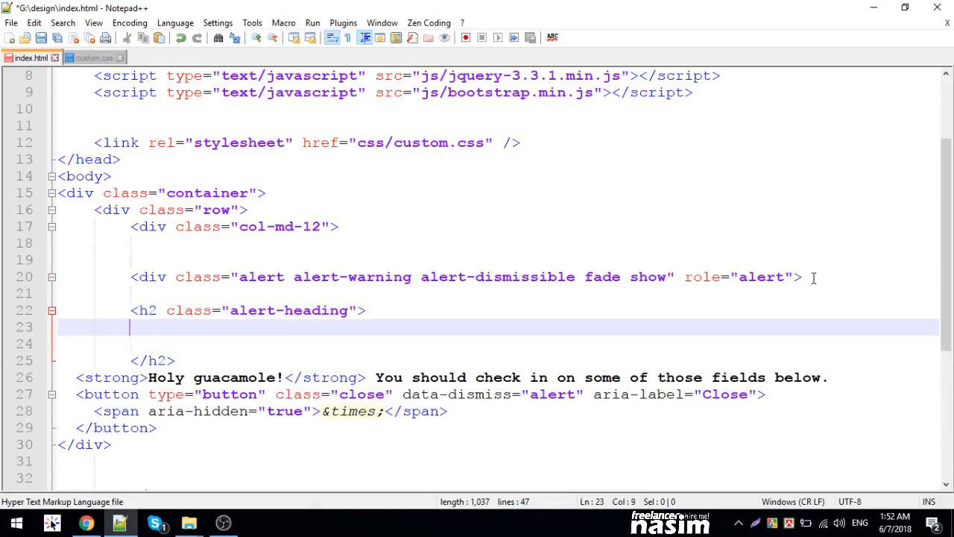
type("Welcome!")
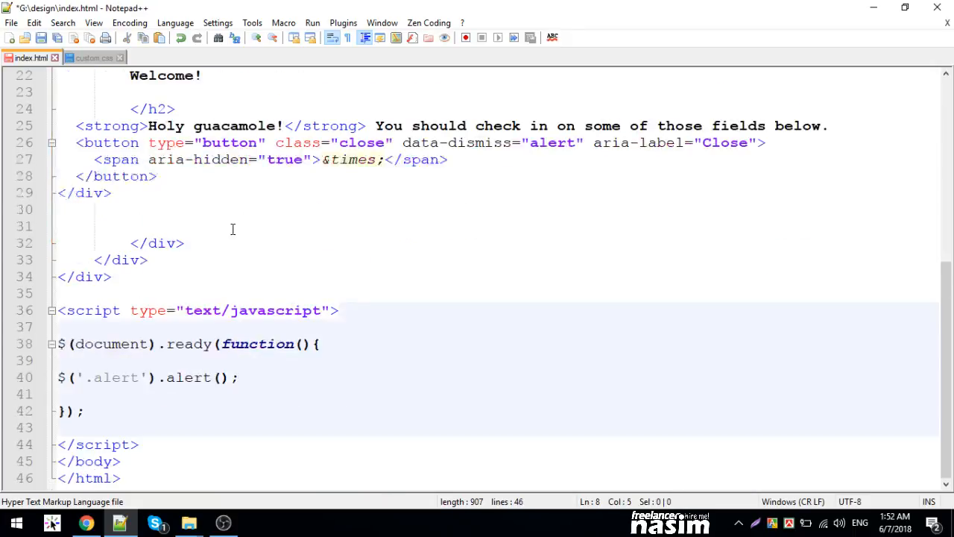
left_click(139, 444)
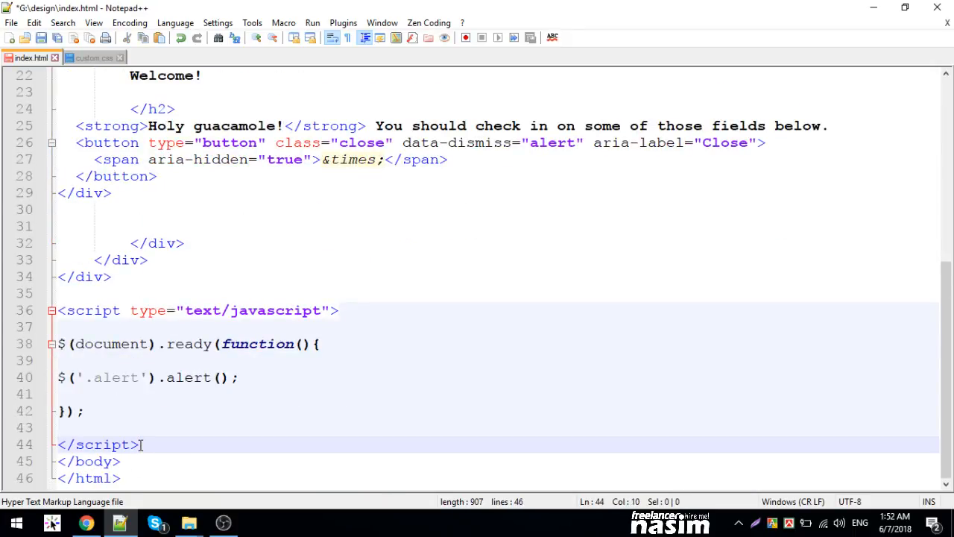
type("<script type=\"text/javascript\" src=\"js/jquery-3.3.1.min.js\"></script>")
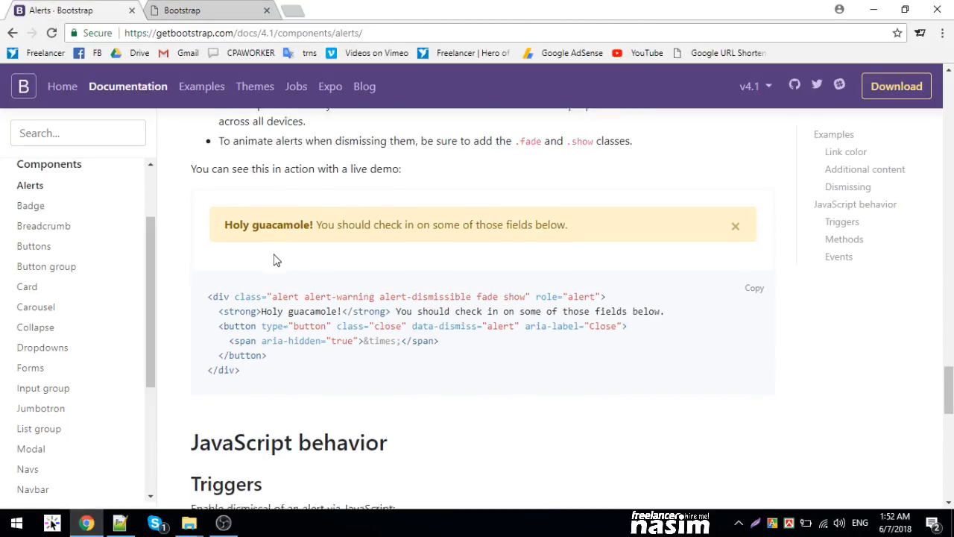
Scroll the Bootstrap Badge docs through heading and button examples down to Contextual variations.
scroll("down", 3)
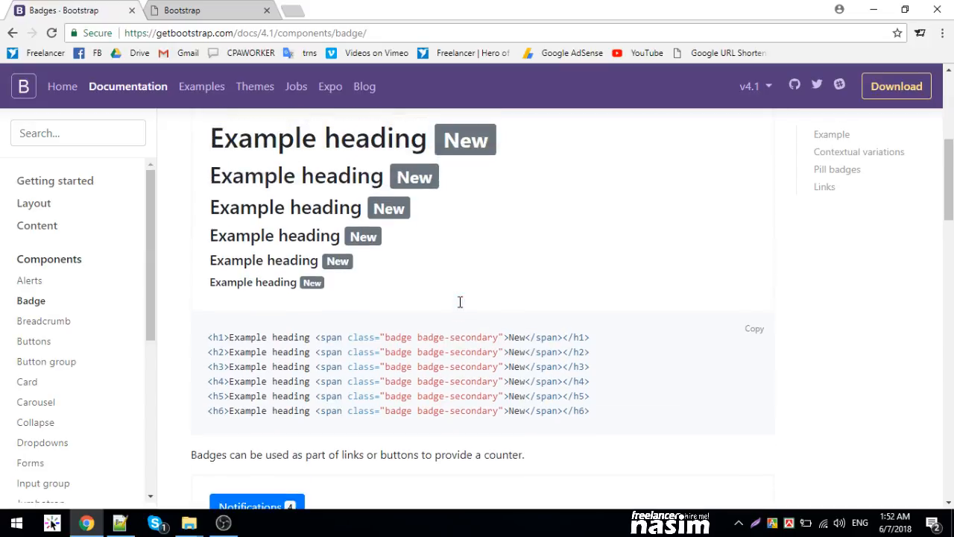
scroll("down", 3)
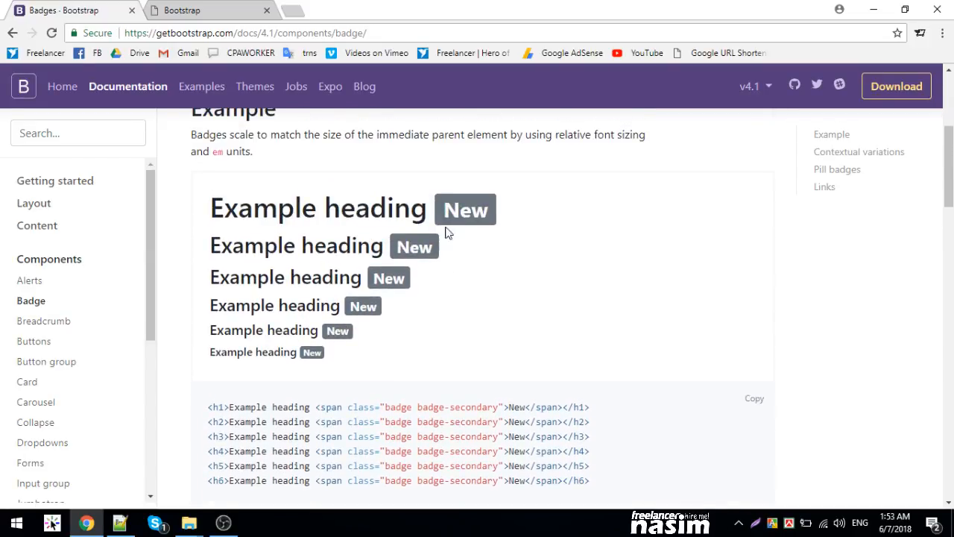
scroll("down", 3)
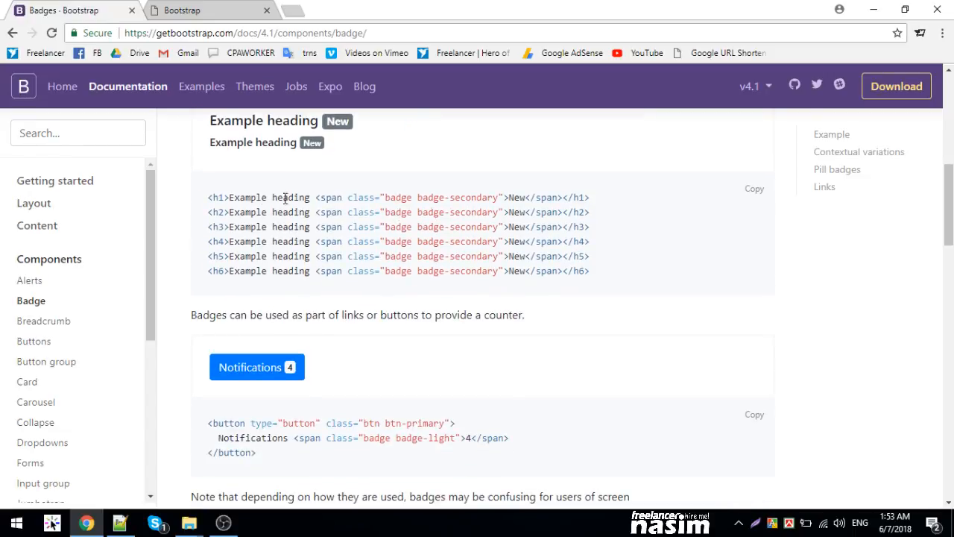
scroll("down", 3)
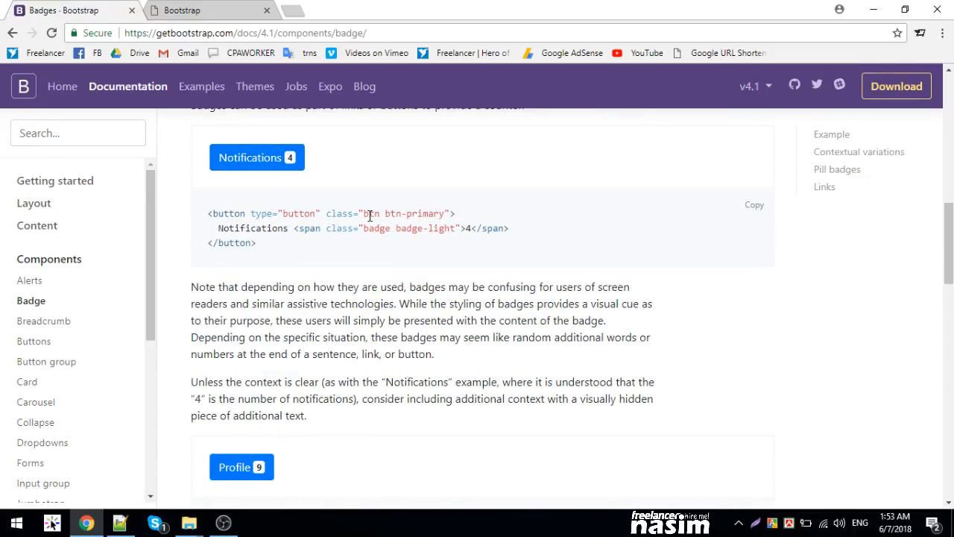
double_click(425, 213)
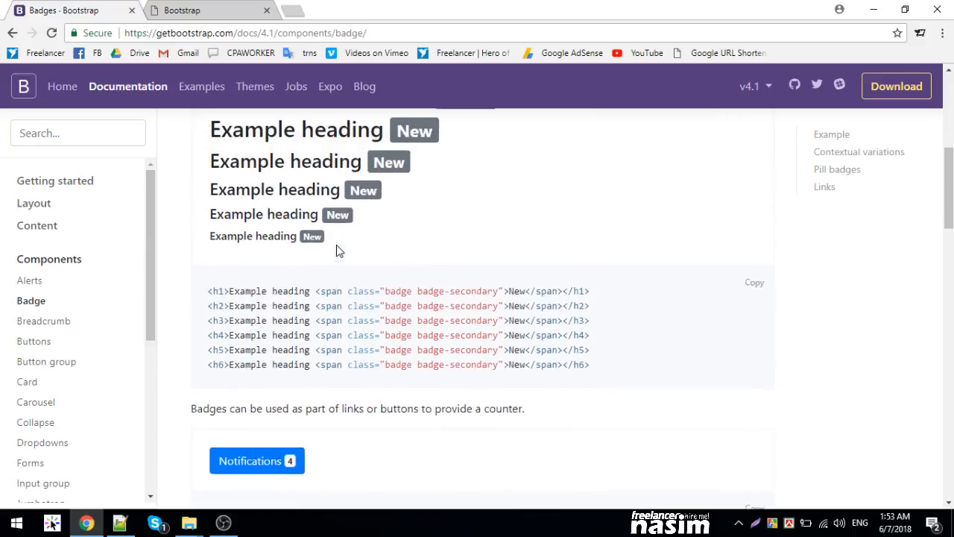
scroll("down", 3)
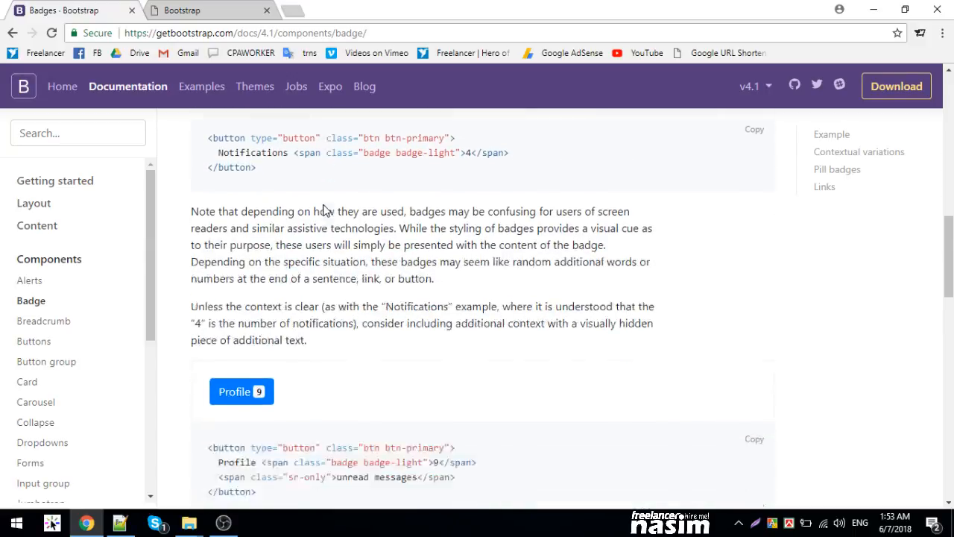
scroll("down", 3)
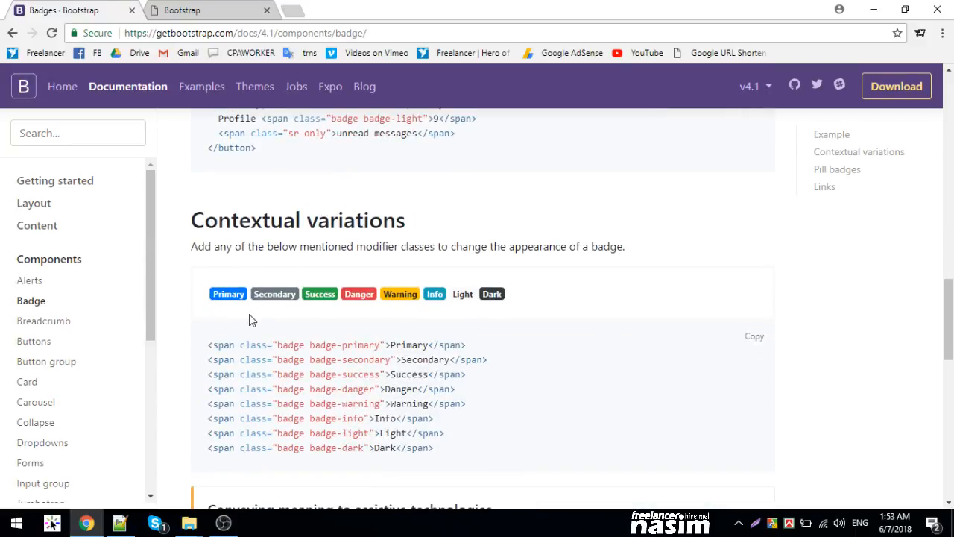
mouse_move(296, 344)
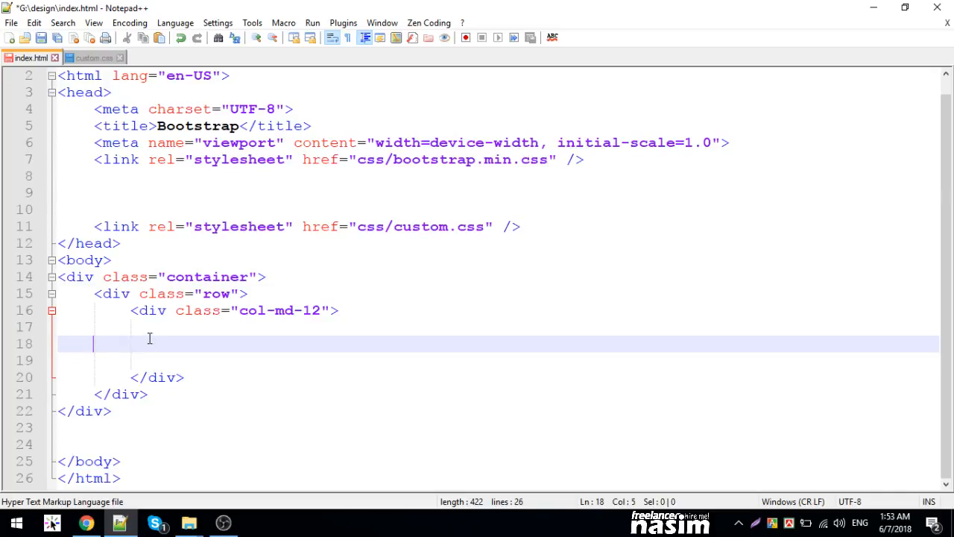
Add <!--COL START--> and <!--COL end--> comments marking the column.
type("<>")
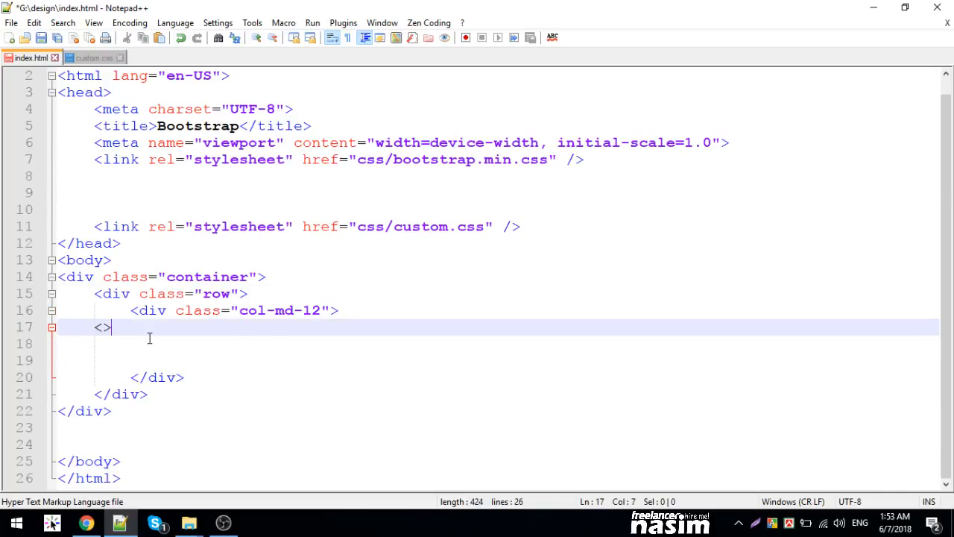
type("!--")
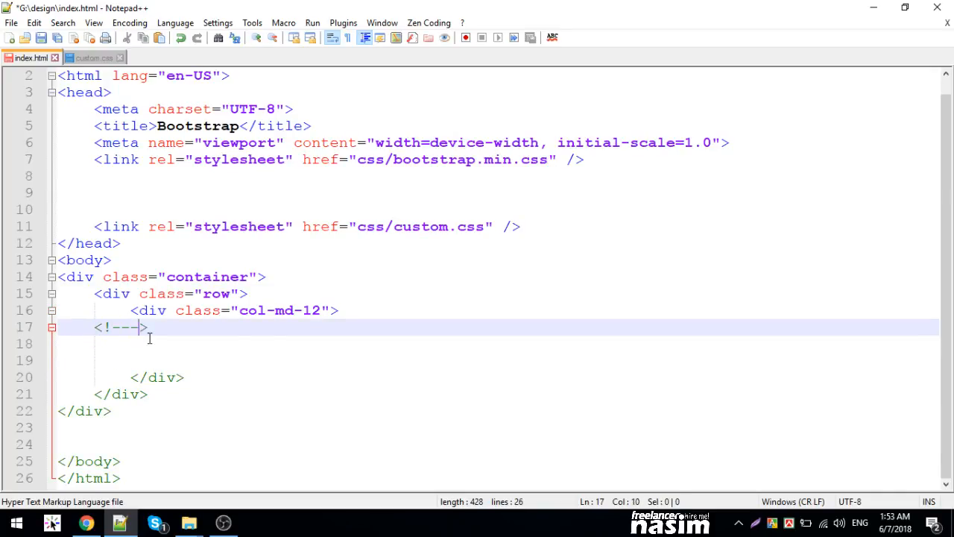
type("-")
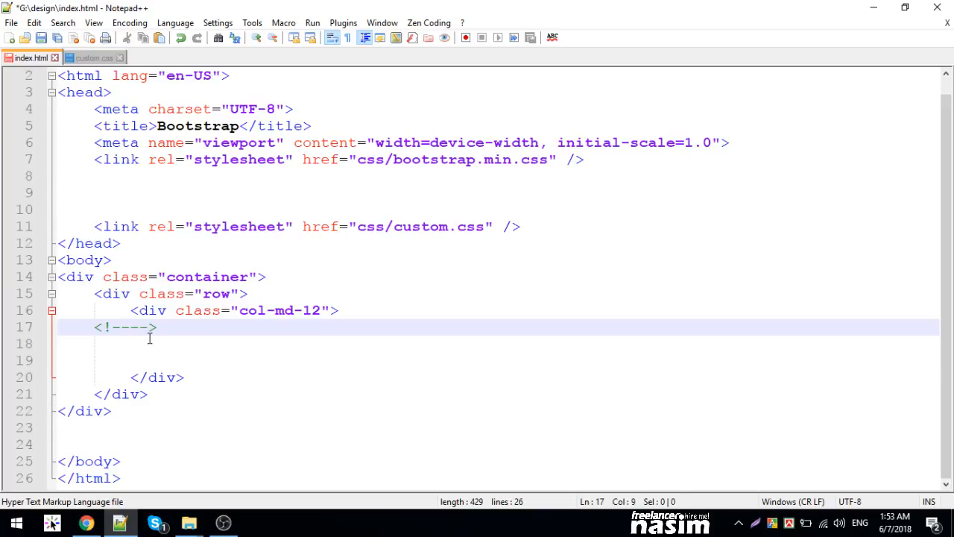
type("COL START")
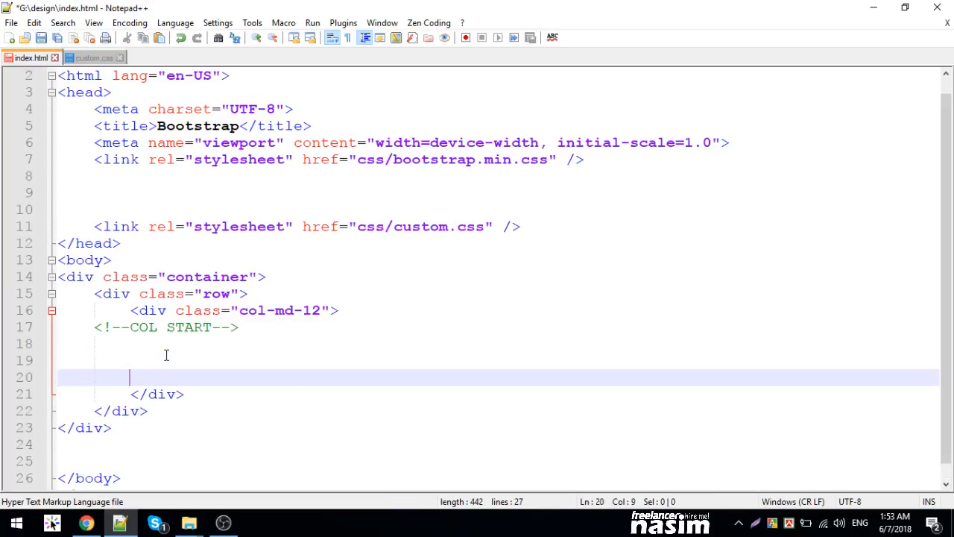
type("<!--COL en-->")
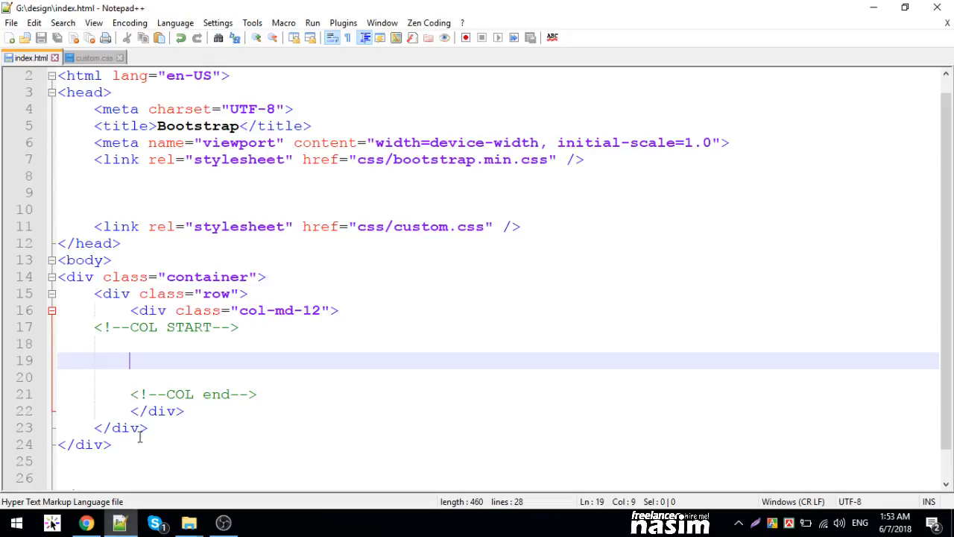
Add an h1 reading HELLO with a badge badge-primary span containing 5.
type("h1></h1>")
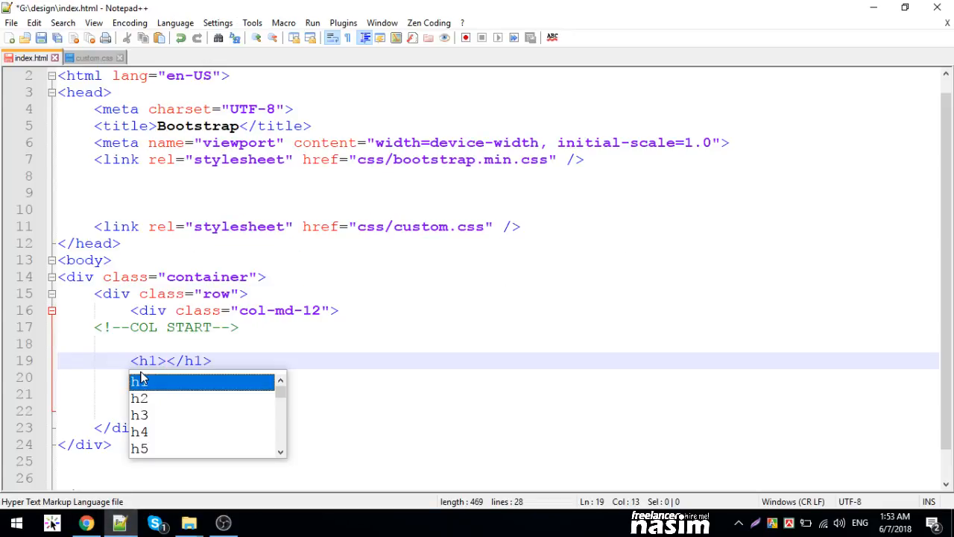
type("HELLO")
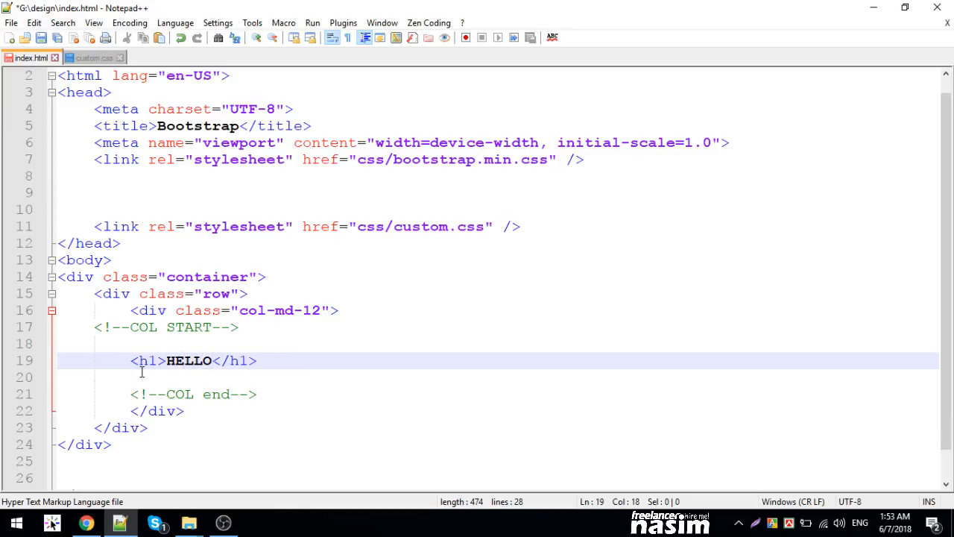
type("span.bad")
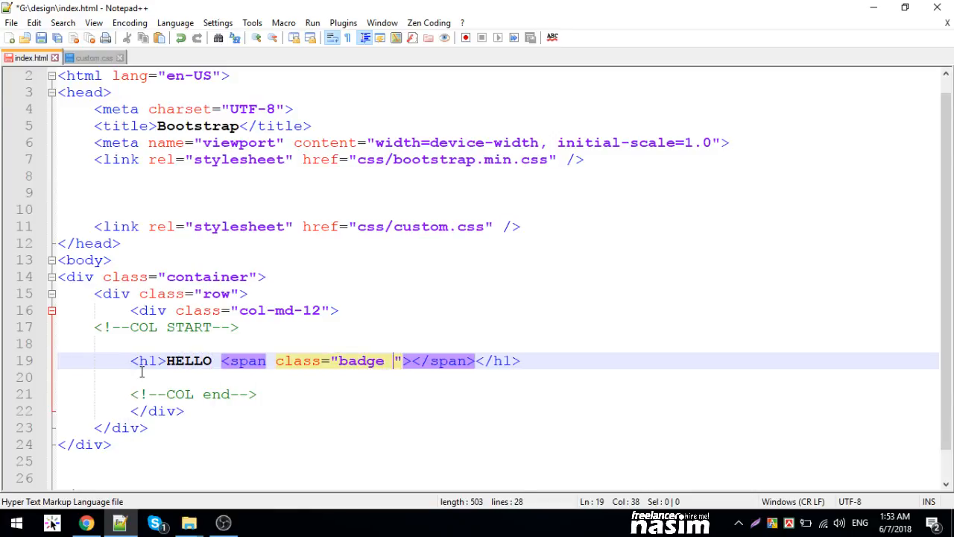
type("badge-pri")
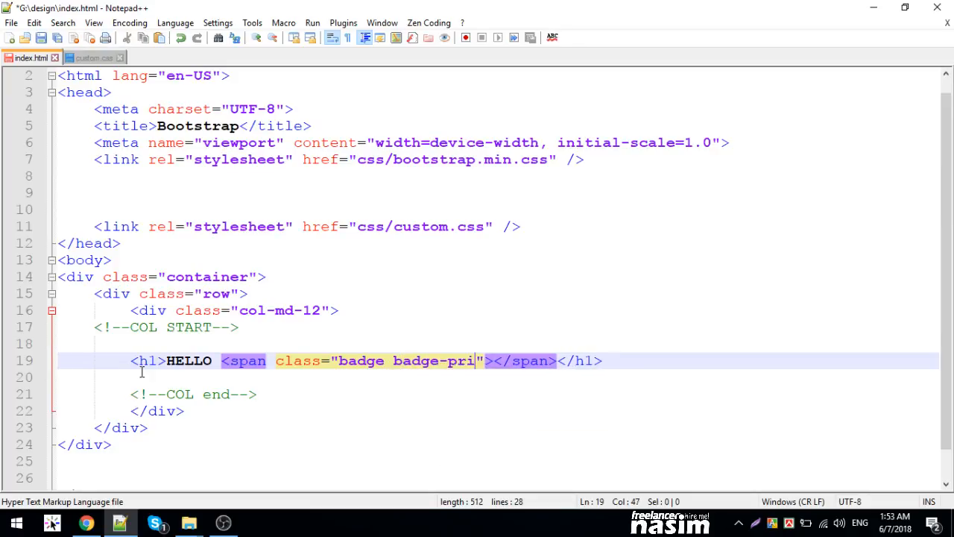
type("mary")
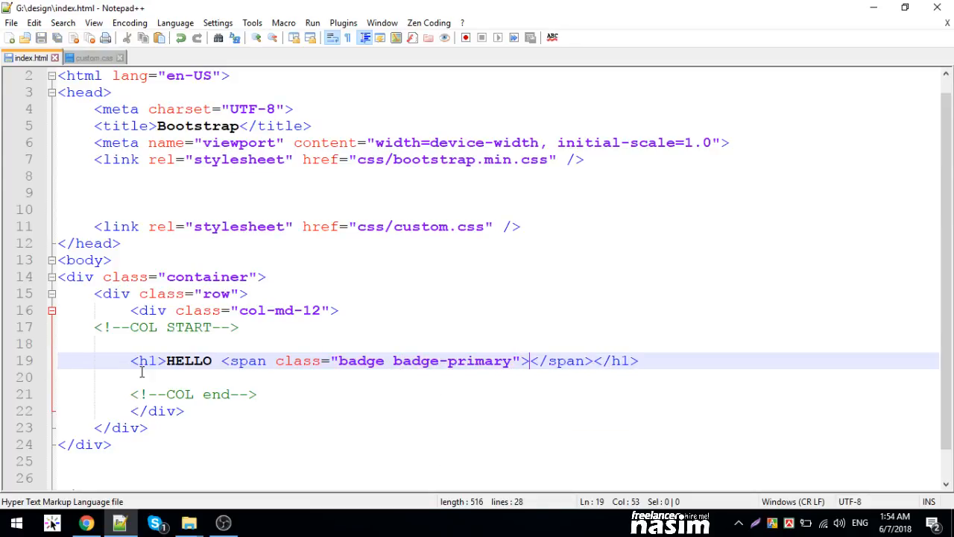
type("5")
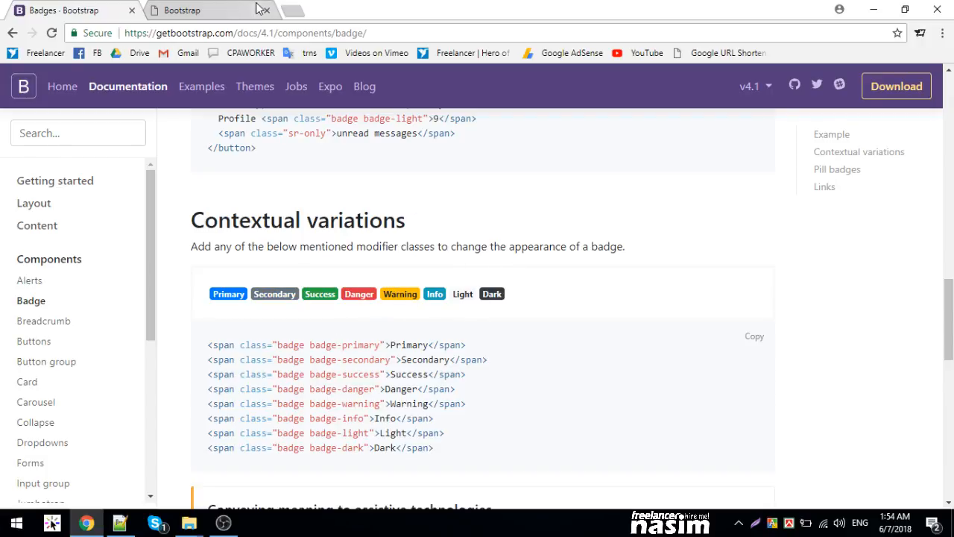
Preview the HELLO badge in the index.html tab, then scroll the Badges docs to Pill badges.
left_click(75, 10)
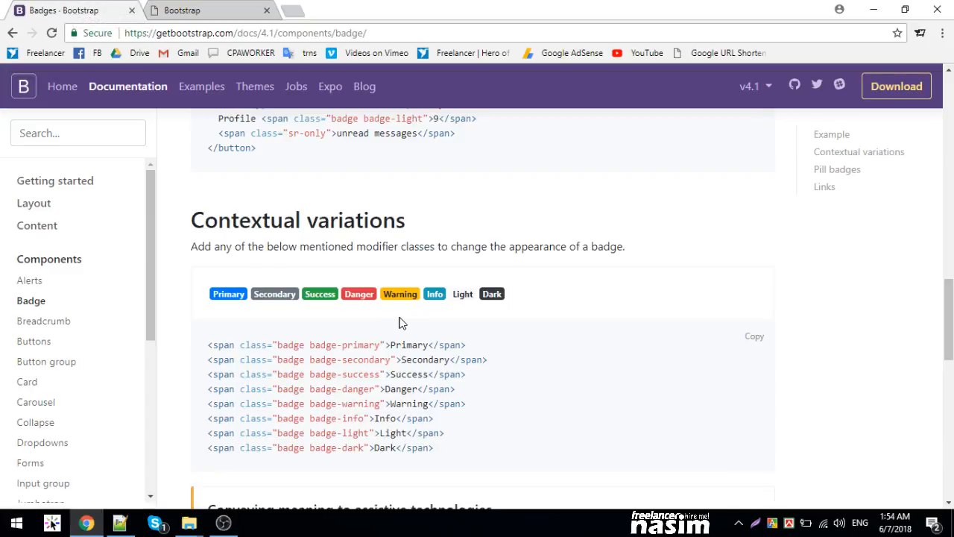
left_click(202, 10)
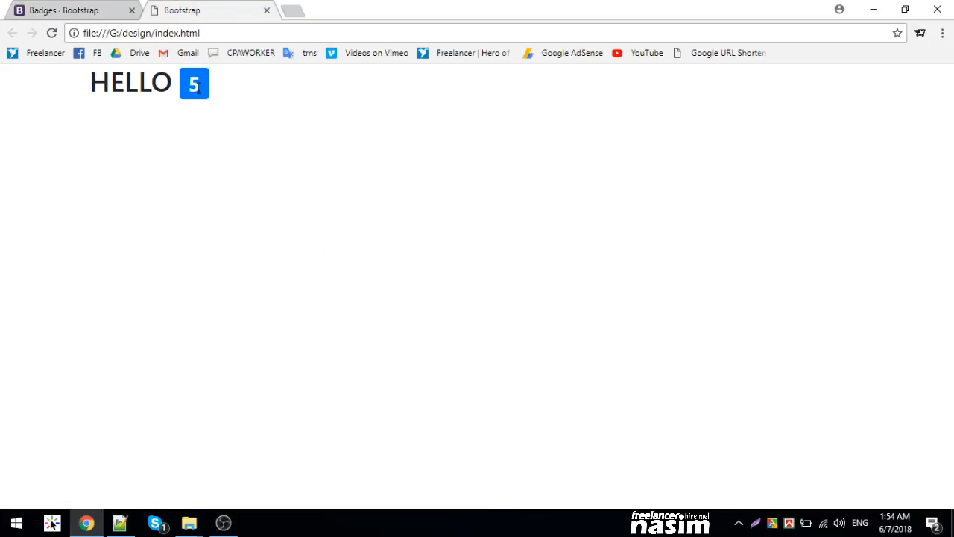
mouse_move(191, 83)
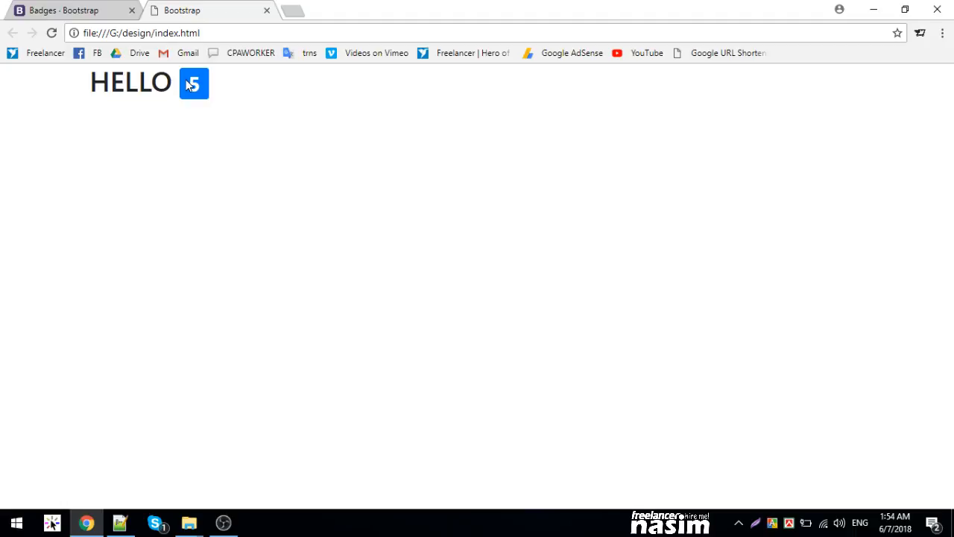
left_click(209, 11)
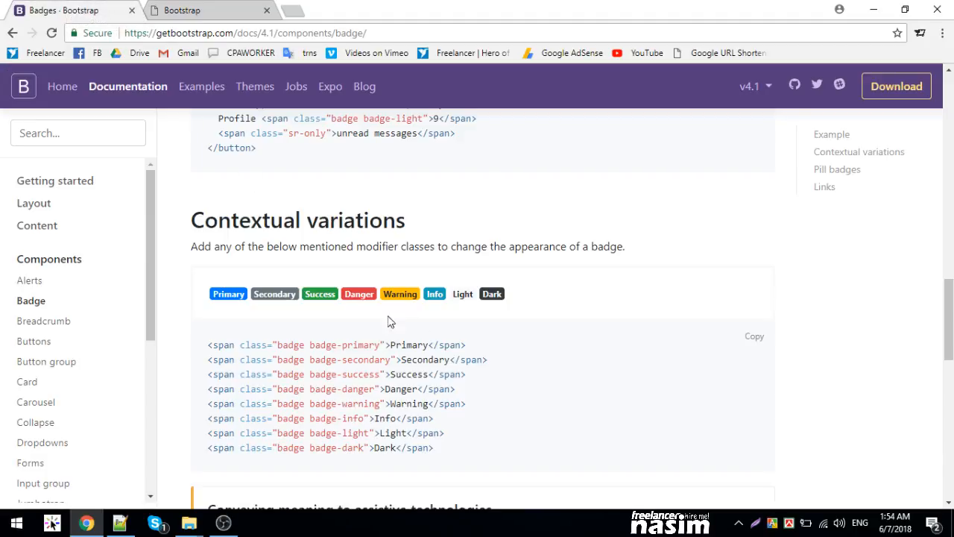
mouse_move(363, 269)
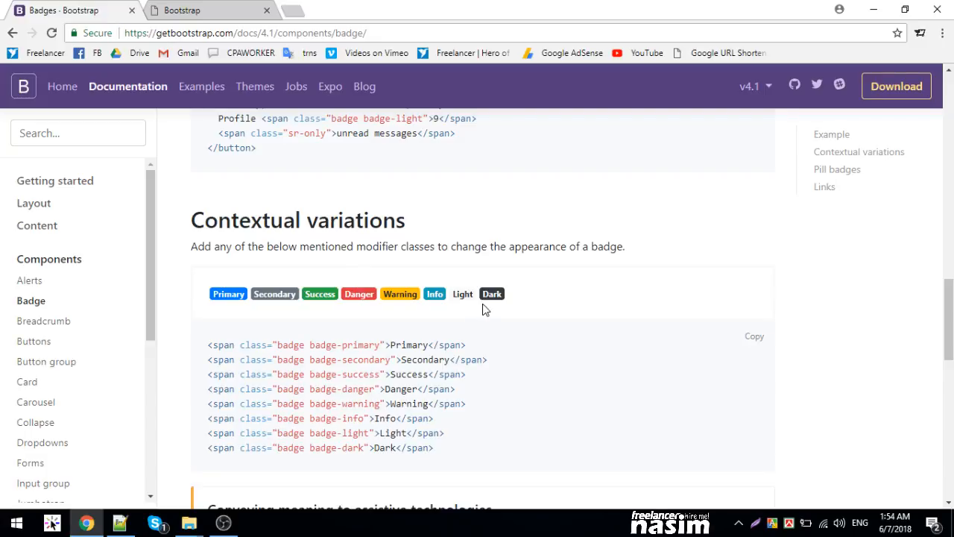
scroll("down", 3)
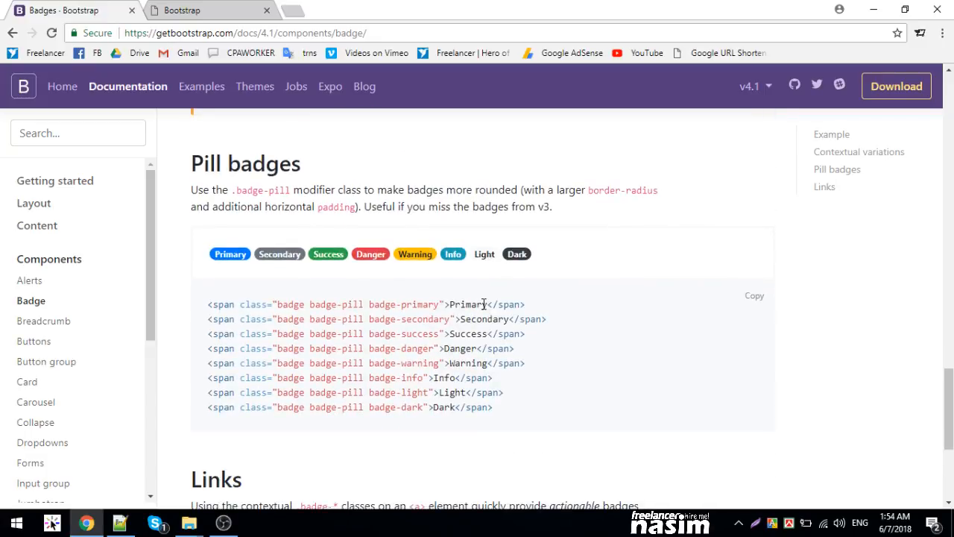
scroll("down", 3)
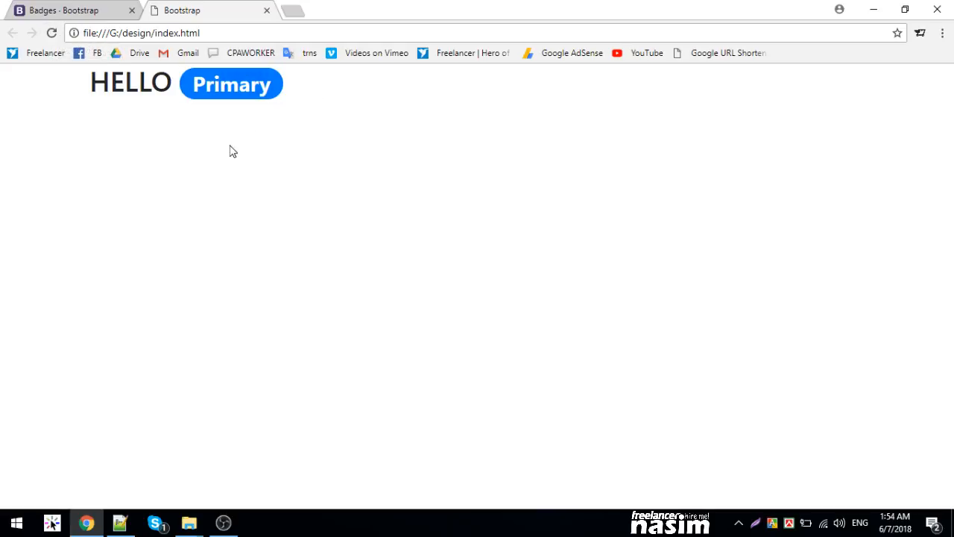
mouse_move(221, 202)
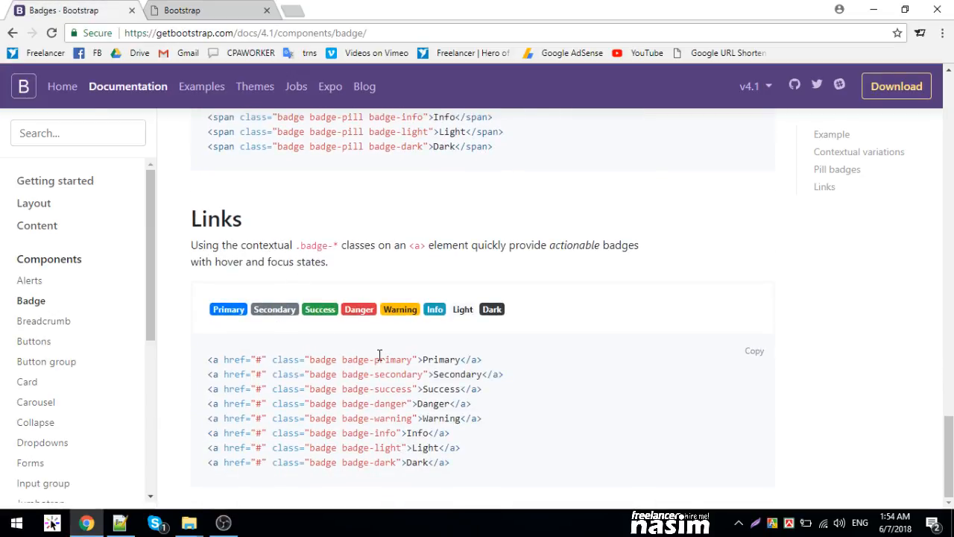
mouse_move(280, 331)
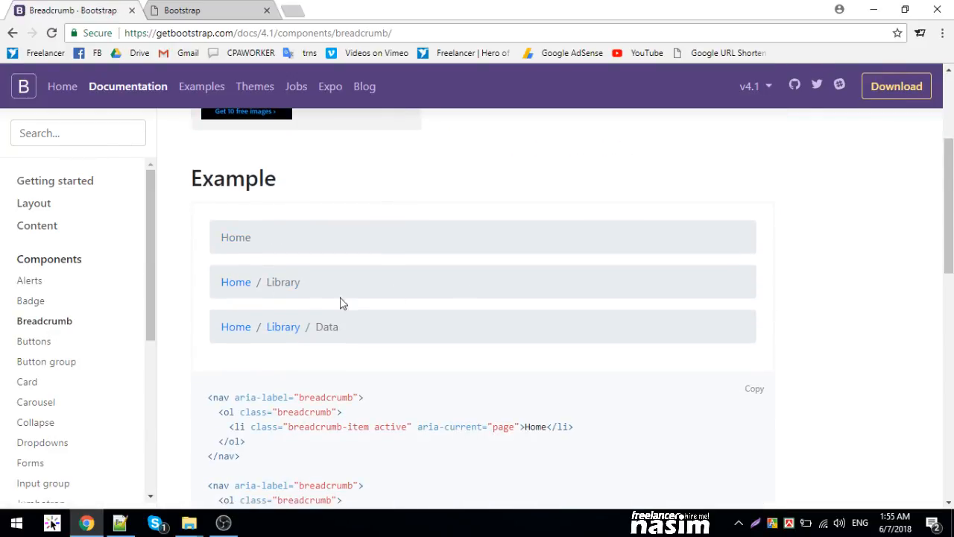
Browse the Breadcrumb docs, selecting breadcrumb in the example nav markup.
scroll("down", 3)
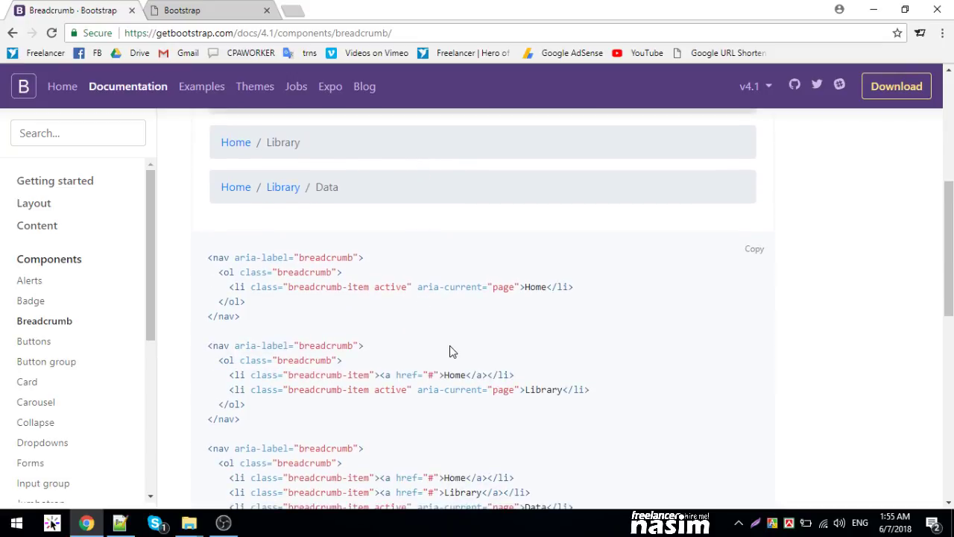
double_click(325, 258)
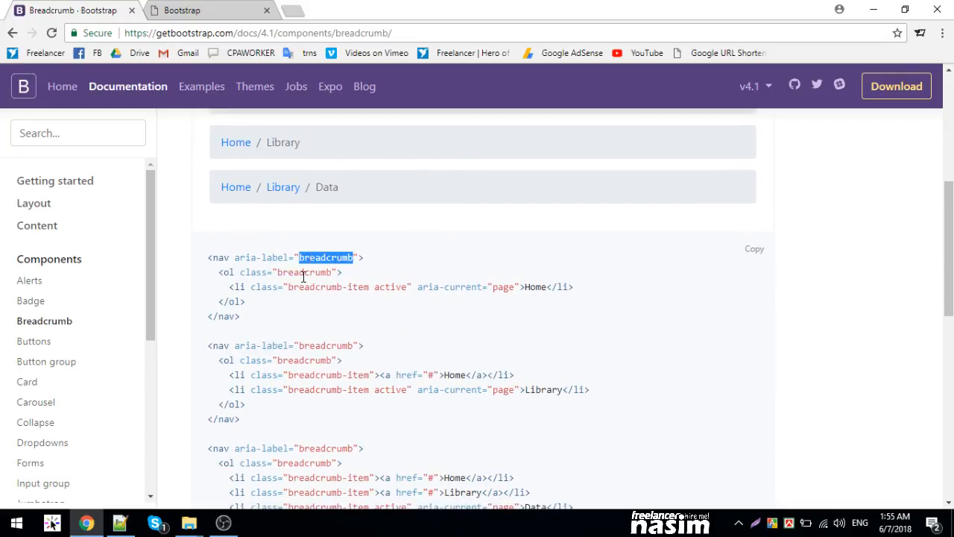
scroll("down", 3)
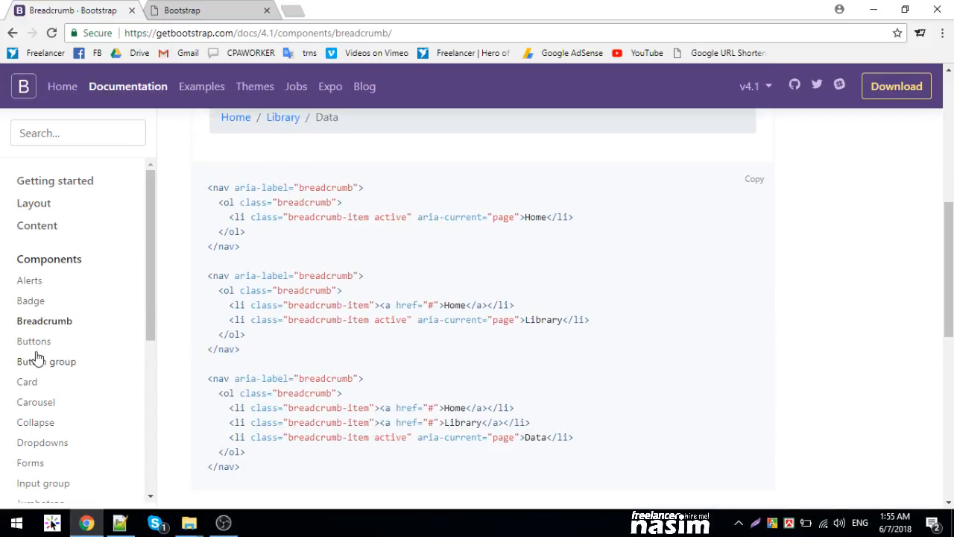
left_click(34, 342)
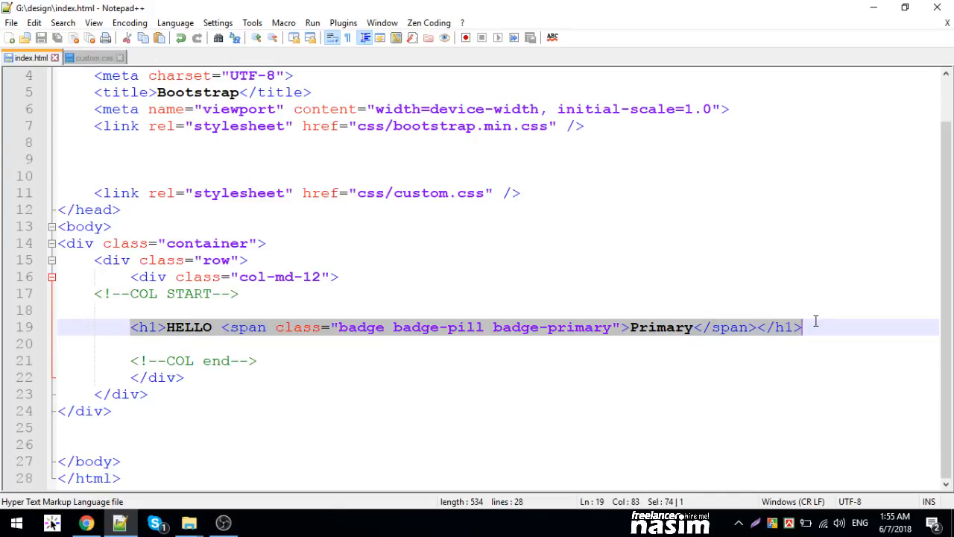
Delete the HELLO pill-badge h1 line, leaving line 19 empty.
type("button")
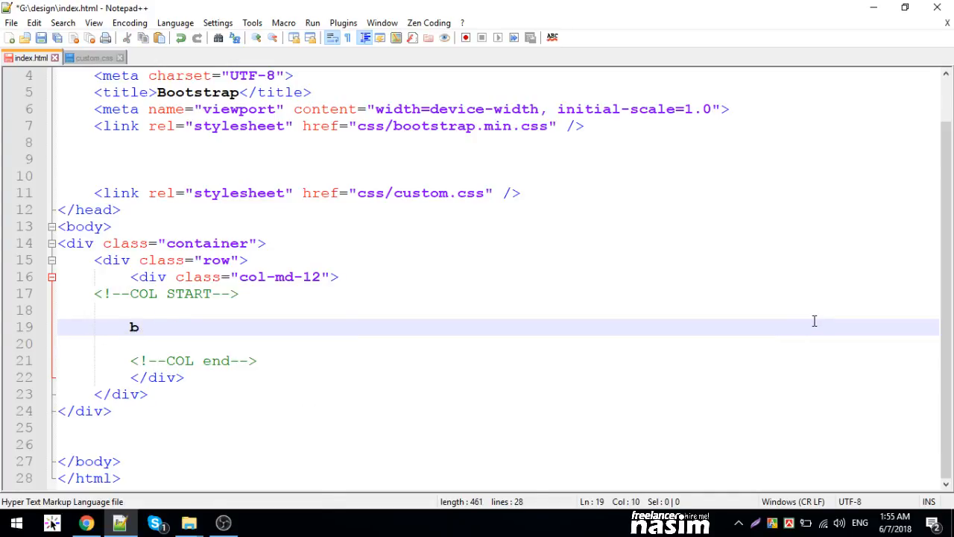
key("Backspace")
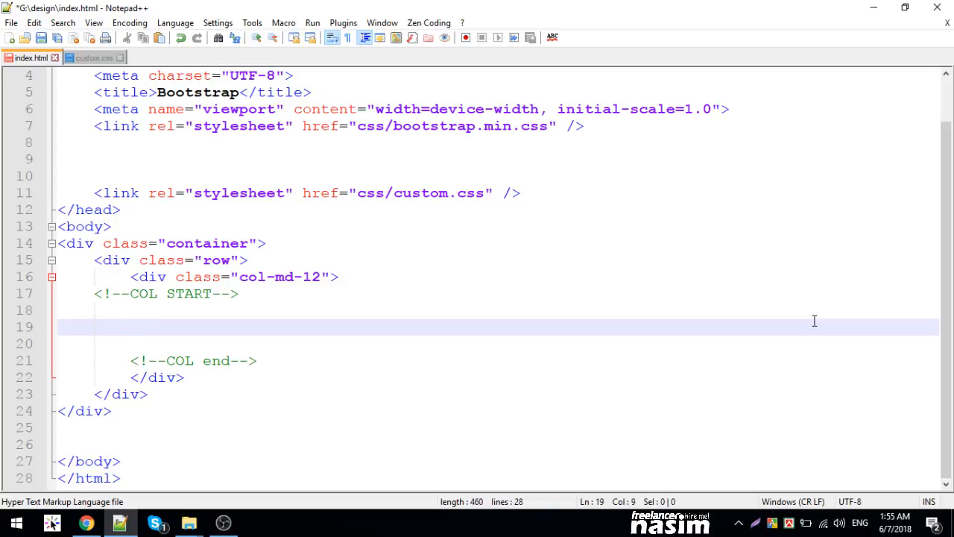
Expand a link button shorthand and give it the btn-warning class.
type("a.")
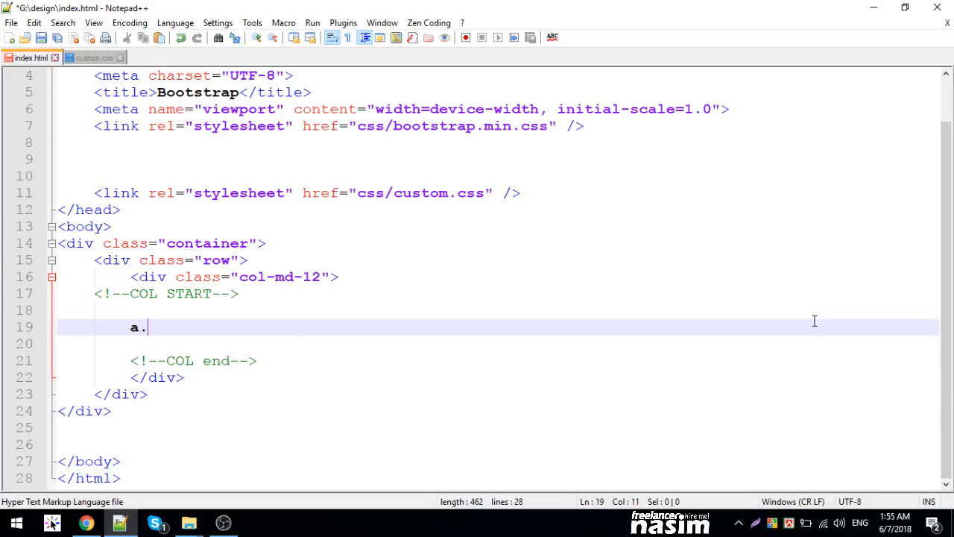
key("Tab")
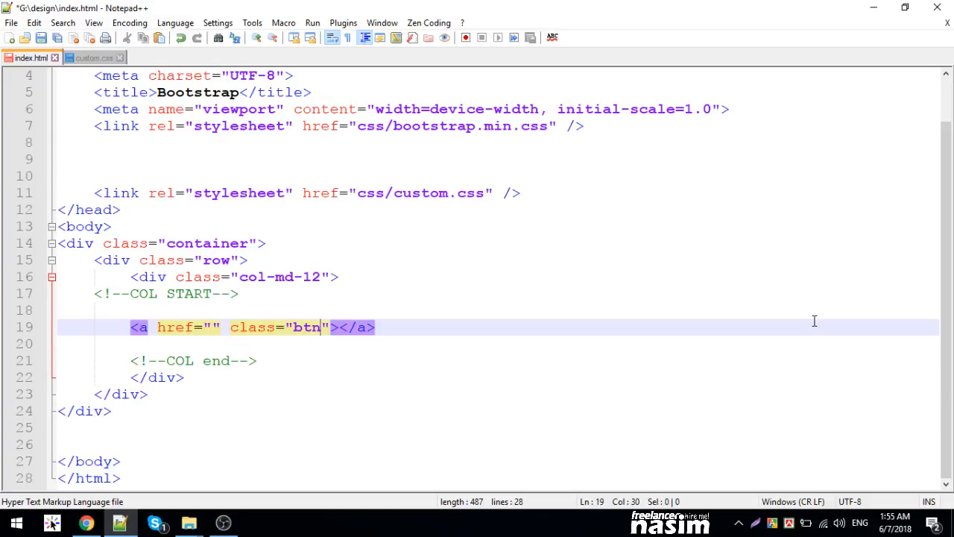
type("btn-")
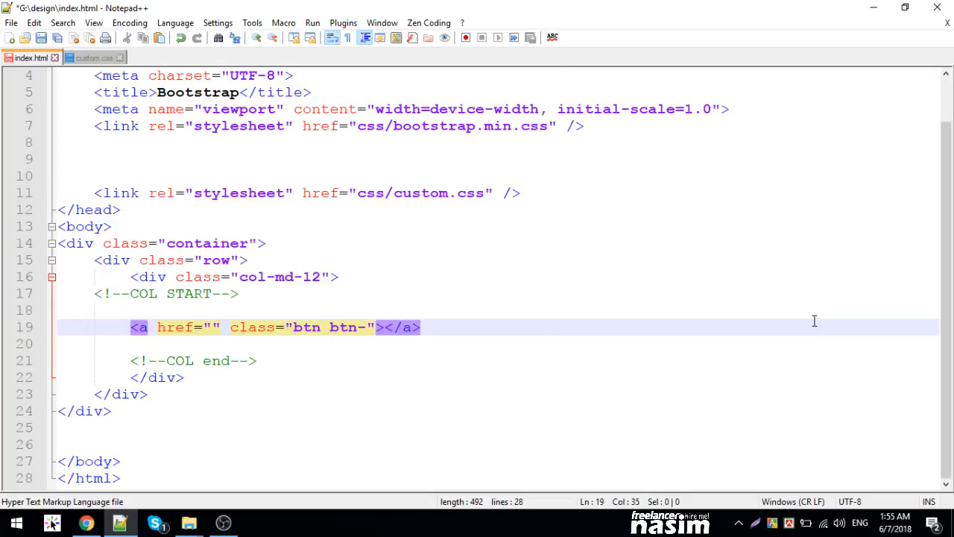
type("lg")
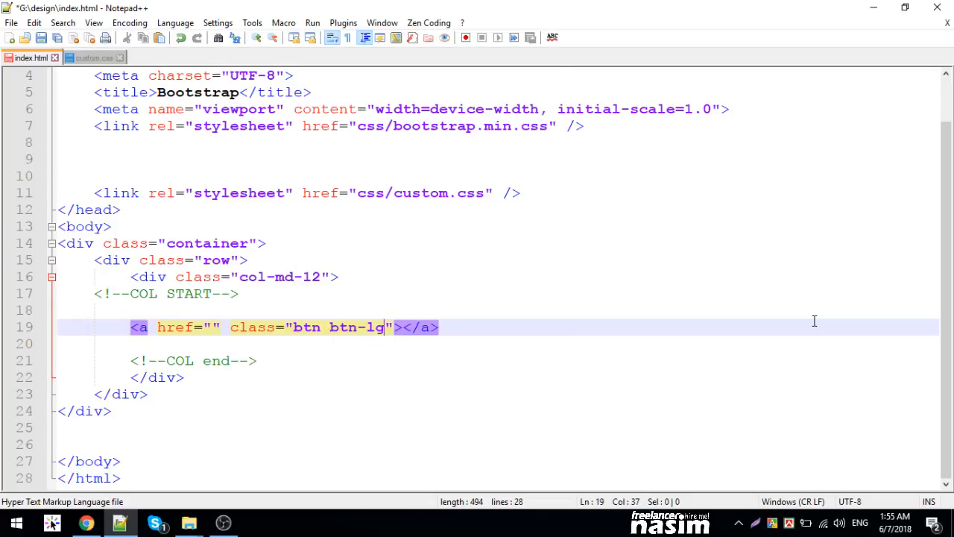
key("BackSpace")
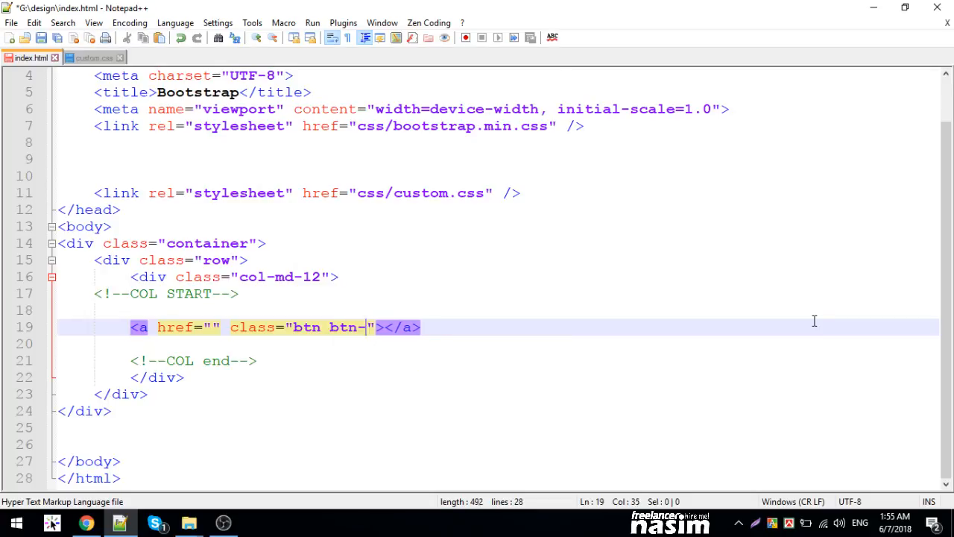
type("war")
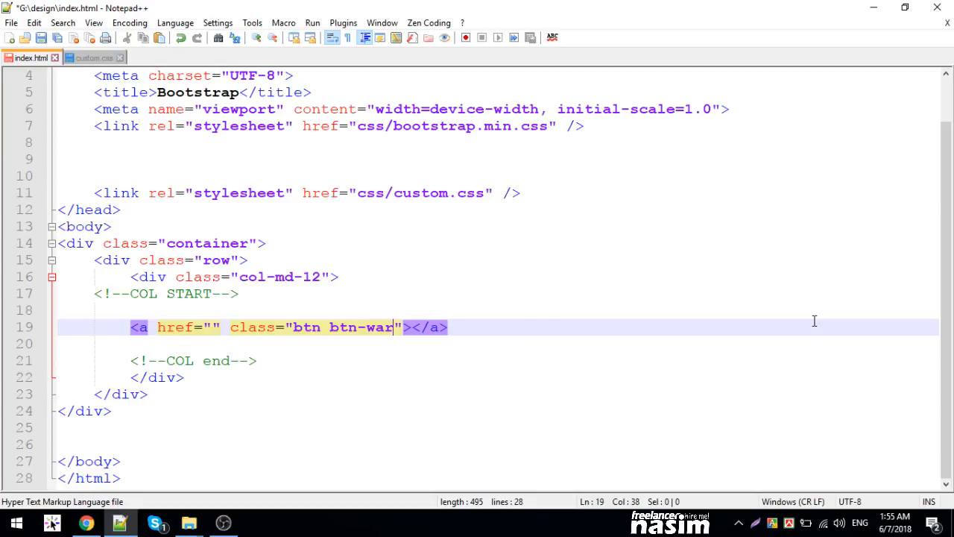
type("ning")
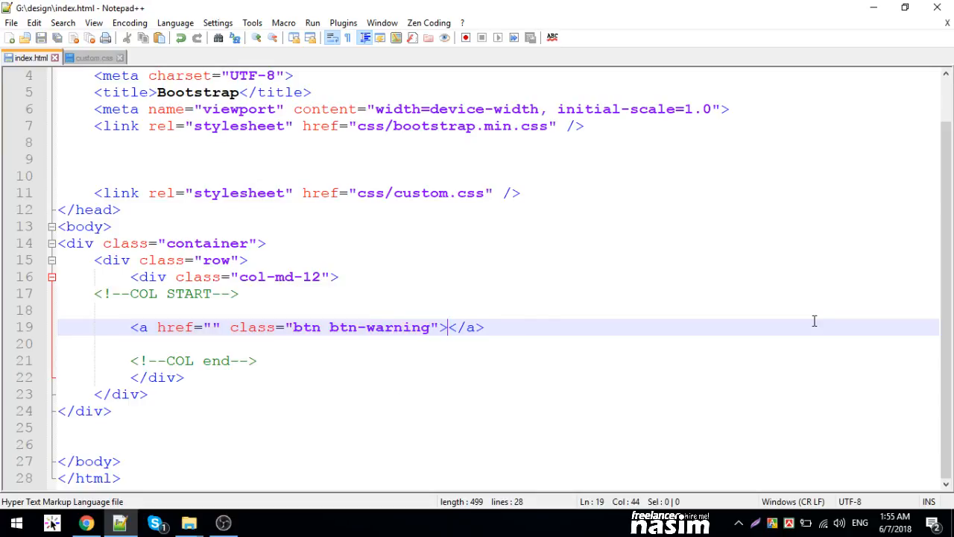
Label the link BLOCK and add btn-lg to its class list.
type("CLOSE")
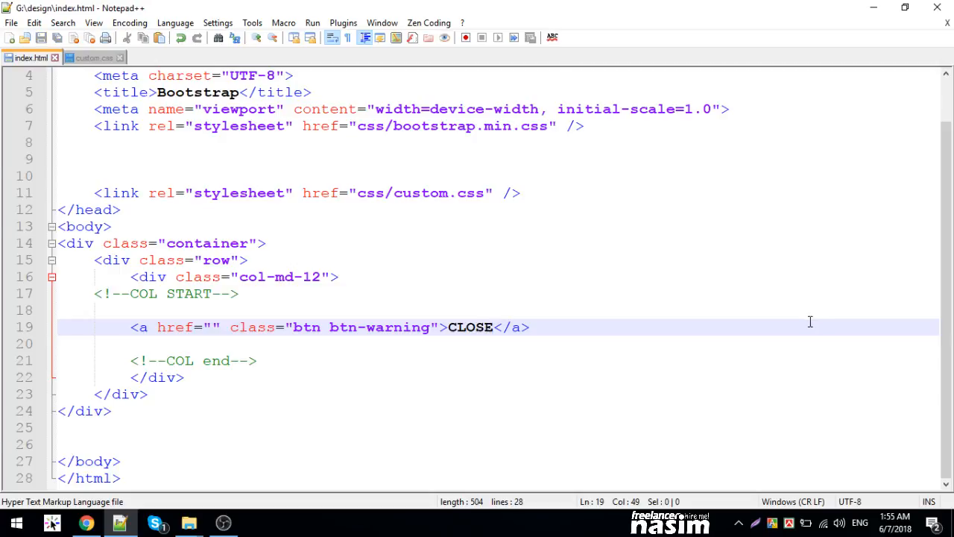
type("BLO")
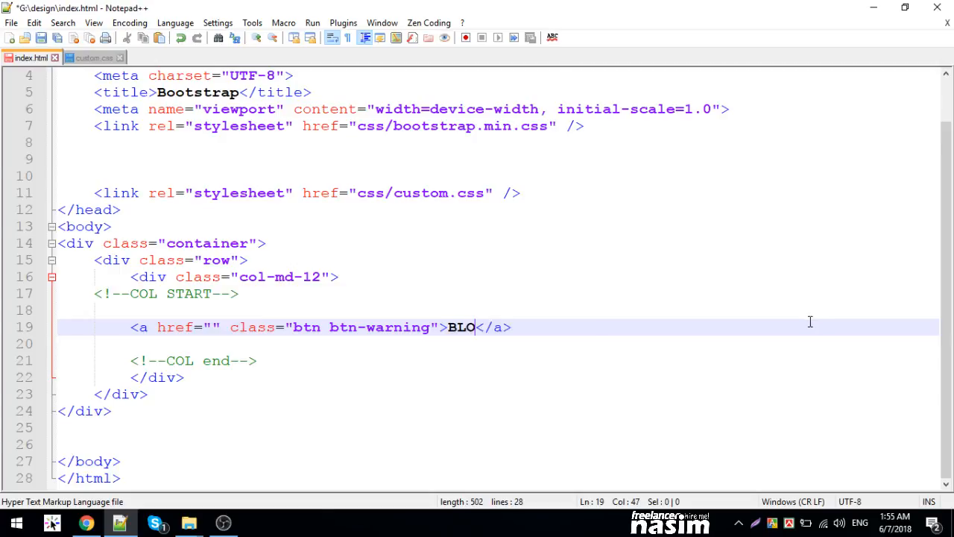
type("CK")
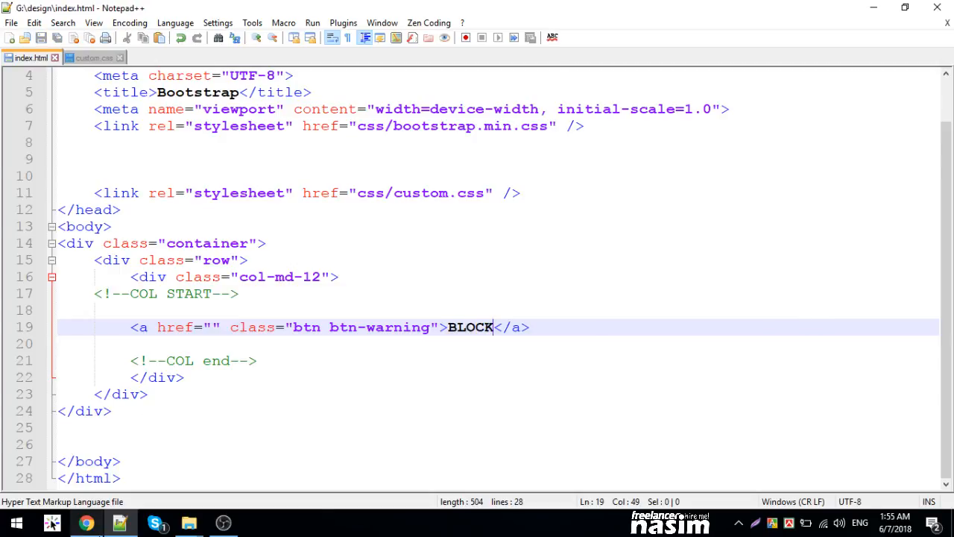
left_click(156, 294)
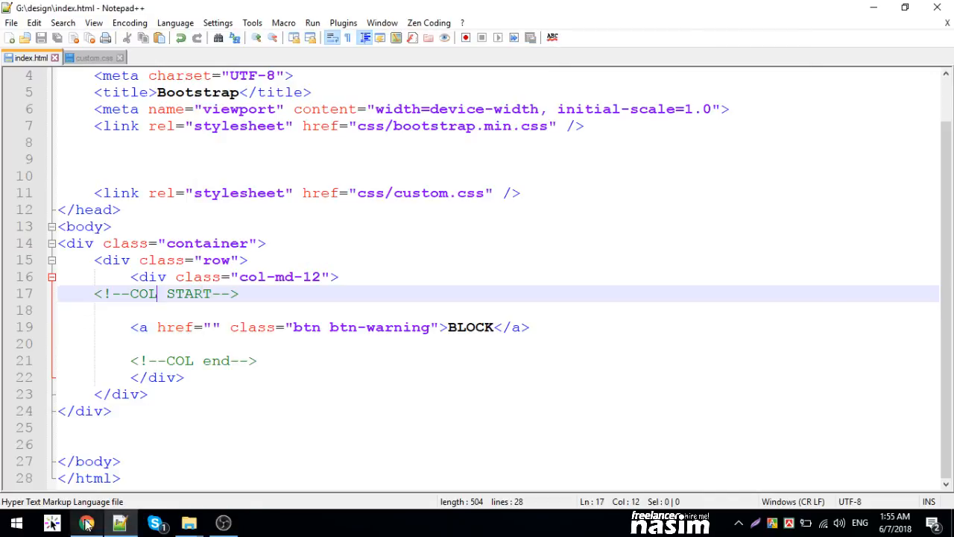
left_click(86, 523)
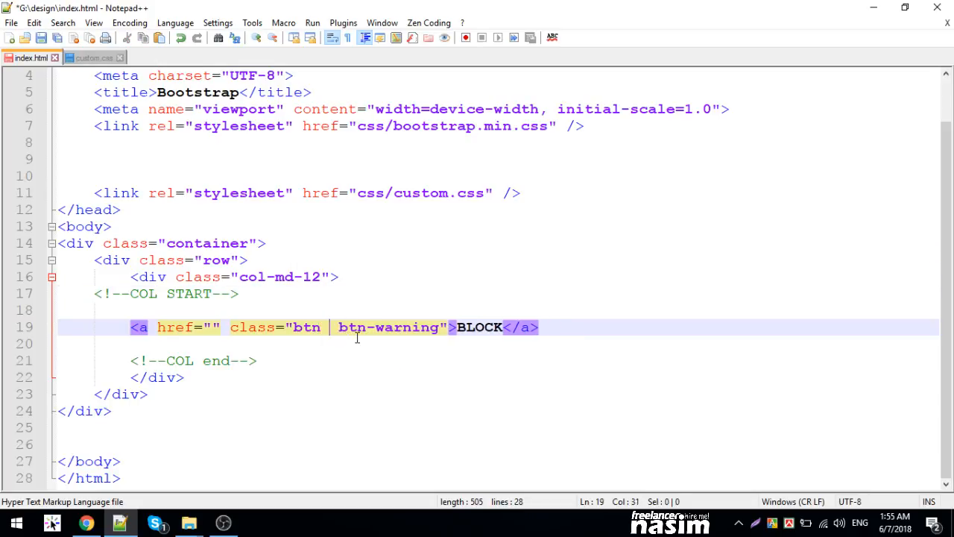
type("btn")
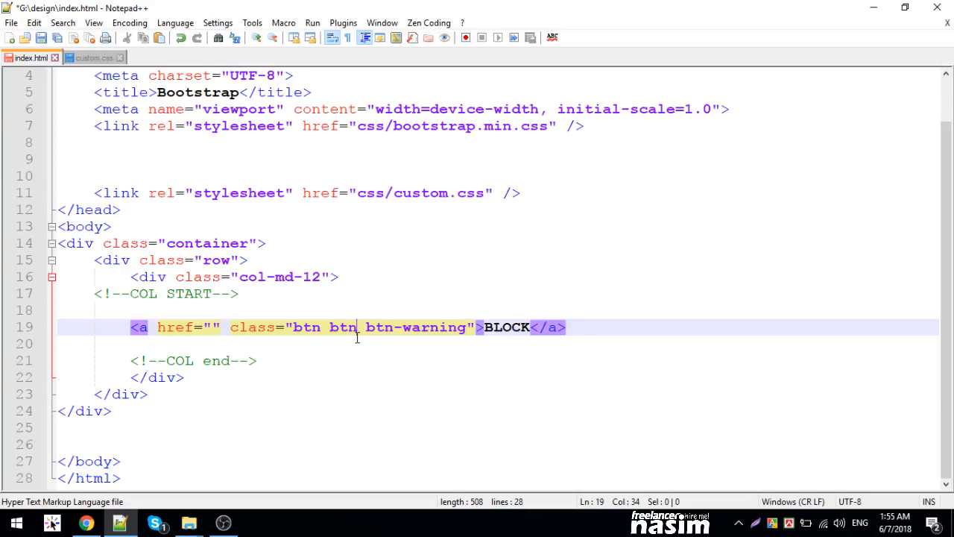
type("-lg")
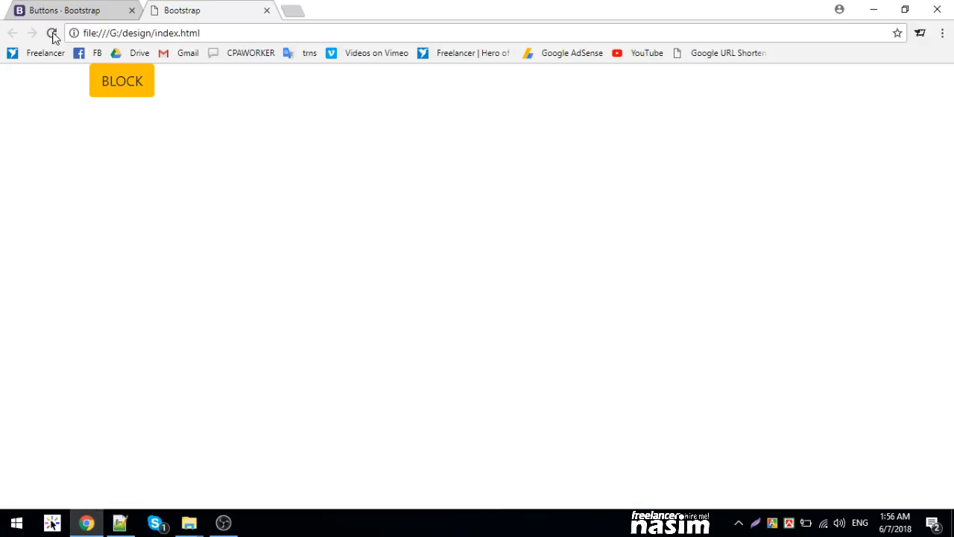
Reload the preview of the yellow BLOCK button and switch to the Bootstrap Buttons docs.
left_click(119, 523)
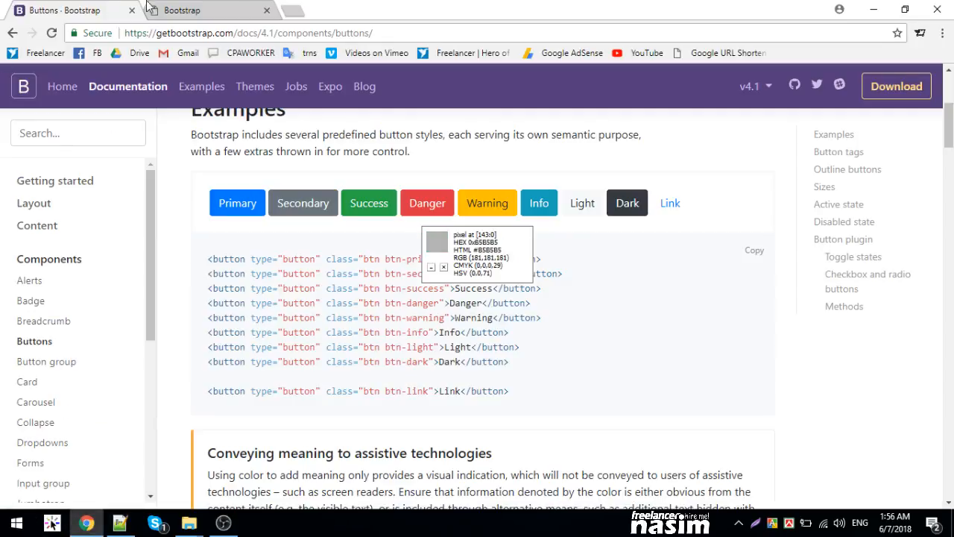
left_click(182, 10)
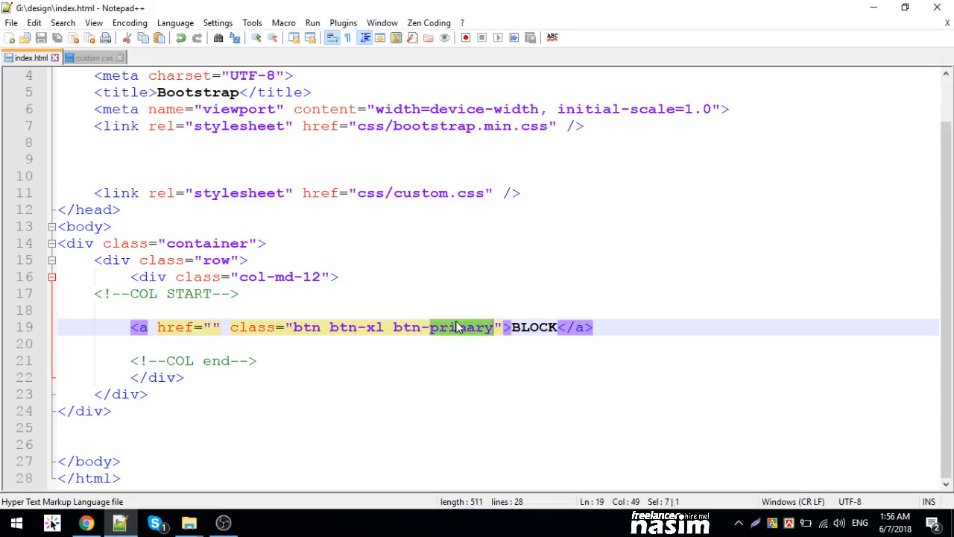
Change the BLOCK button class to btn-success and add a <br /> before the container div.
type("btn-success")
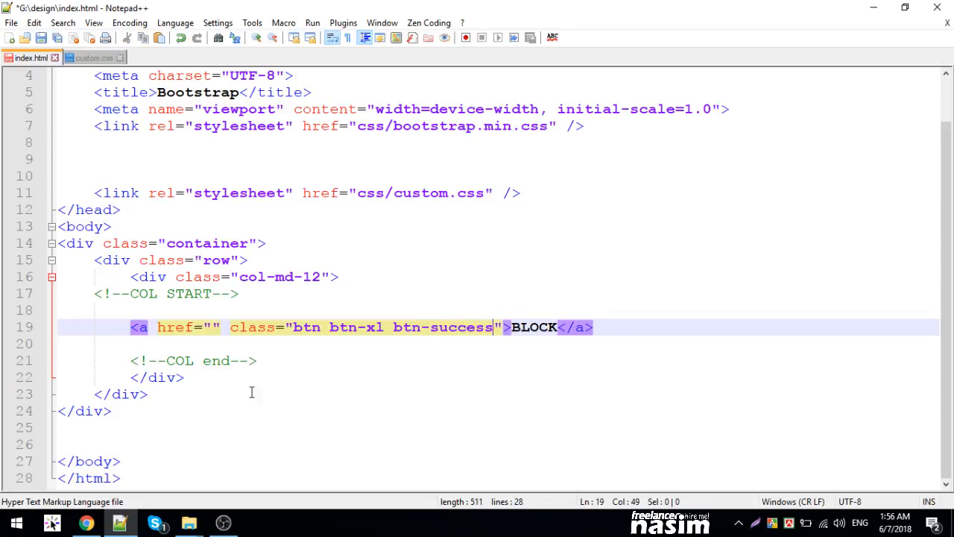
left_click(84, 524)
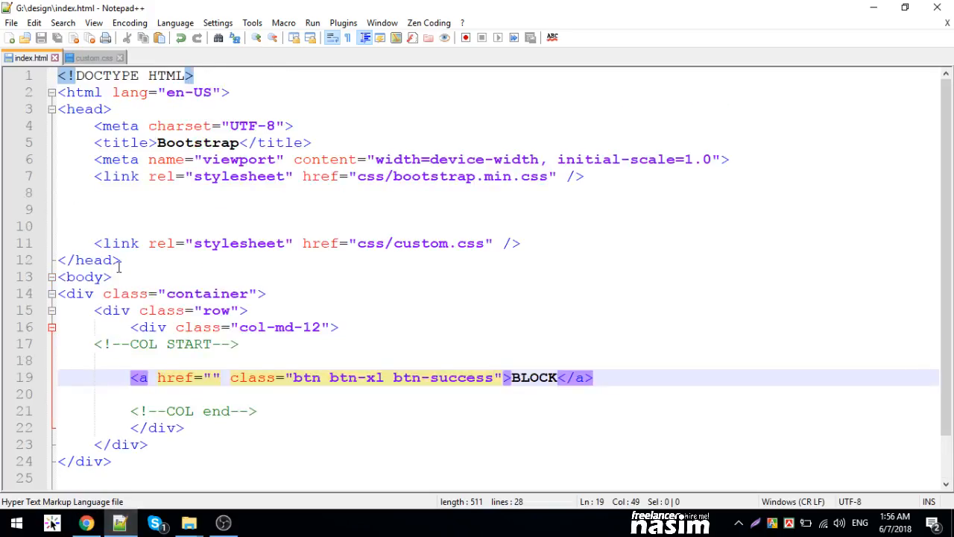
type("BR")
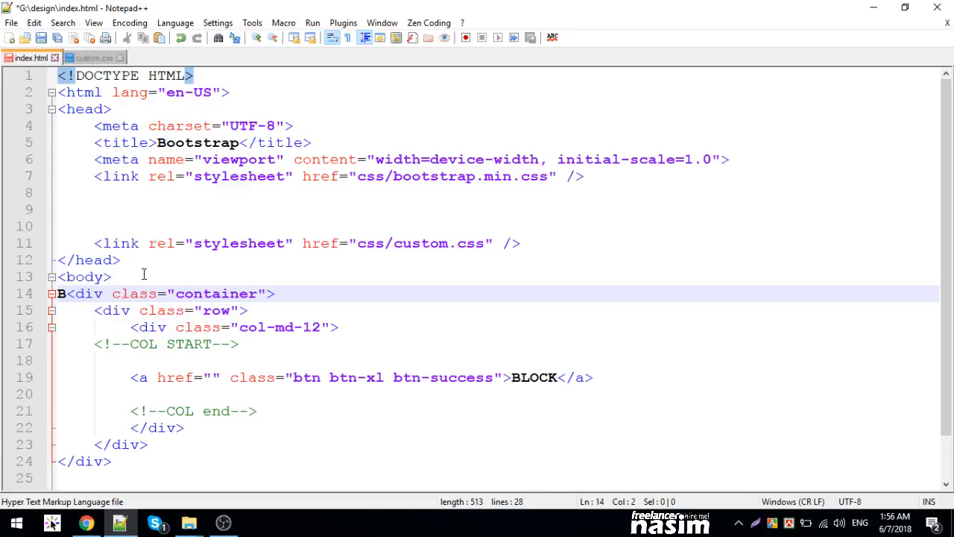
type("br")
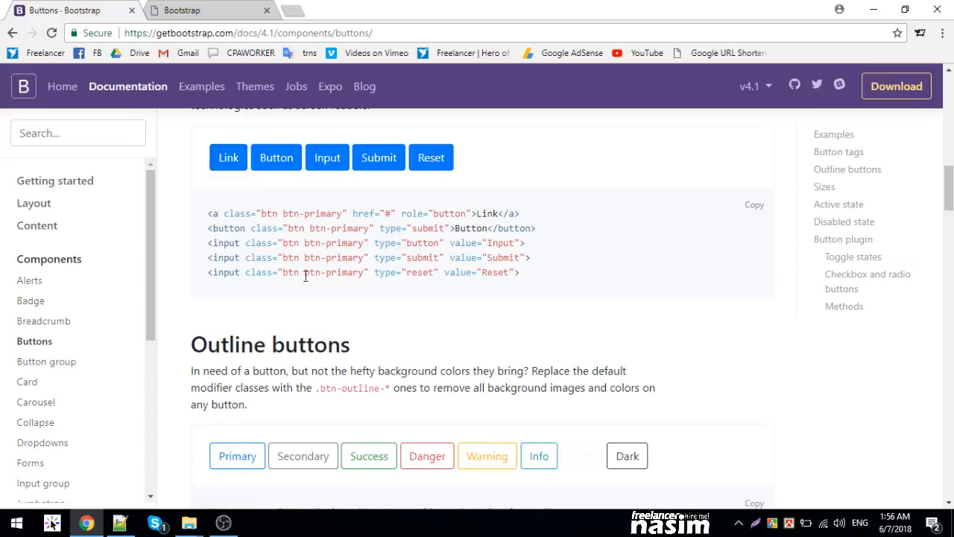
Find Outline buttons in the docs and add 'outline-' to the BLOCK button's class.
scroll("down", 3)
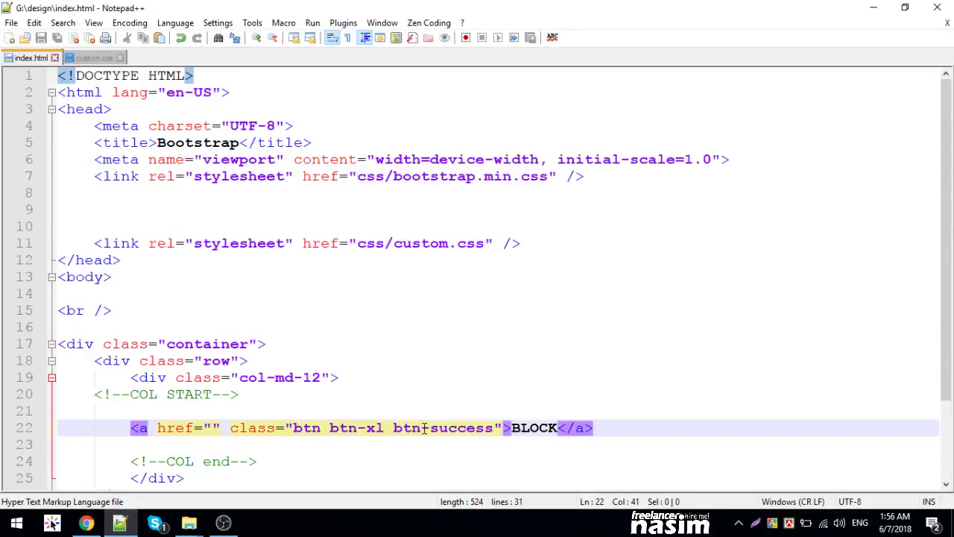
type("outline-")
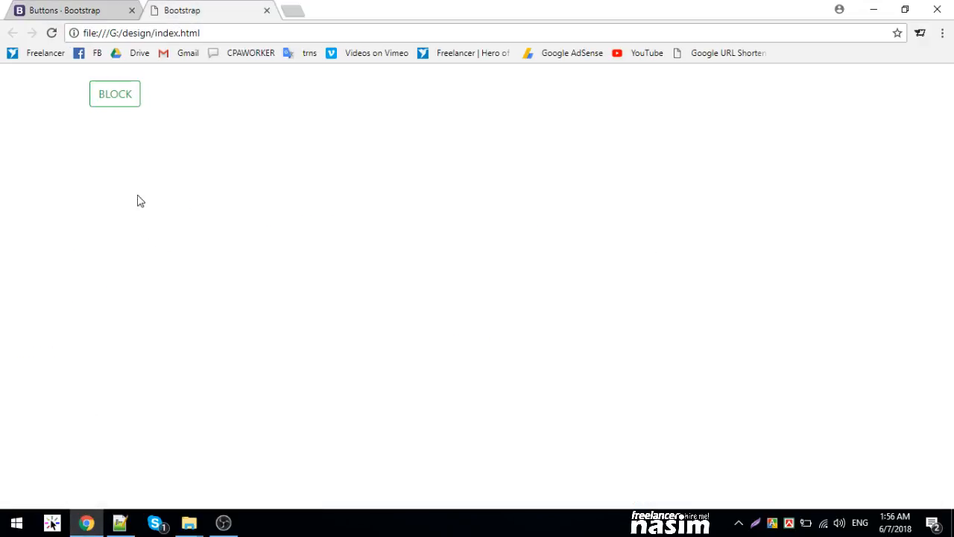
mouse_move(124, 120)
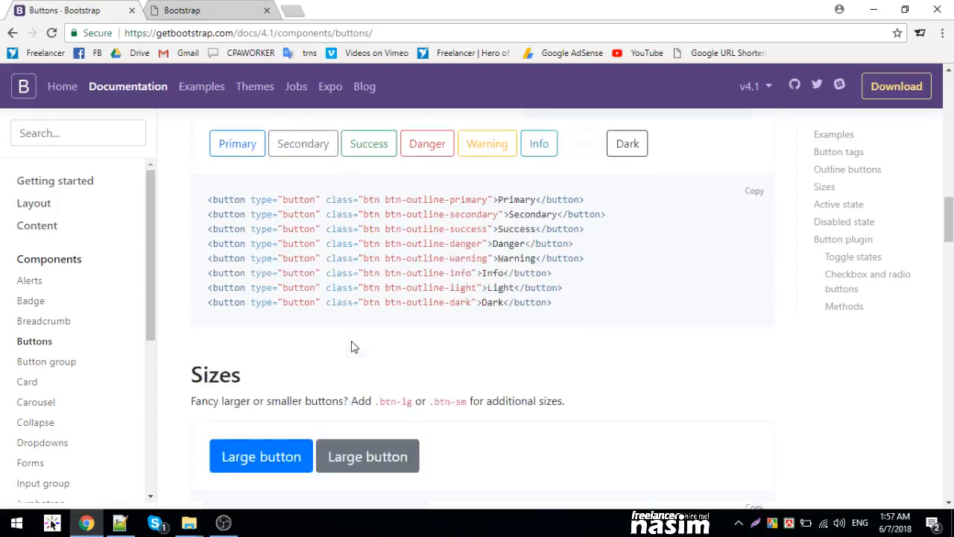
Scroll the Buttons docs to Disabled state, select 'disabled' in the example, and return to index.html.
scroll("down", 3)
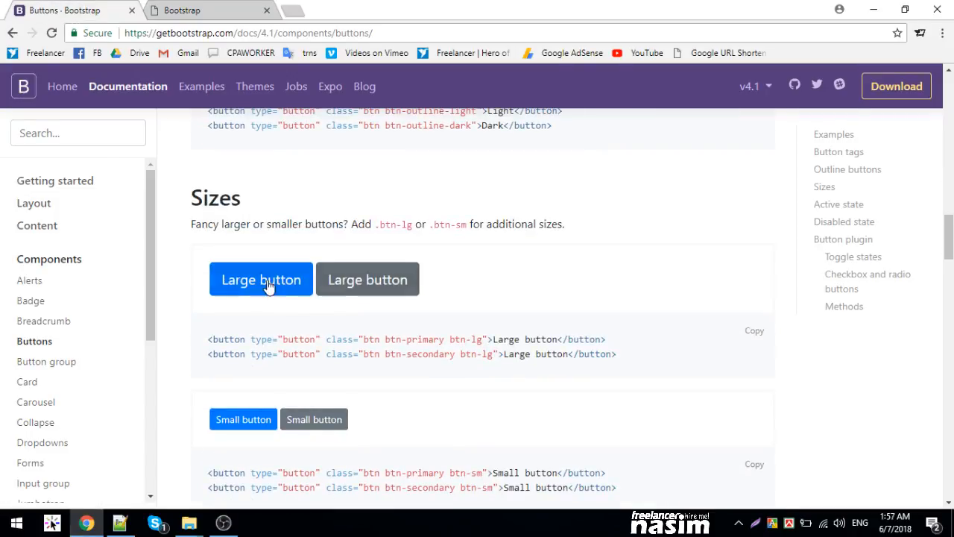
mouse_move(463, 352)
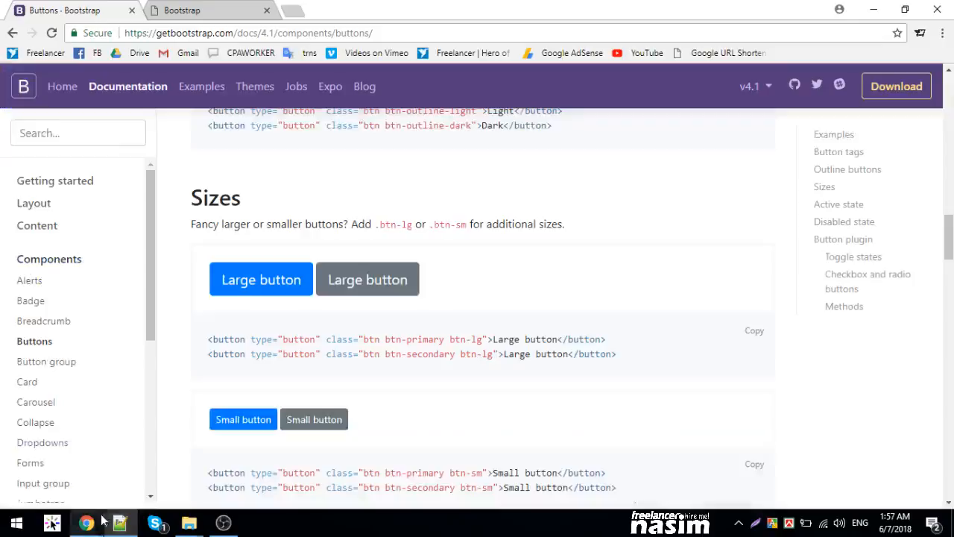
scroll("down", 3)
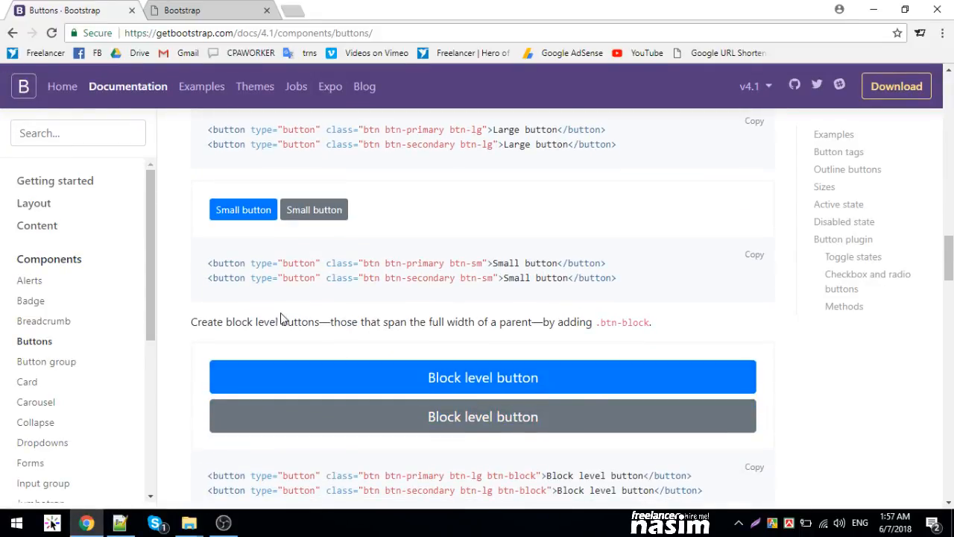
scroll("down", 3)
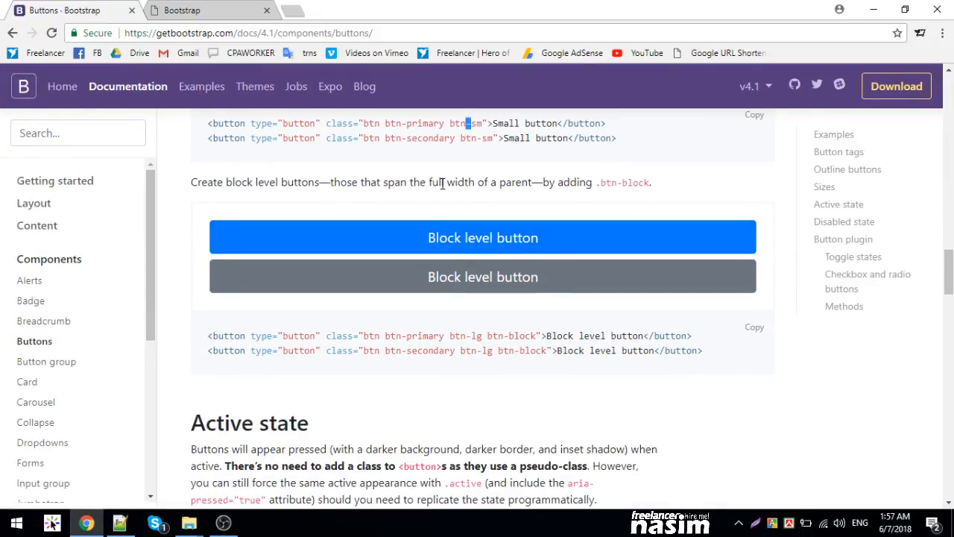
mouse_move(563, 282)
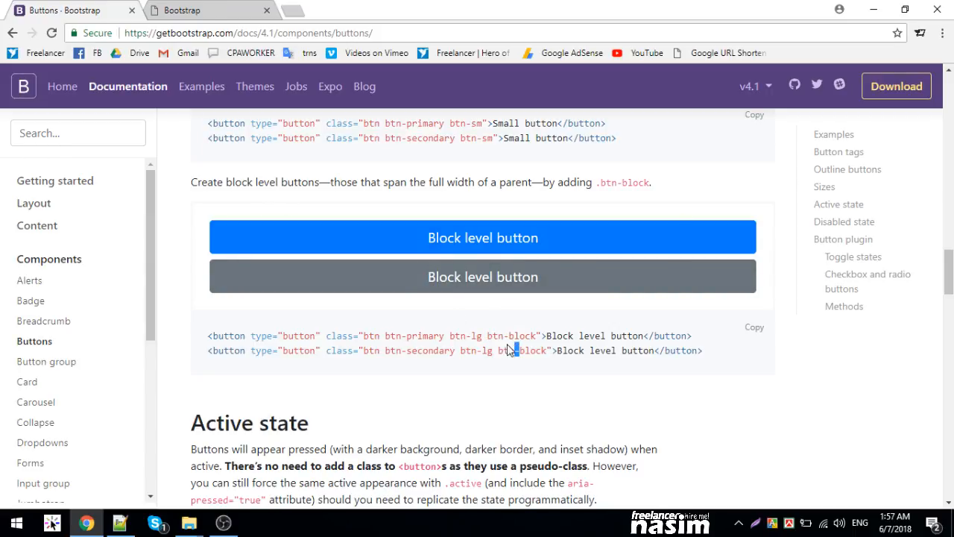
scroll("down", 3)
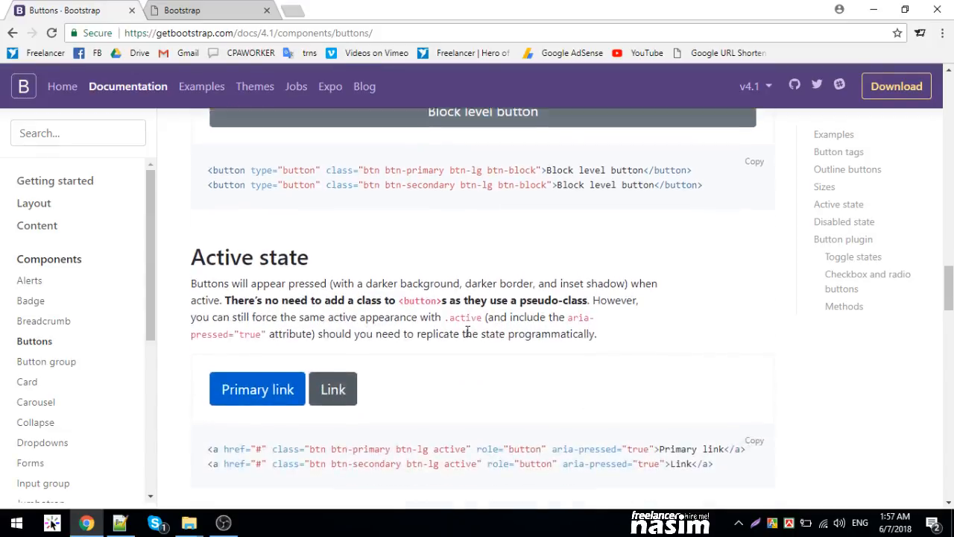
scroll("down", 3)
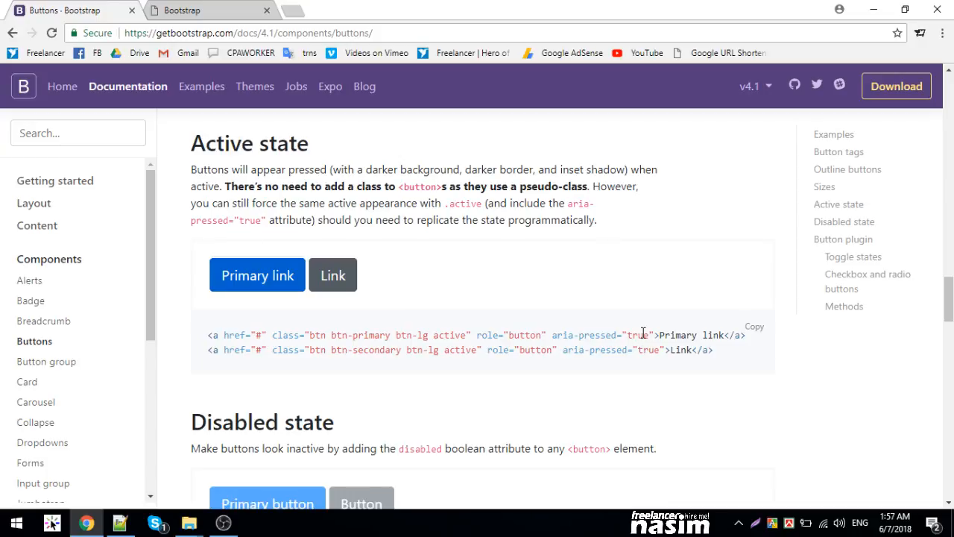
scroll("down", 3)
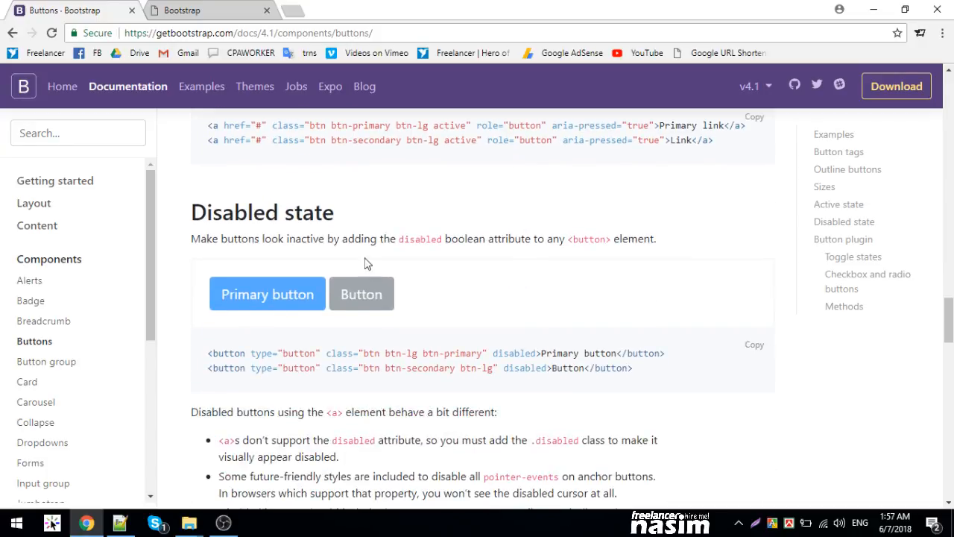
scroll("down", 3)
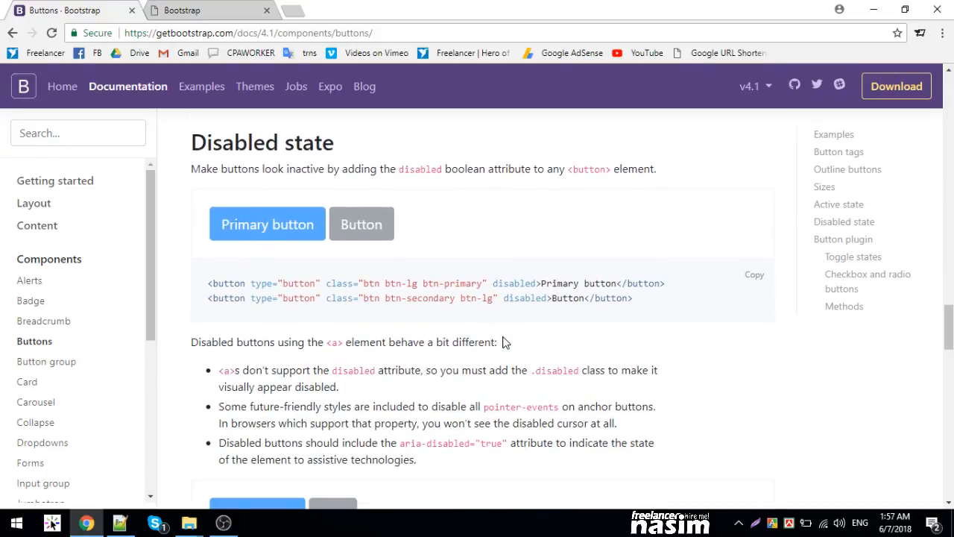
double_click(523, 297)
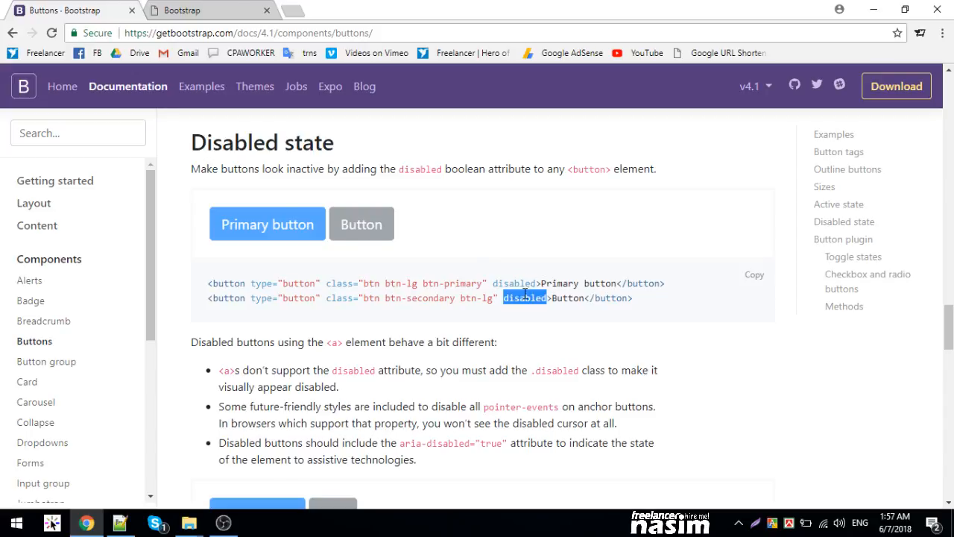
scroll("down", 3)
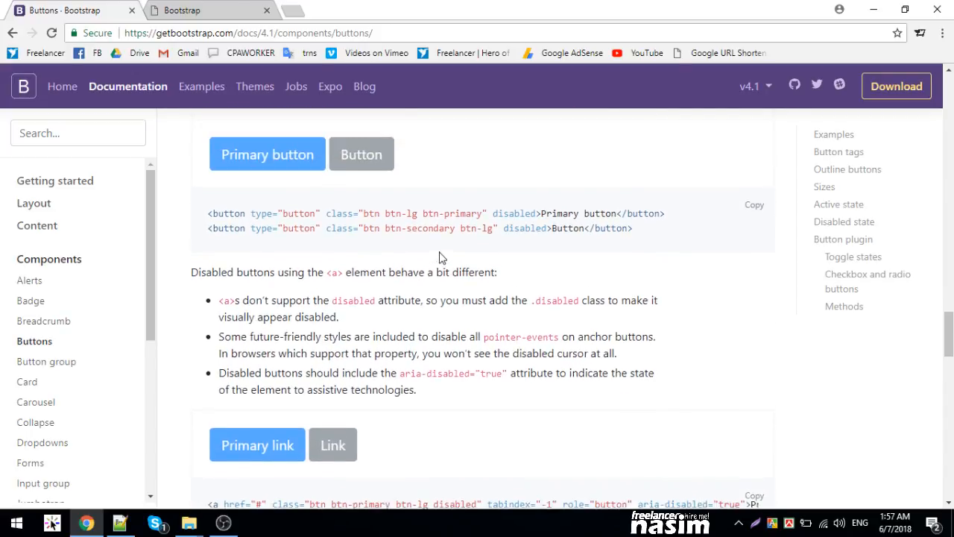
left_click(119, 523)
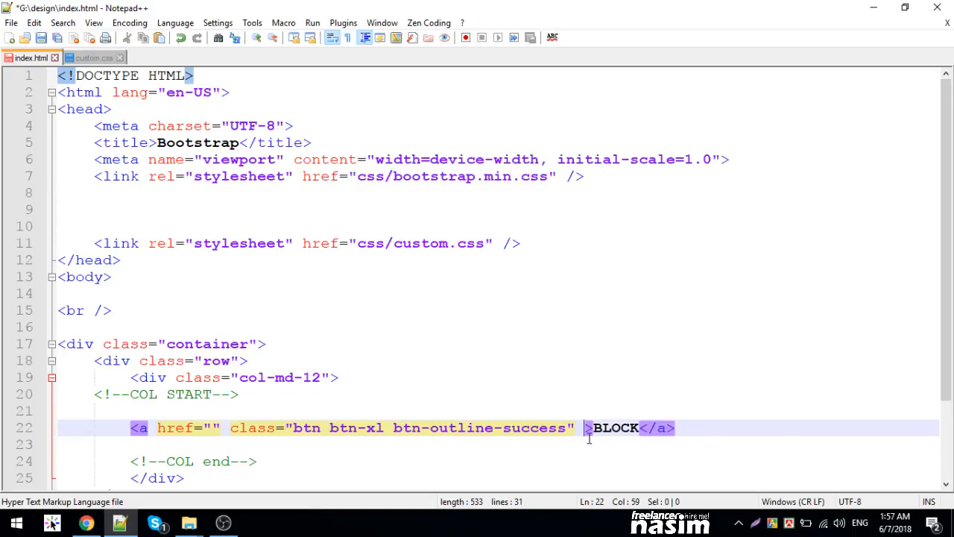
Add a disabled attribute to the BLOCK link and change its 'a' tag to 'button'.
type("disabled")
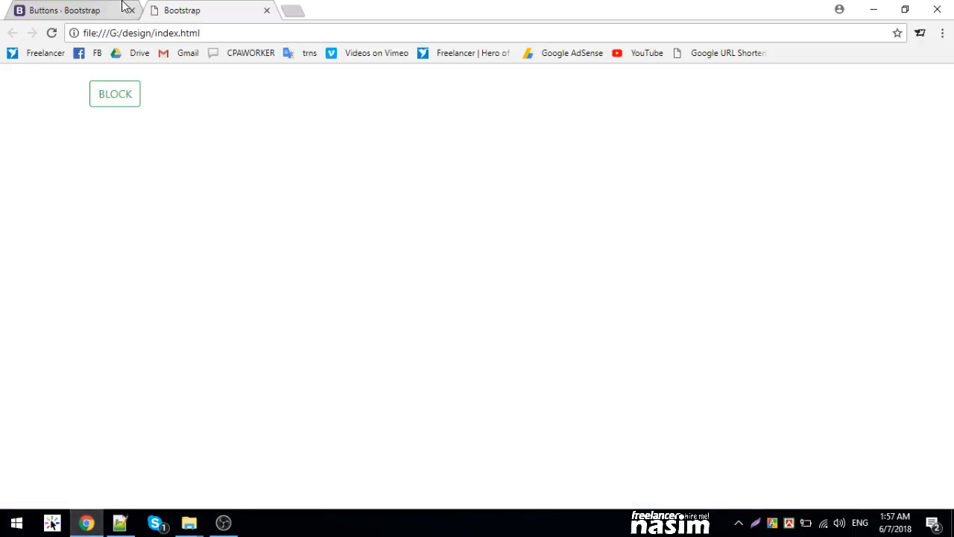
left_click(190, 11)
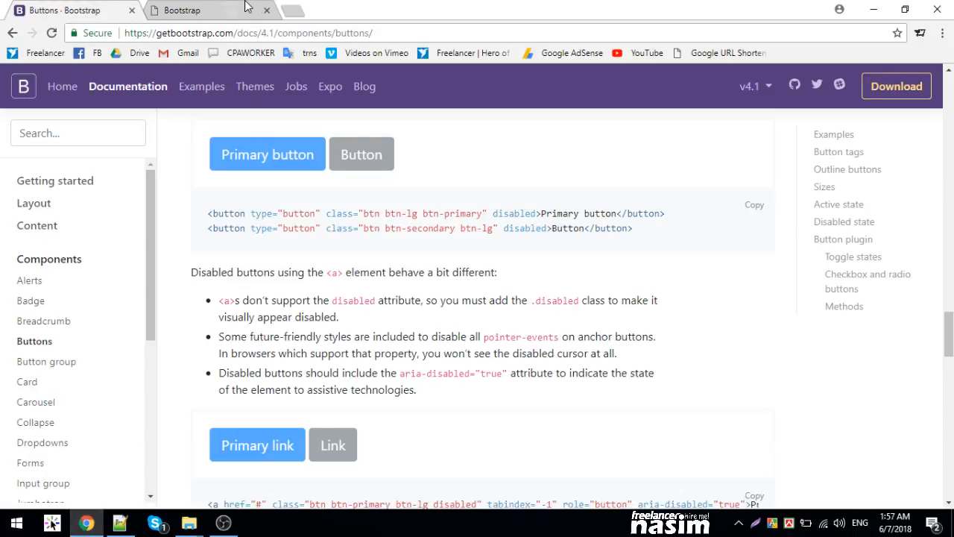
left_click(119, 522)
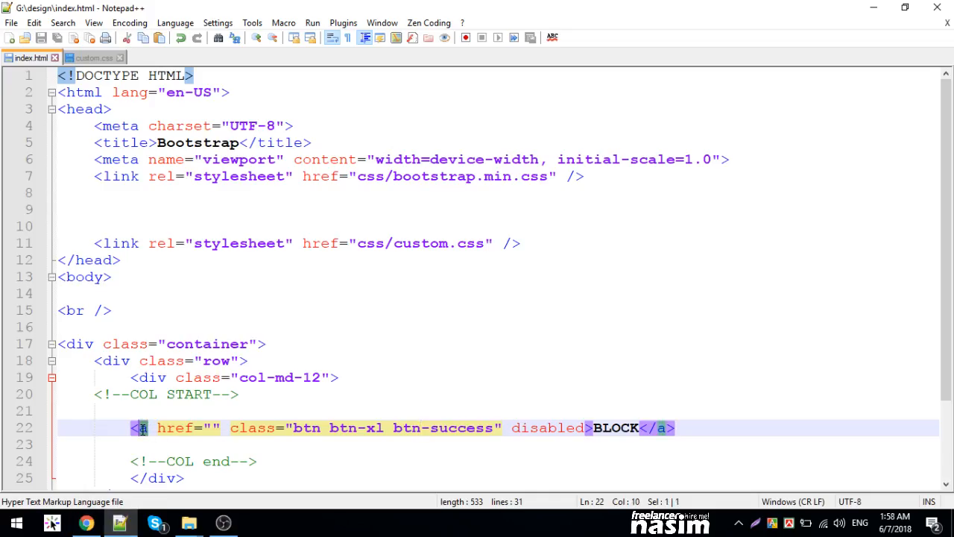
type("button")
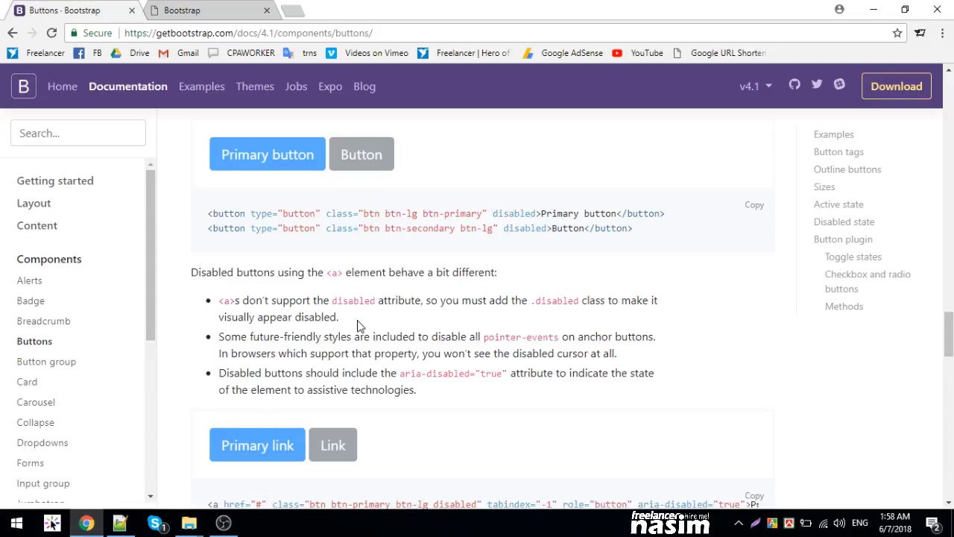
scroll("down", 3)
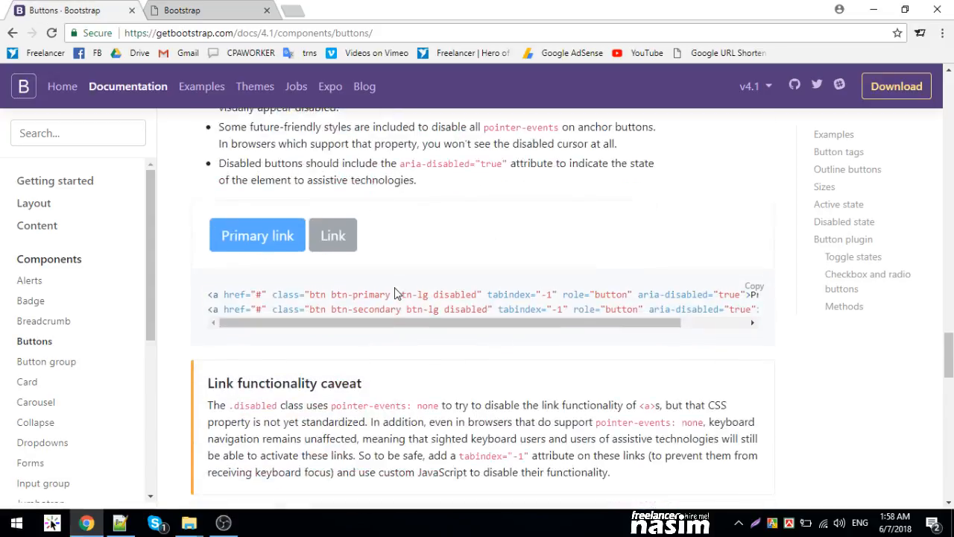
scroll("down", 3)
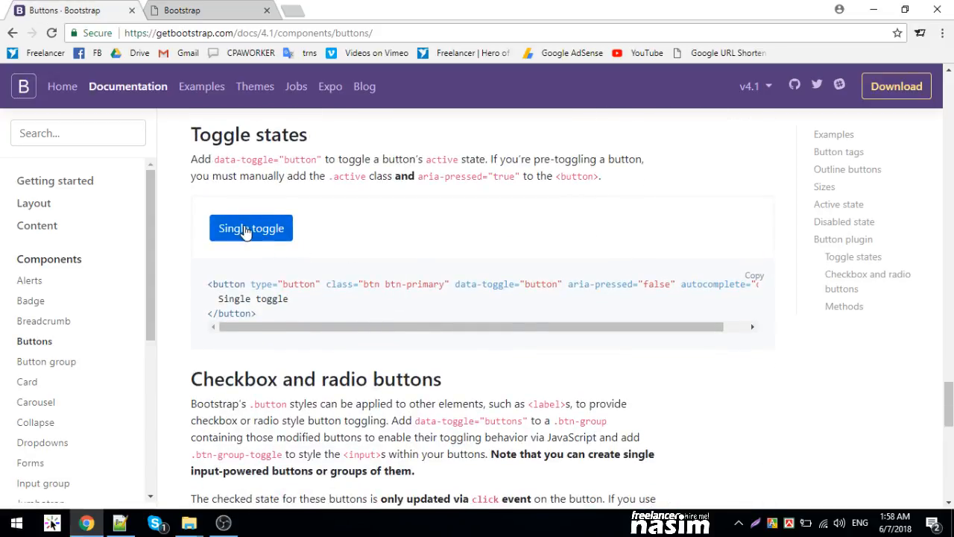
mouse_move(326, 236)
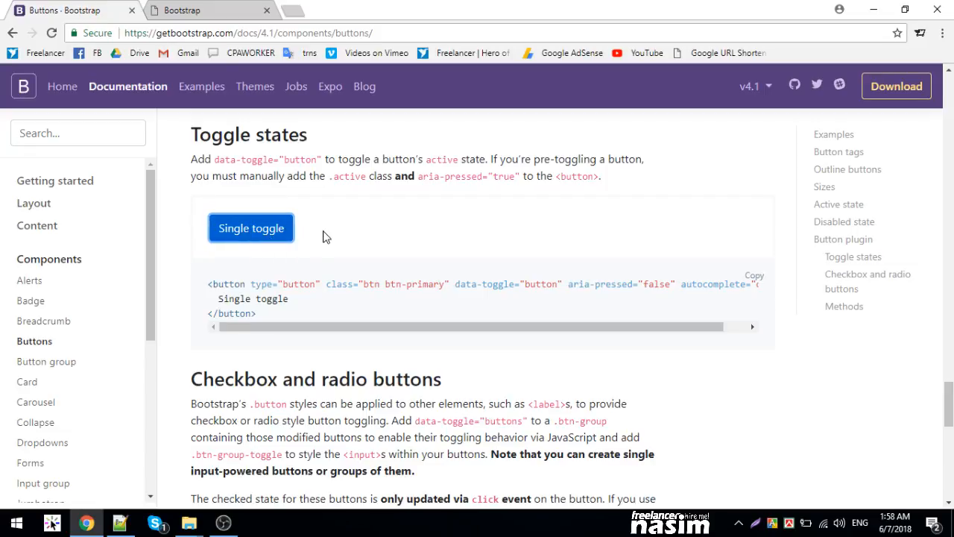
scroll("down", 3)
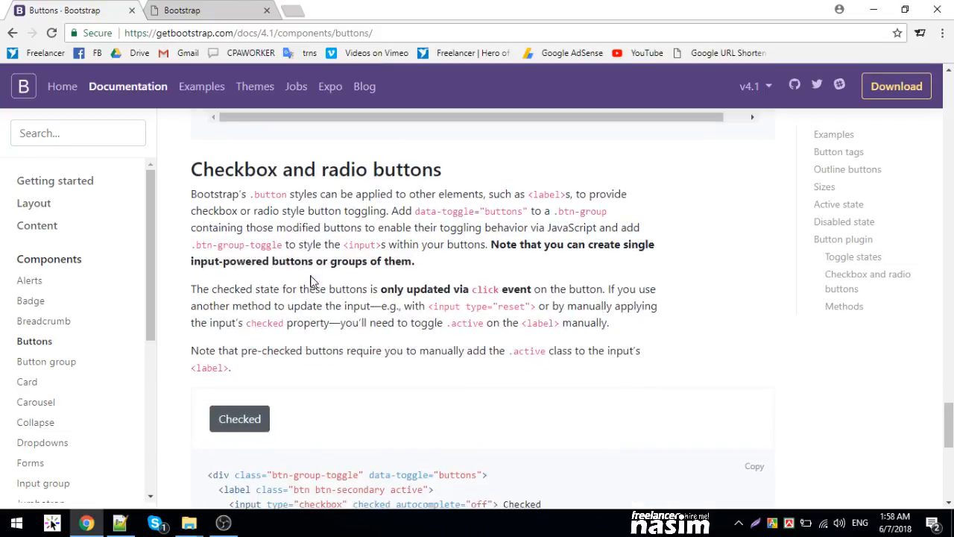
scroll("down", 3)
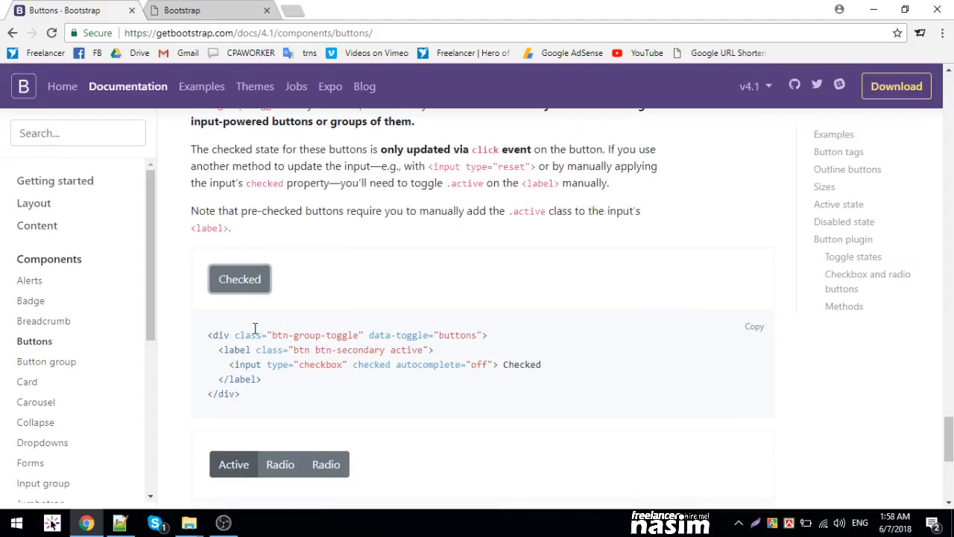
scroll("down", 3)
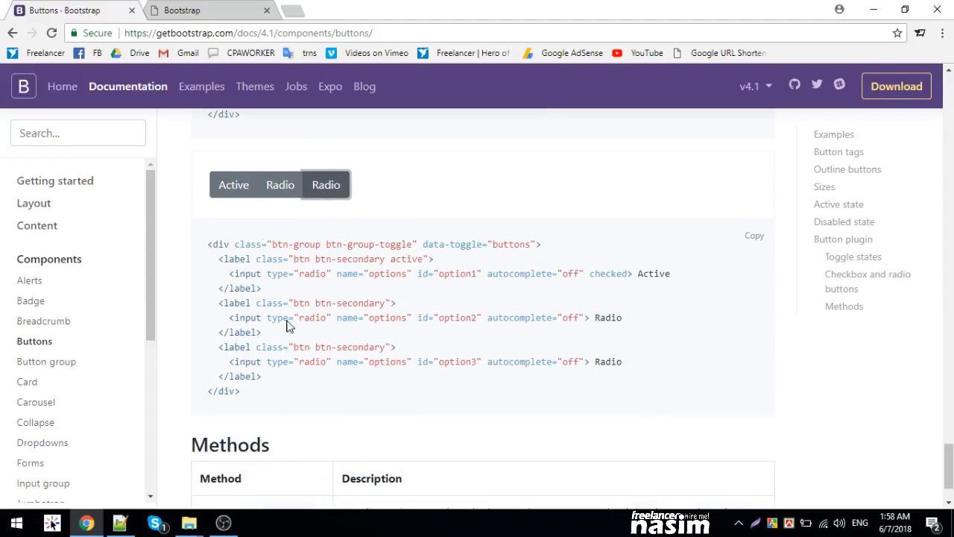
left_click_drag(209, 243, 622, 361)
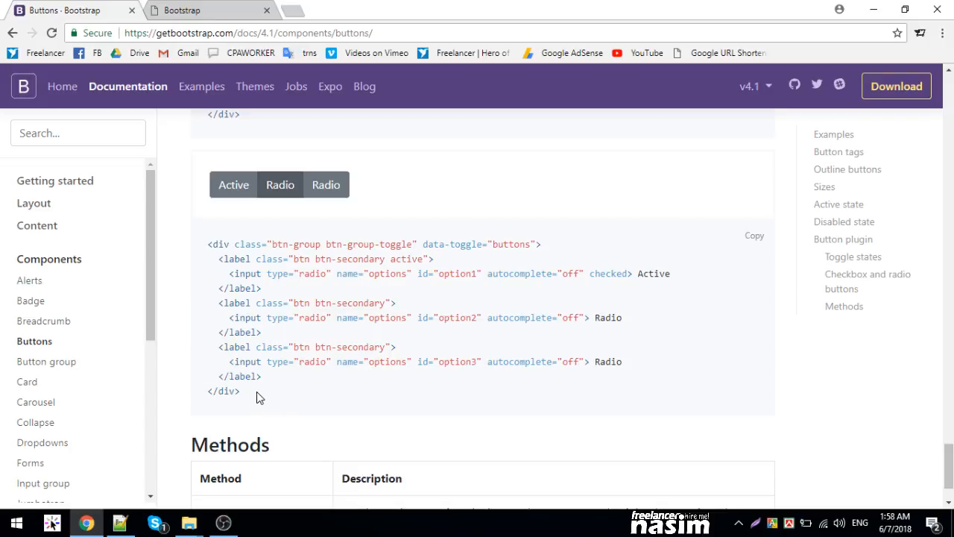
left_click_drag(209, 244, 239, 390)
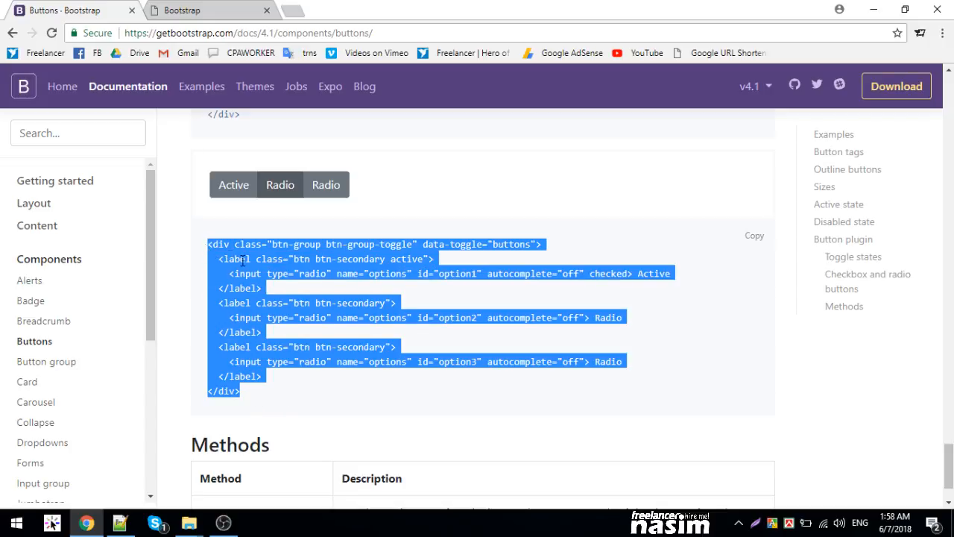
left_click(250, 288)
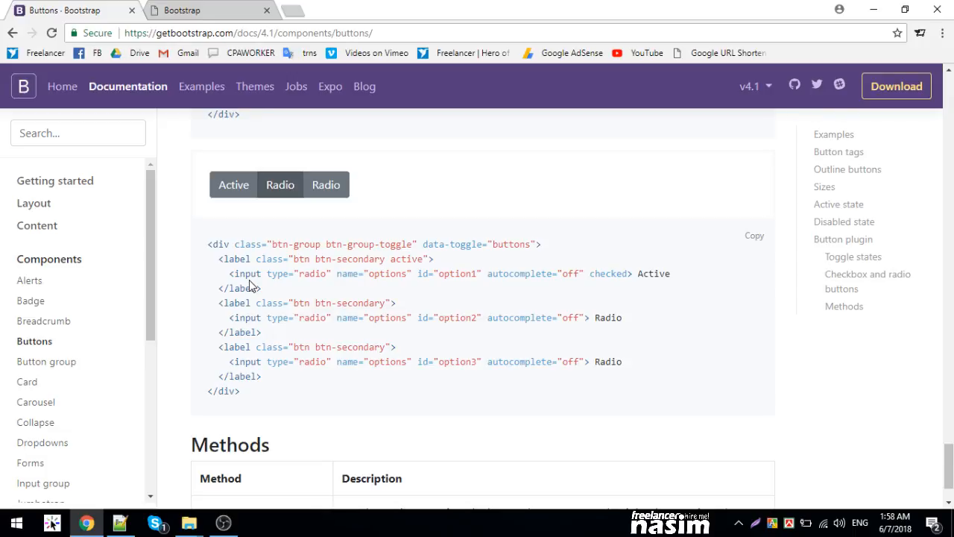
mouse_move(324, 198)
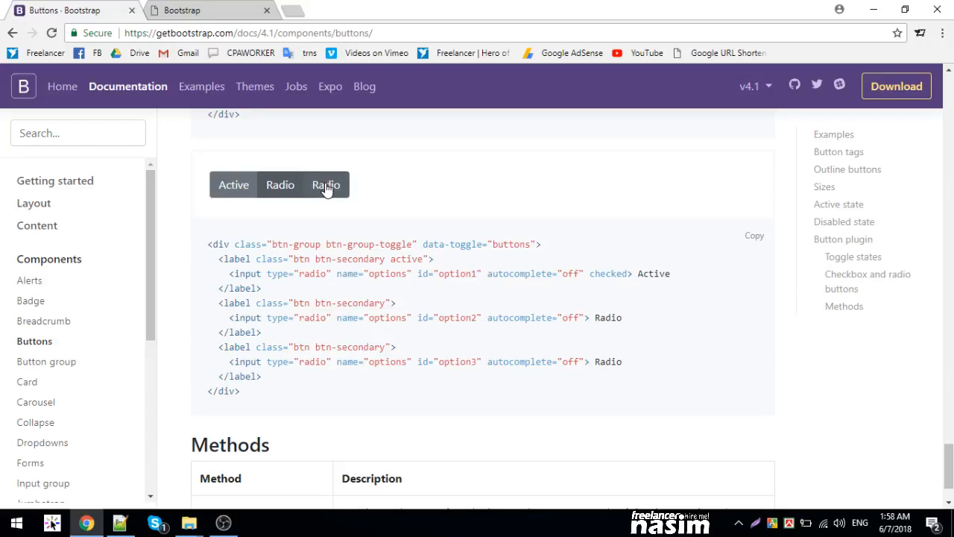
mouse_move(294, 167)
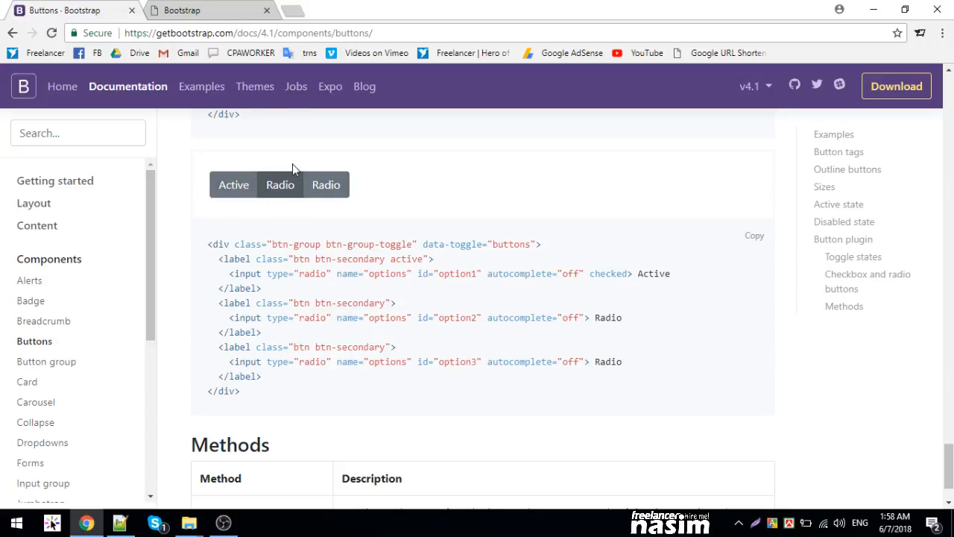
scroll("down", 3)
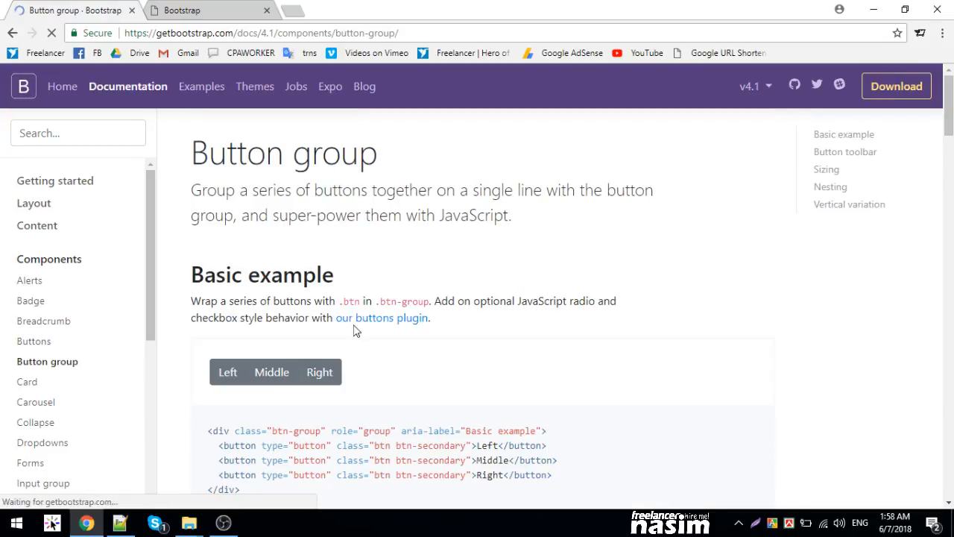
Skim the Button group examples, then open the Card docs and scroll to the basic card example.
scroll("down", 3)
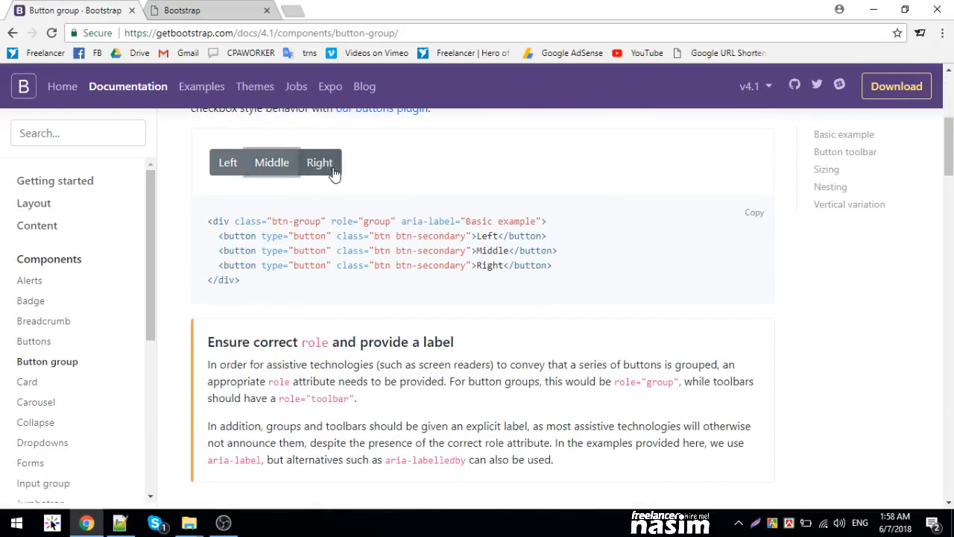
scroll("down", 3)
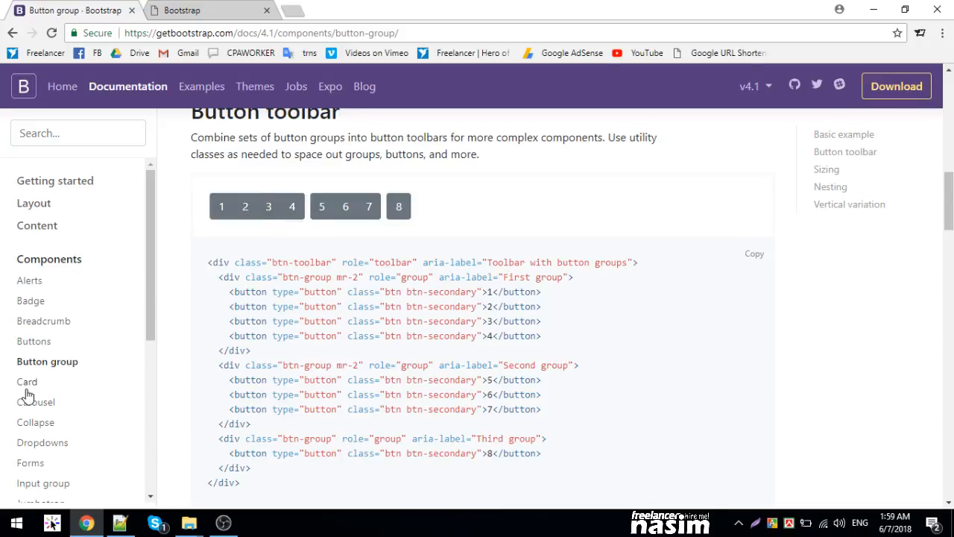
left_click(26, 382)
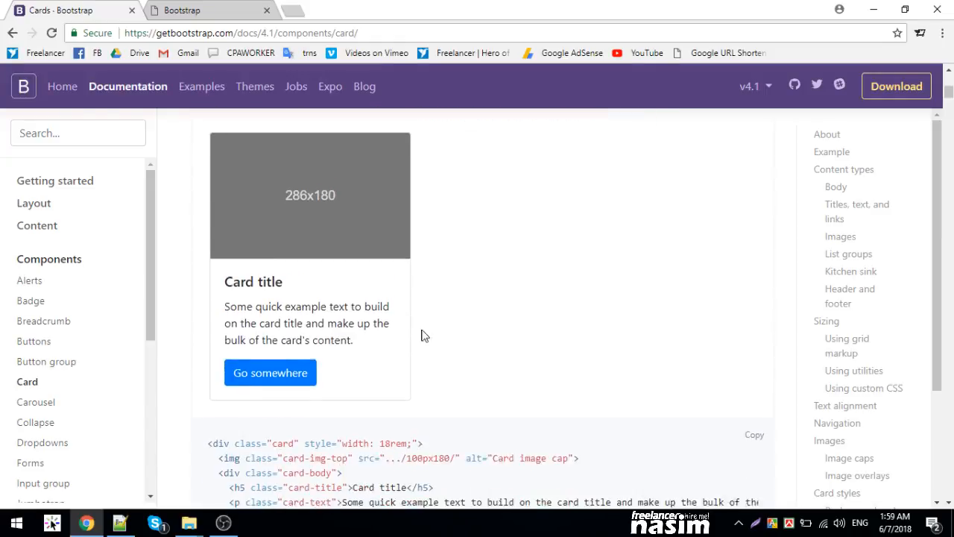
scroll("down", 3)
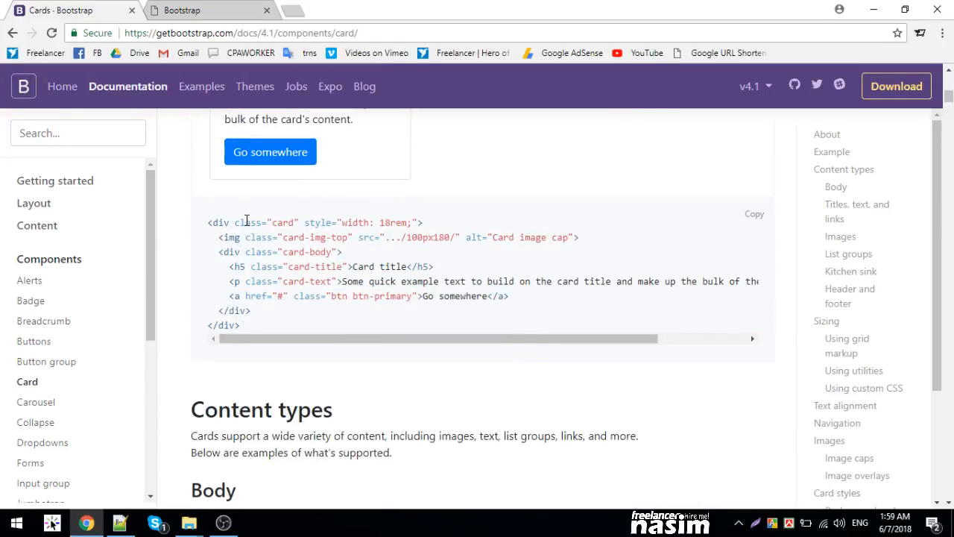
mouse_move(301, 294)
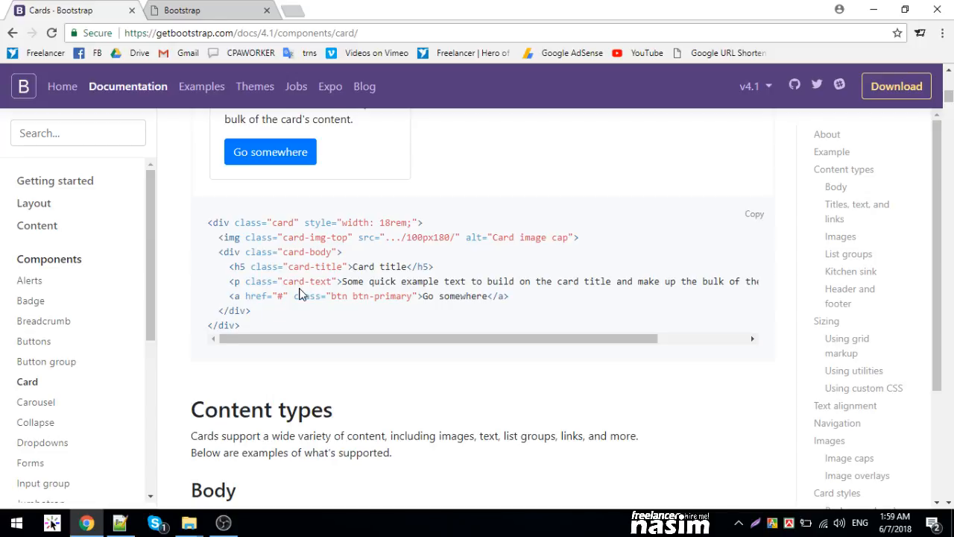
mouse_move(254, 313)
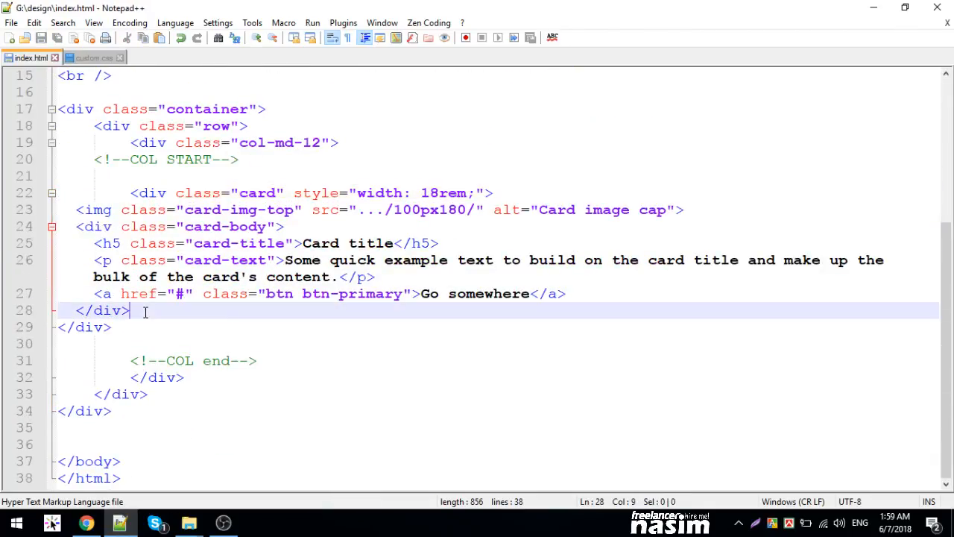
Save index.html with the card markup and view the rendered card in Chrome's preview tab.
key("Enter")
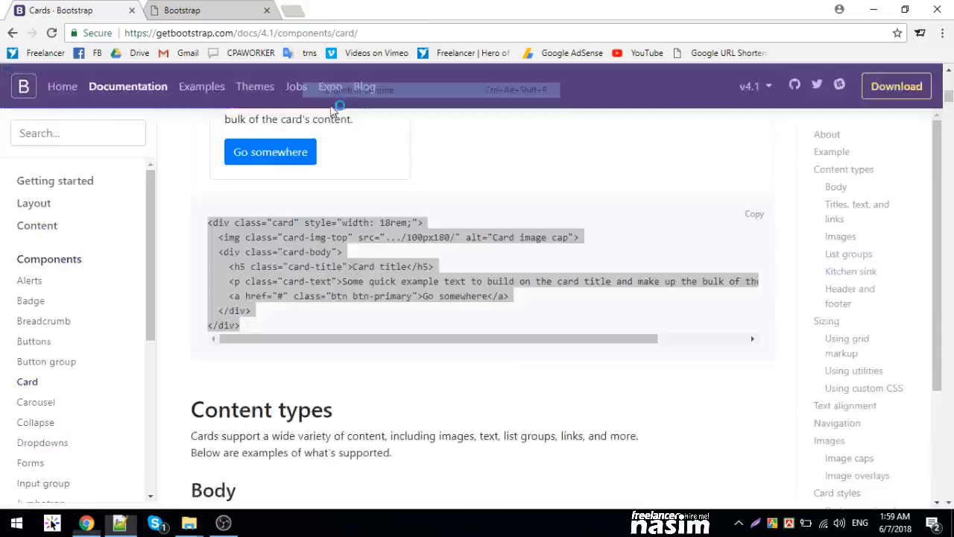
left_click(201, 10)
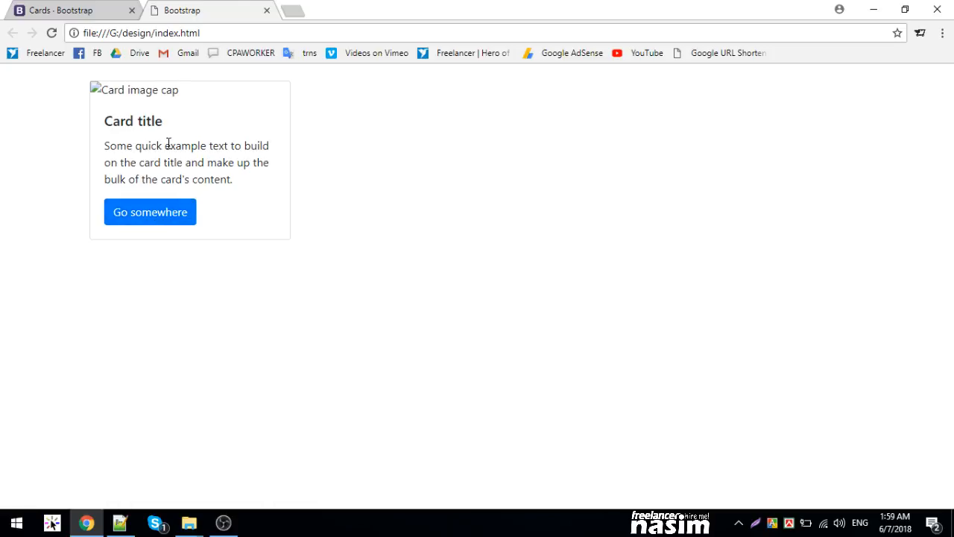
mouse_move(77, 5)
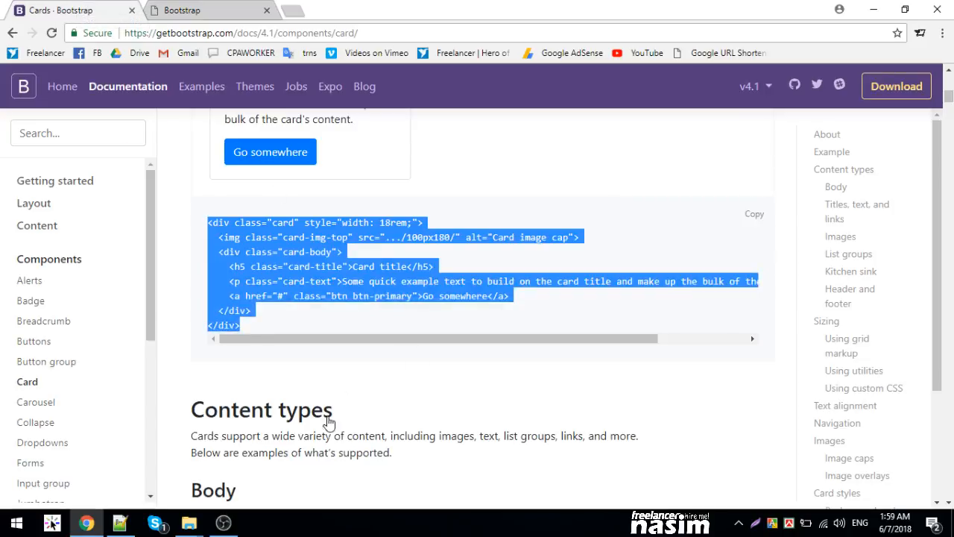
Open the Carousel docs and highlight the slides-only example's carouselExampleSlidesOnly id and data-ride value.
left_click(844, 169)
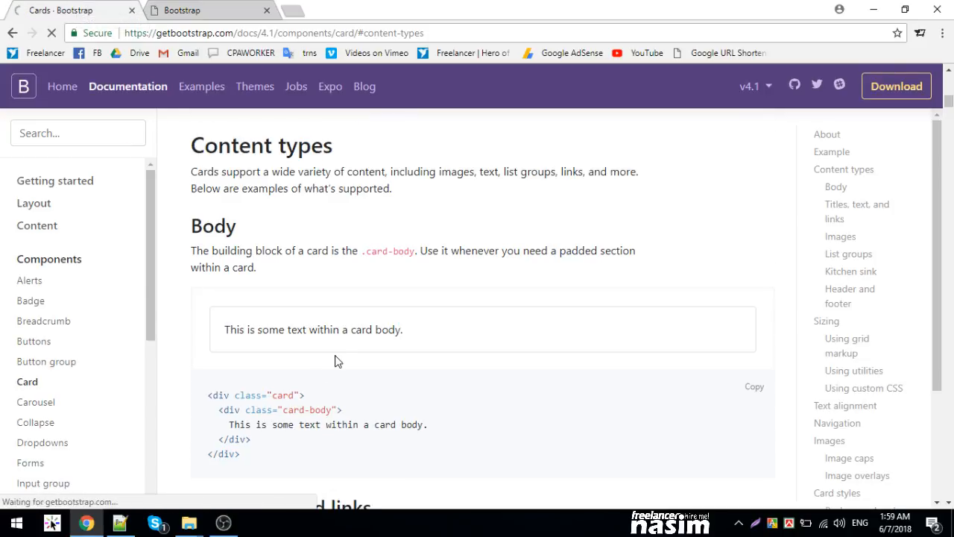
left_click(36, 402)
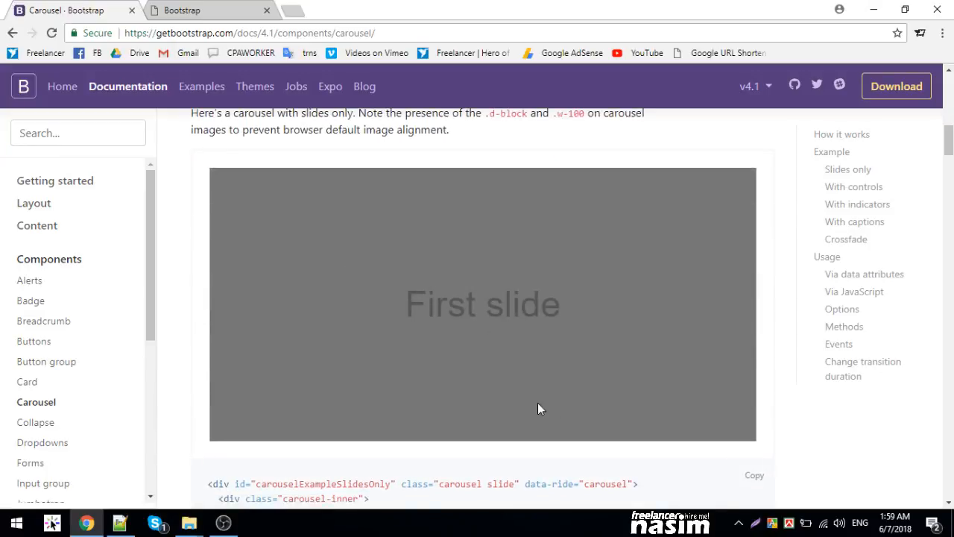
mouse_move(808, 437)
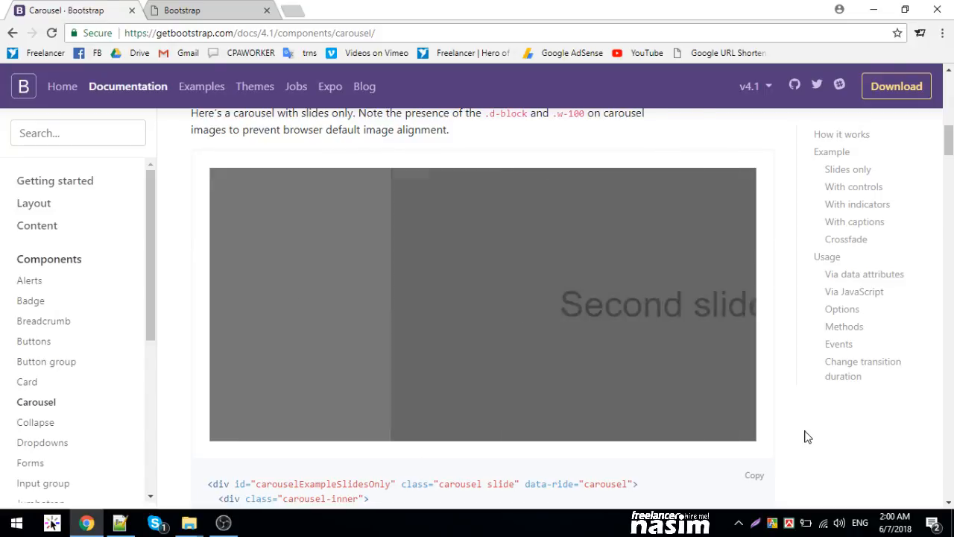
scroll("down", 3)
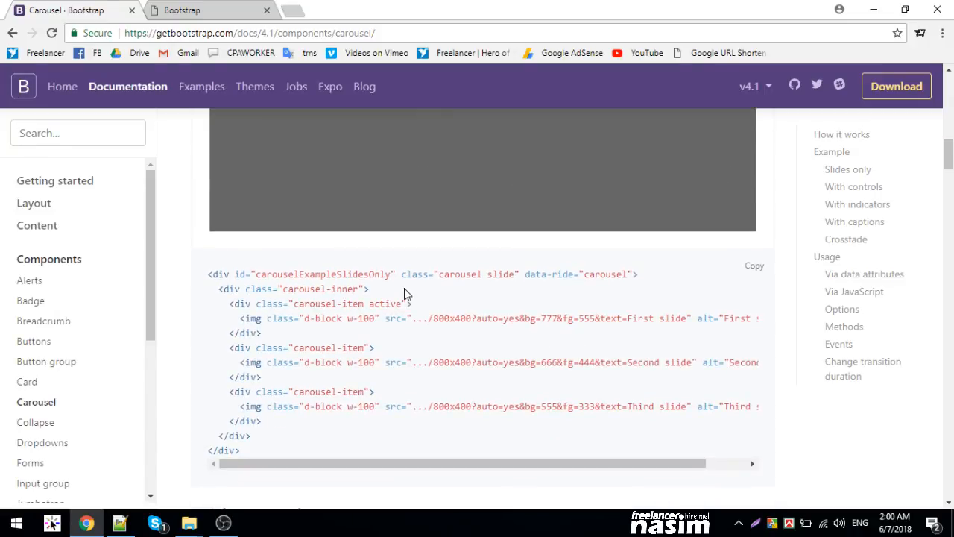
mouse_move(311, 289)
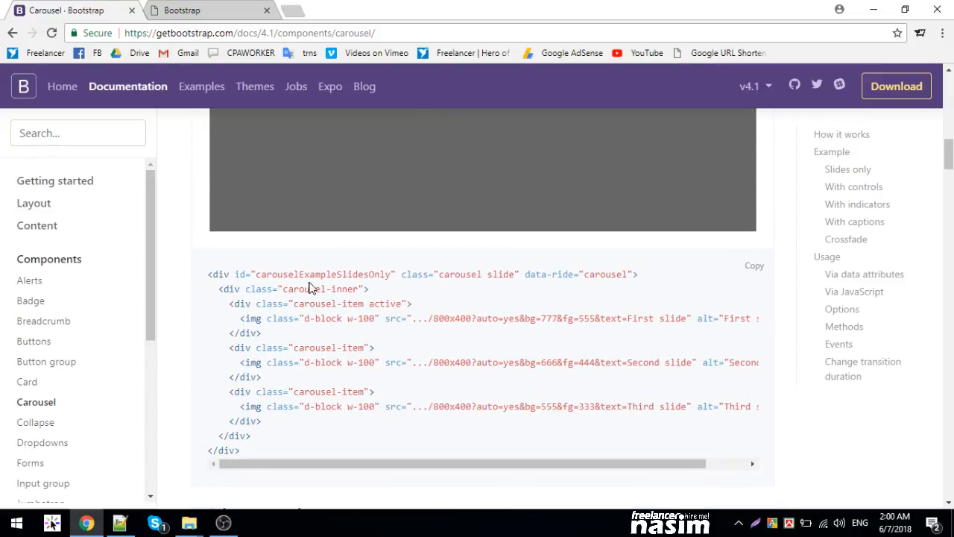
double_click(321, 274)
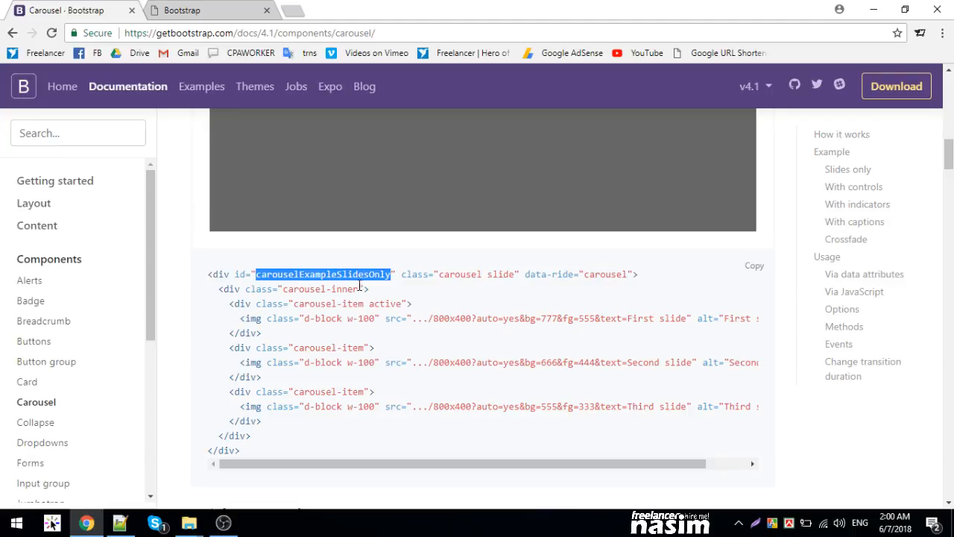
double_click(606, 275)
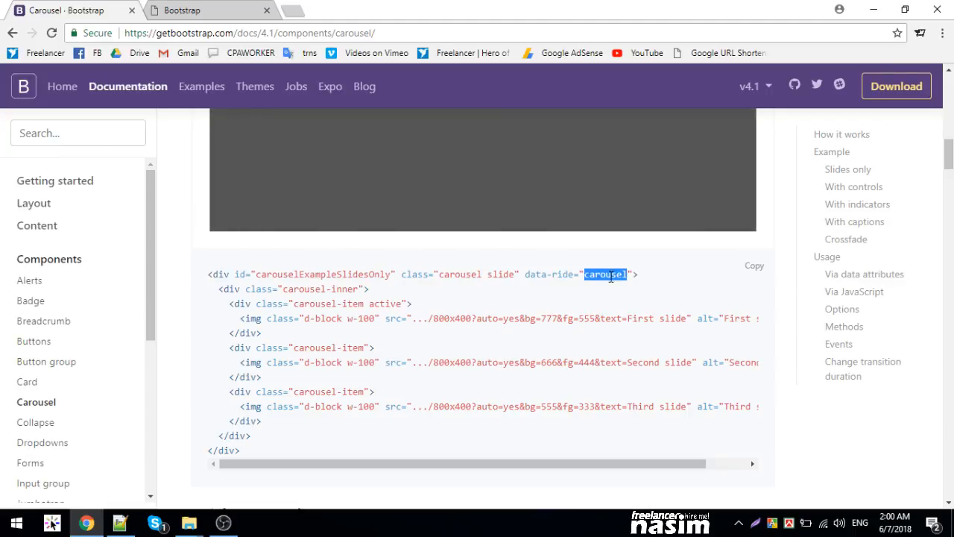
left_click(119, 525)
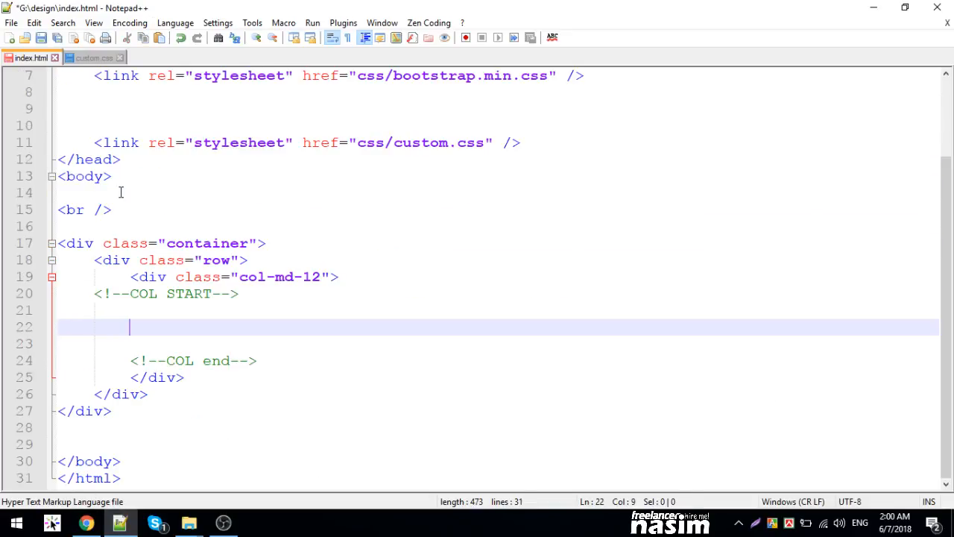
Expand div.carousel into the outer carousel slide div with a date-ride="carousel" attribute.
type("div.carous")
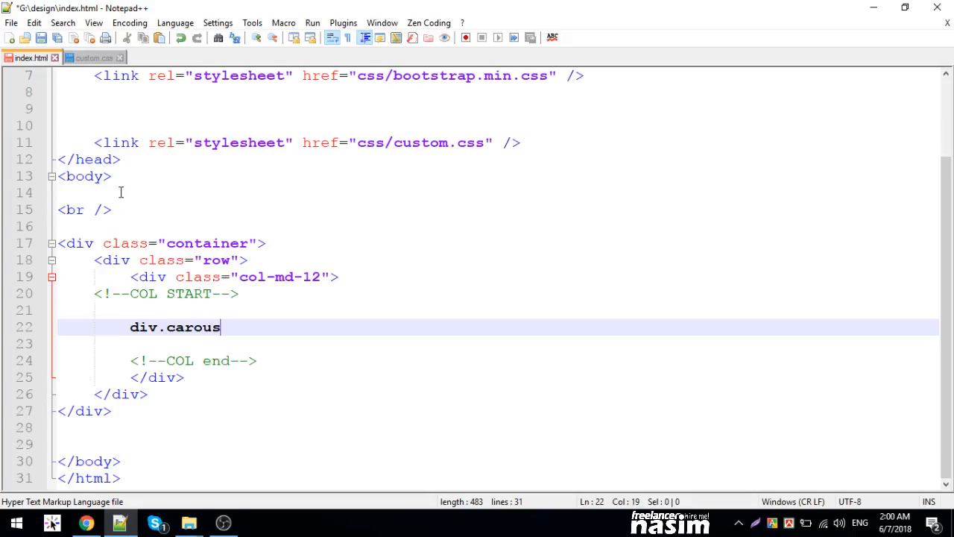
key("Tab")
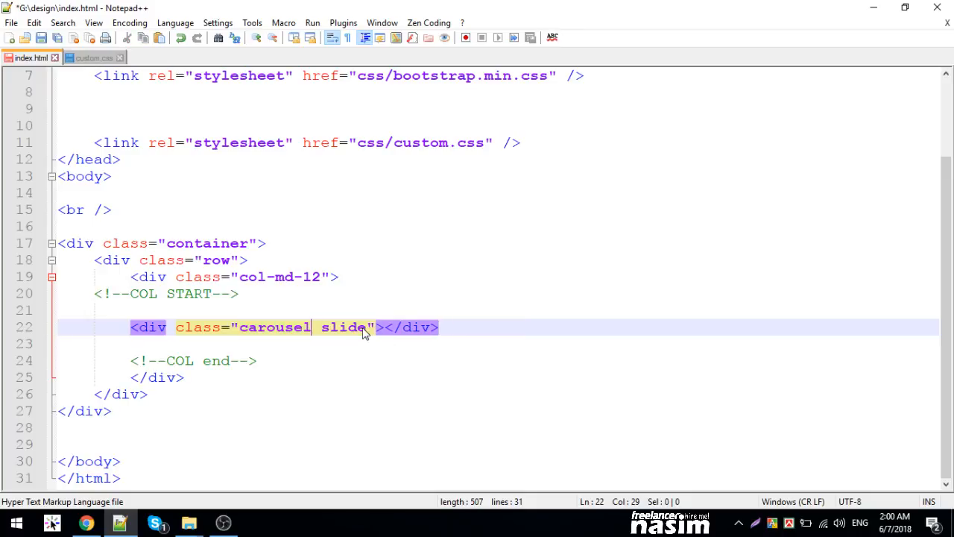
type("d")
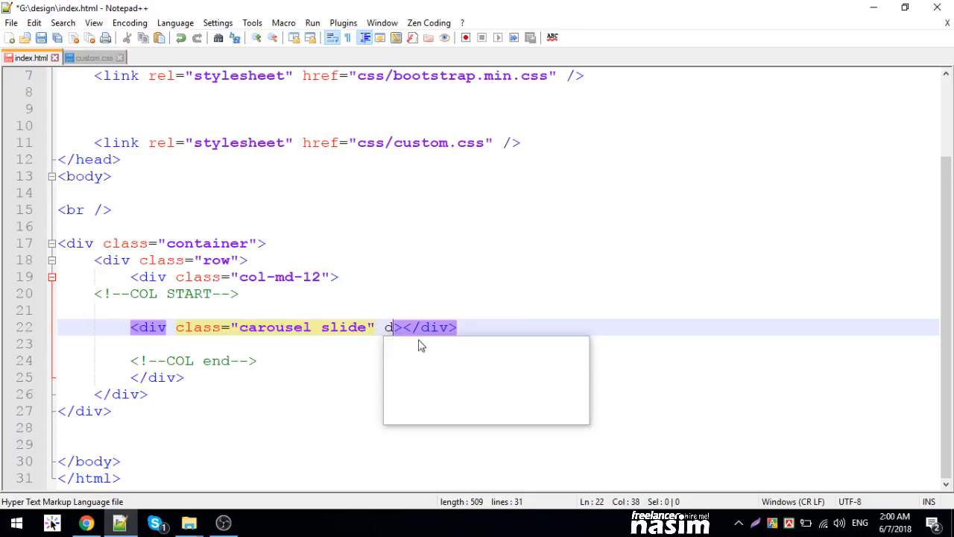
type("ate-ride=")
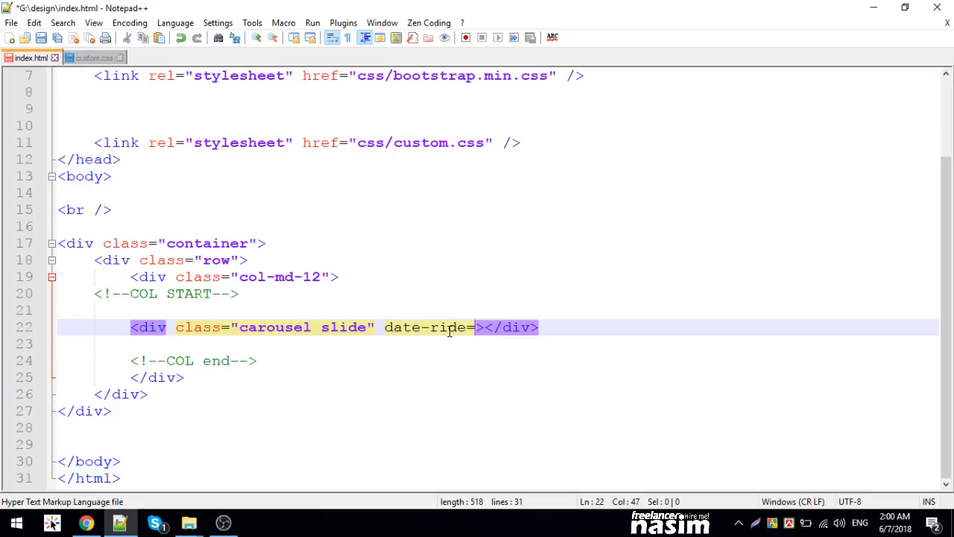
type("carousel\"")
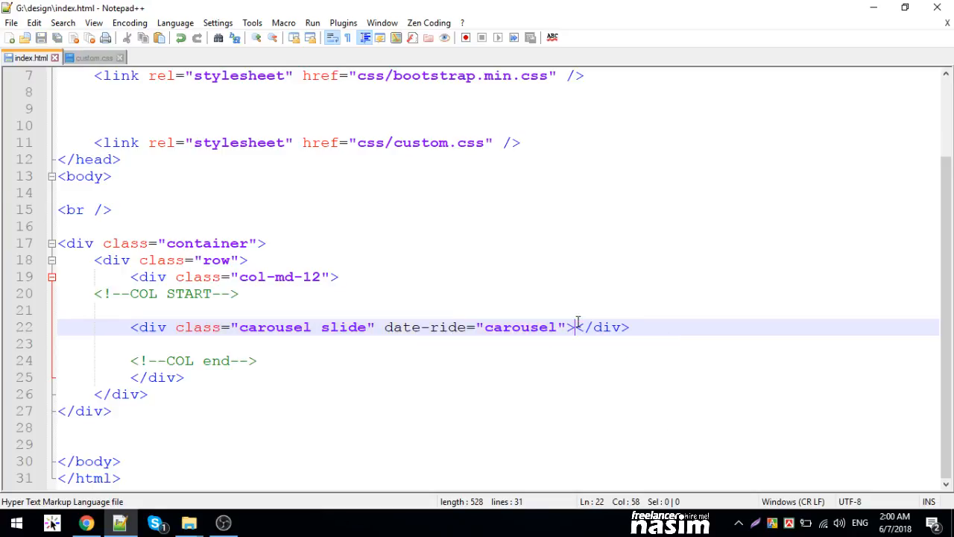
key("Enter")
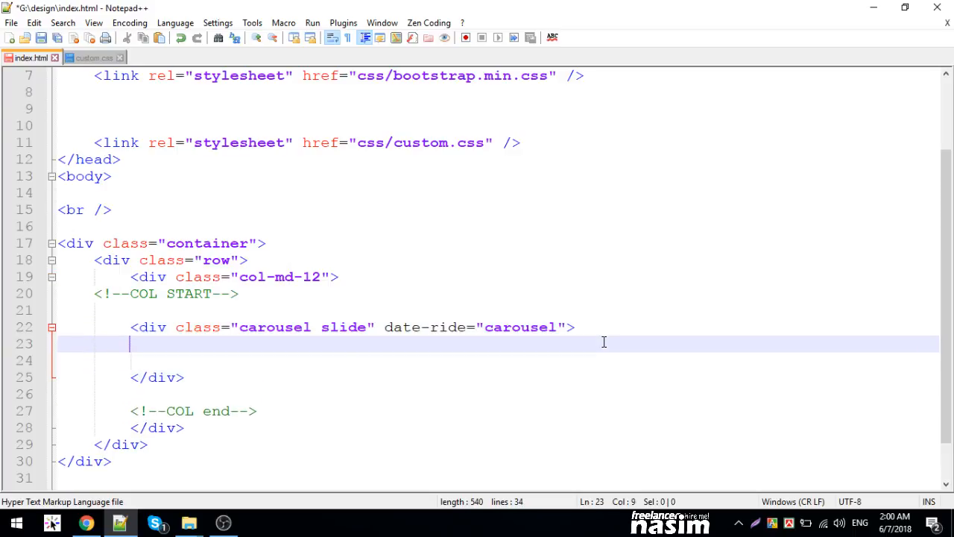
Nest a carousel-inner div and a carousel-item holding an h1 'hello'.
type("div.carouse")
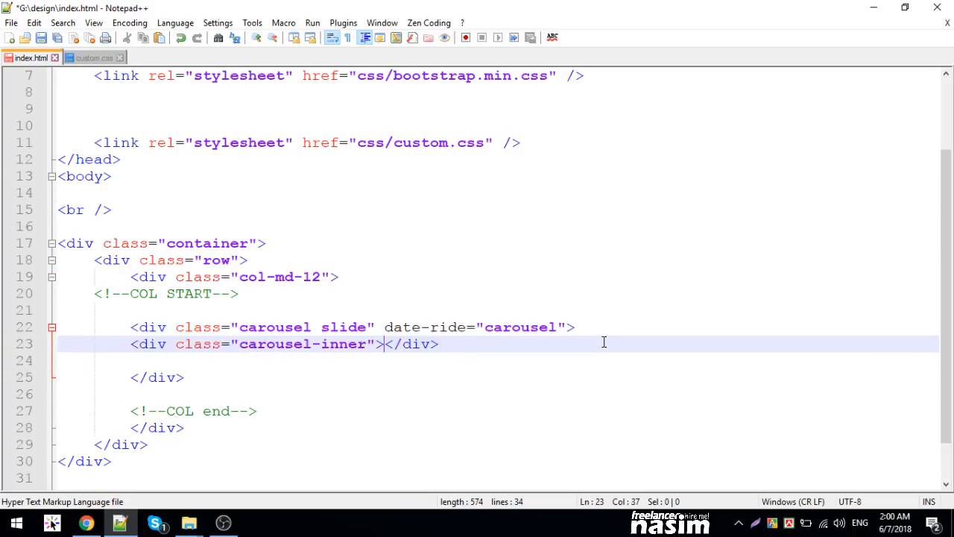
key("Enter")
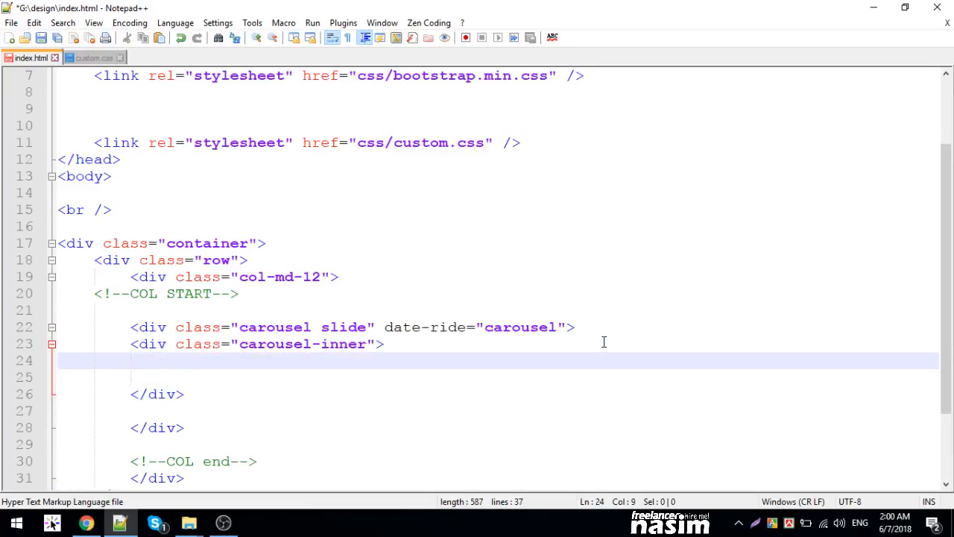
type("div.carousel")
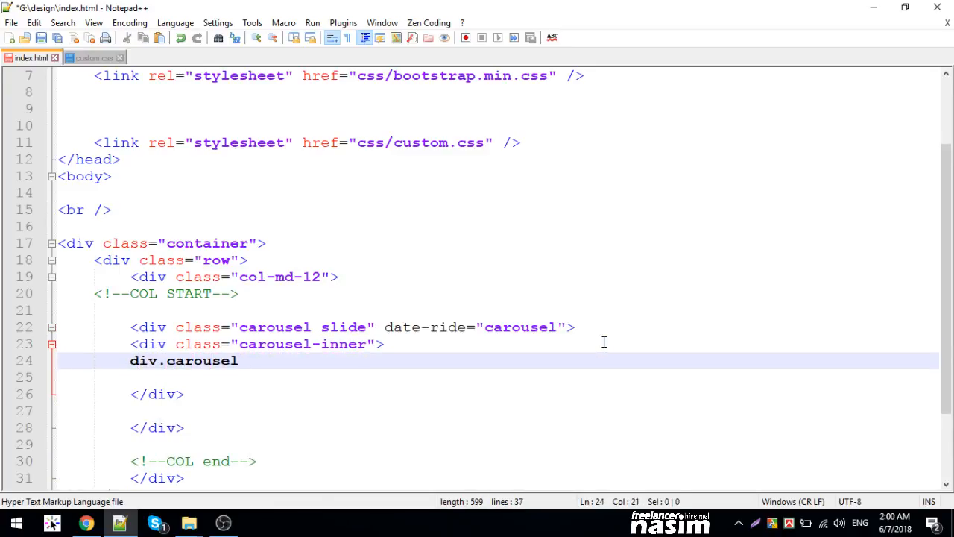
key("Tab")
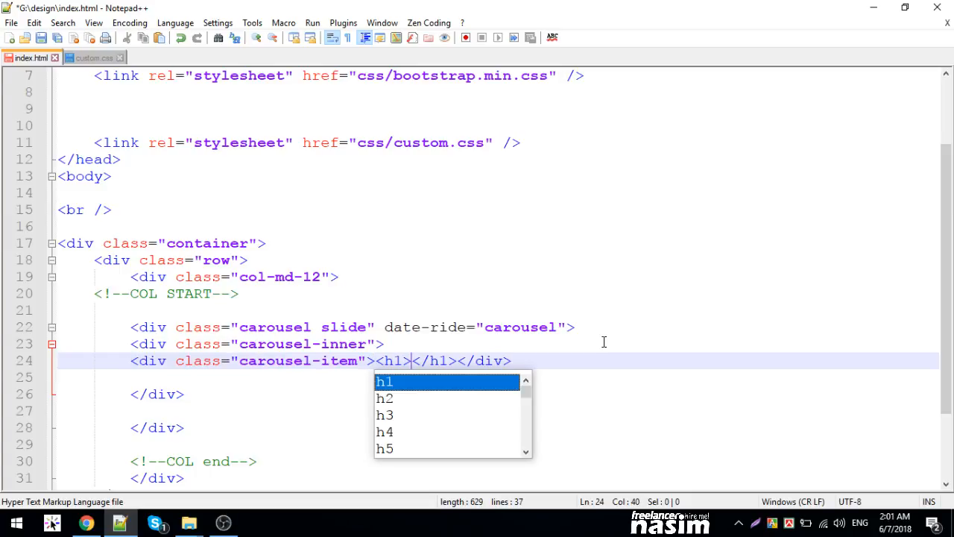
type("hello")
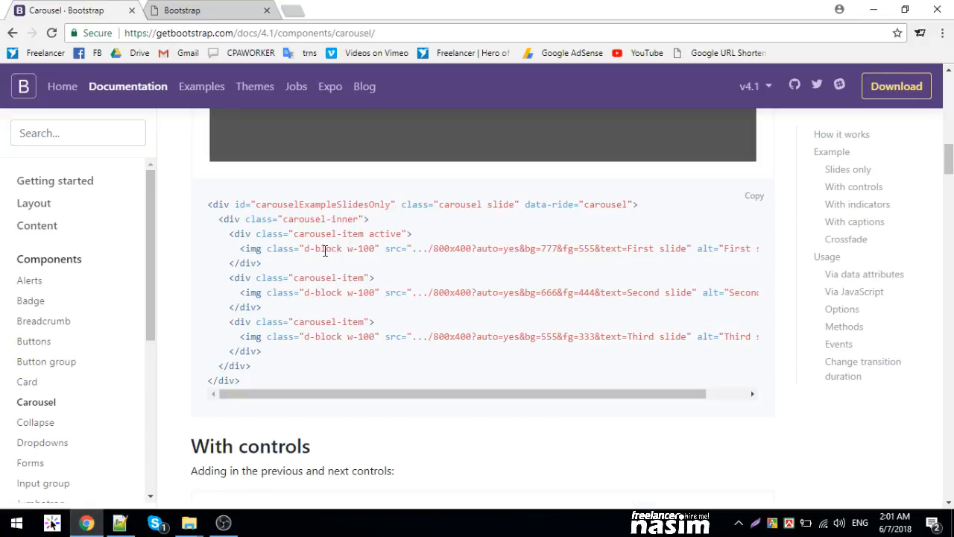
mouse_move(304, 404)
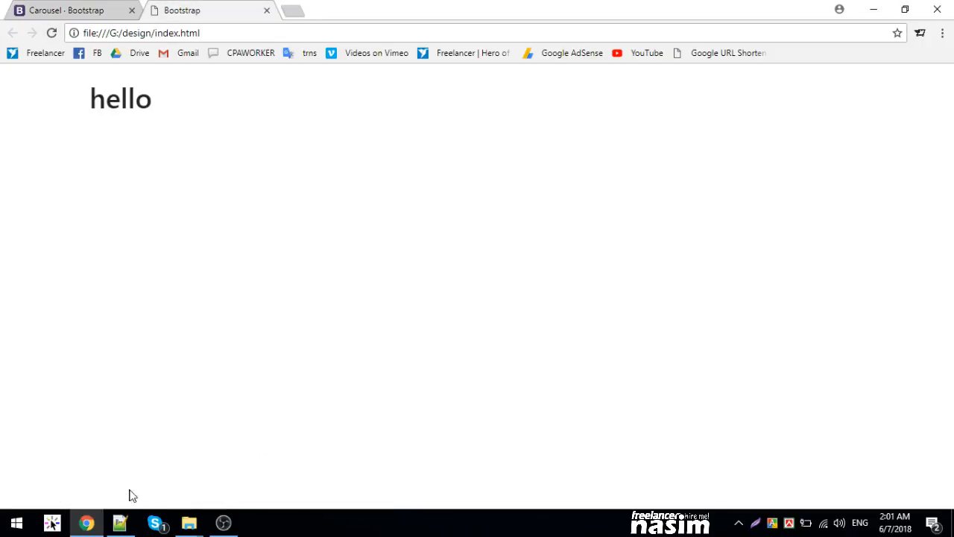
Preview index.html in Chrome showing 'hello', then return to the carousel documentation tab.
left_click(119, 523)
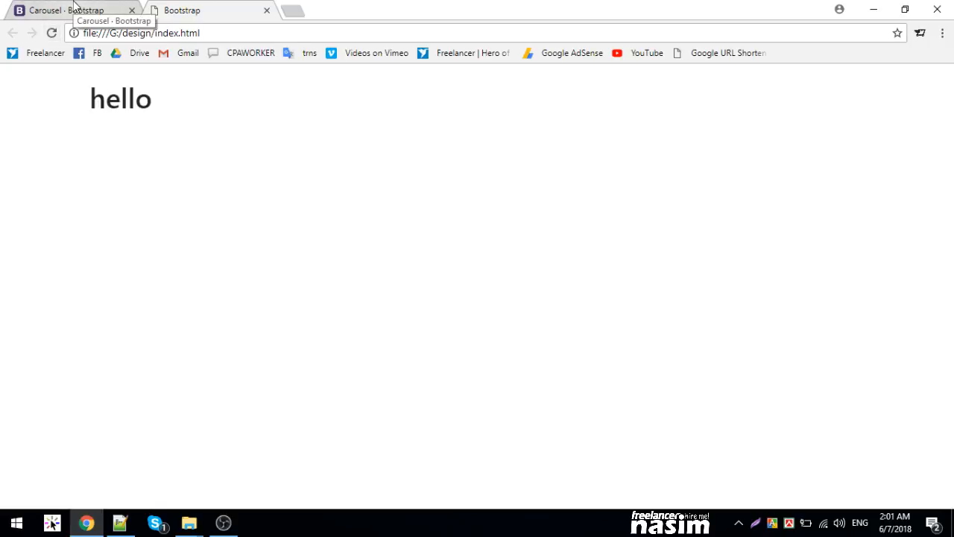
left_click(75, 9)
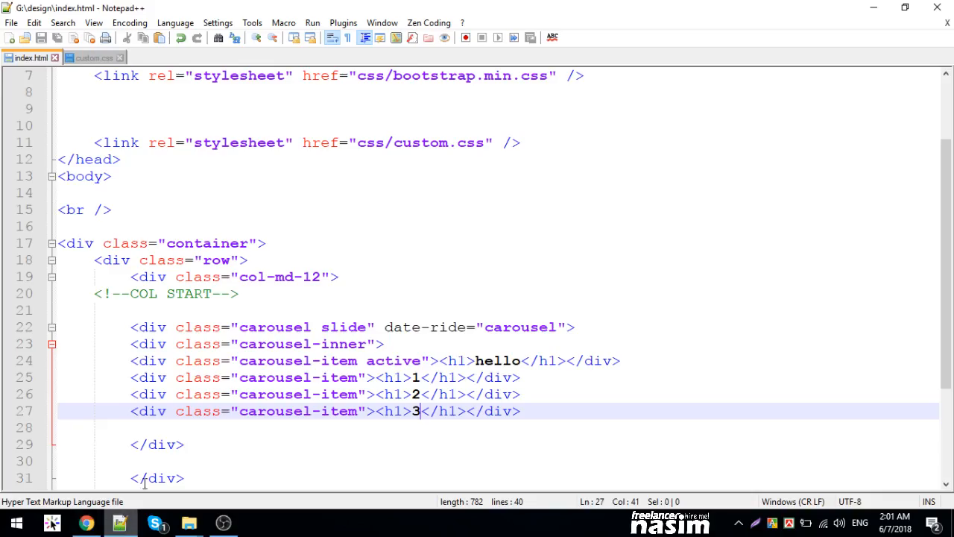
Copy 'carouselExampleSlidesOnly' from the docs and set it as the carousel div's id.
type("id")
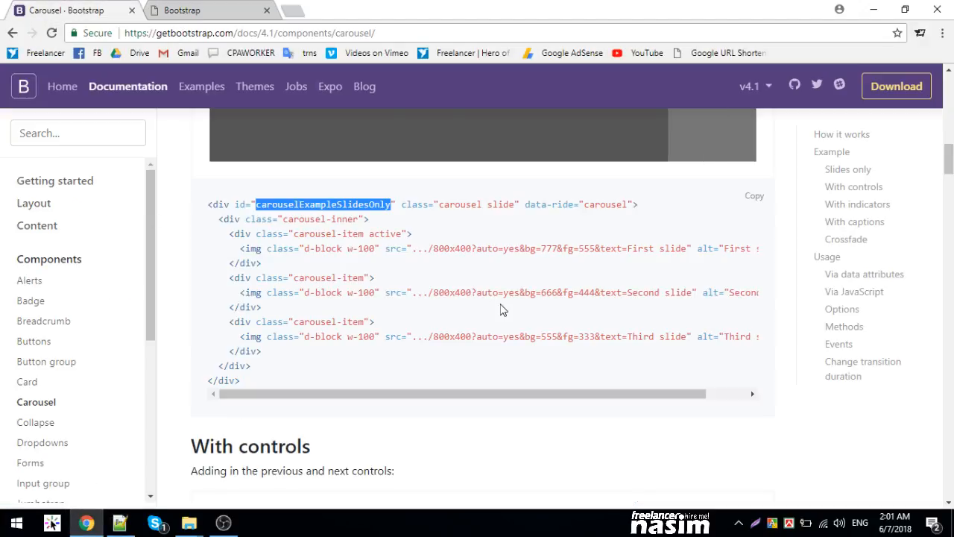
double_click(232, 218)
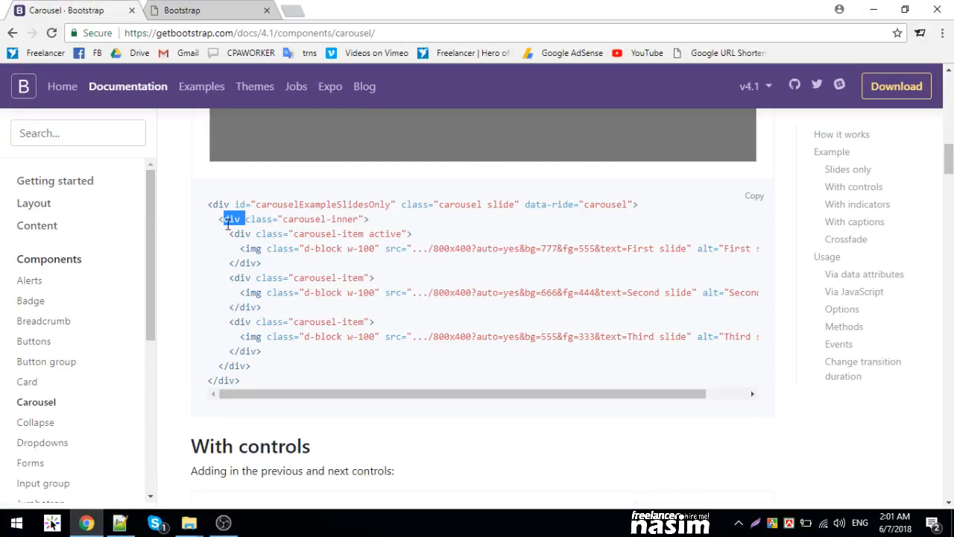
double_click(363, 336)
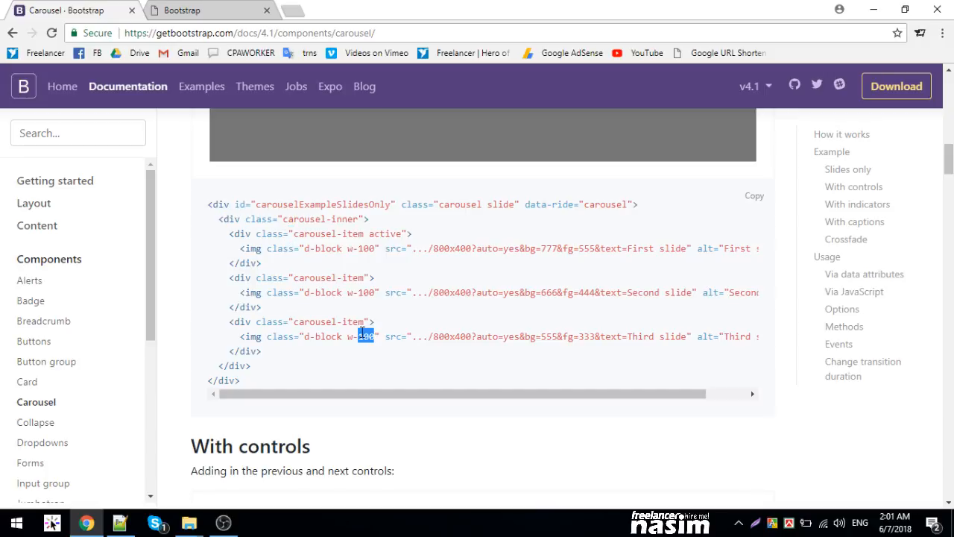
left_click(186, 10)
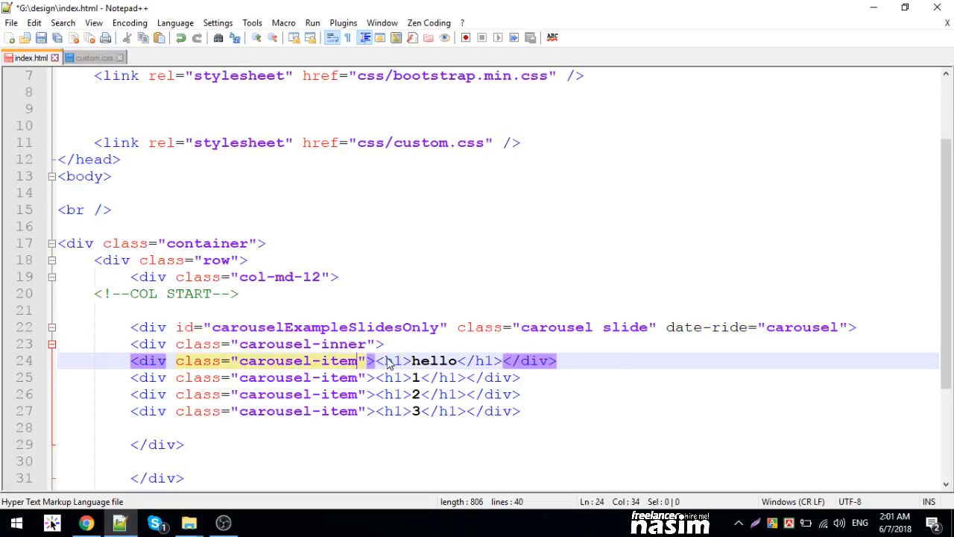
Add 'active' to the hello slide's carousel-item class, save, and reload index.html in Chrome.
type("\" \"")
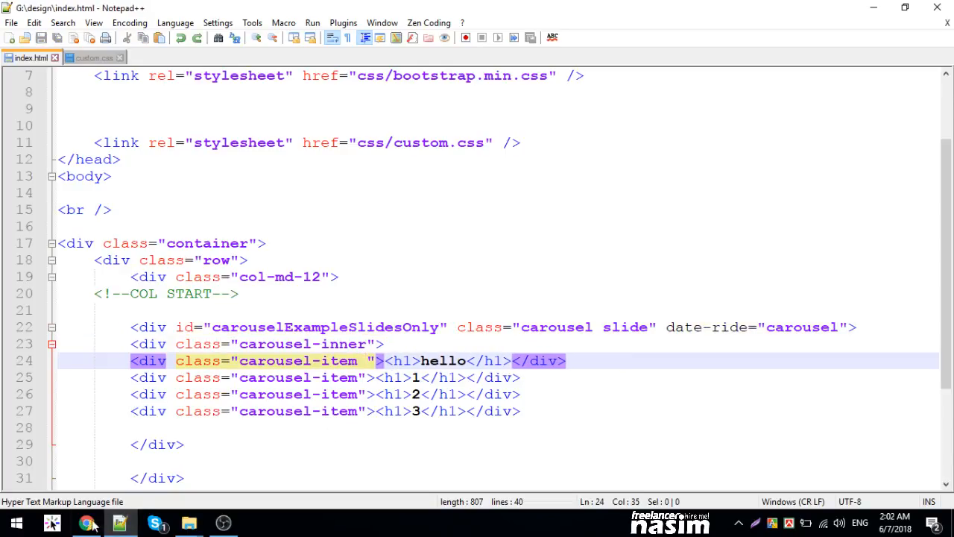
left_click(84, 523)
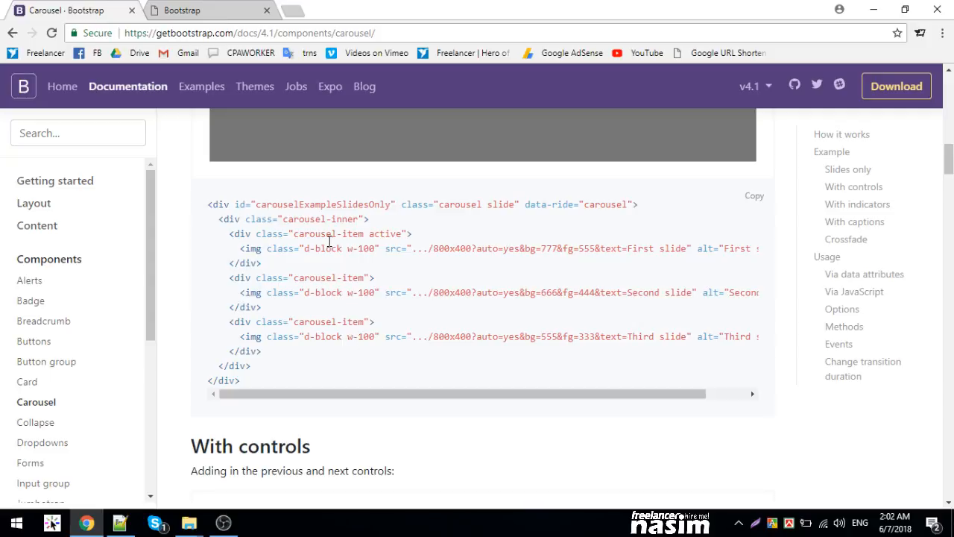
double_click(303, 219)
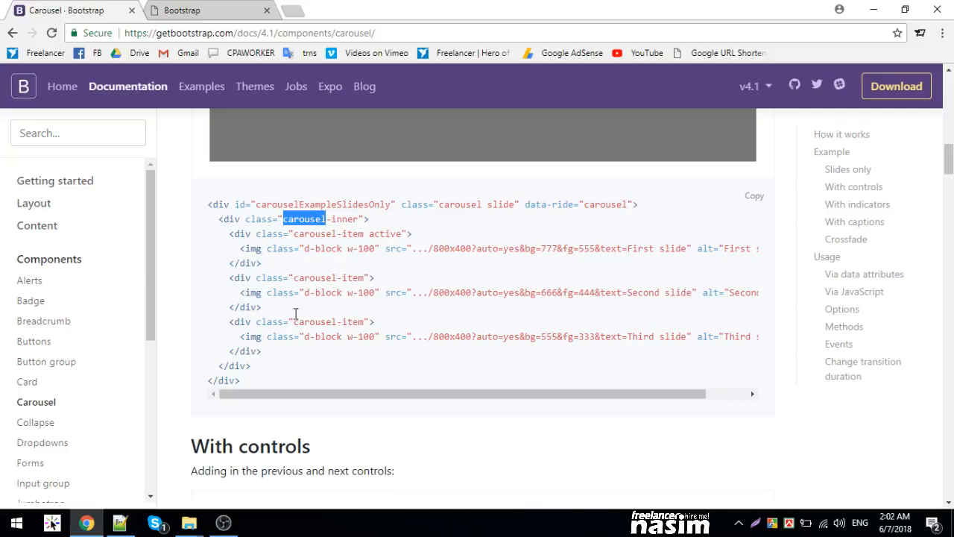
left_click(119, 522)
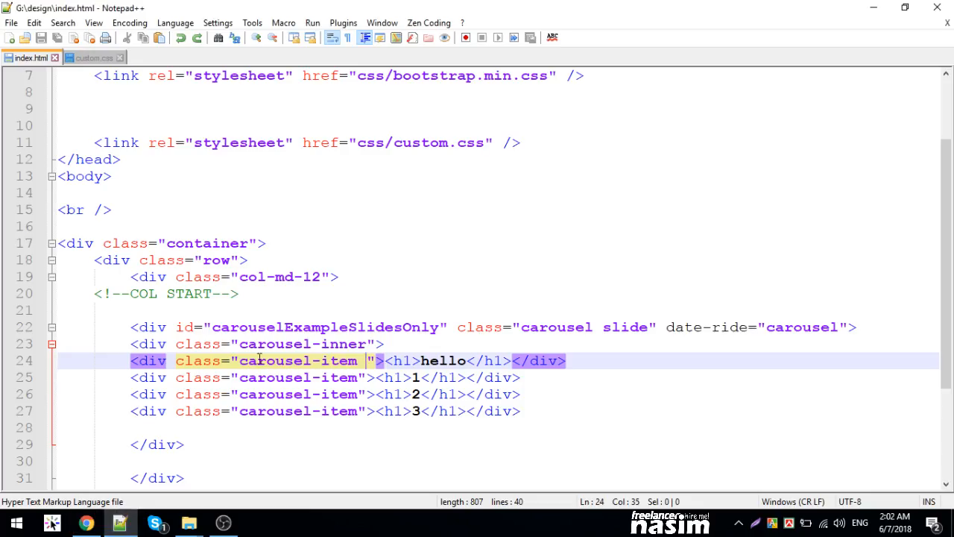
left_click(264, 344)
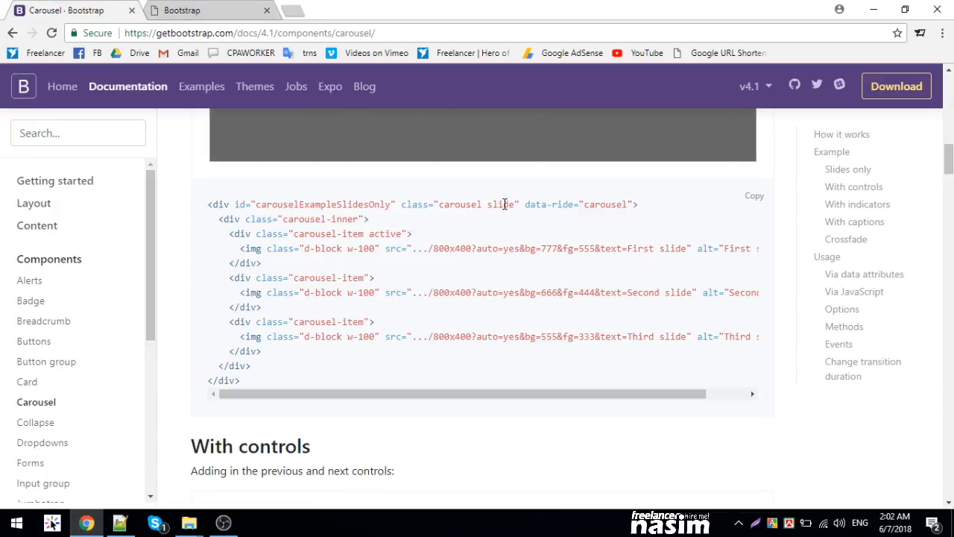
left_click(121, 521)
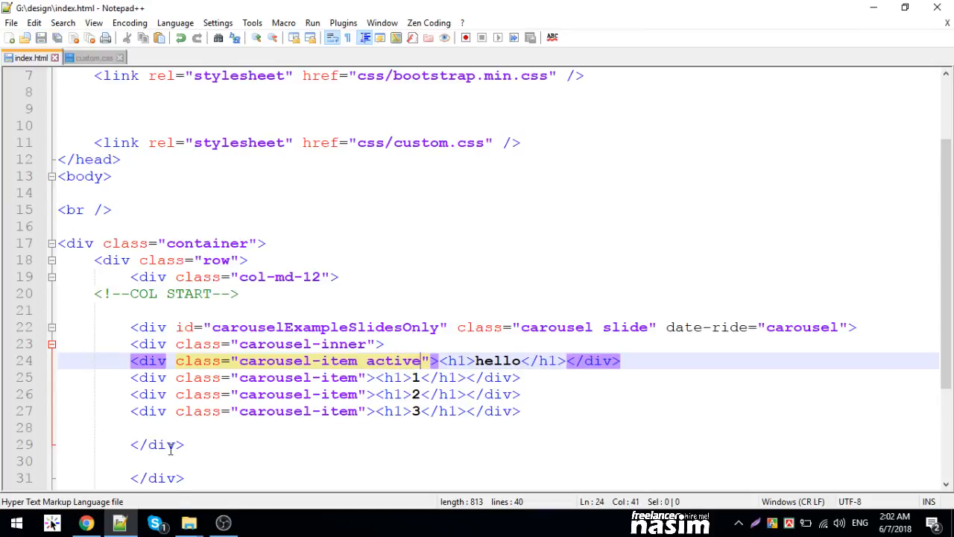
left_click(87, 522)
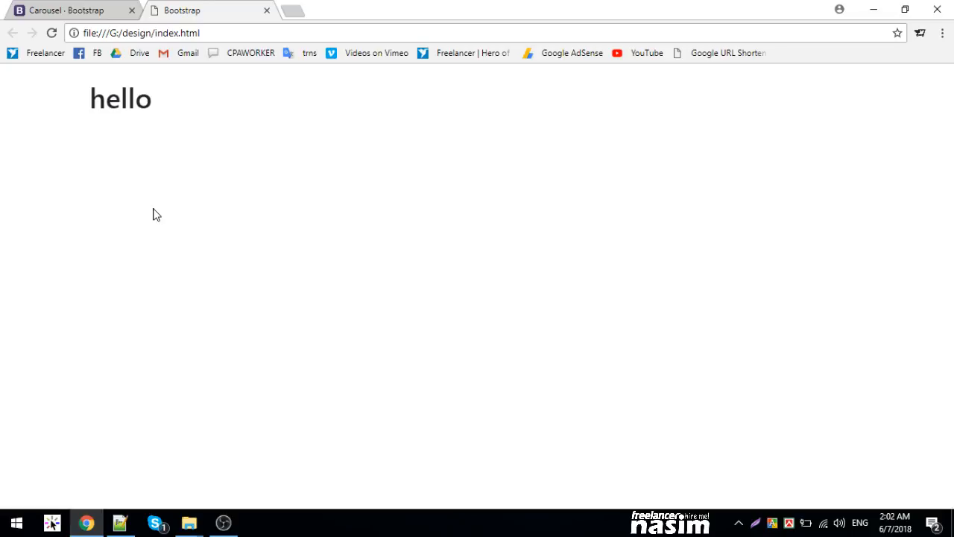
Scroll the Carousel docs to the $('.carousel').carousel() snippet, then return to index.html.
left_click(71, 11)
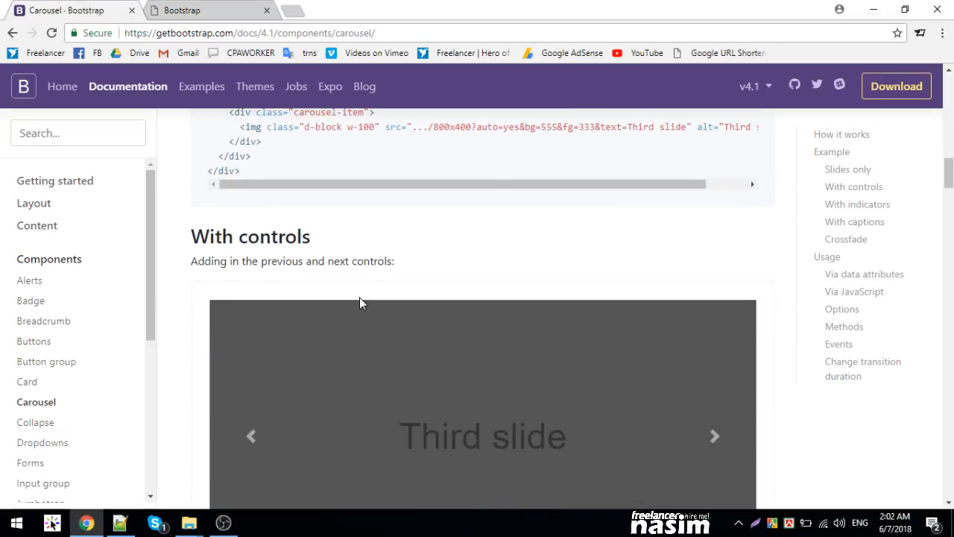
scroll("down", 3)
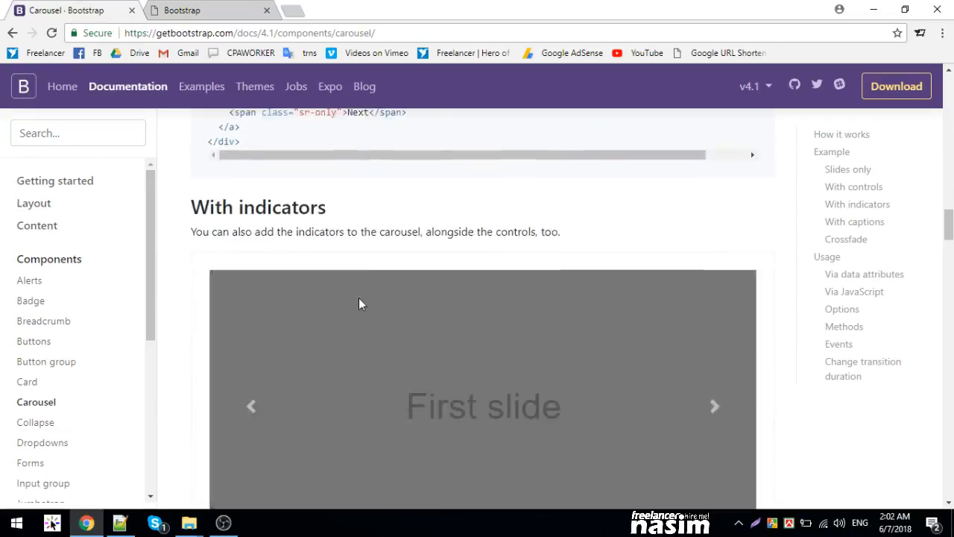
scroll("down", 3)
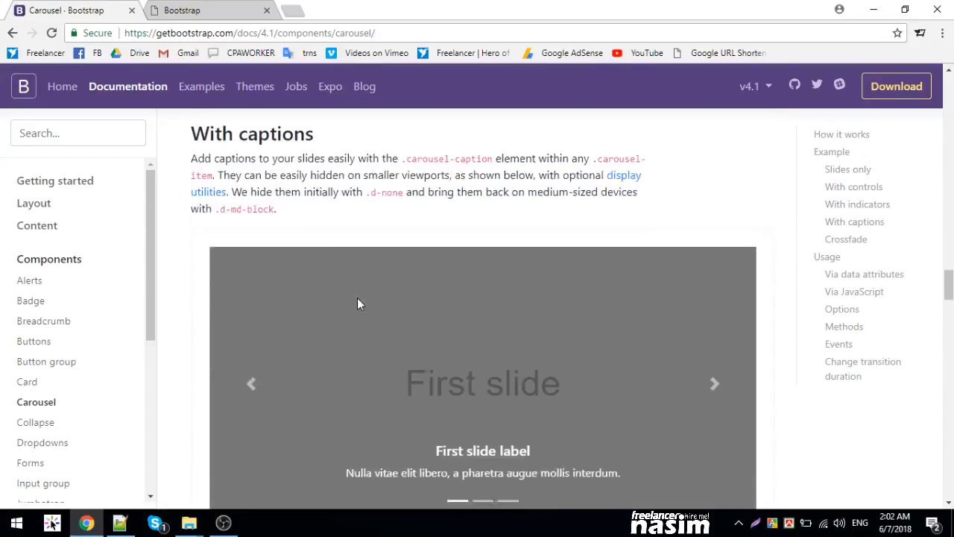
scroll("down", 3)
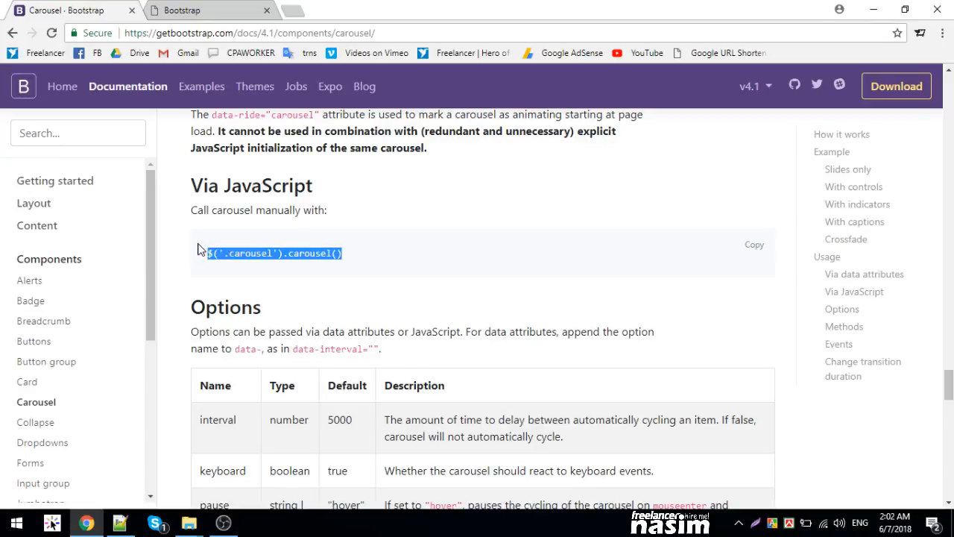
mouse_move(297, 278)
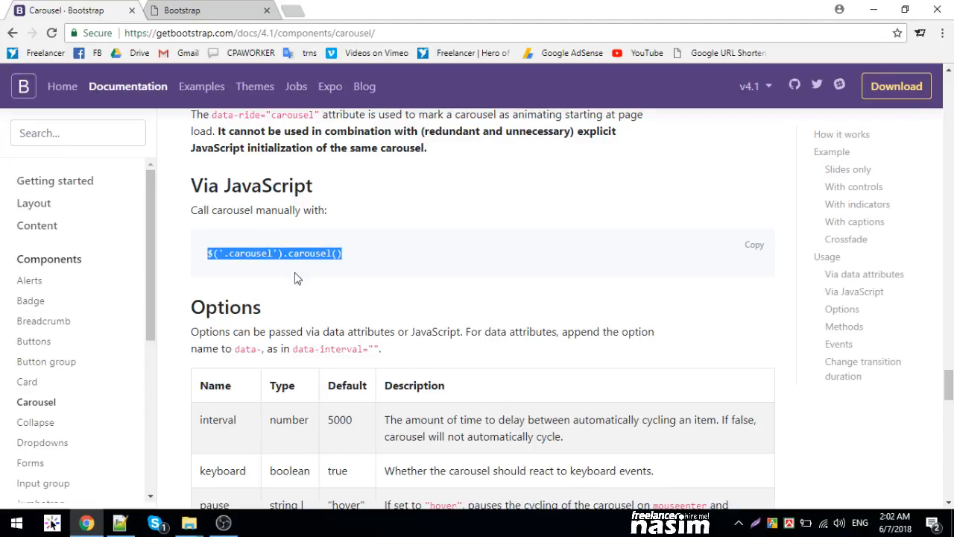
left_click(117, 522)
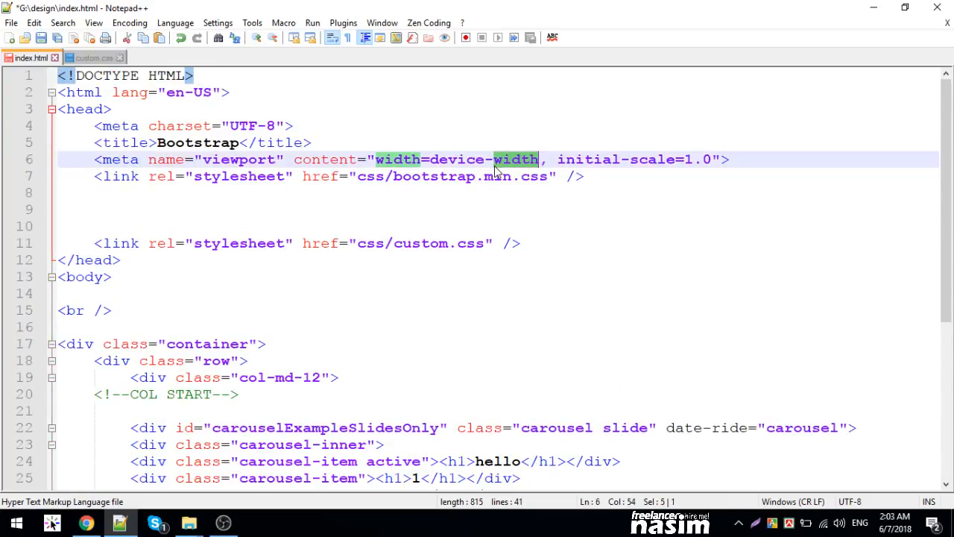
Add head script tags loading js/jquery-3.3.1.min.js and js/bootstrap.min.js.
left_click(448, 176)
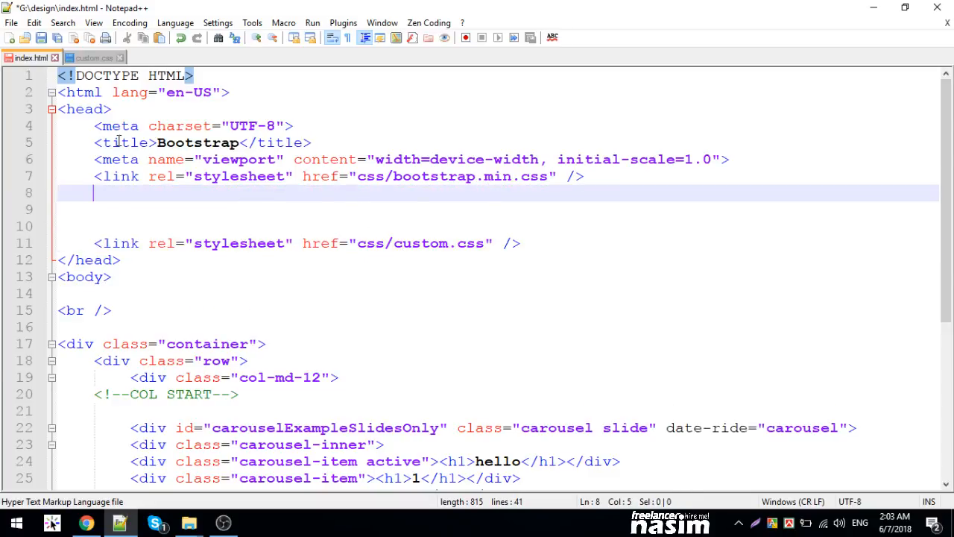
left_click(254, 209)
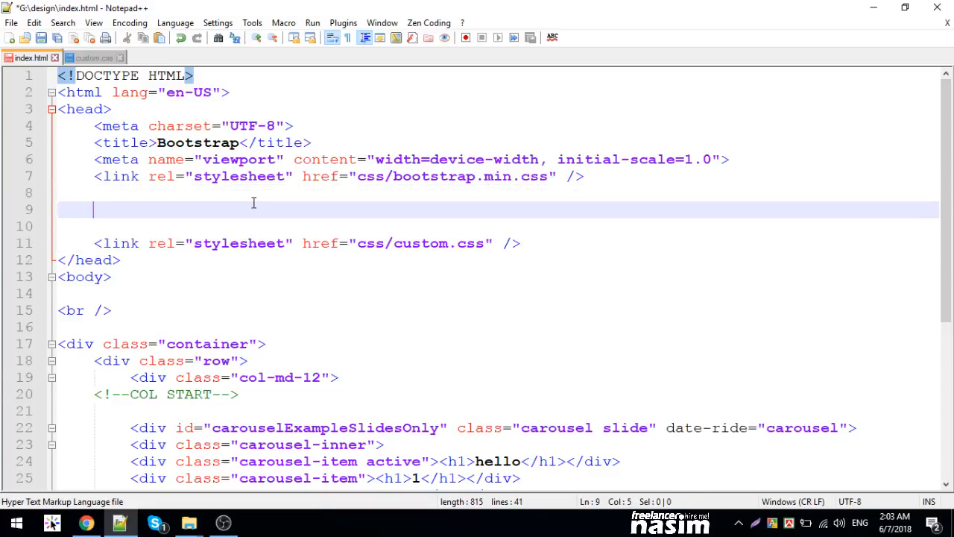
type("scr")
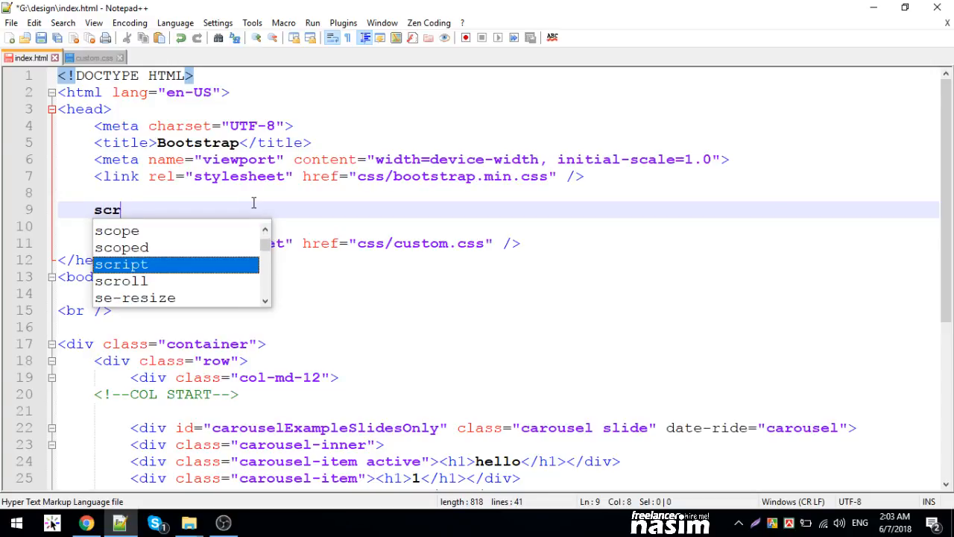
key("Tab")
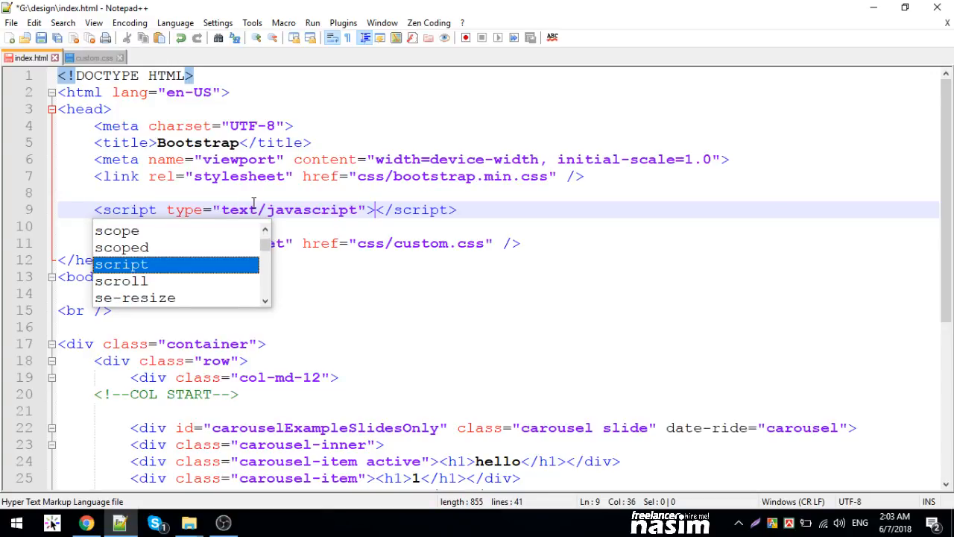
type("src=\"\"")
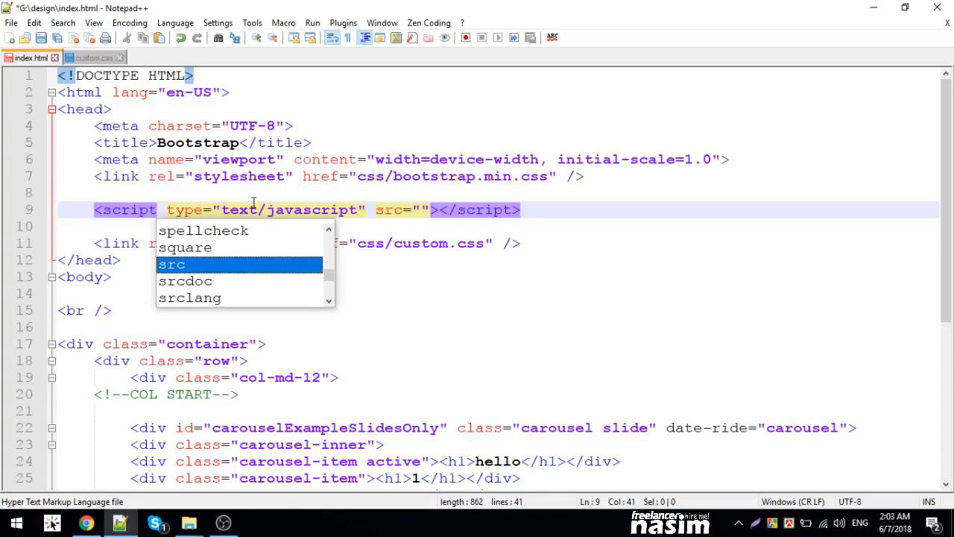
type("js")
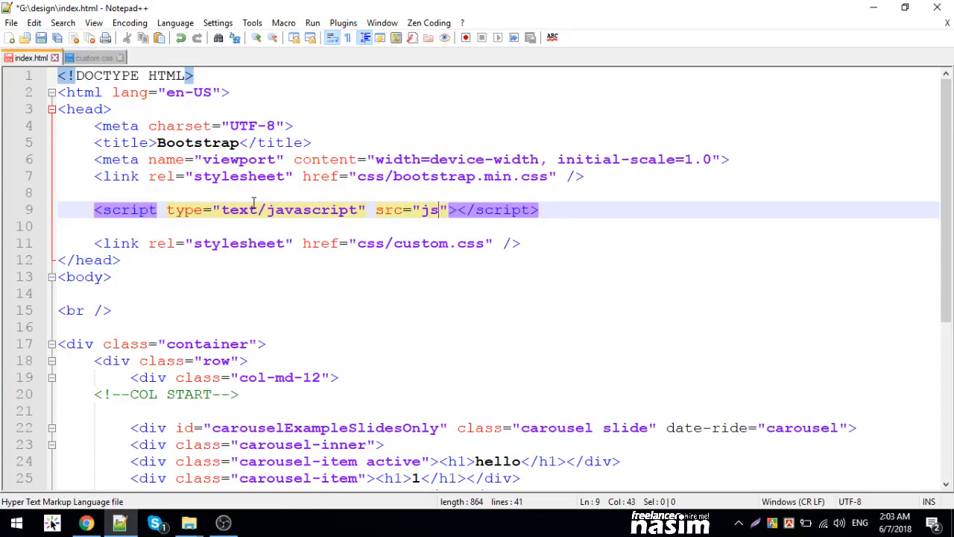
type("/bootstrap")
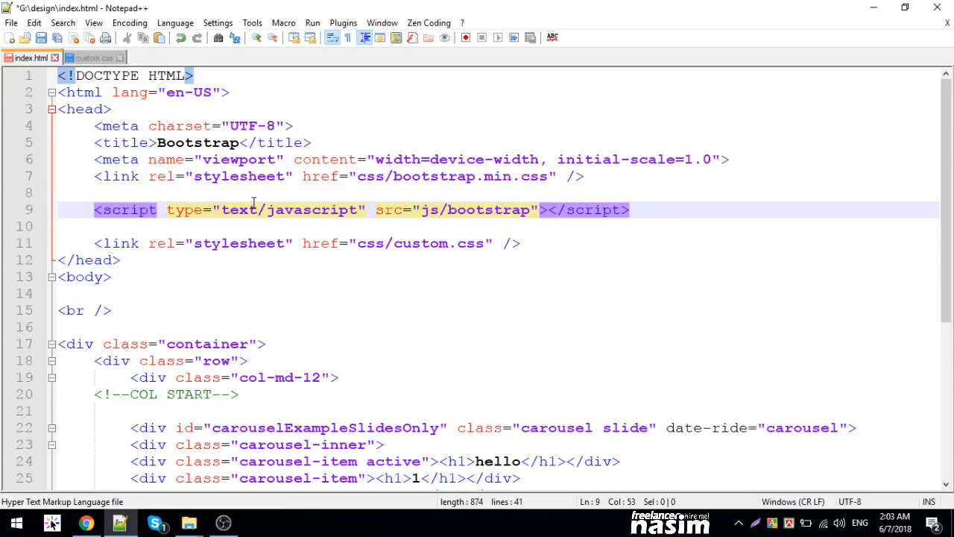
type(".min.js")
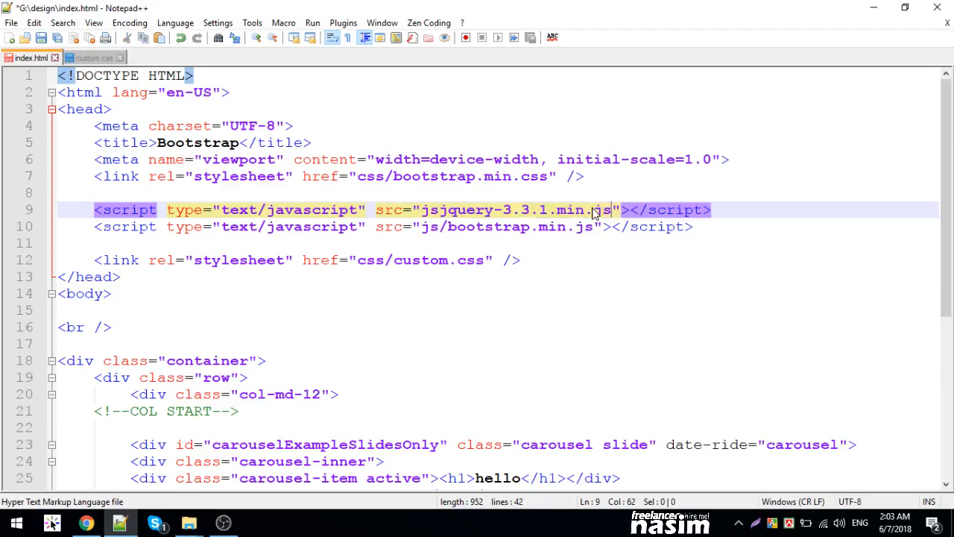
type("/")
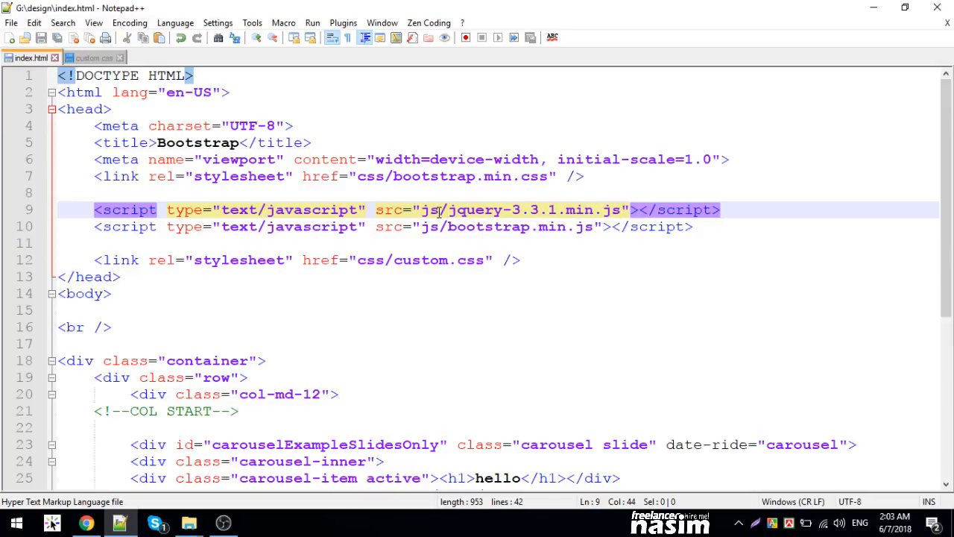
scroll("down", 3)
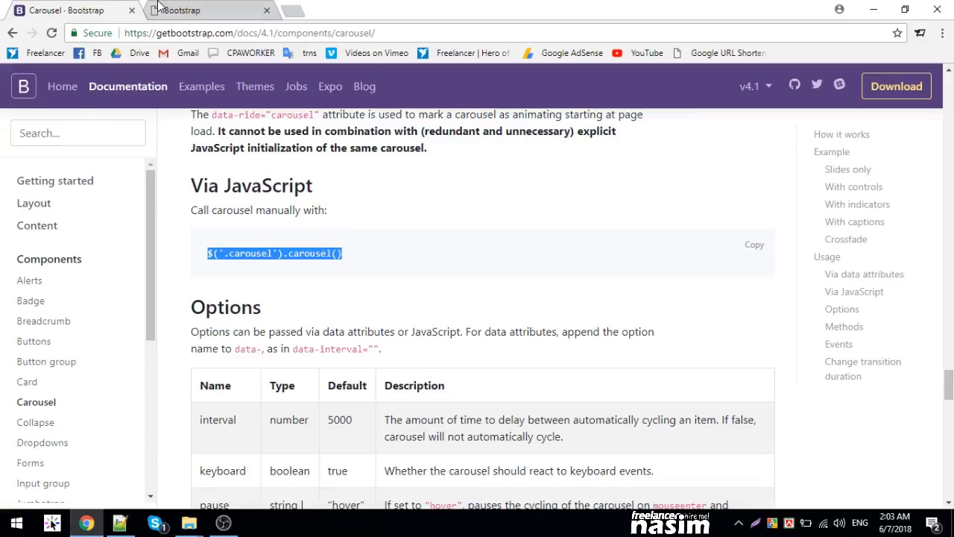
mouse_move(111, 525)
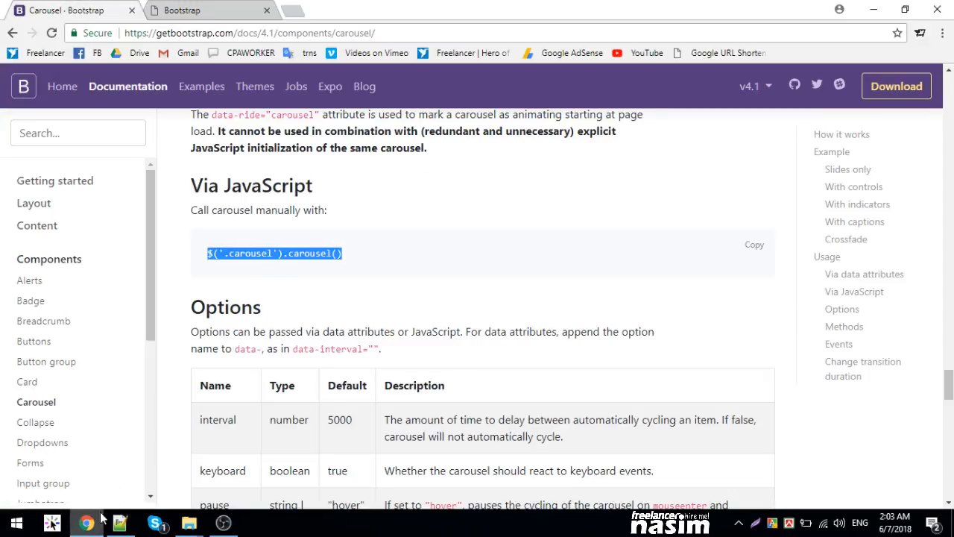
Insert a script calling $('.carousel').carousel() before </body> and reload the Chrome preview.
left_click(120, 521)
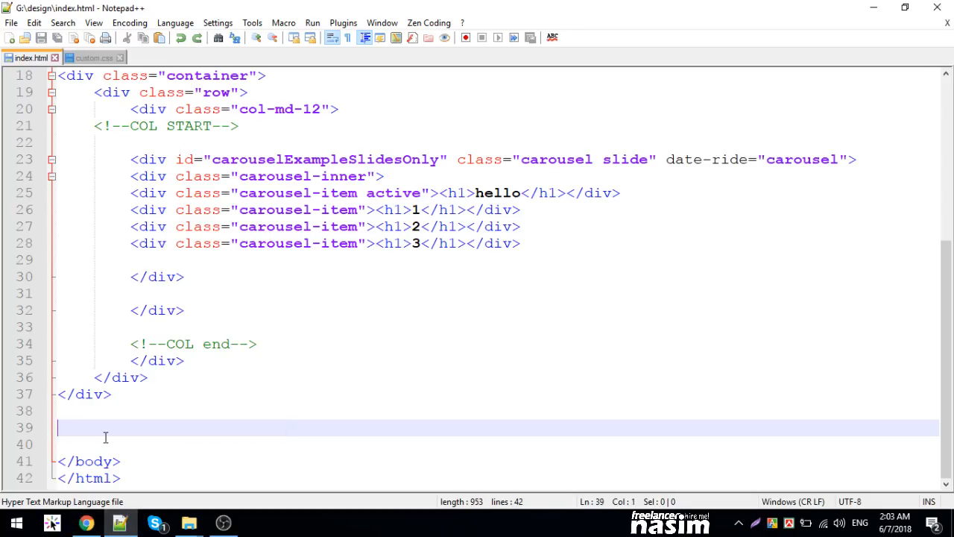
type("<script type=\"text/javascript\"></script>")
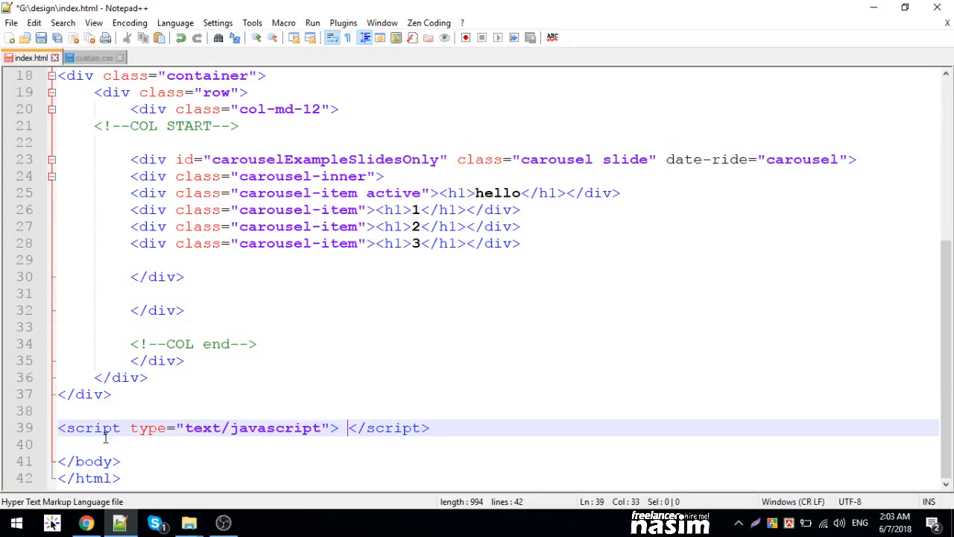
type("$('.carousel').carousel()")
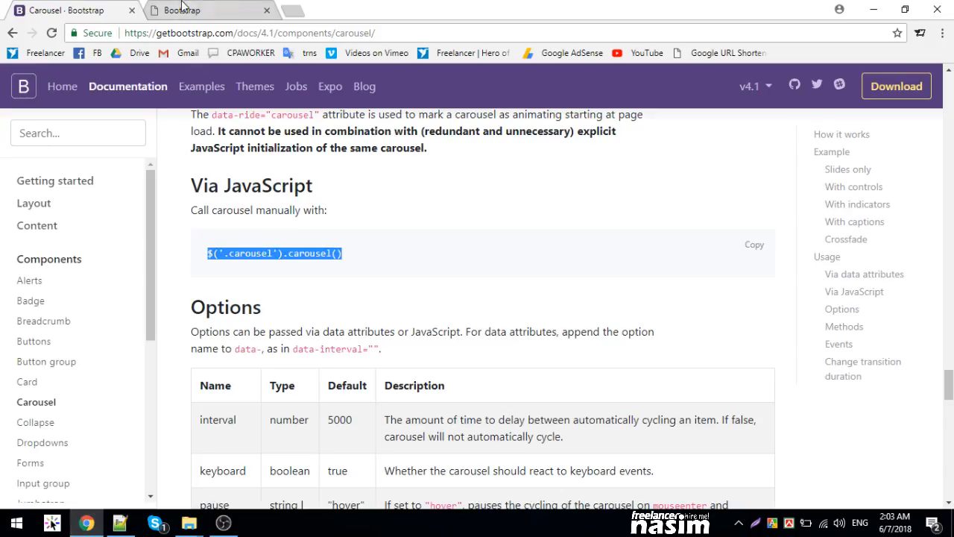
left_click(181, 10)
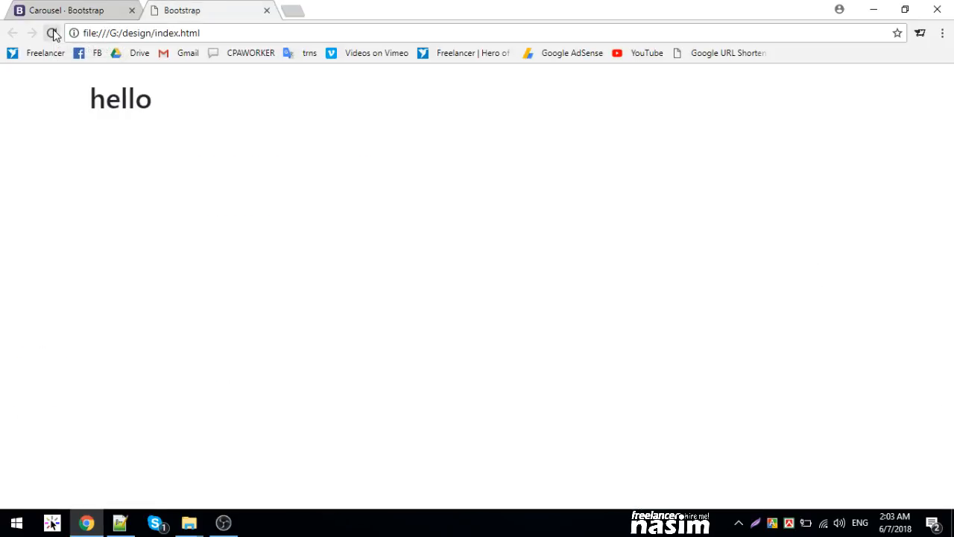
left_click(53, 33)
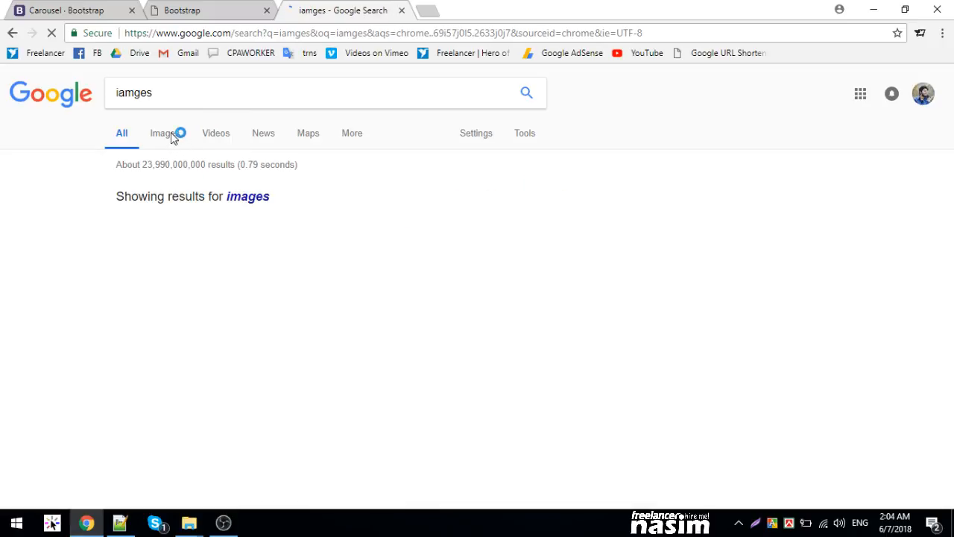
Preview the frosted soap bubble photo in Google Images, then close the search tab.
left_click(161, 133)
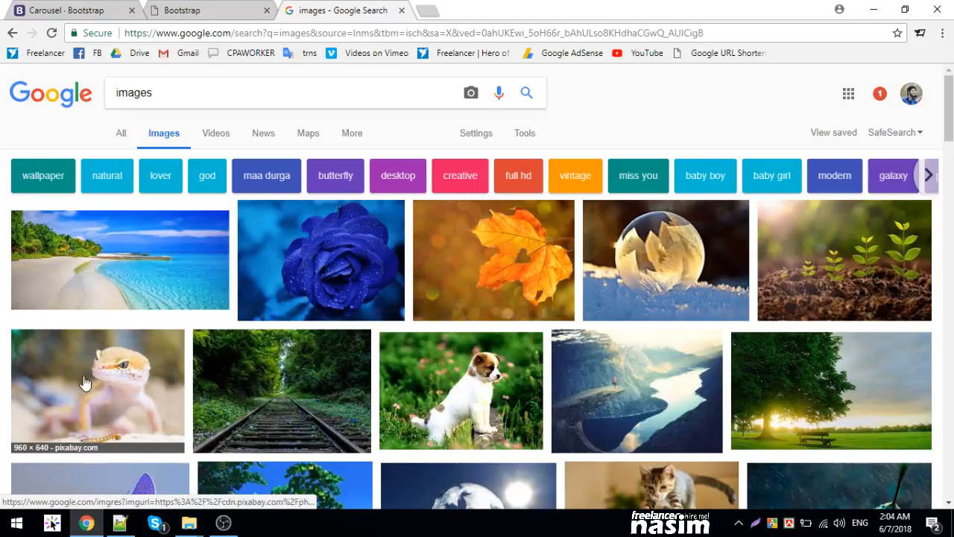
left_click(665, 260)
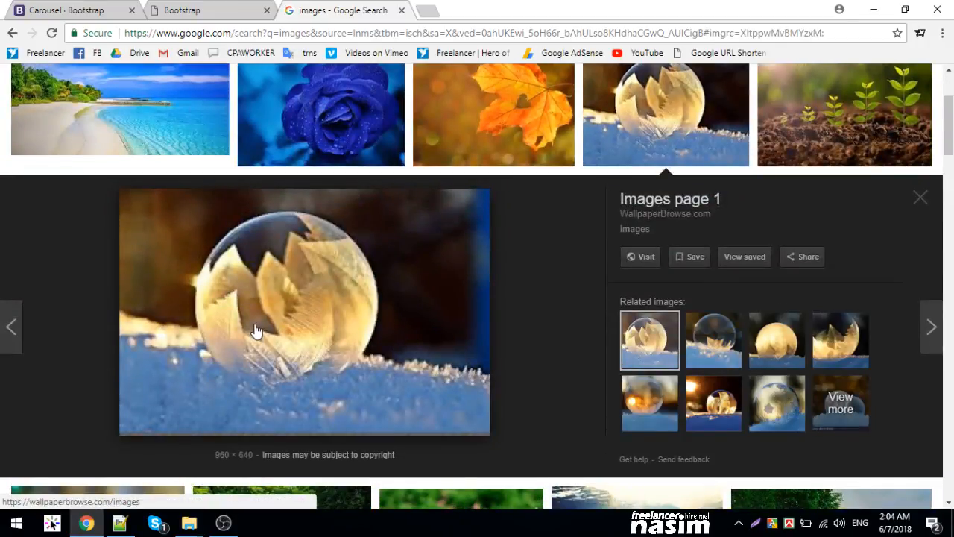
mouse_move(267, 306)
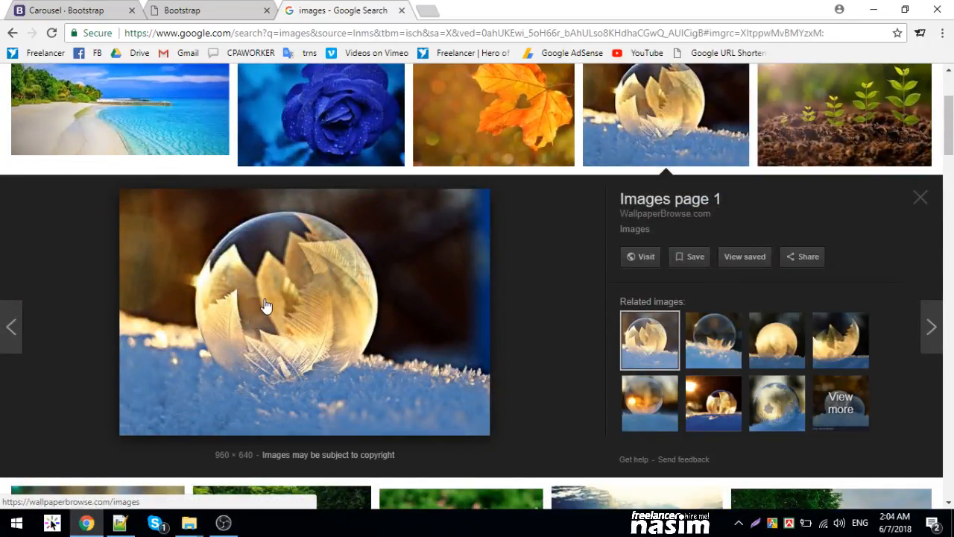
mouse_move(401, 11)
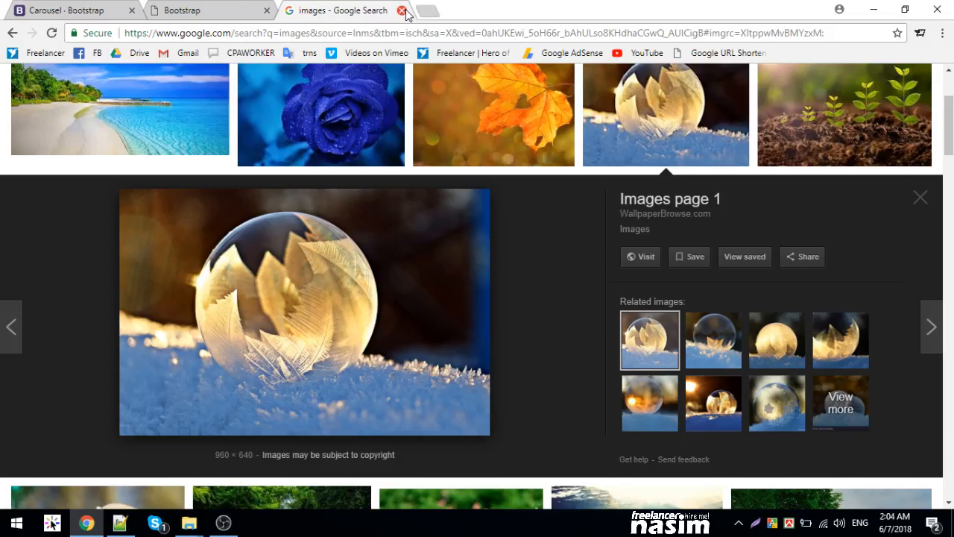
left_click(51, 523)
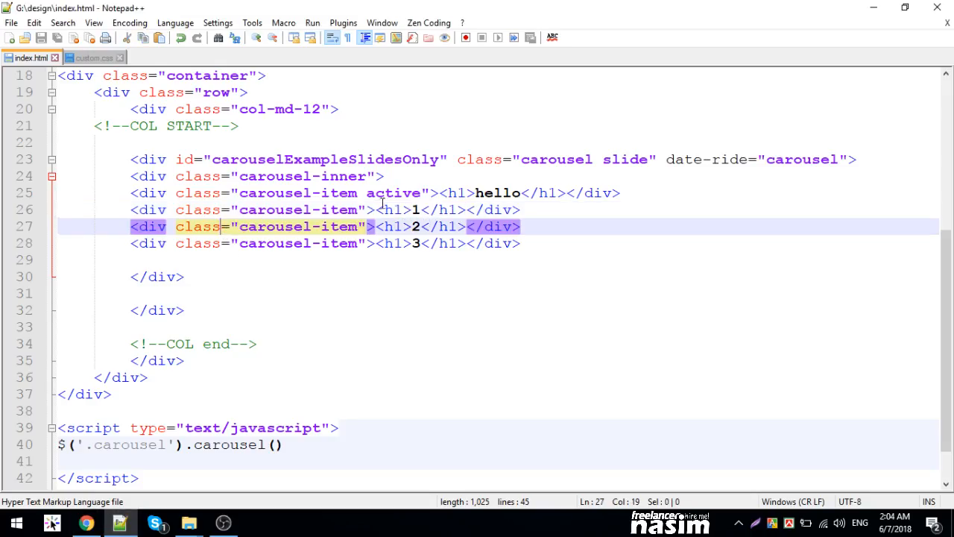
Replace the four slides' <h1> headings with the soap bubble <img>, then view it in Chrome.
type("im")
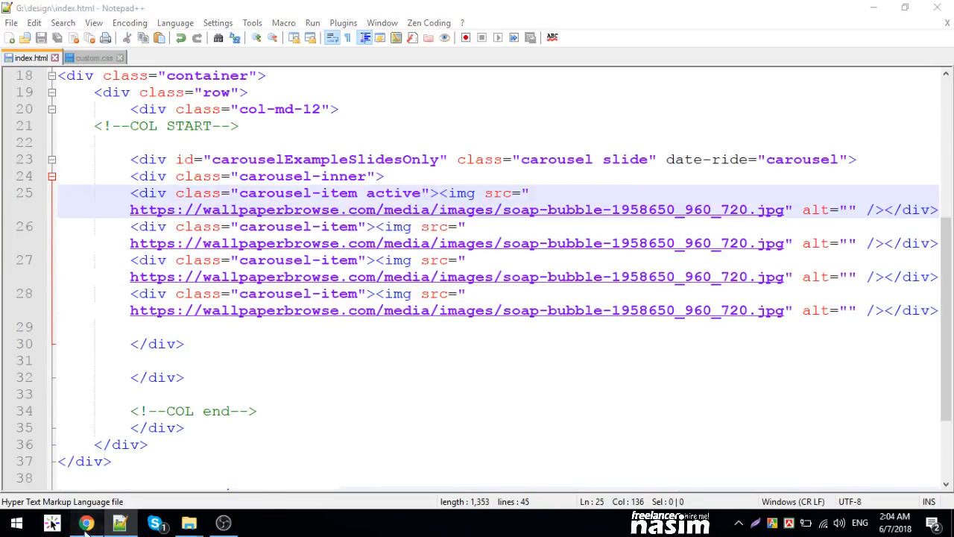
left_click(76, 522)
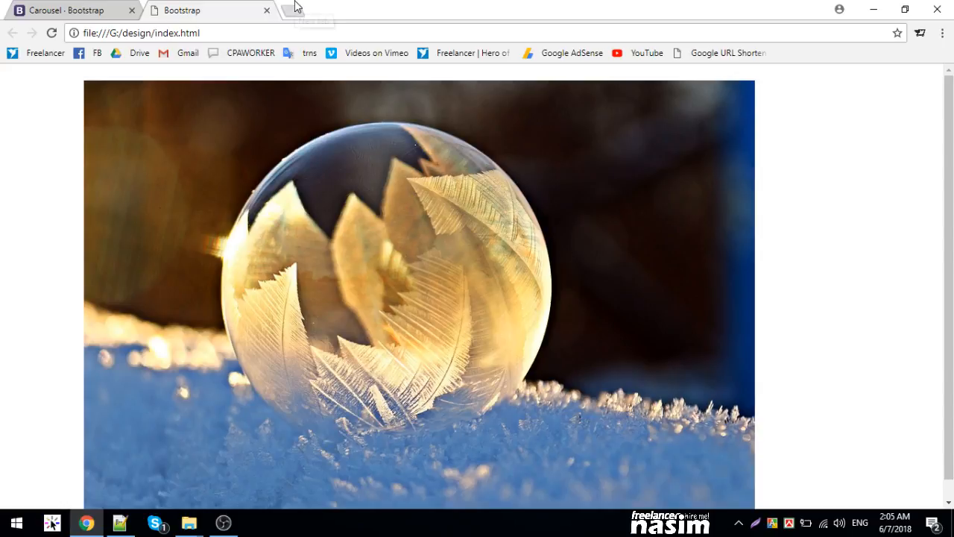
mouse_move(294, 10)
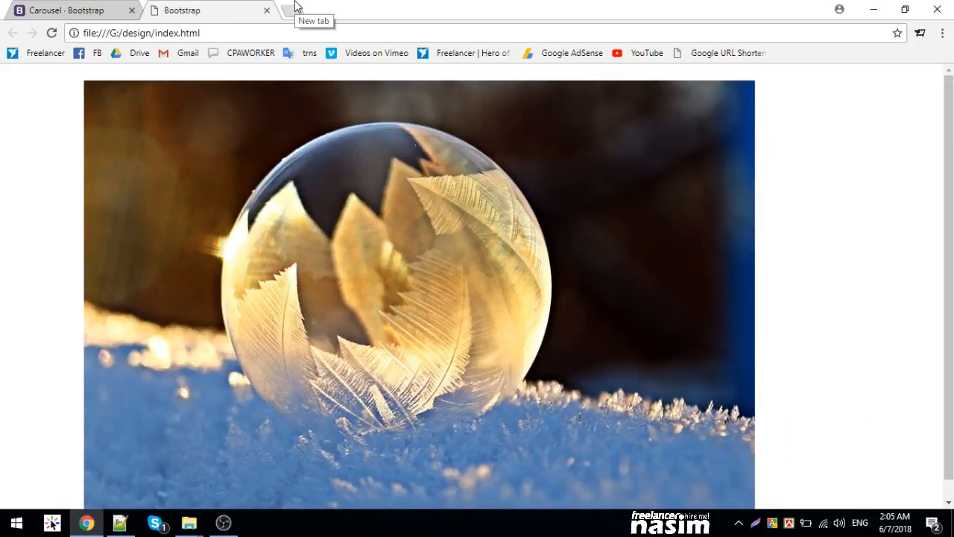
mouse_move(94, 260)
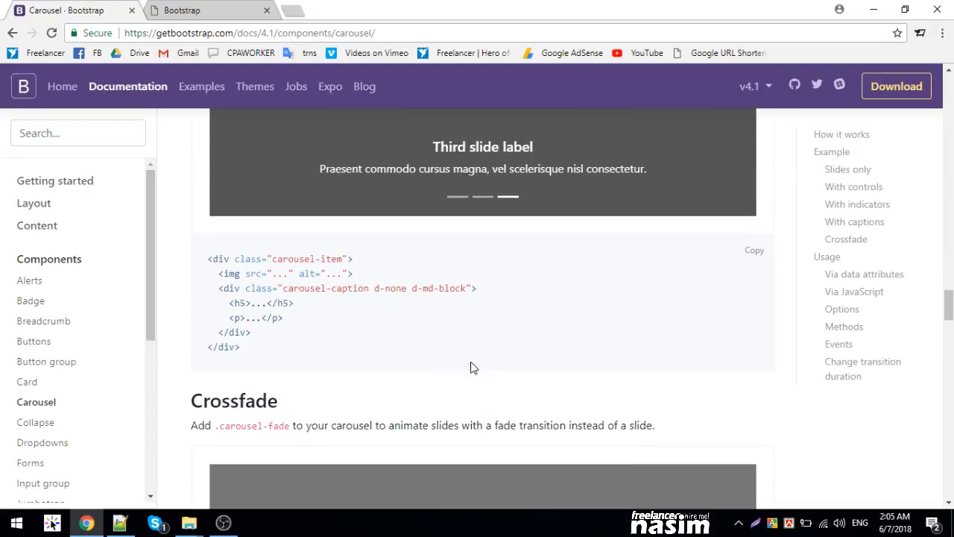
mouse_move(411, 288)
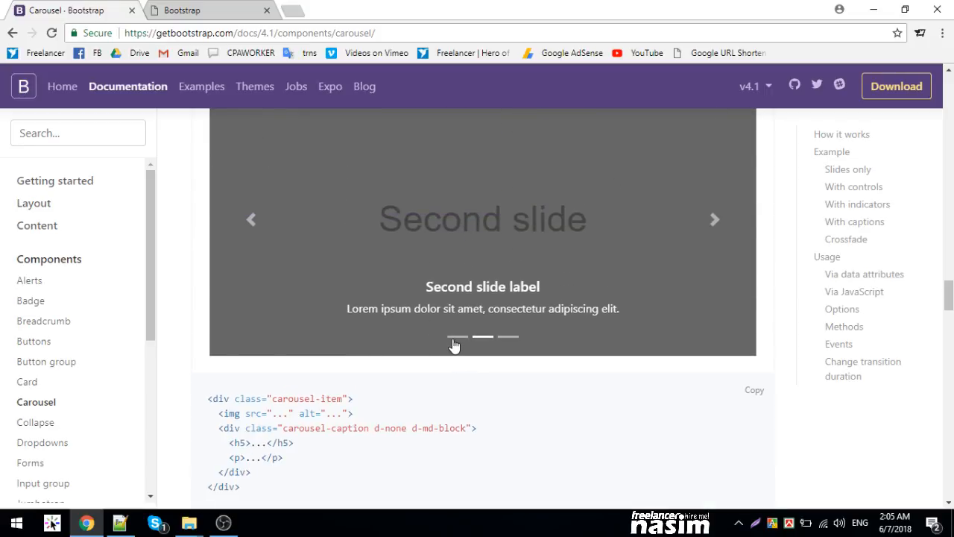
Scroll the Bootstrap Carousel docs to the With captions example markup.
scroll("down", 3)
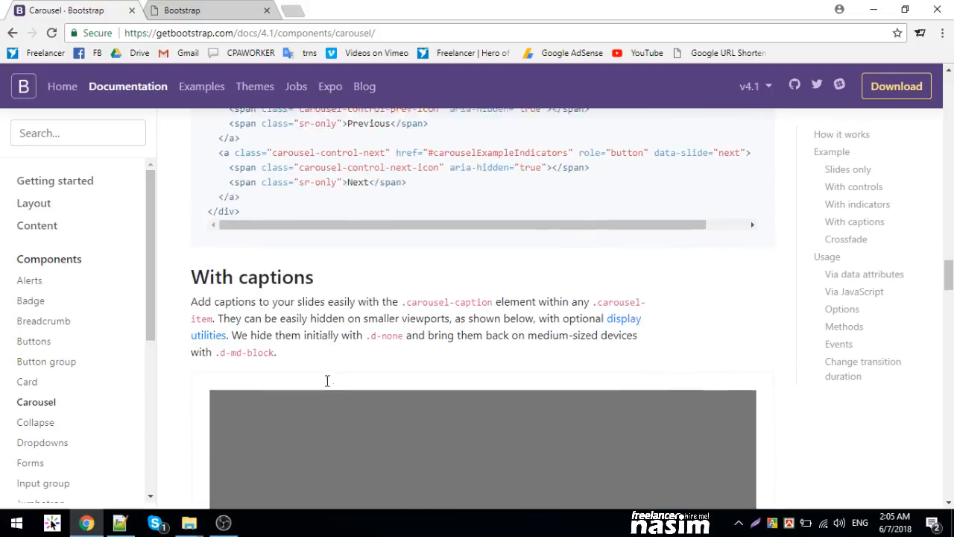
scroll("down", 3)
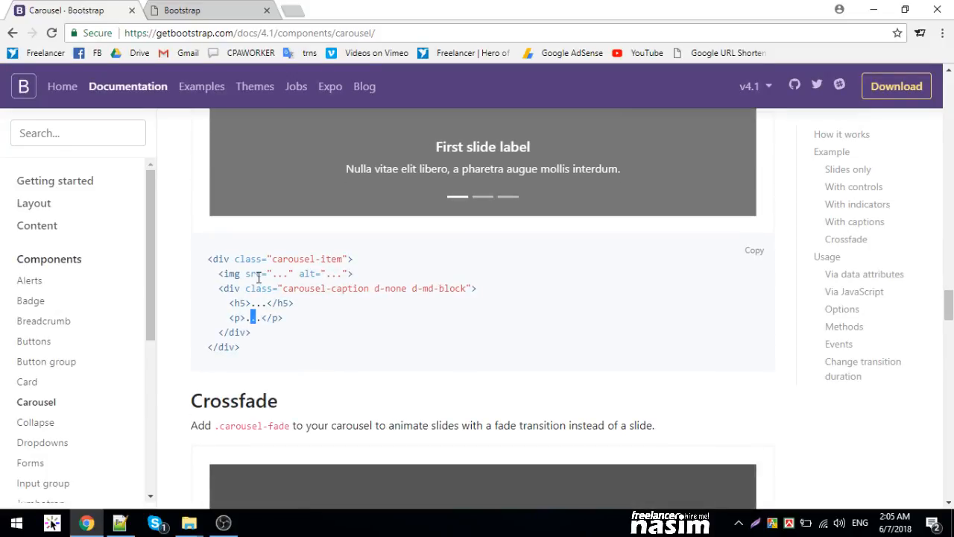